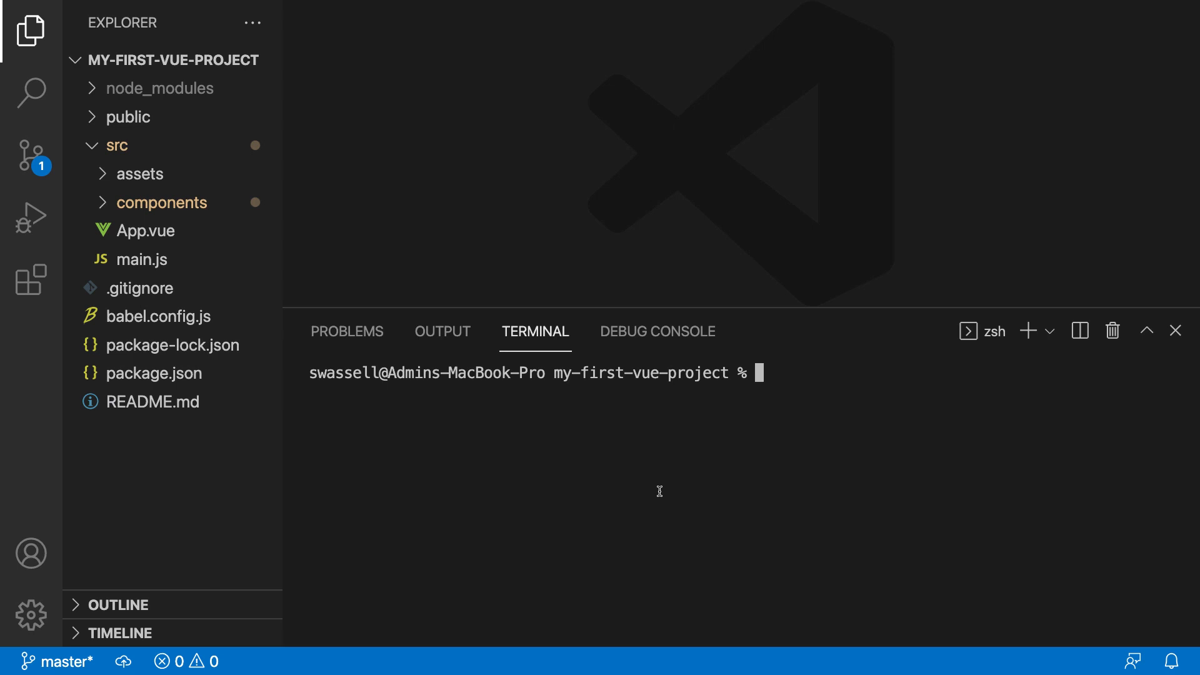
mouse_move(660, 495)
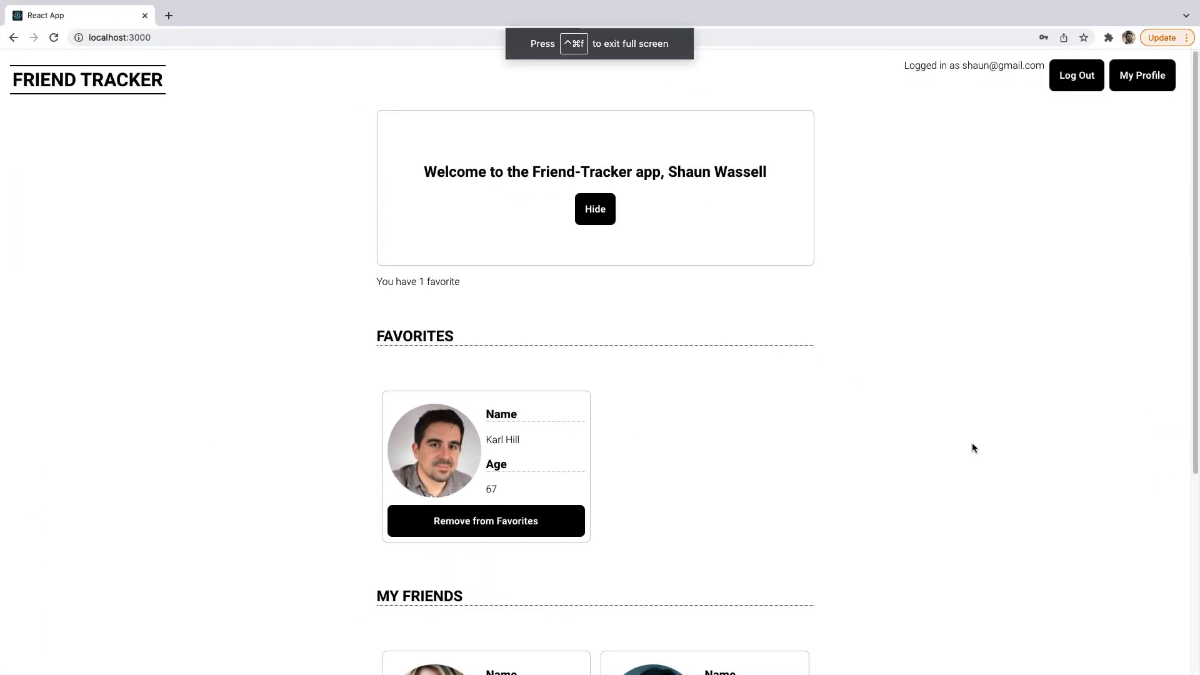
scroll("down", 3)
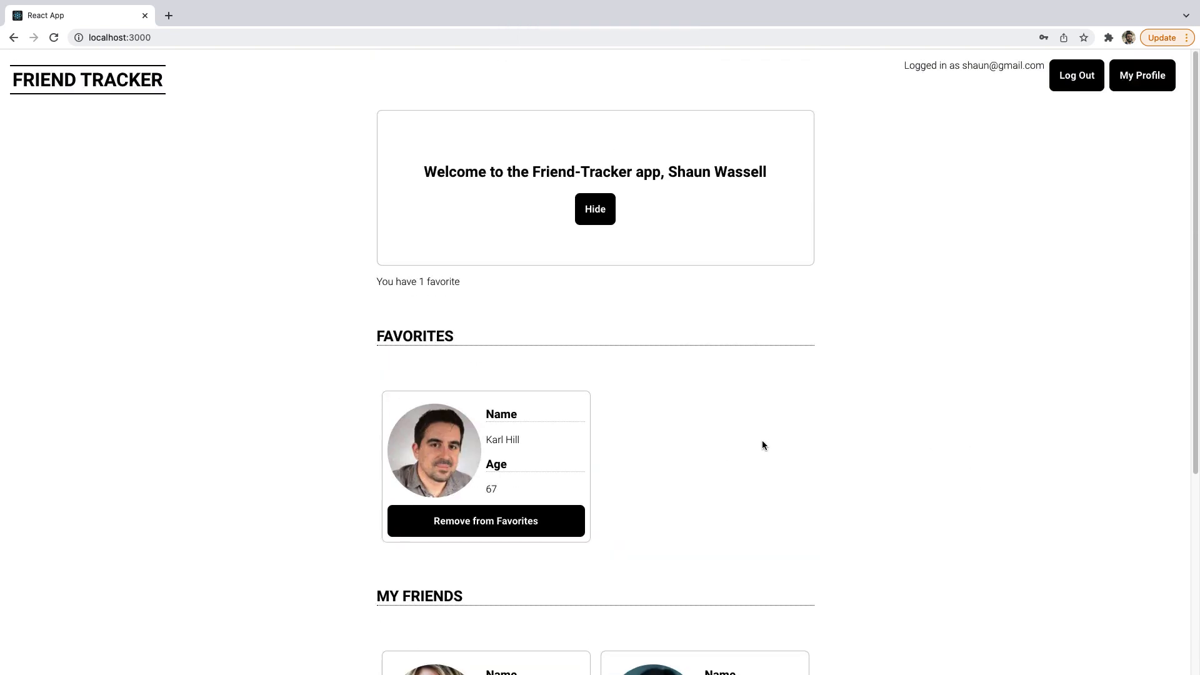
mouse_move(816, 348)
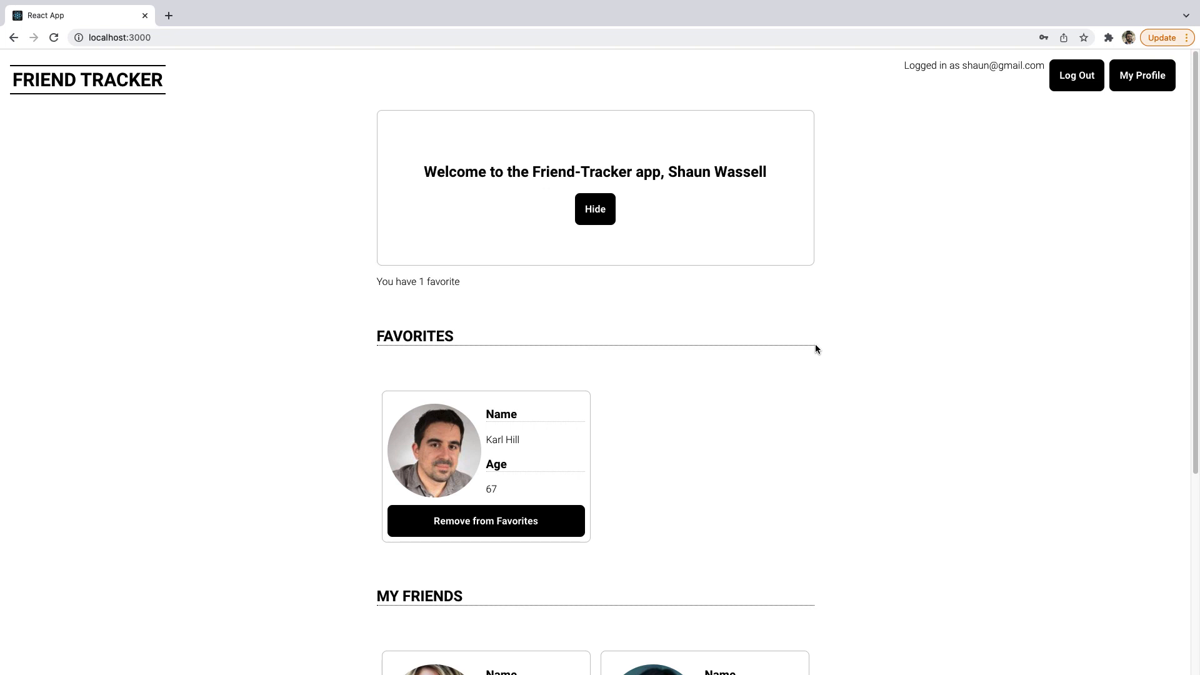
mouse_move(902, 345)
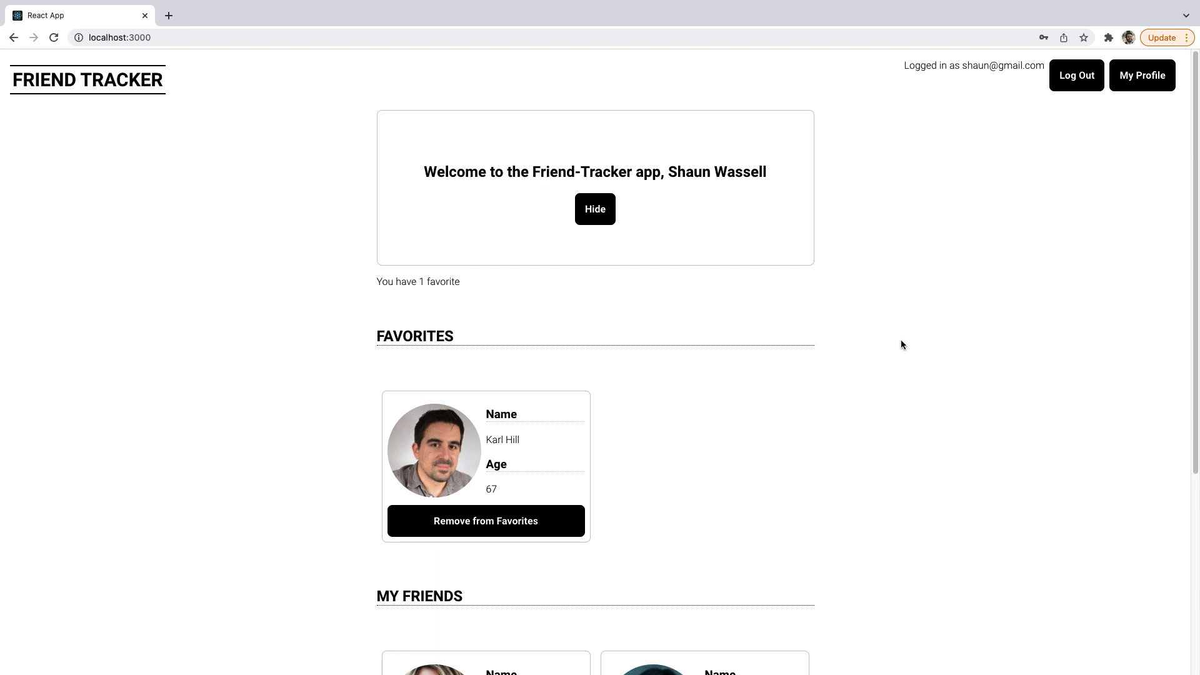
mouse_move(814, 359)
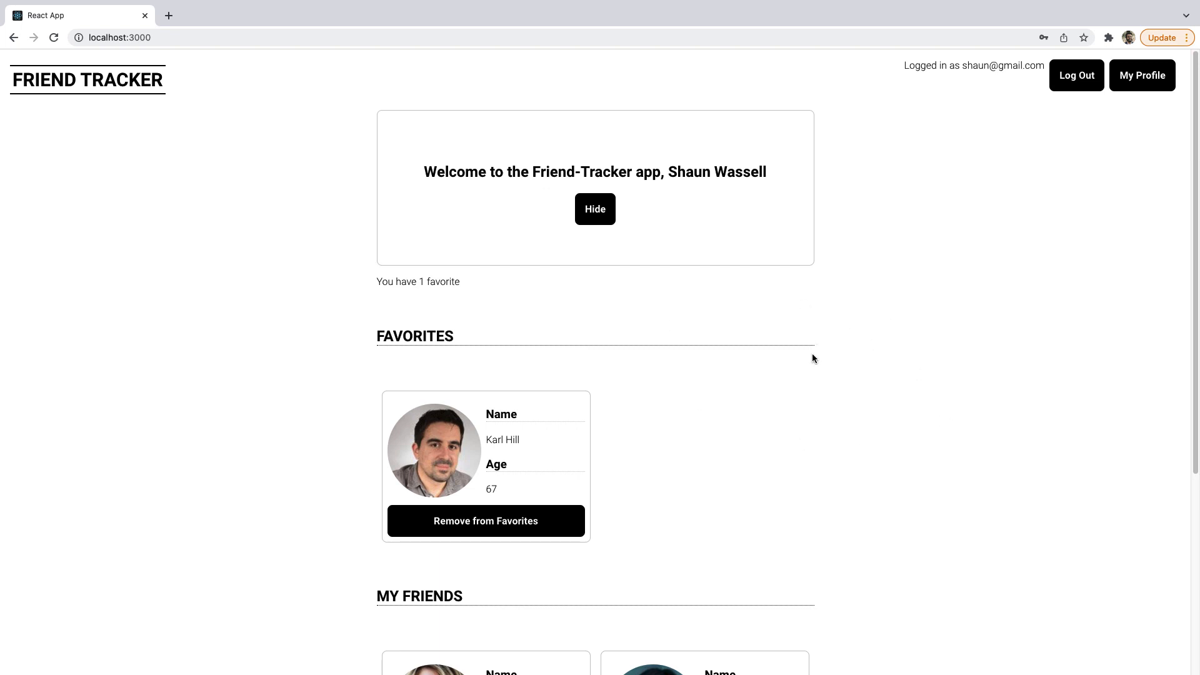
mouse_move(821, 355)
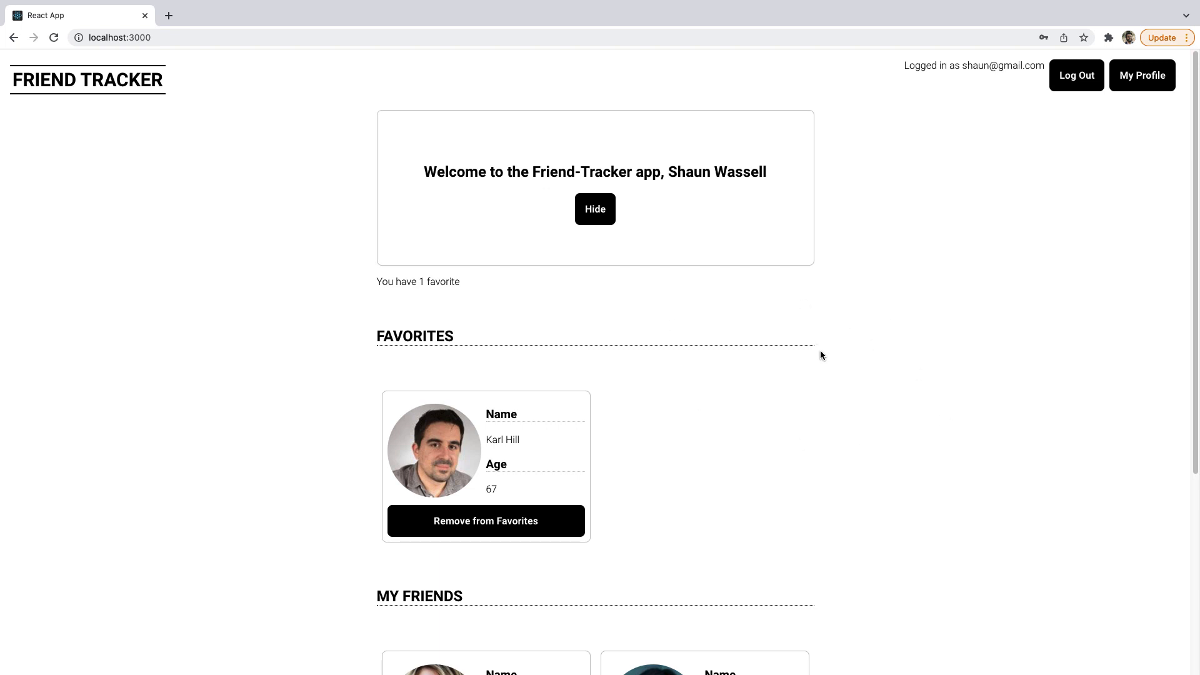
mouse_move(768, 319)
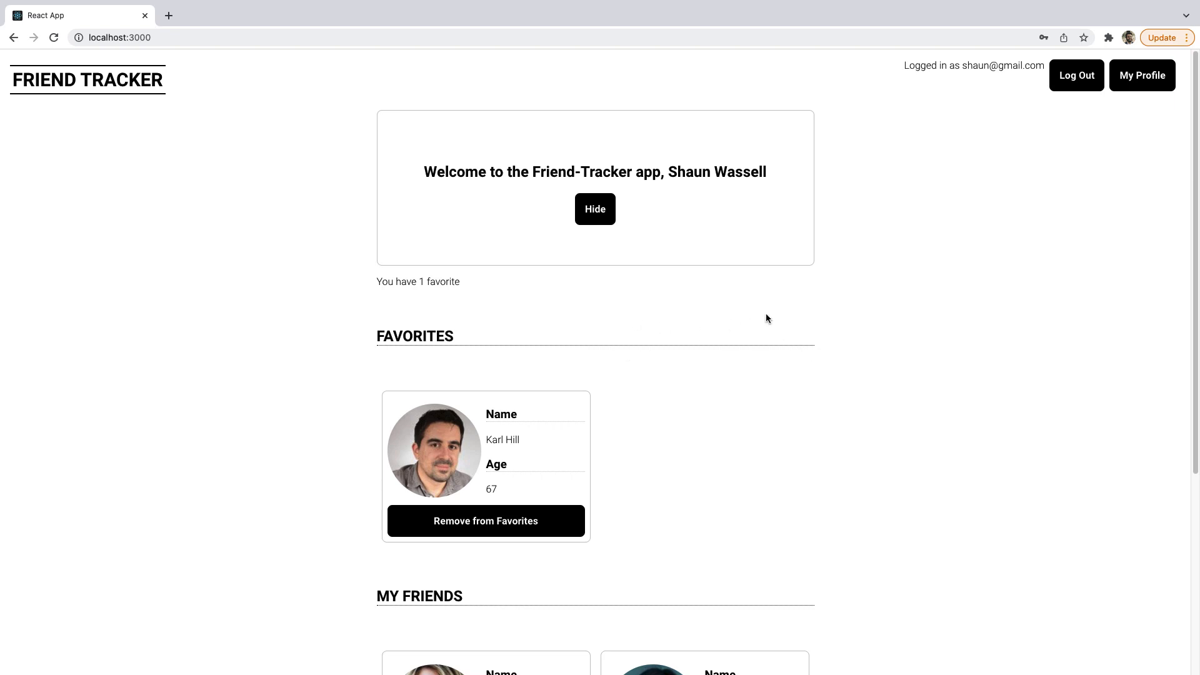
mouse_move(910, 386)
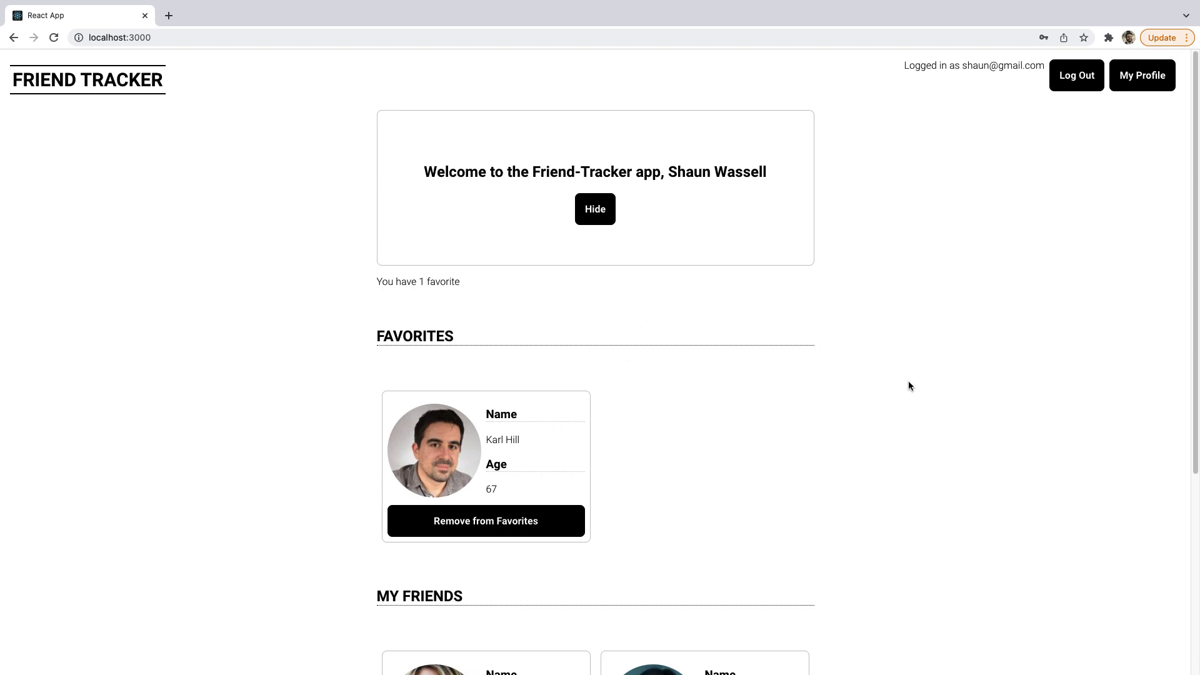
scroll("down", 3)
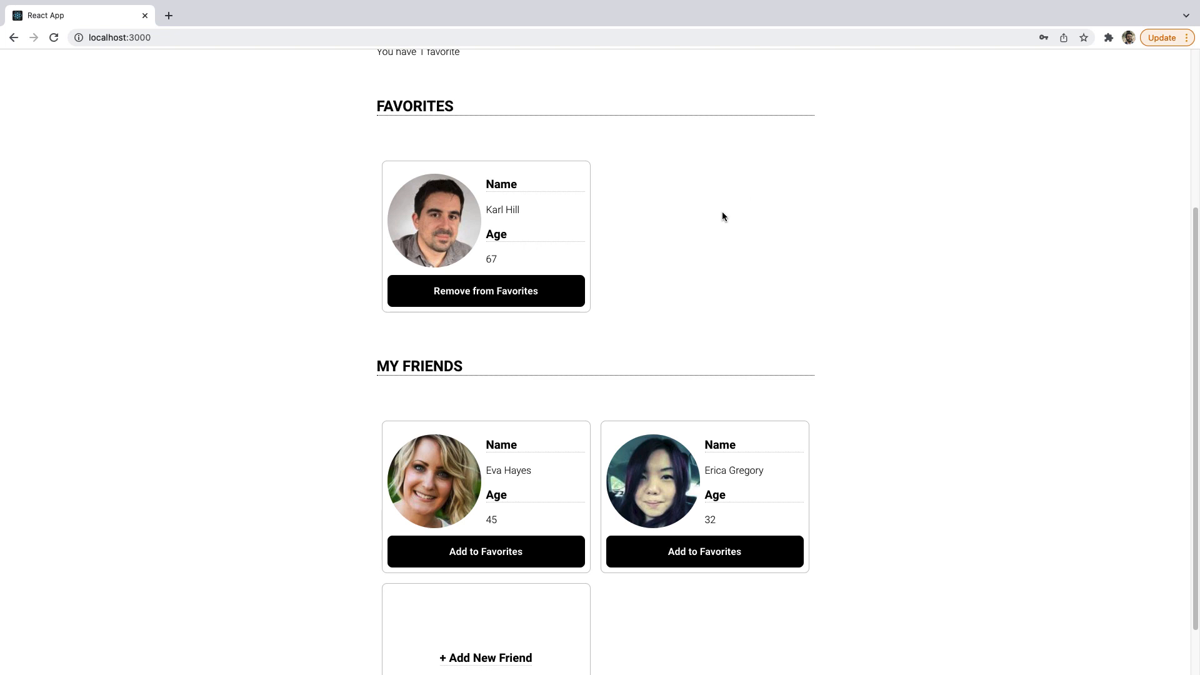
left_click(434, 220)
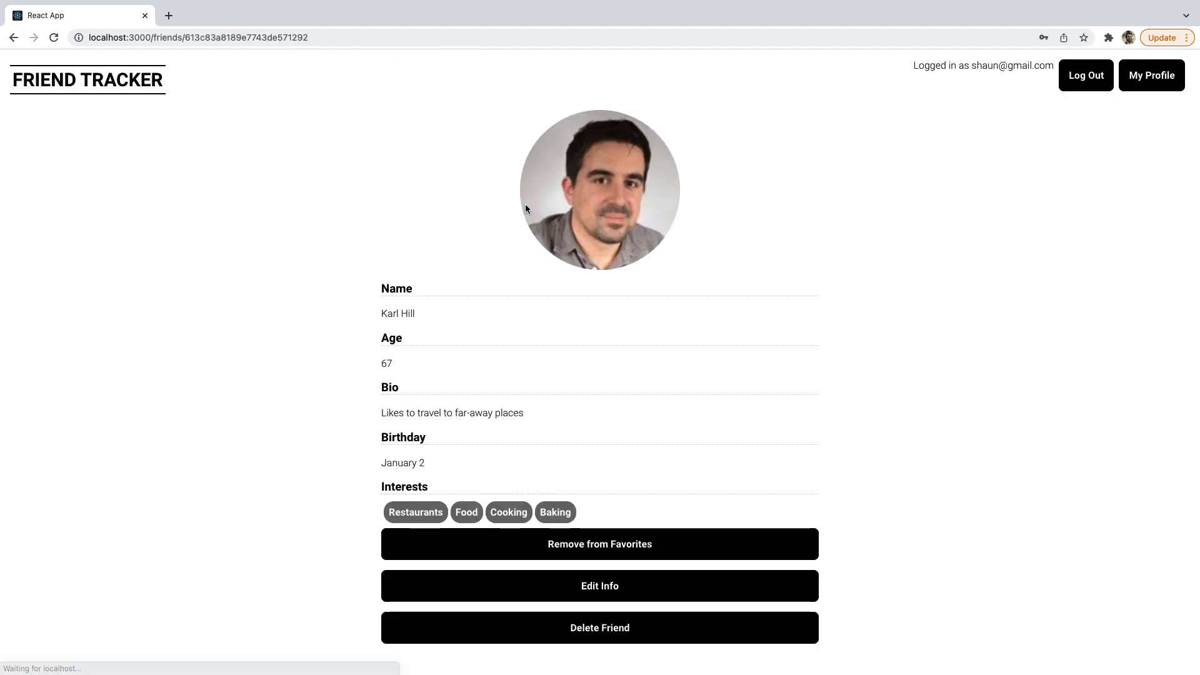
mouse_move(437, 352)
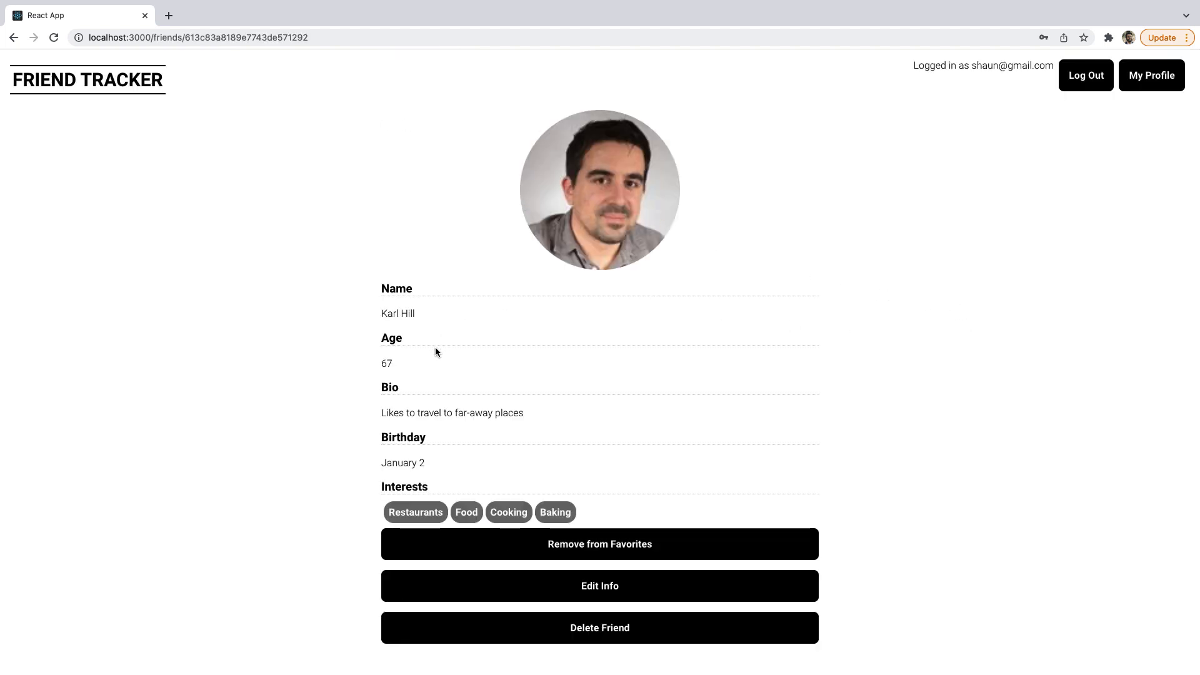
mouse_move(463, 460)
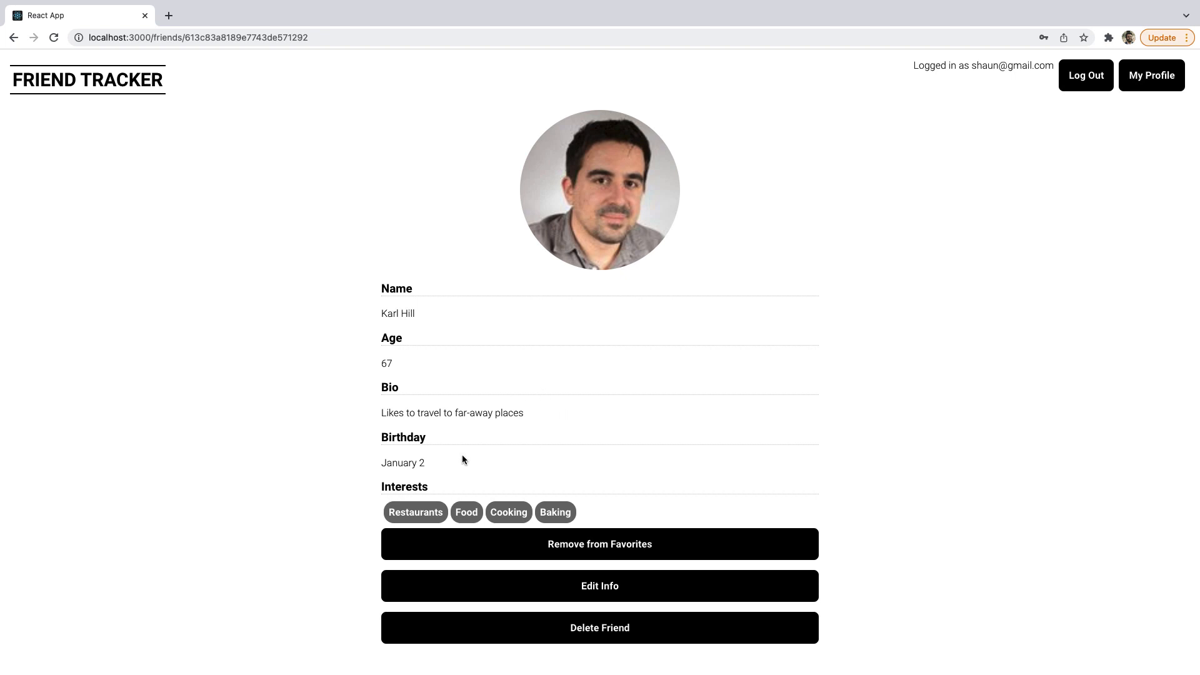
mouse_move(536, 544)
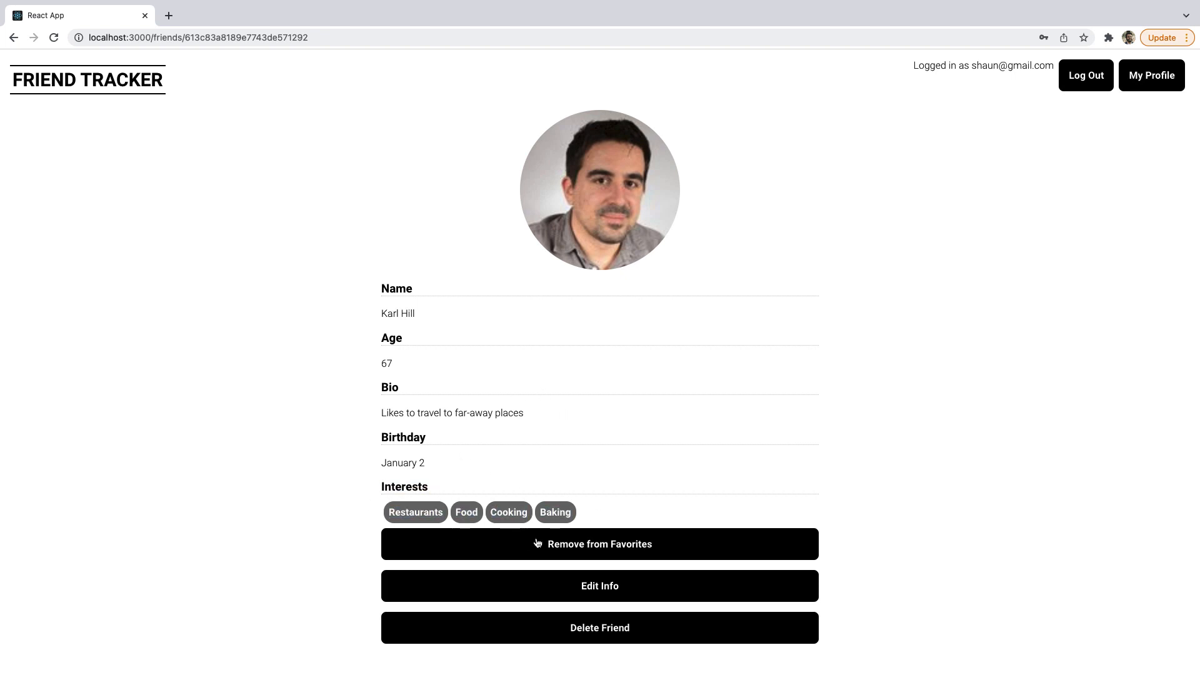
left_click(599, 585)
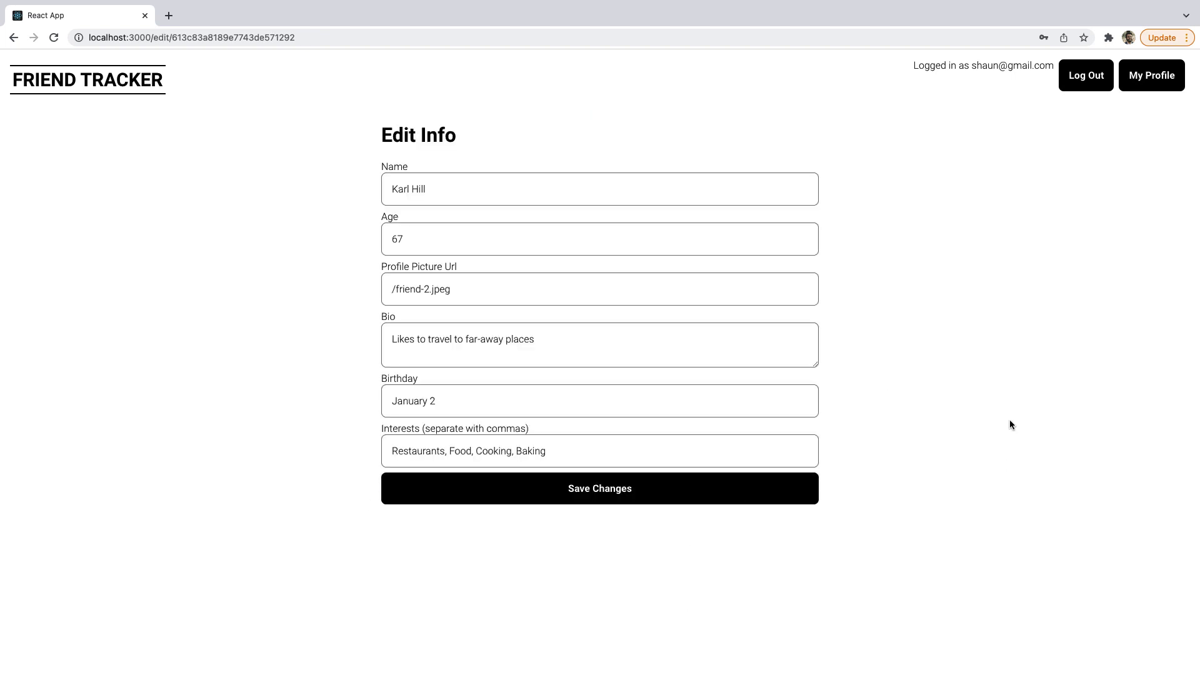
mouse_move(591, 88)
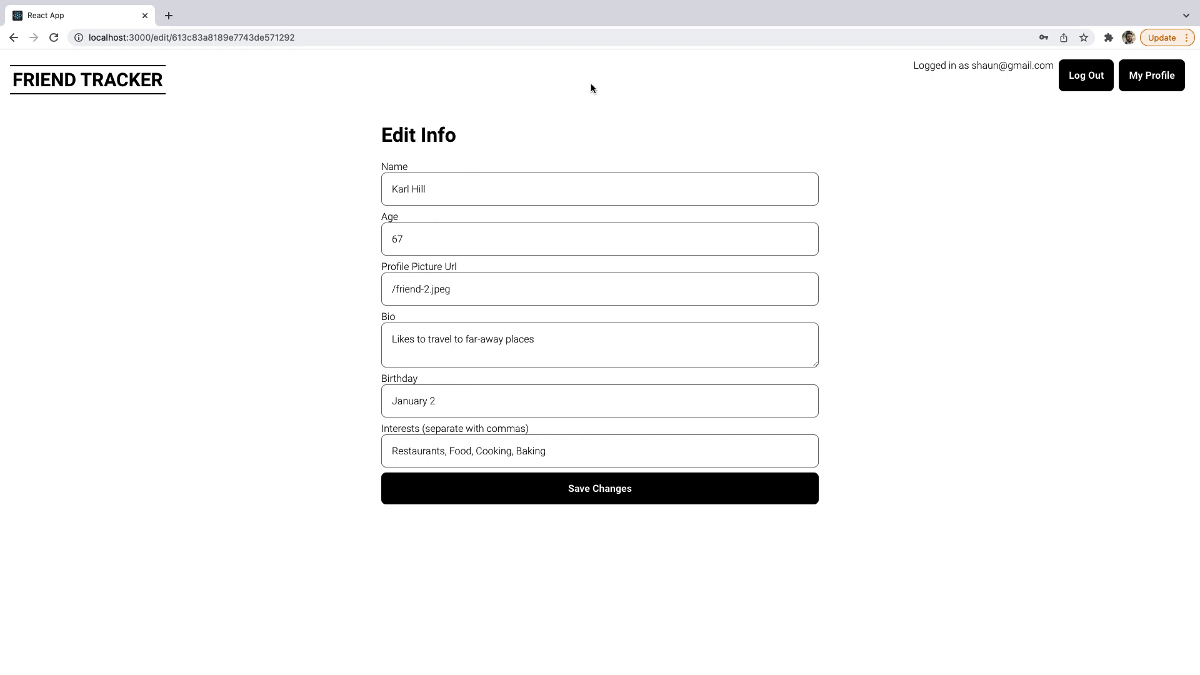
left_click(598, 489)
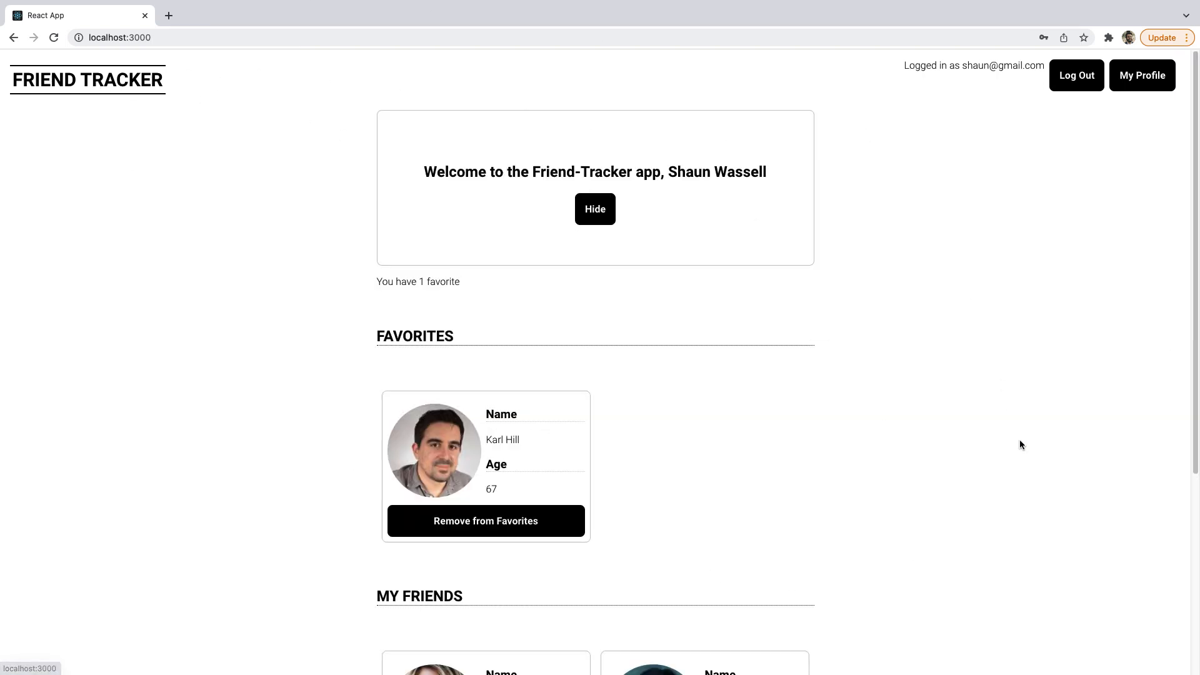
mouse_move(953, 388)
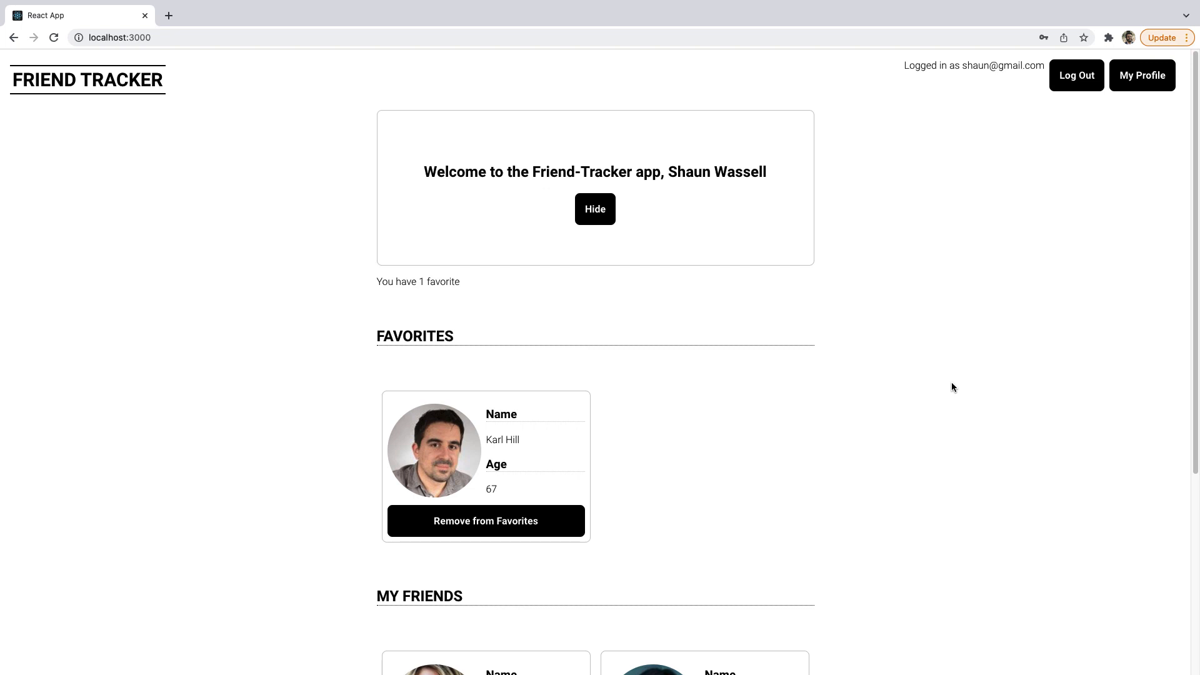
- Look over the Add A New Friend form, My Profile and its edit form, then return home
scroll("down", 3)
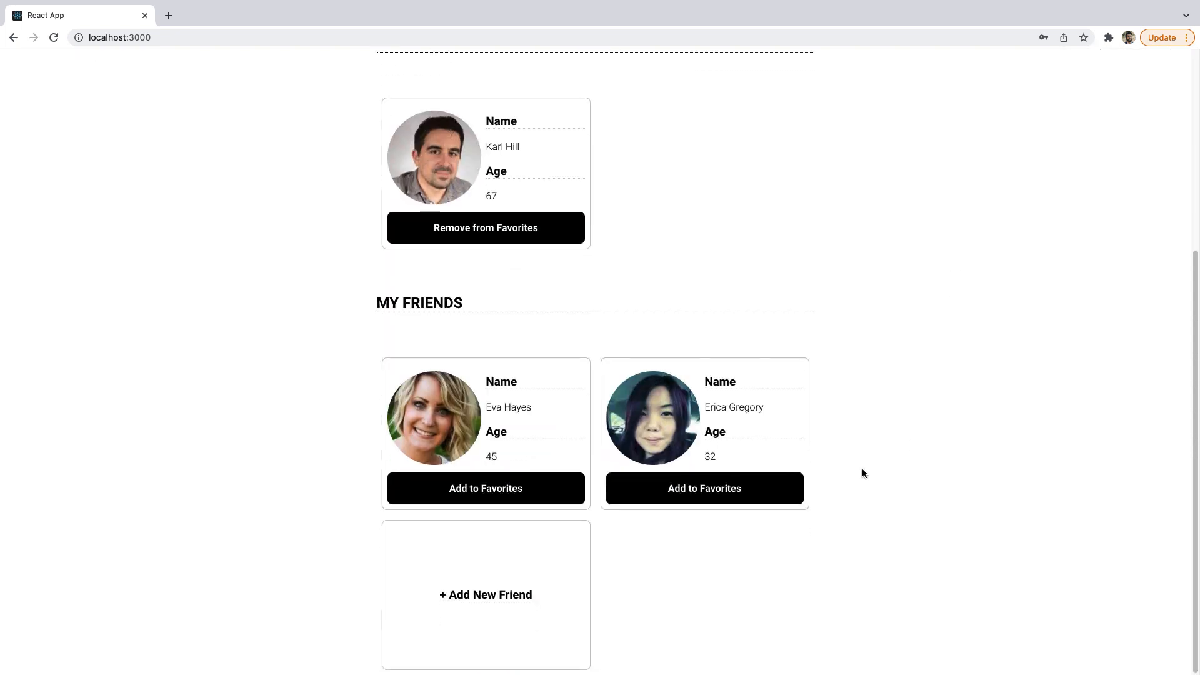
left_click(485, 596)
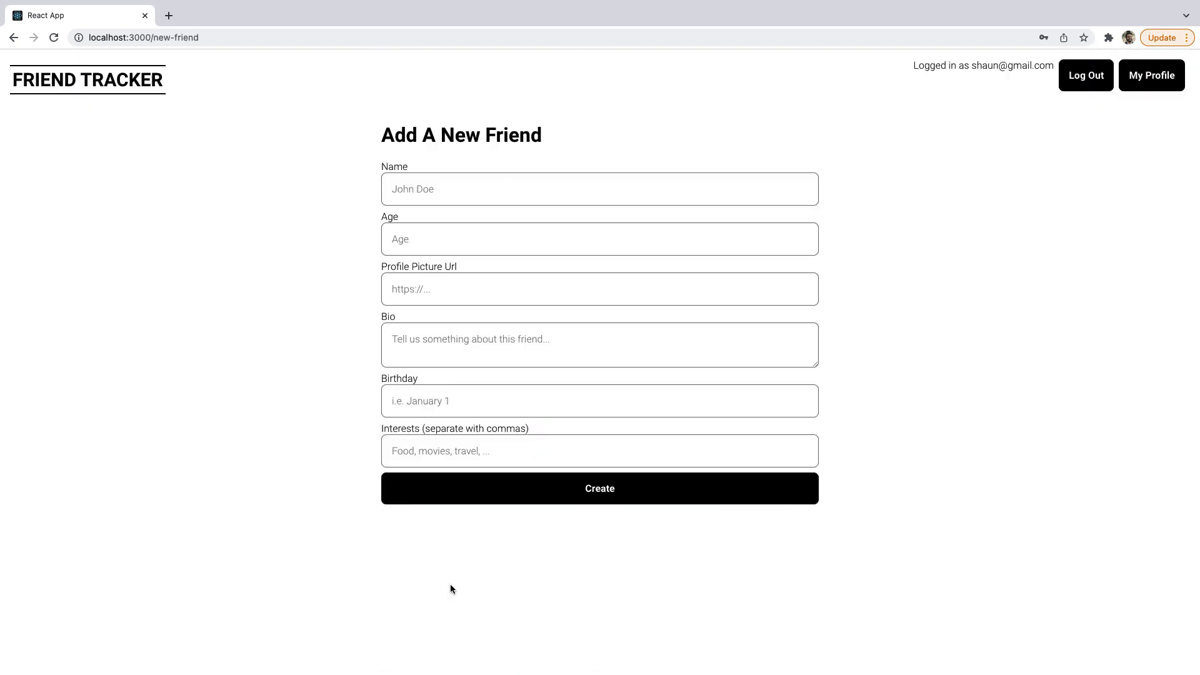
mouse_move(239, 285)
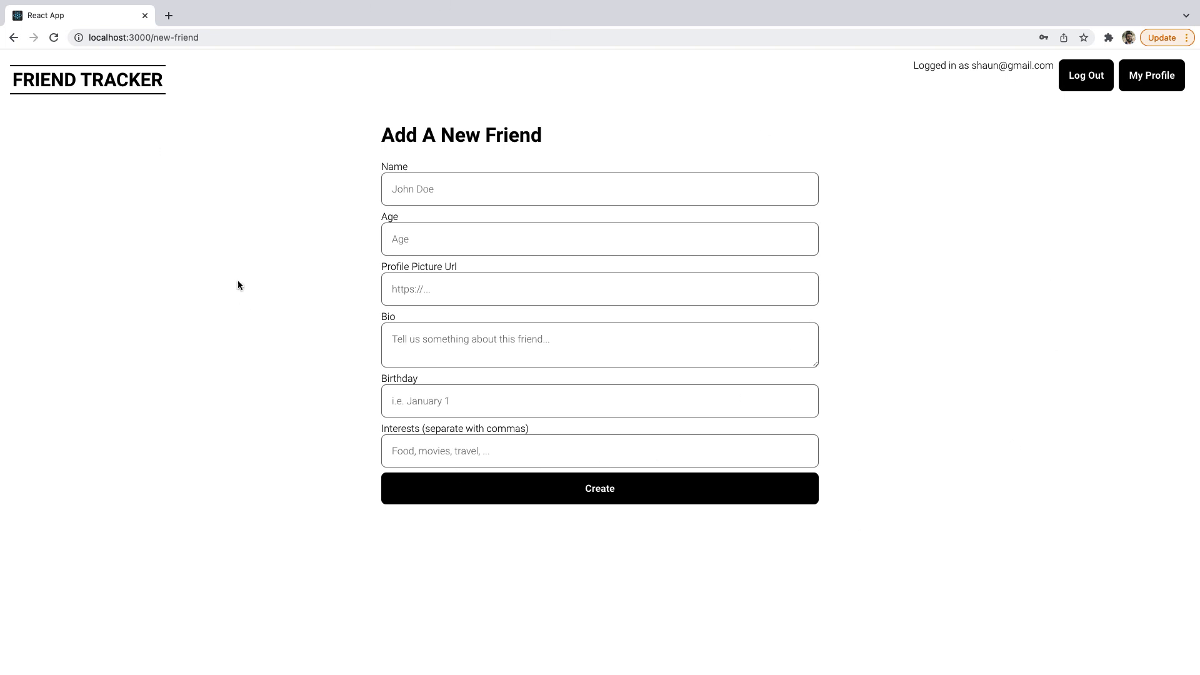
mouse_move(715, 367)
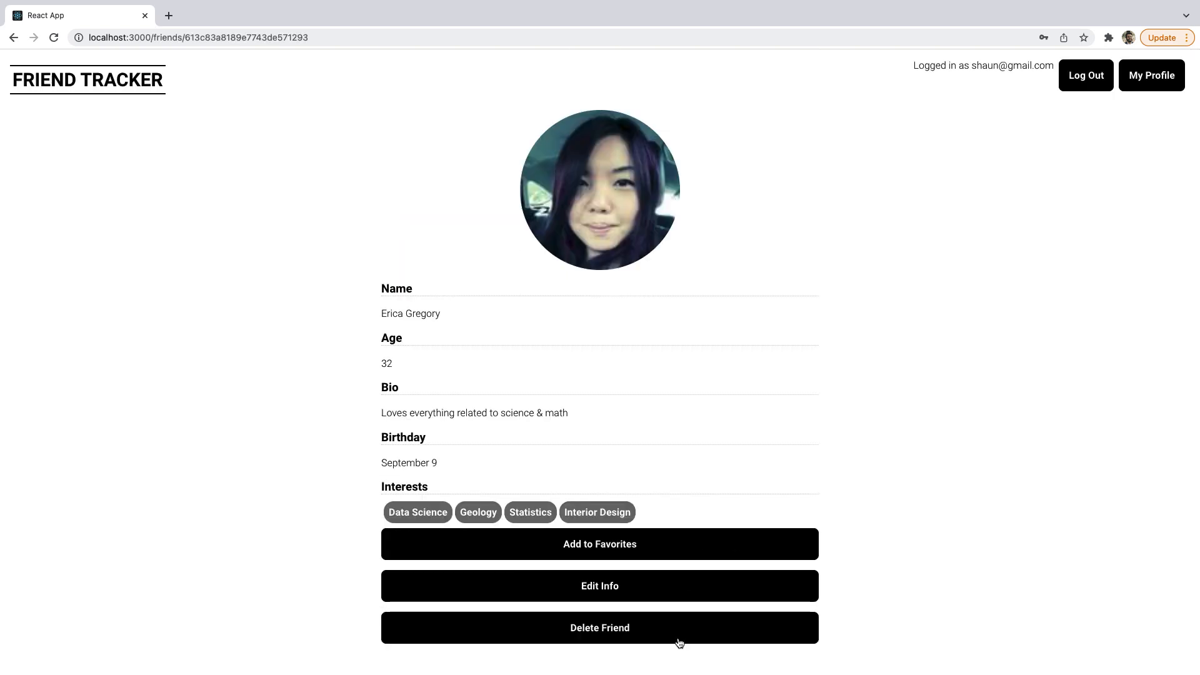
mouse_move(160, 100)
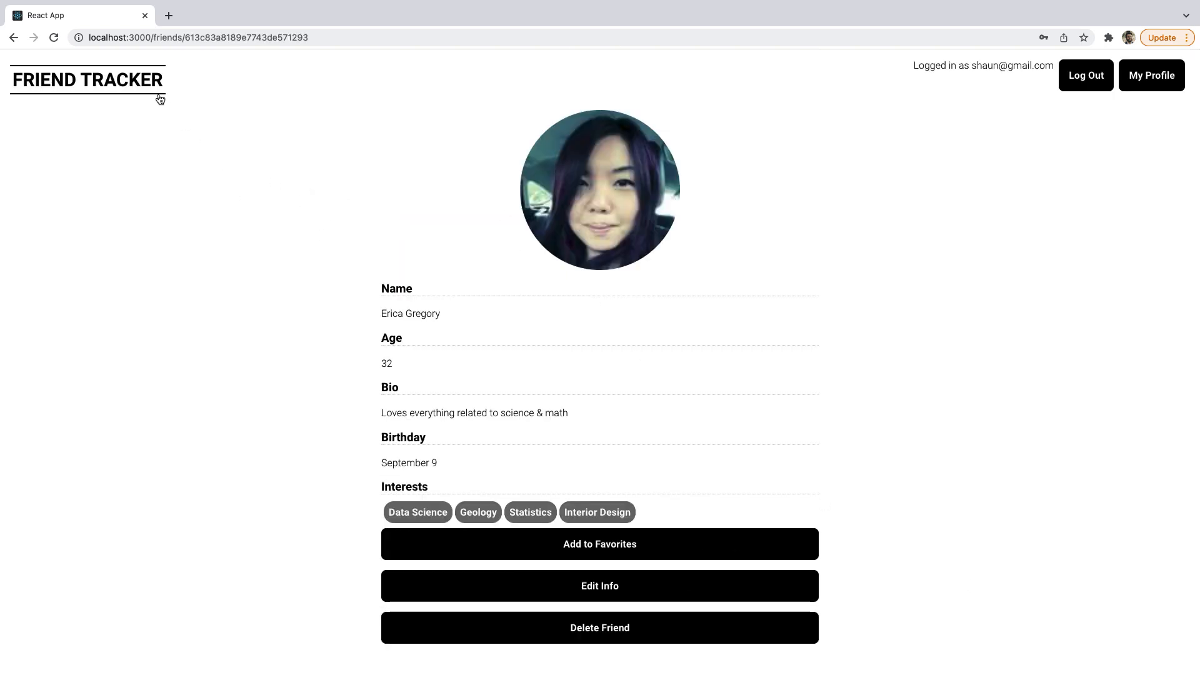
left_click(1152, 75)
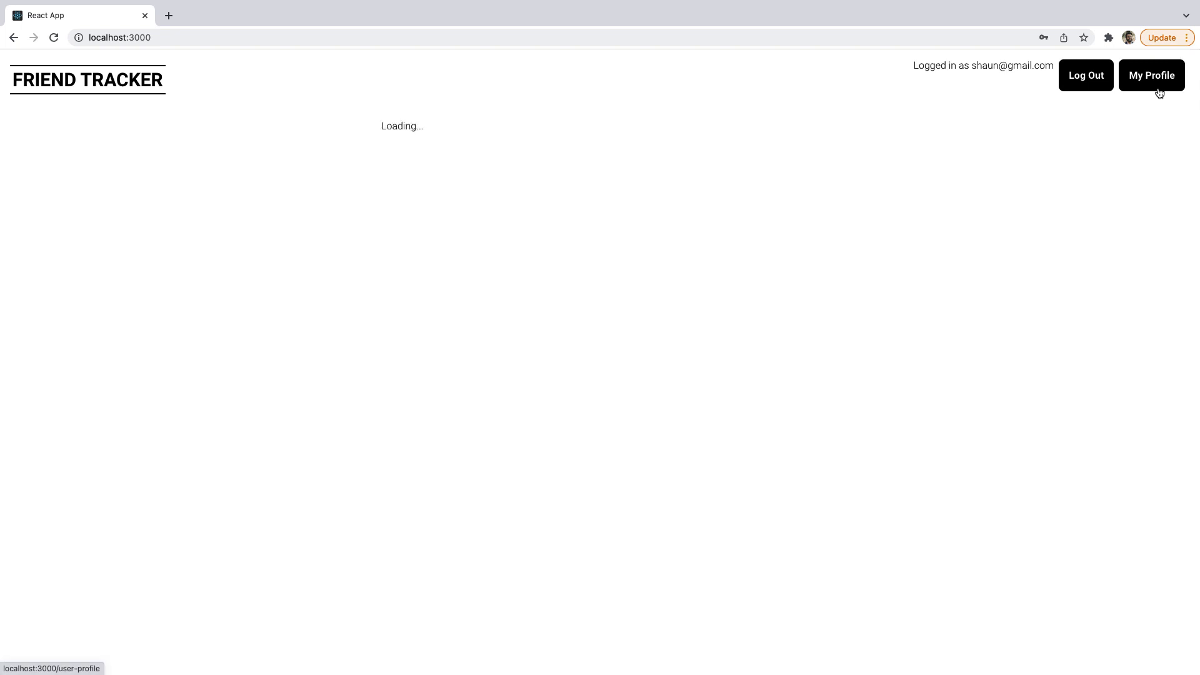
left_click(1152, 75)
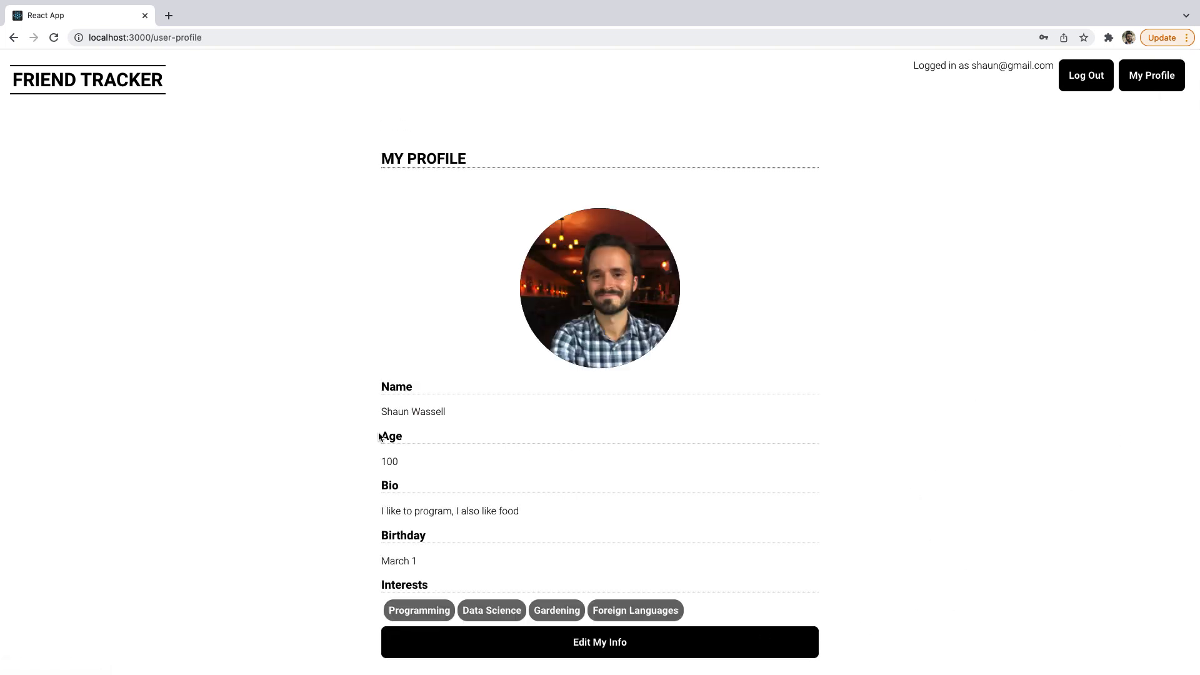
double_click(412, 412)
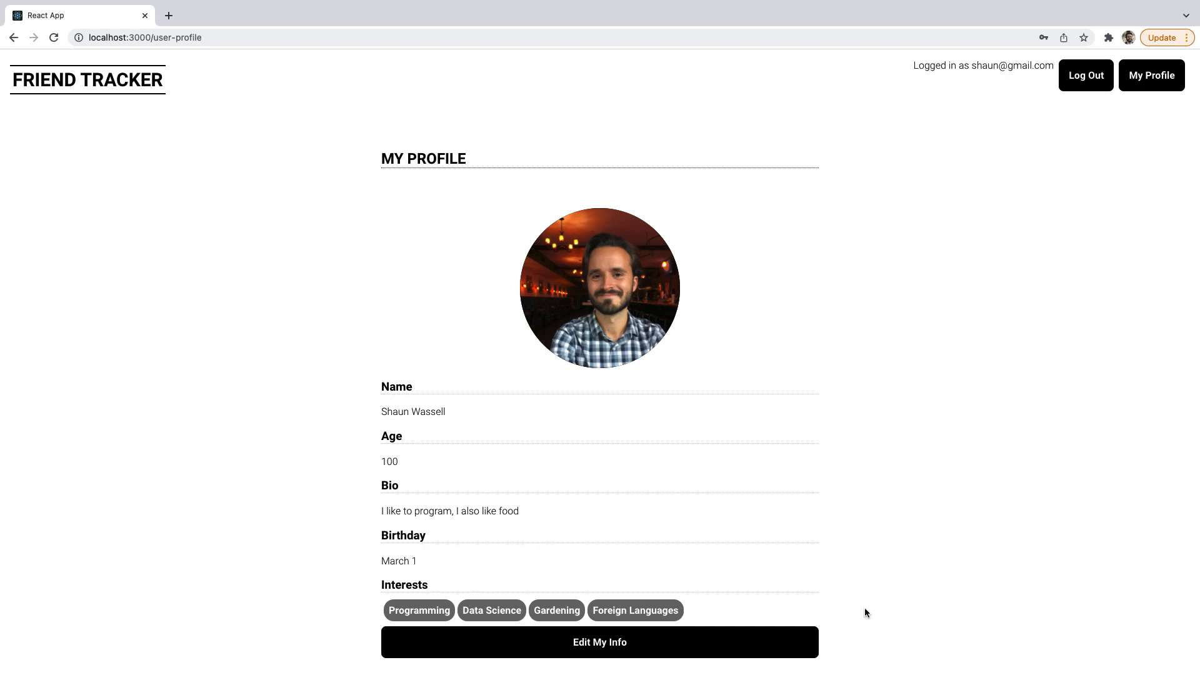
left_click(599, 641)
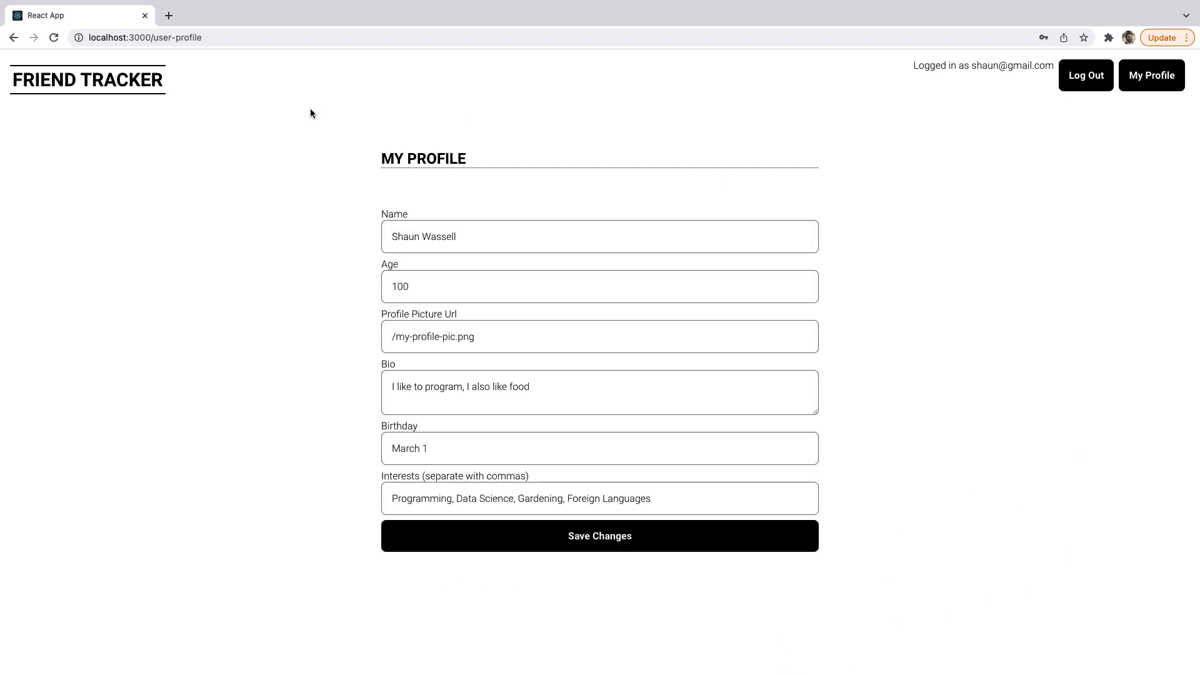
left_click(88, 80)
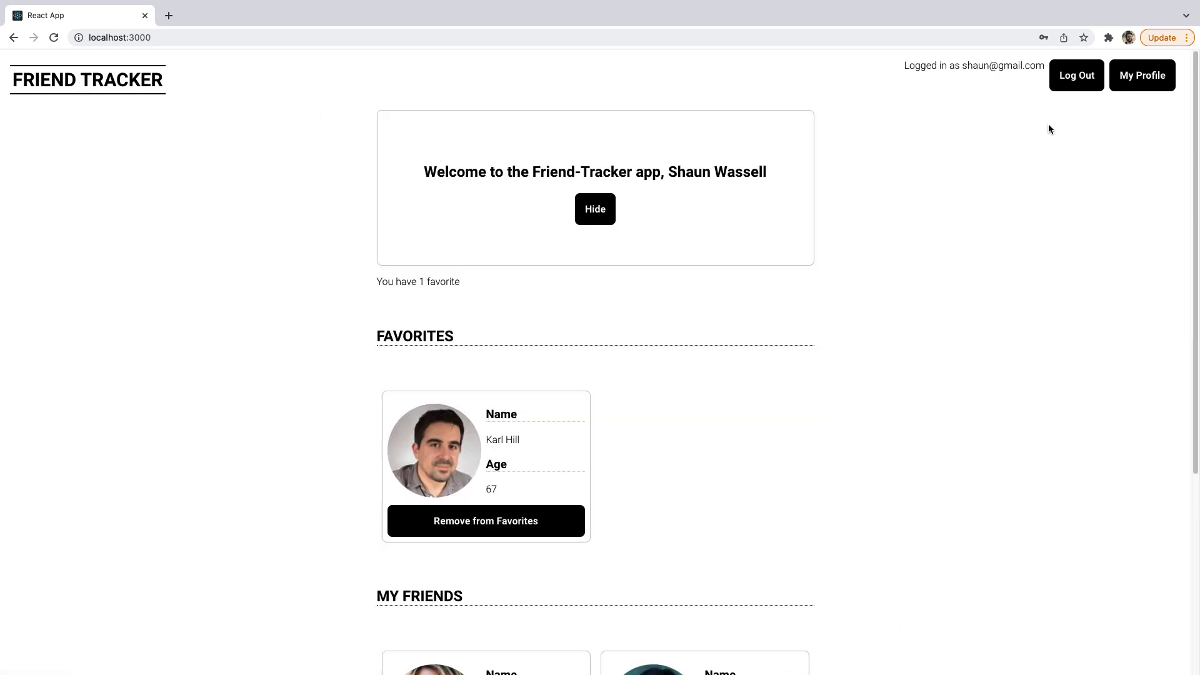
mouse_move(1043, 165)
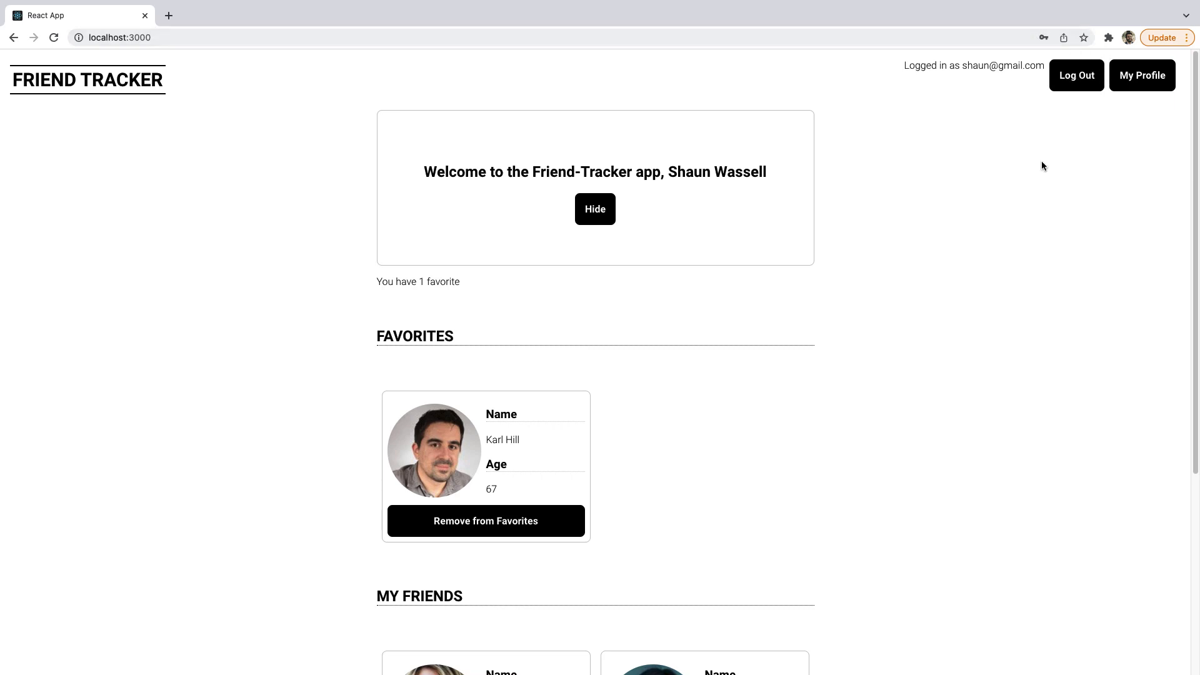
mouse_move(998, 222)
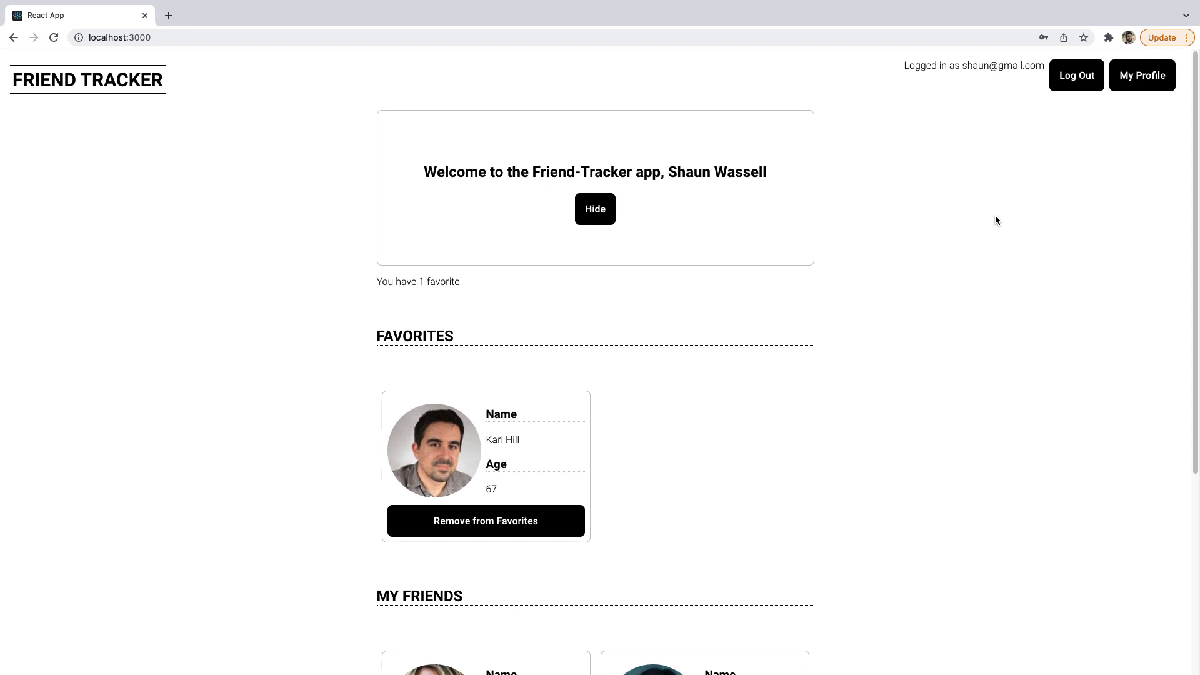
mouse_move(1039, 421)
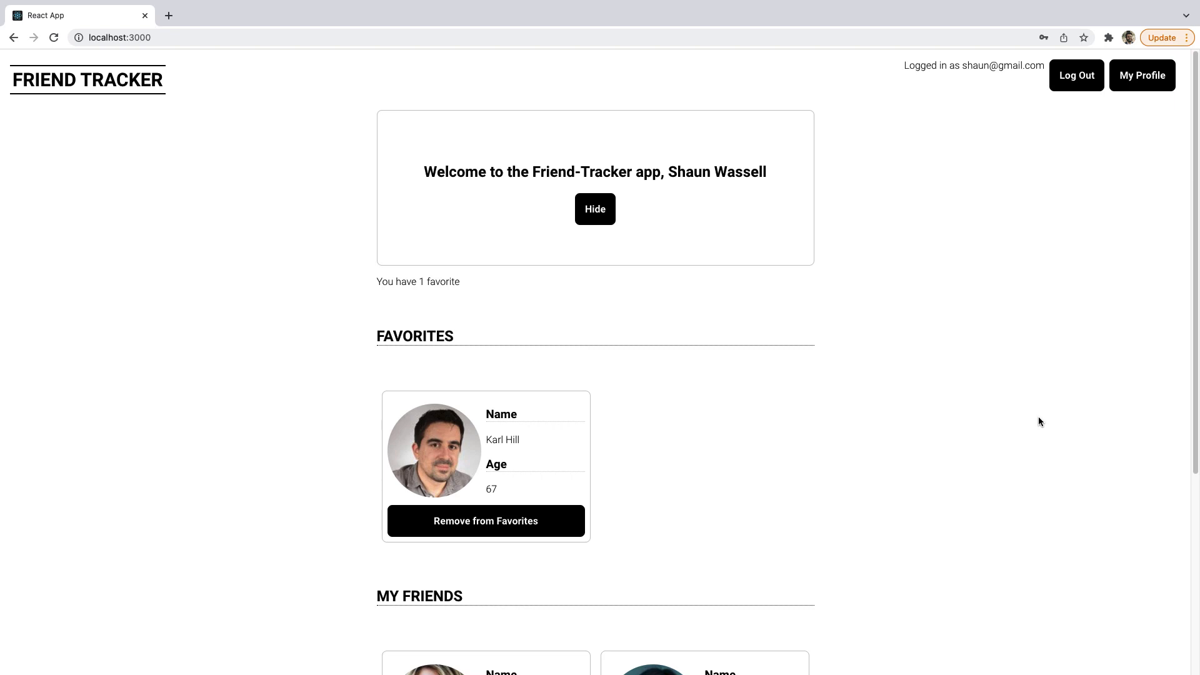
mouse_move(816, 352)
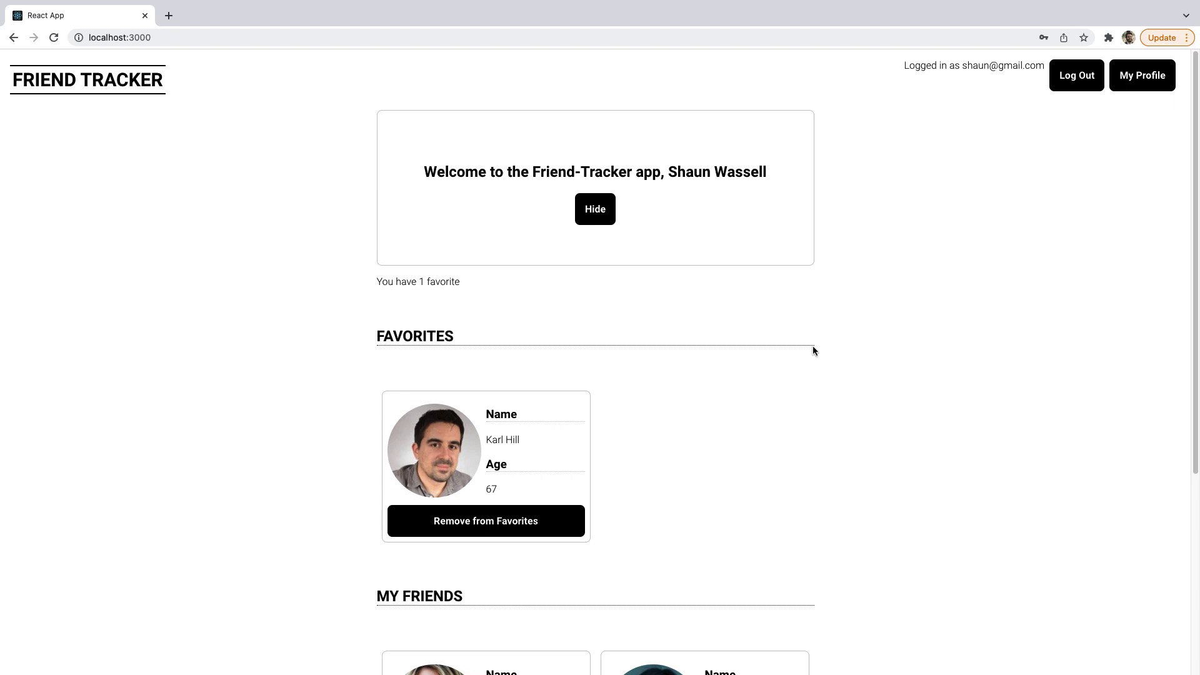
scroll("down", 3)
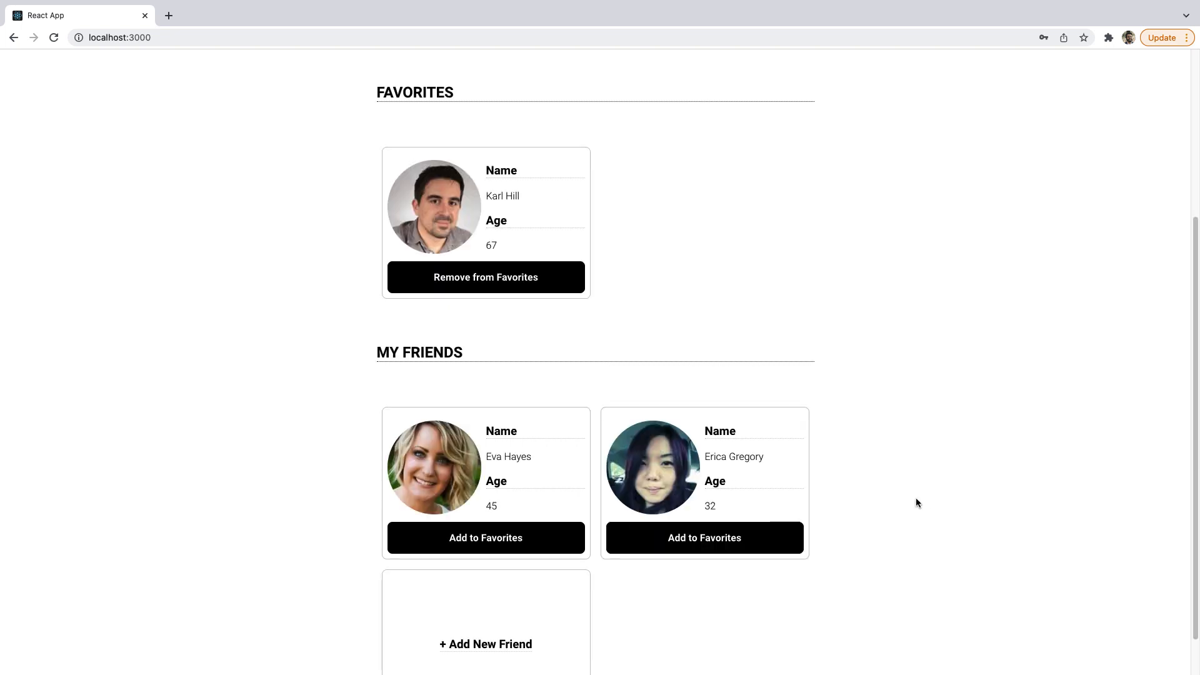
scroll("up", 3)
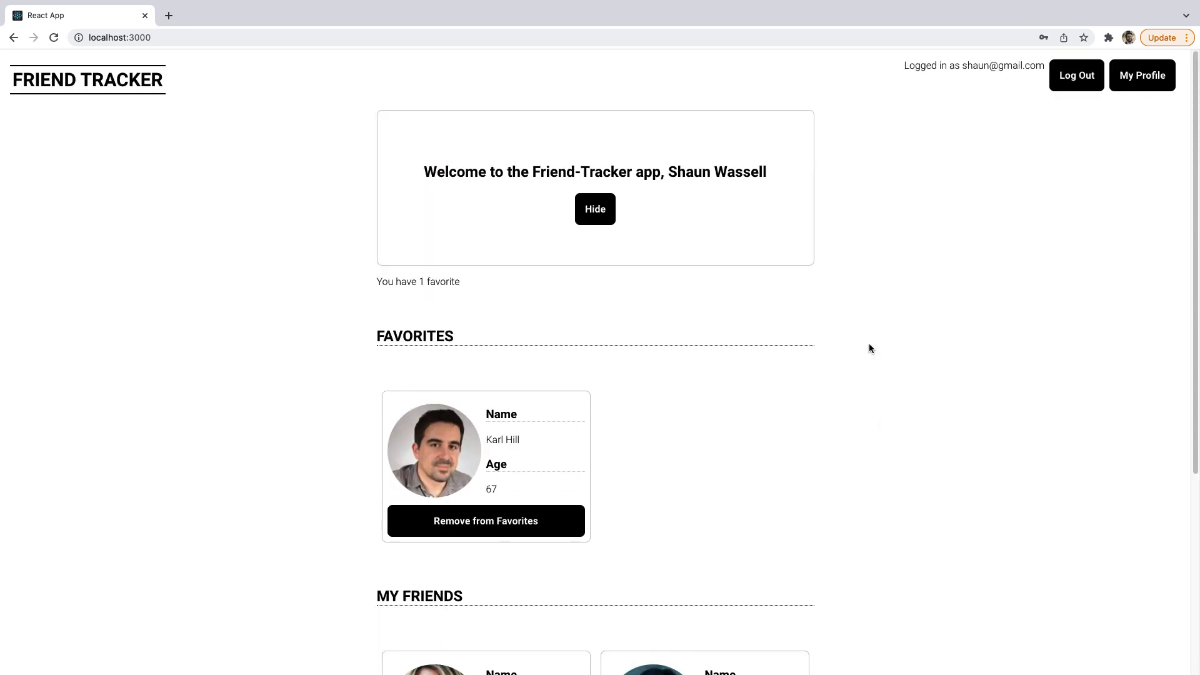
mouse_move(848, 369)
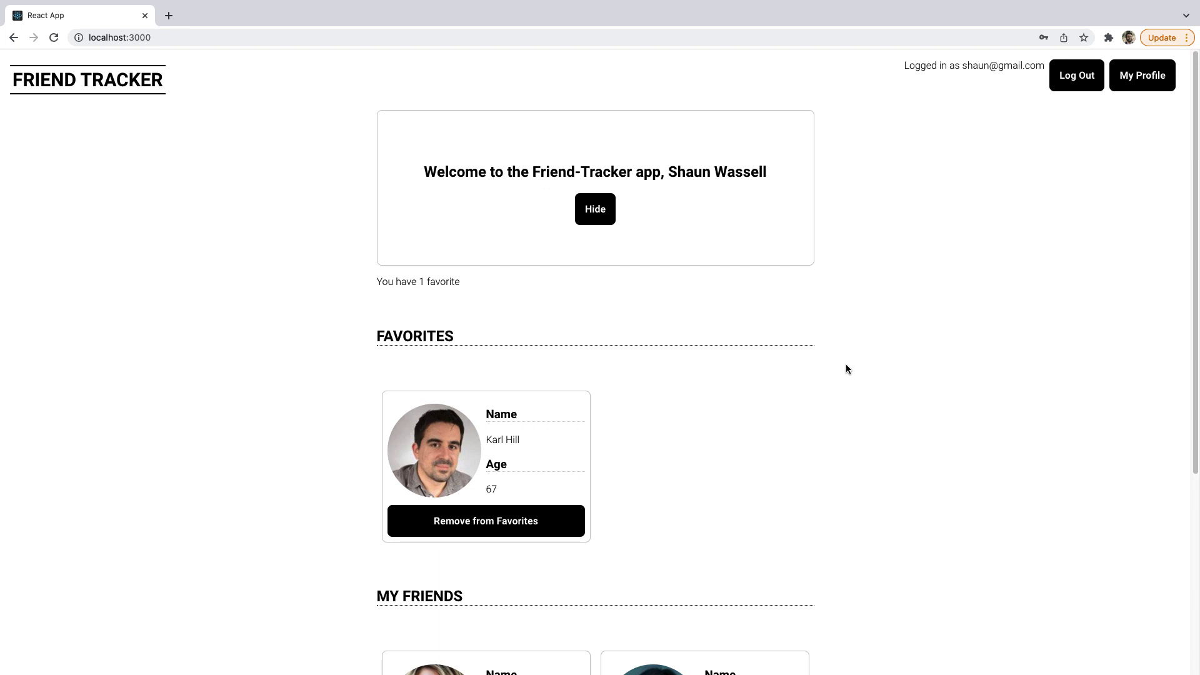
mouse_move(832, 386)
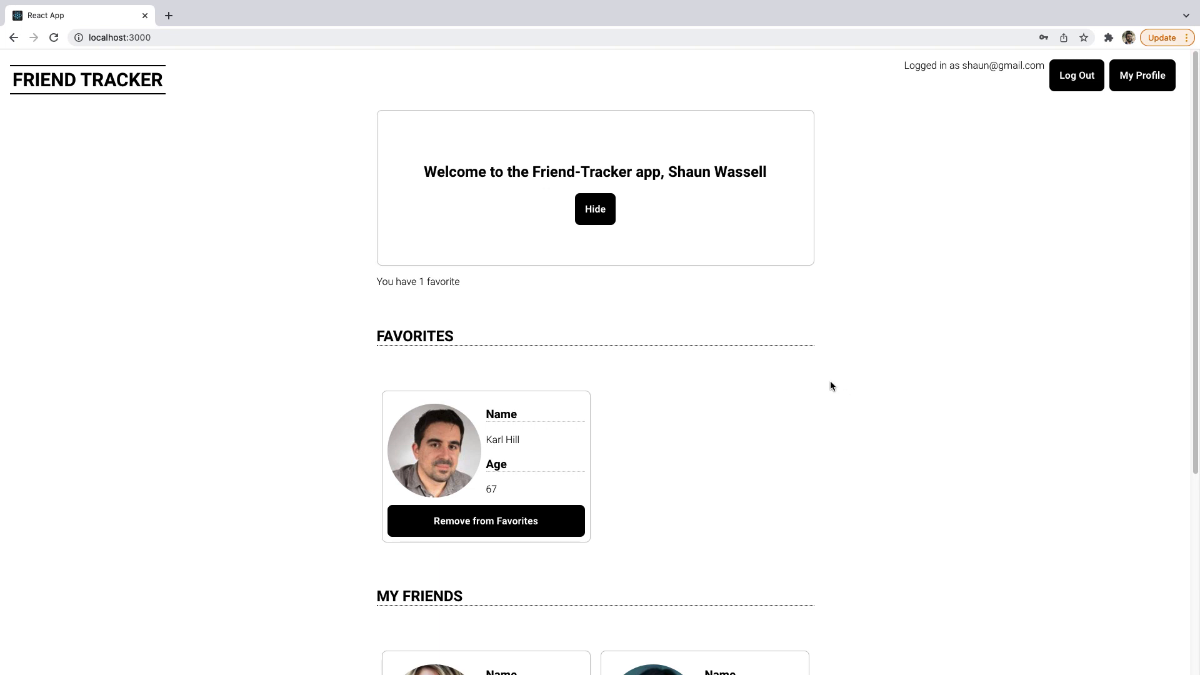
mouse_move(775, 412)
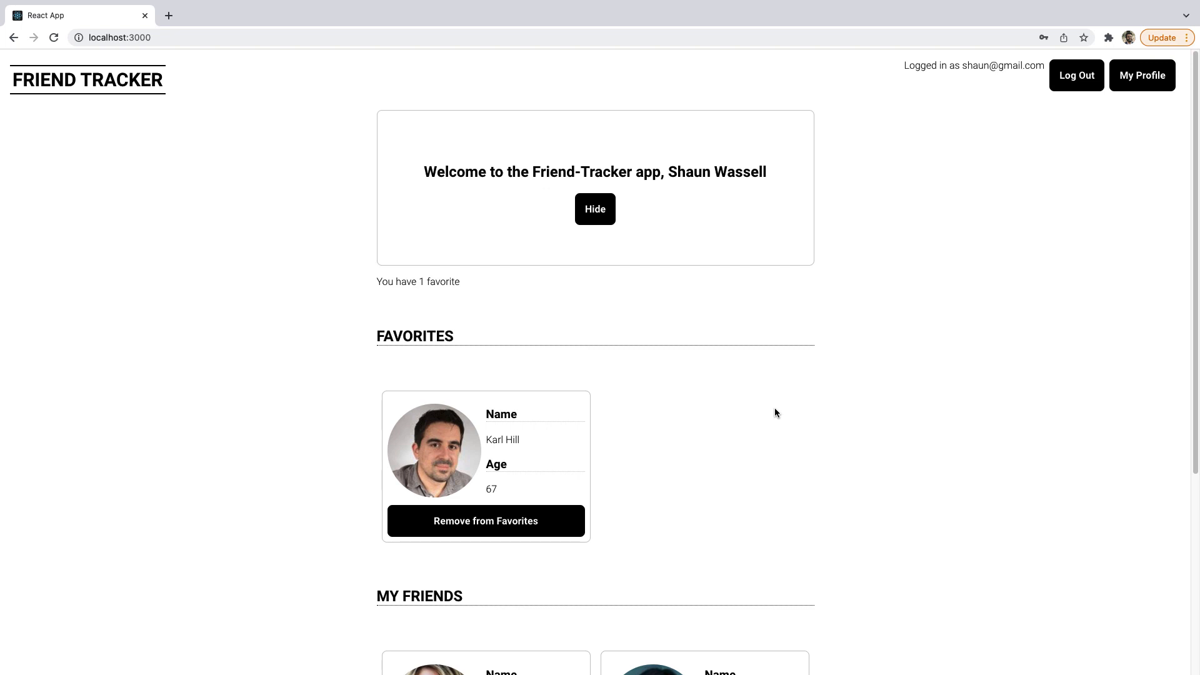
mouse_move(780, 411)
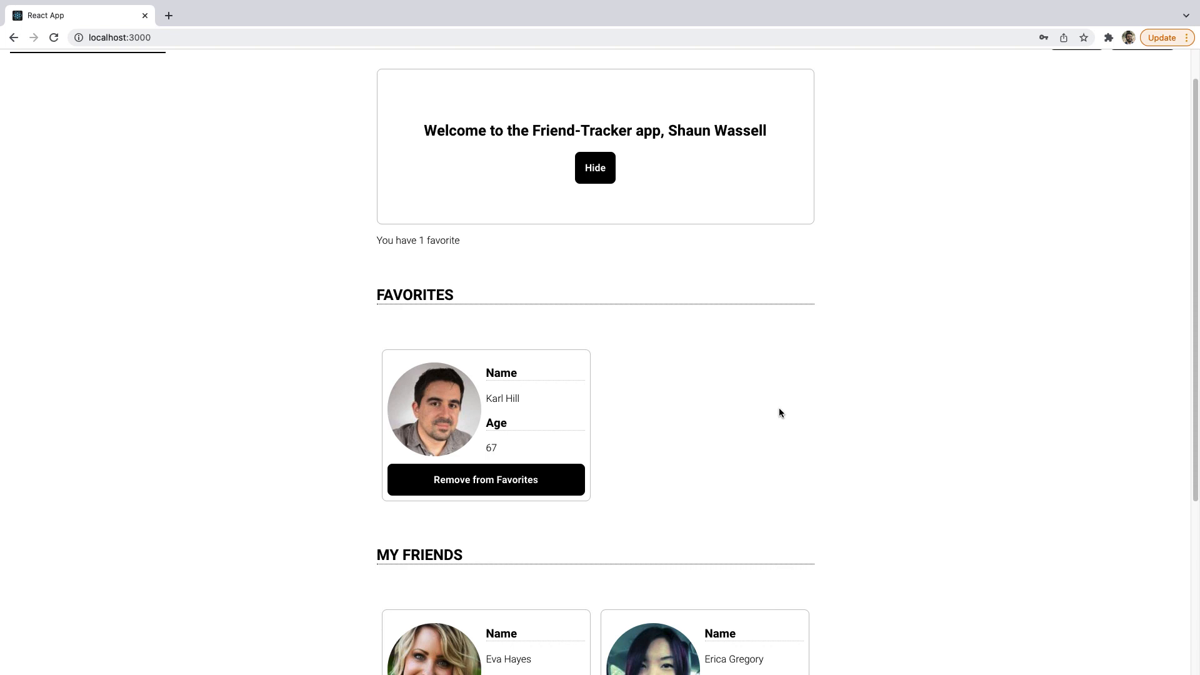
mouse_move(440, 475)
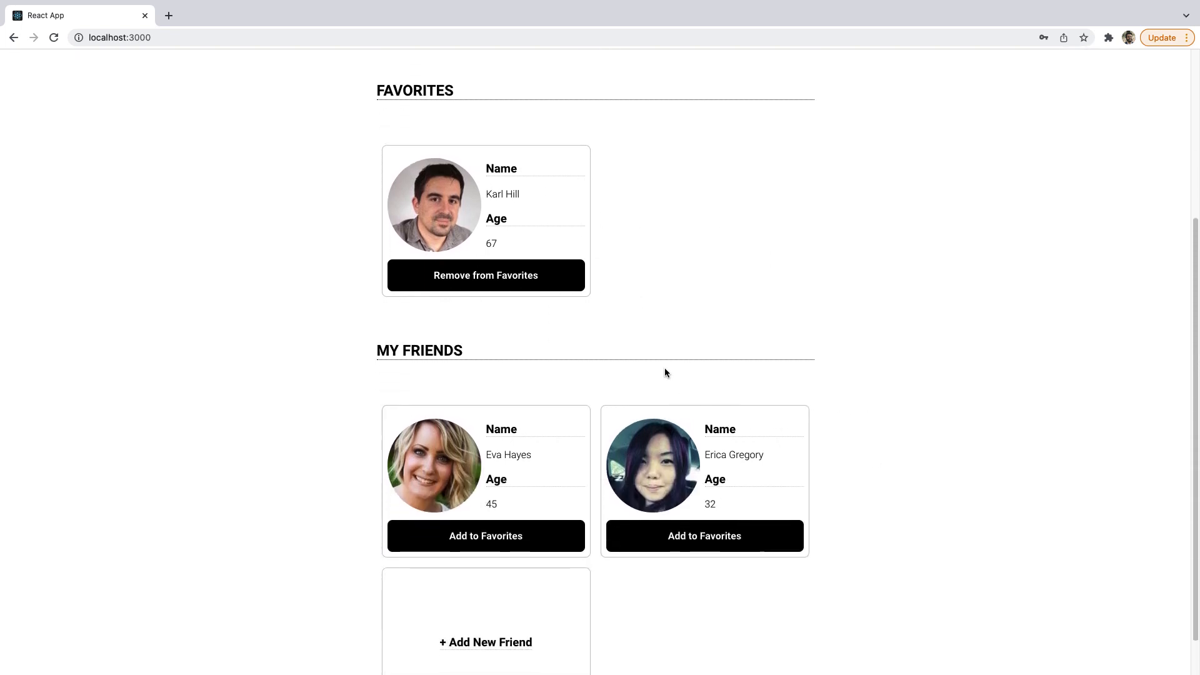
mouse_move(653, 164)
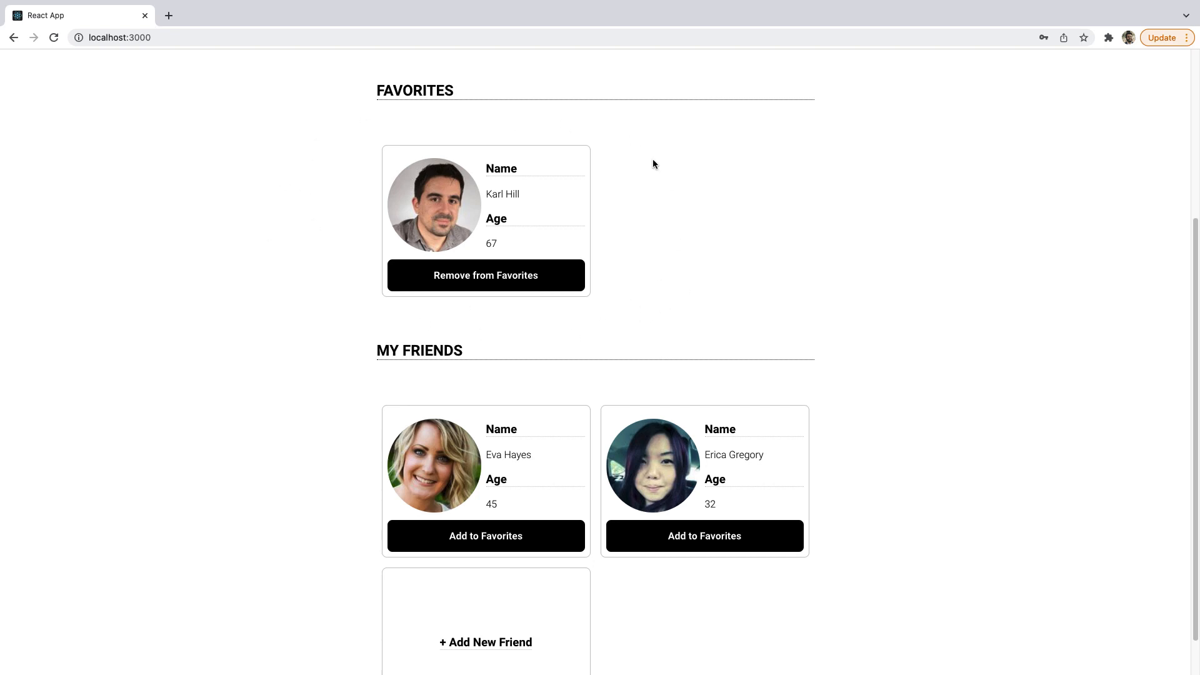
mouse_move(534, 319)
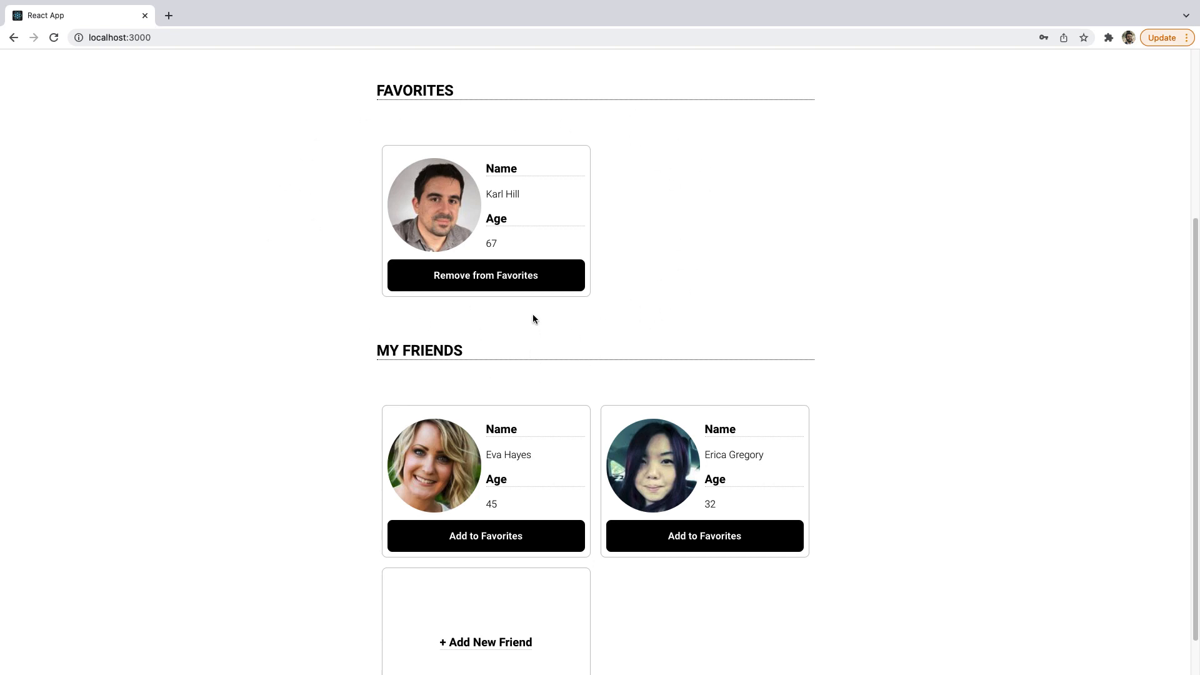
mouse_move(518, 200)
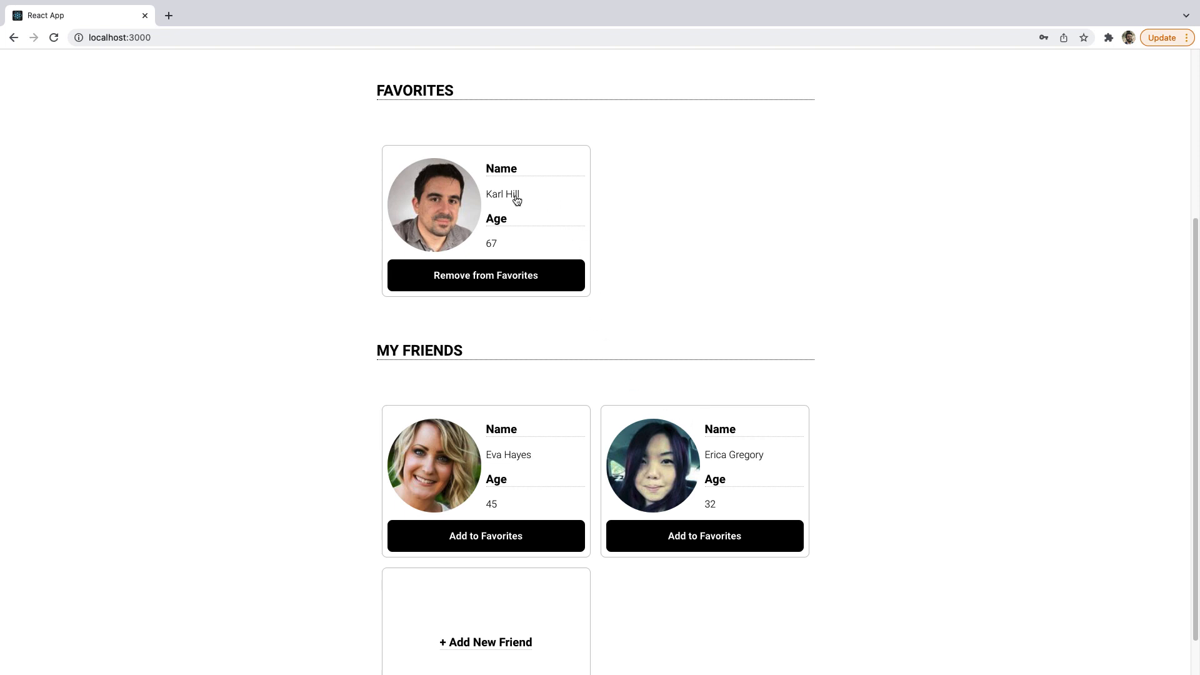
mouse_move(381, 167)
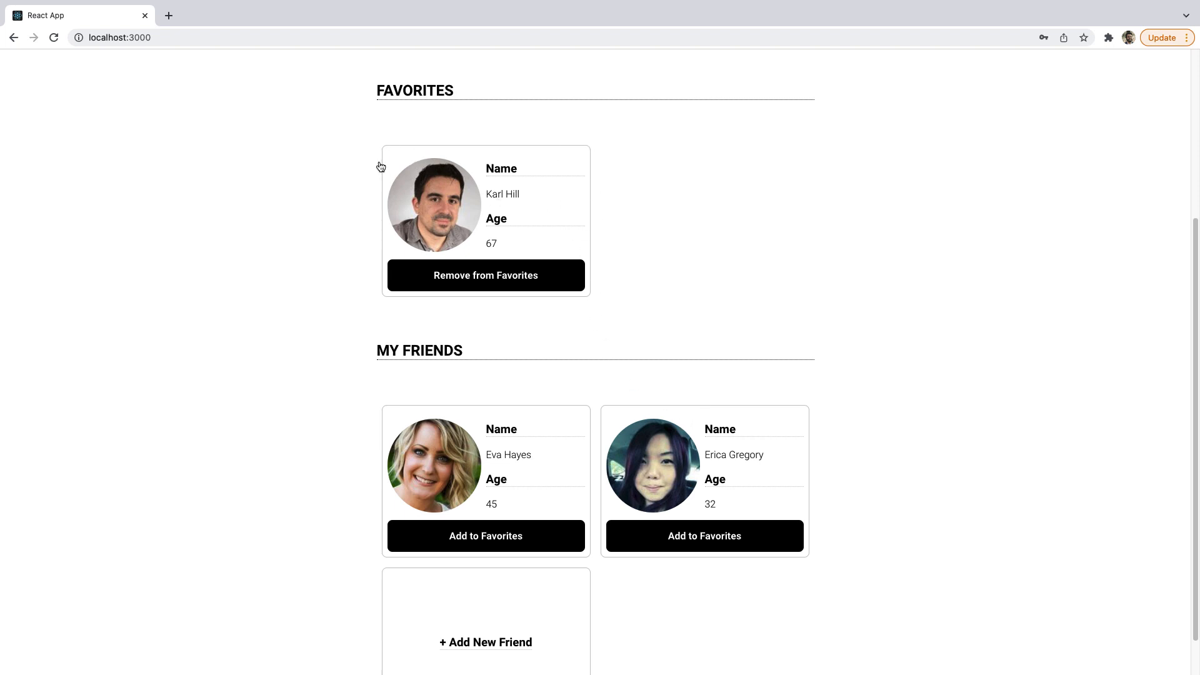
mouse_move(503, 200)
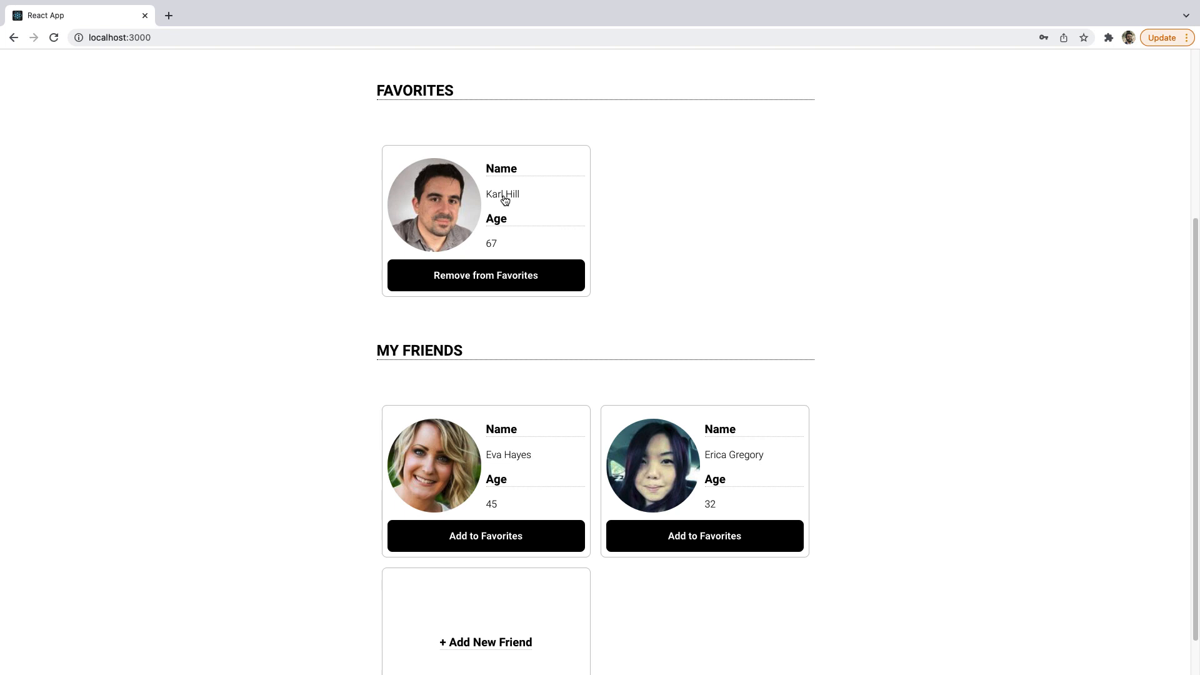
scroll("up", 3)
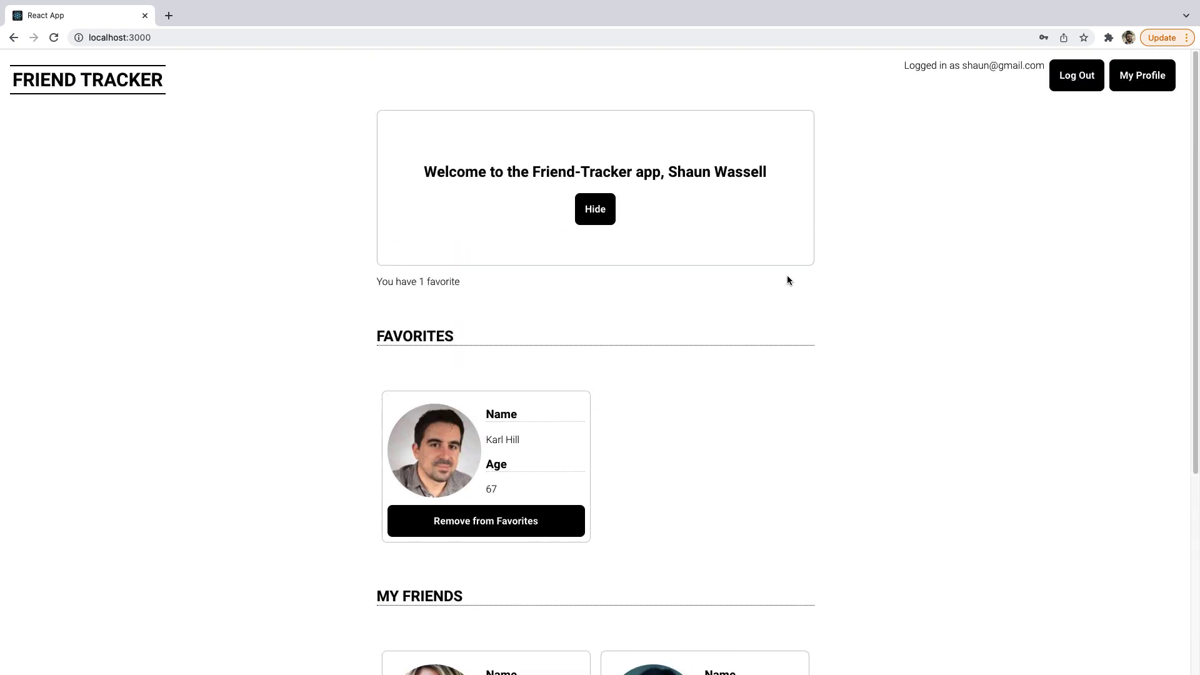
mouse_move(565, 451)
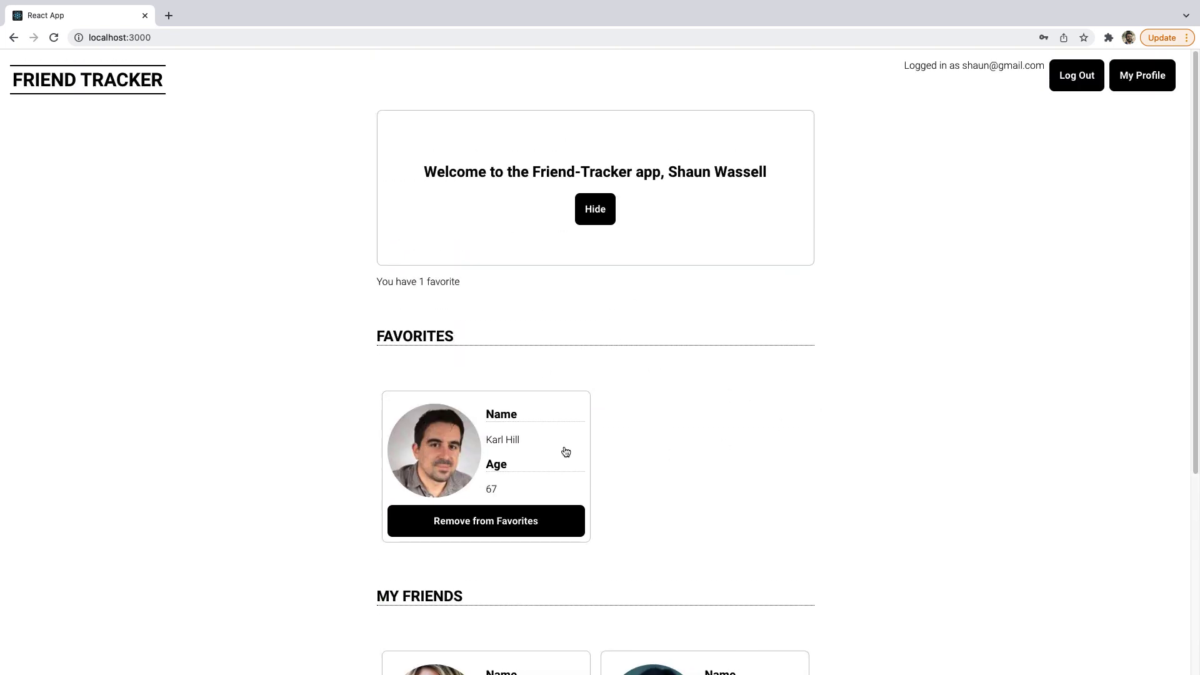
left_click(486, 449)
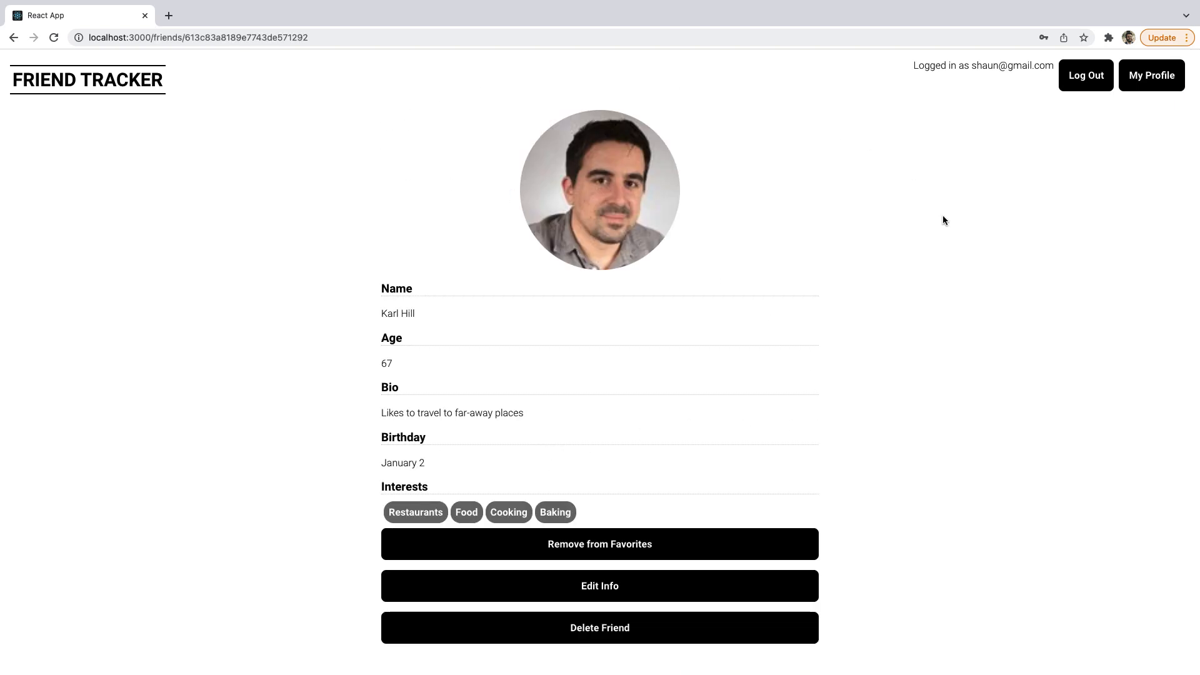
mouse_move(966, 335)
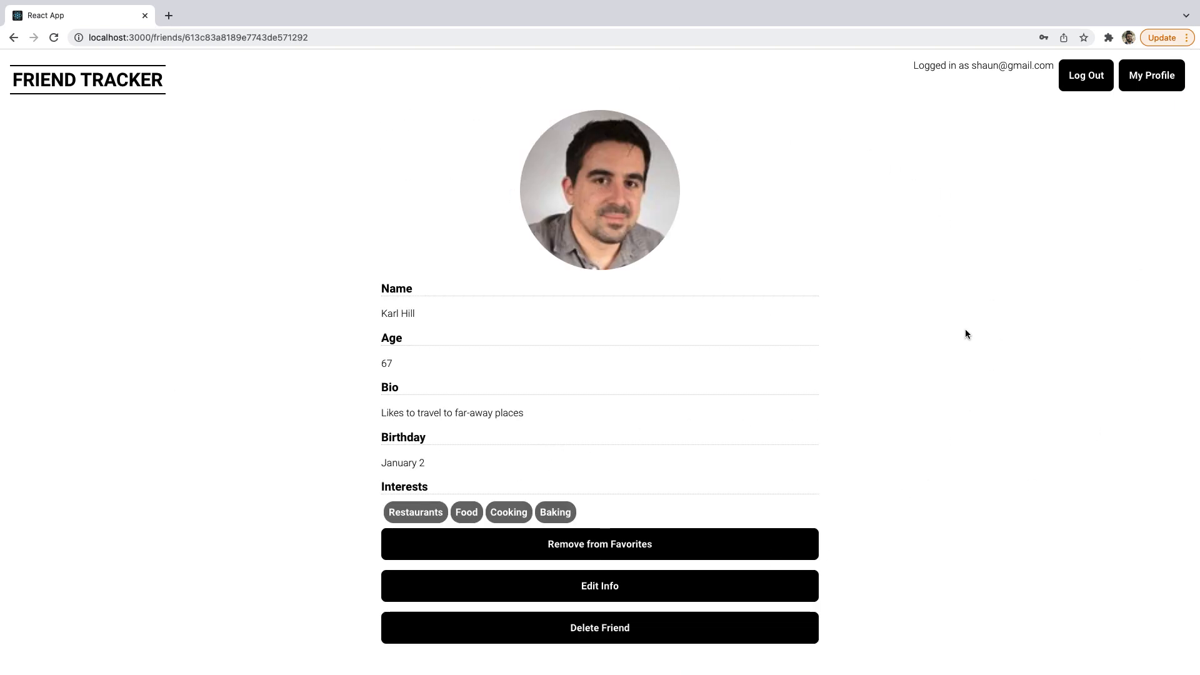
mouse_move(478, 291)
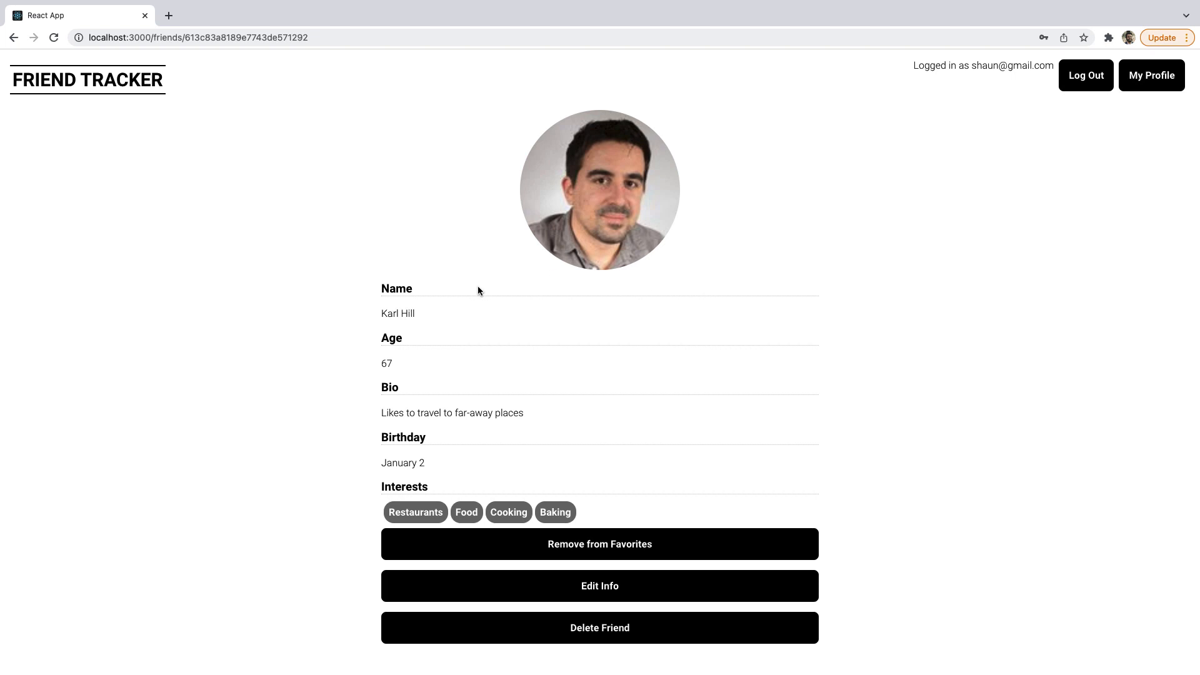
mouse_move(434, 324)
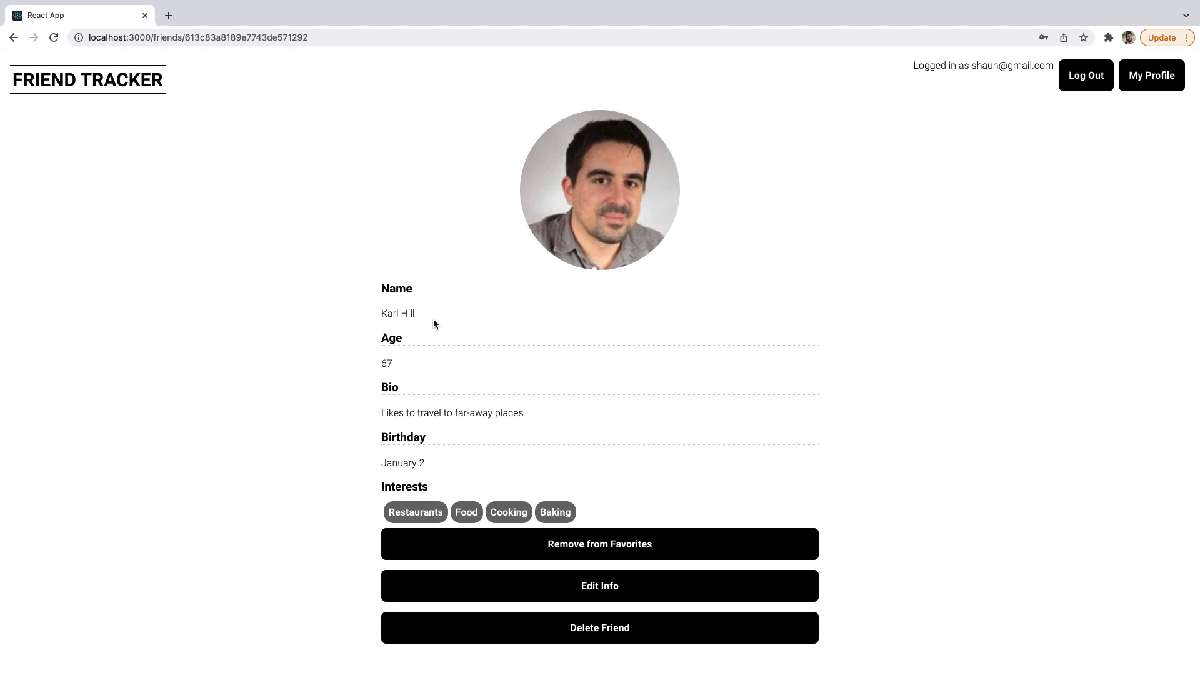
mouse_move(512, 307)
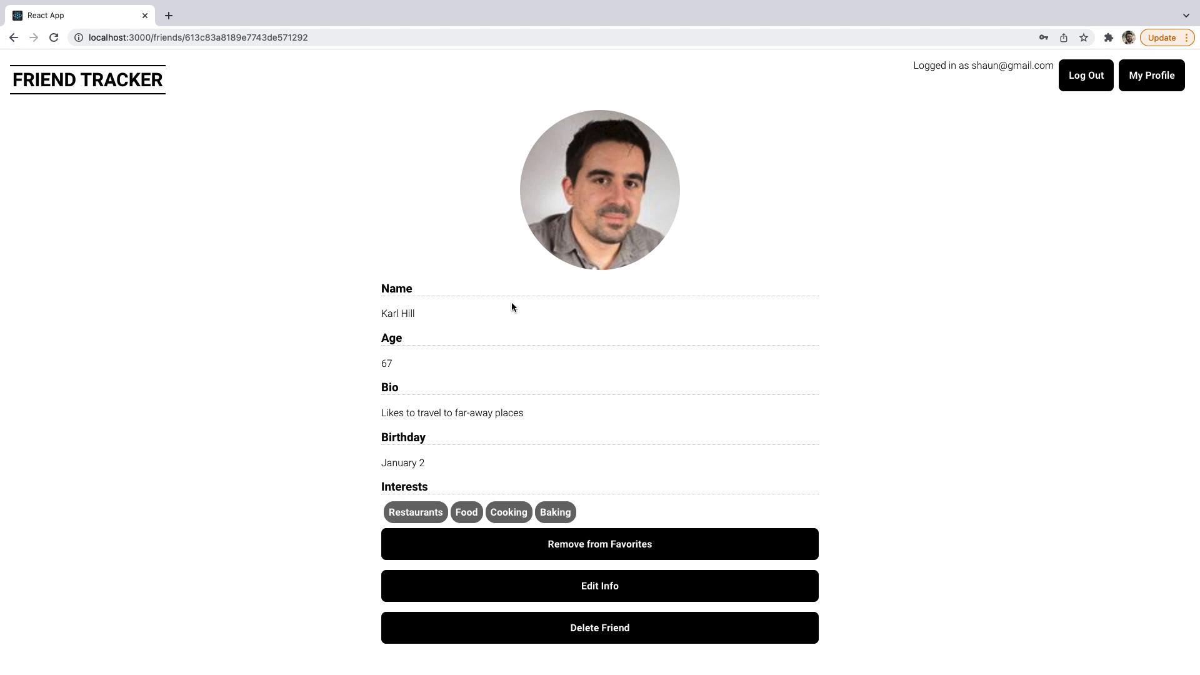
mouse_move(1175, 98)
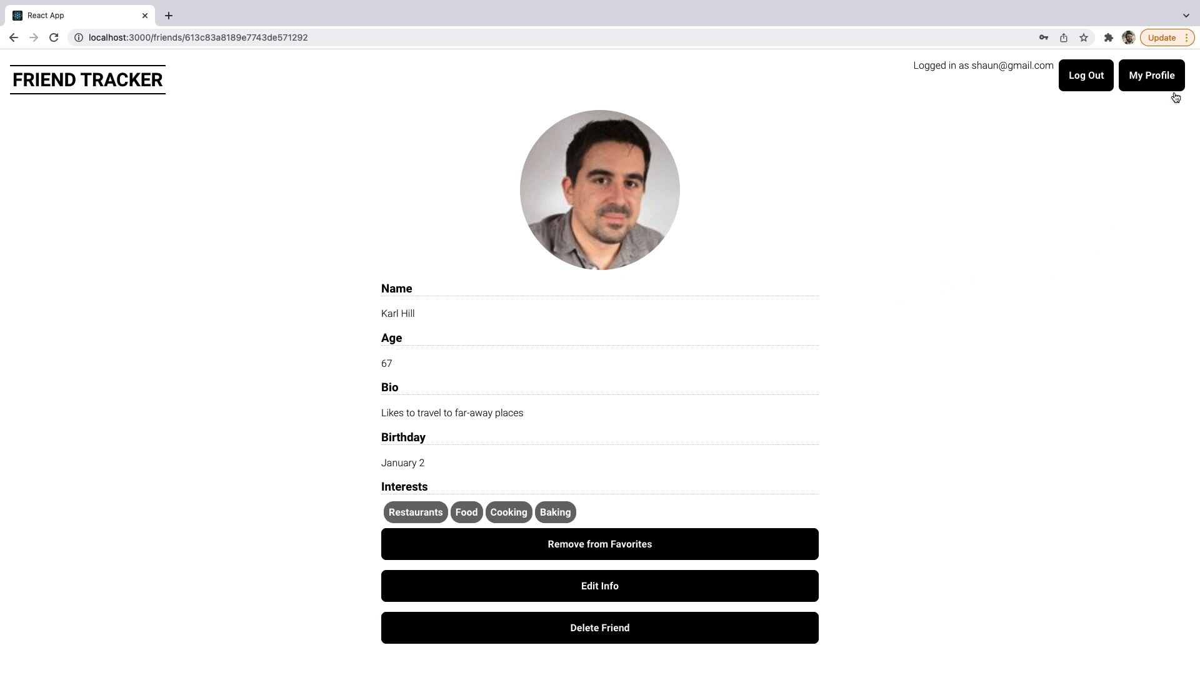
- View My Profile and its Edit Info form, then use the FRIEND TRACKER header to go home
left_click(1152, 75)
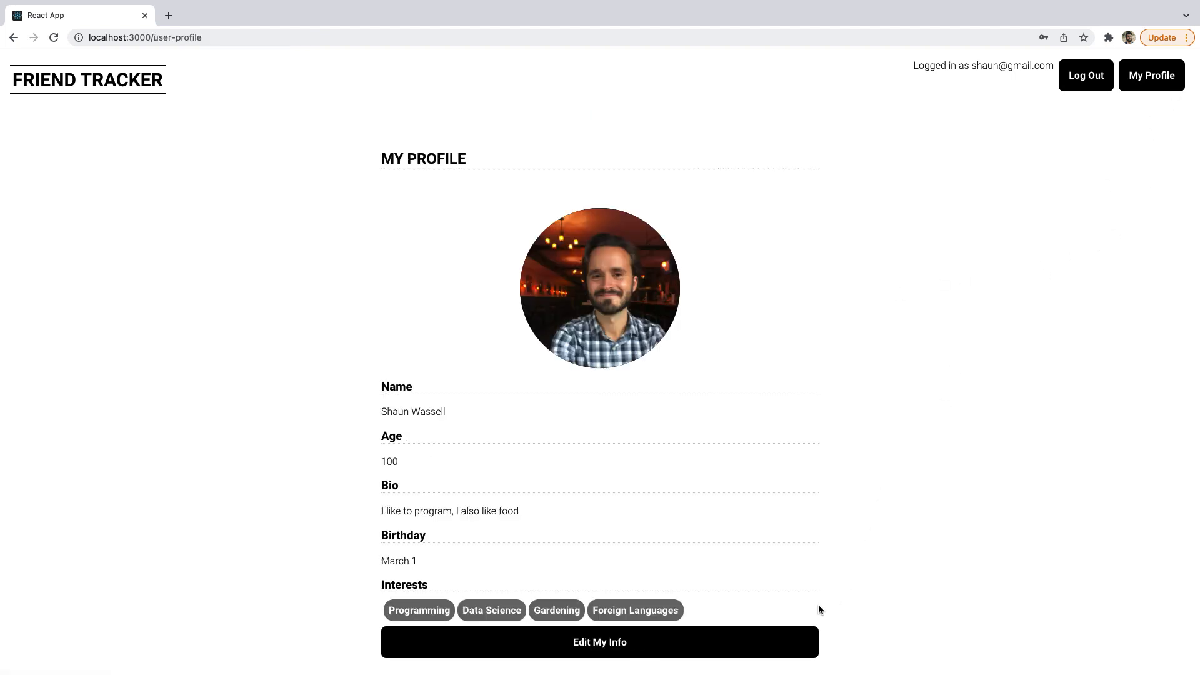
mouse_move(456, 306)
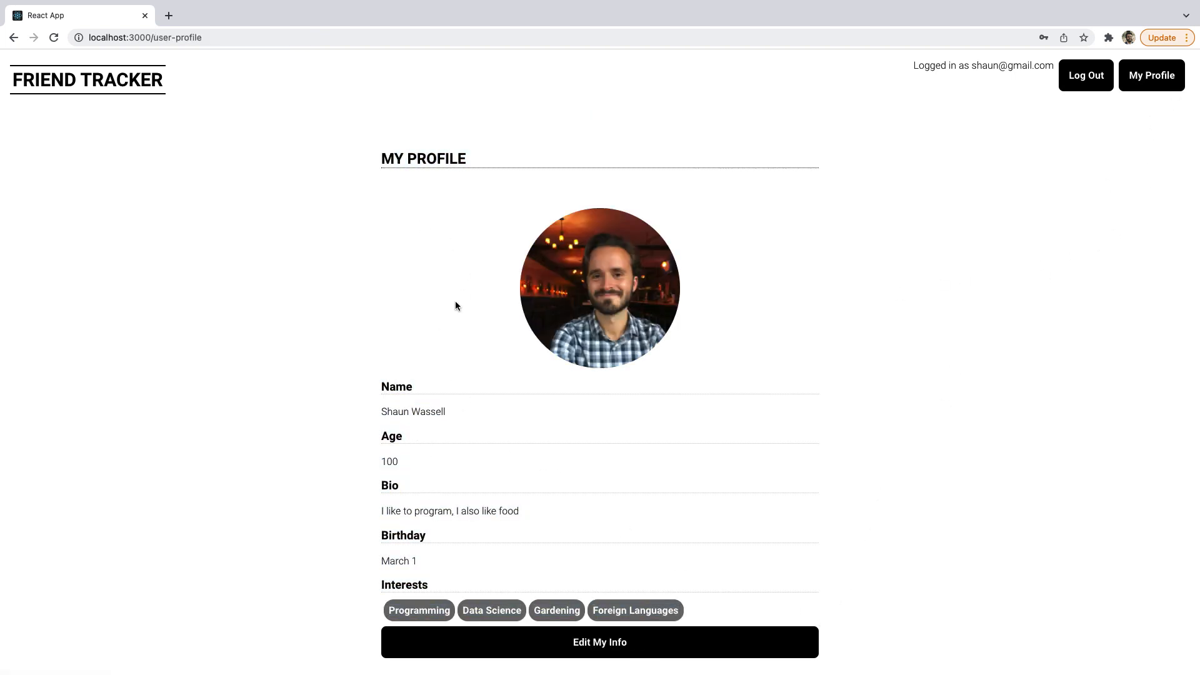
mouse_move(257, 178)
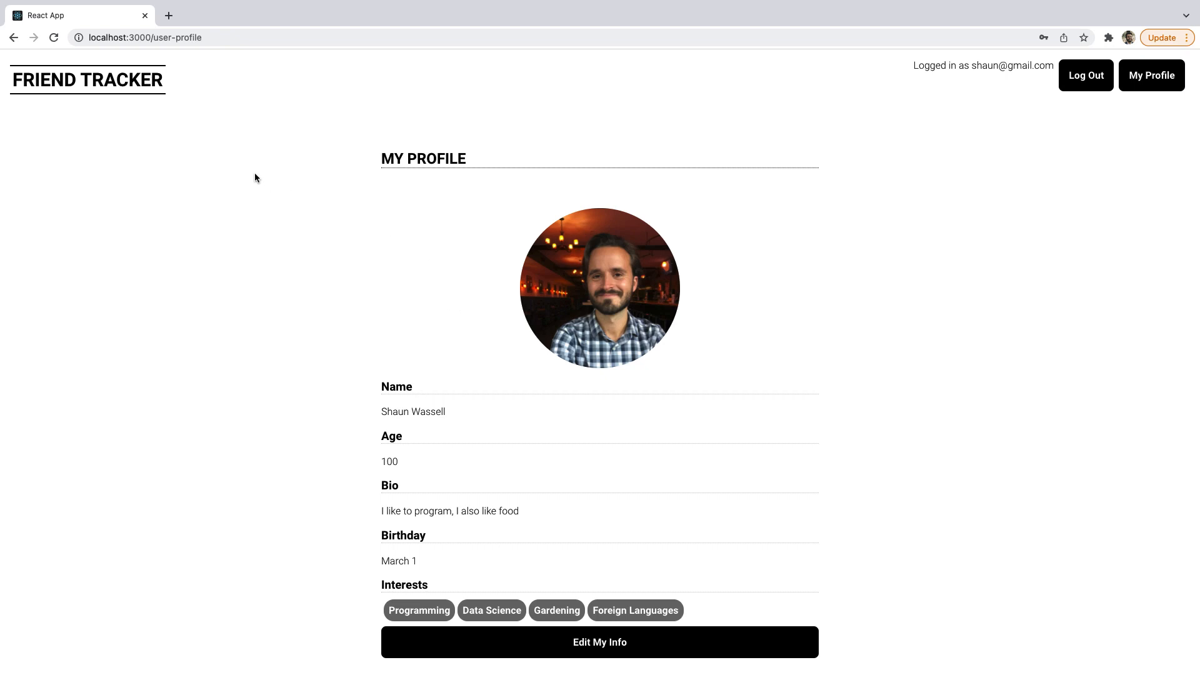
left_click(599, 642)
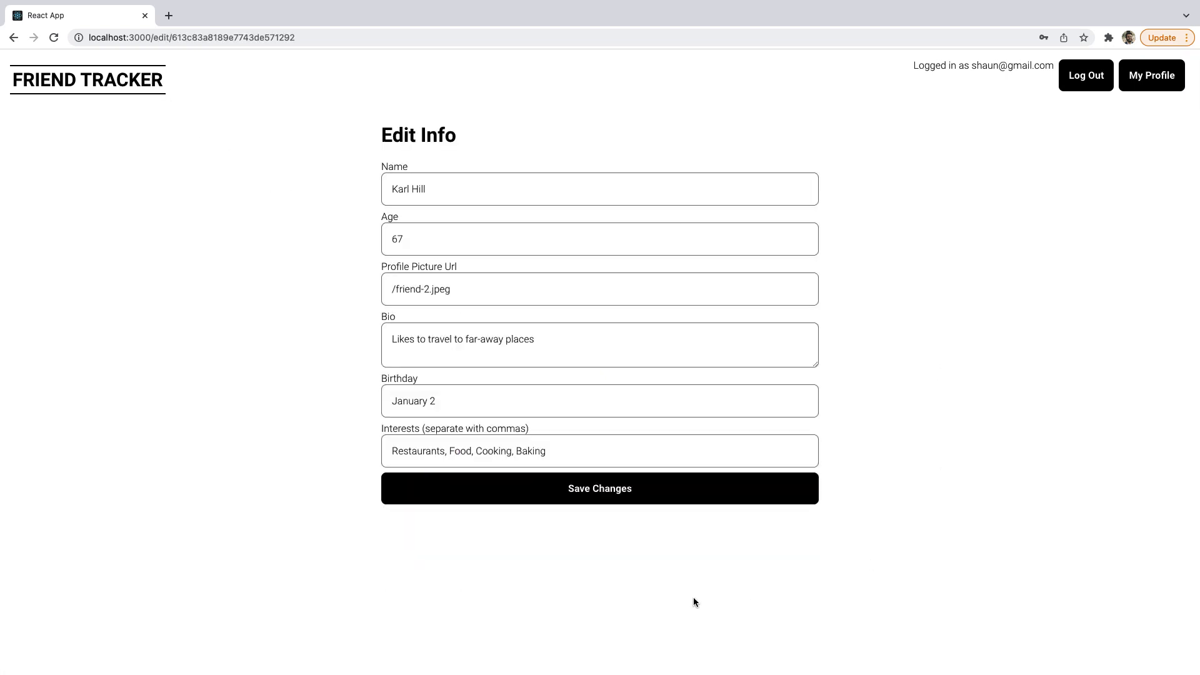
mouse_move(729, 593)
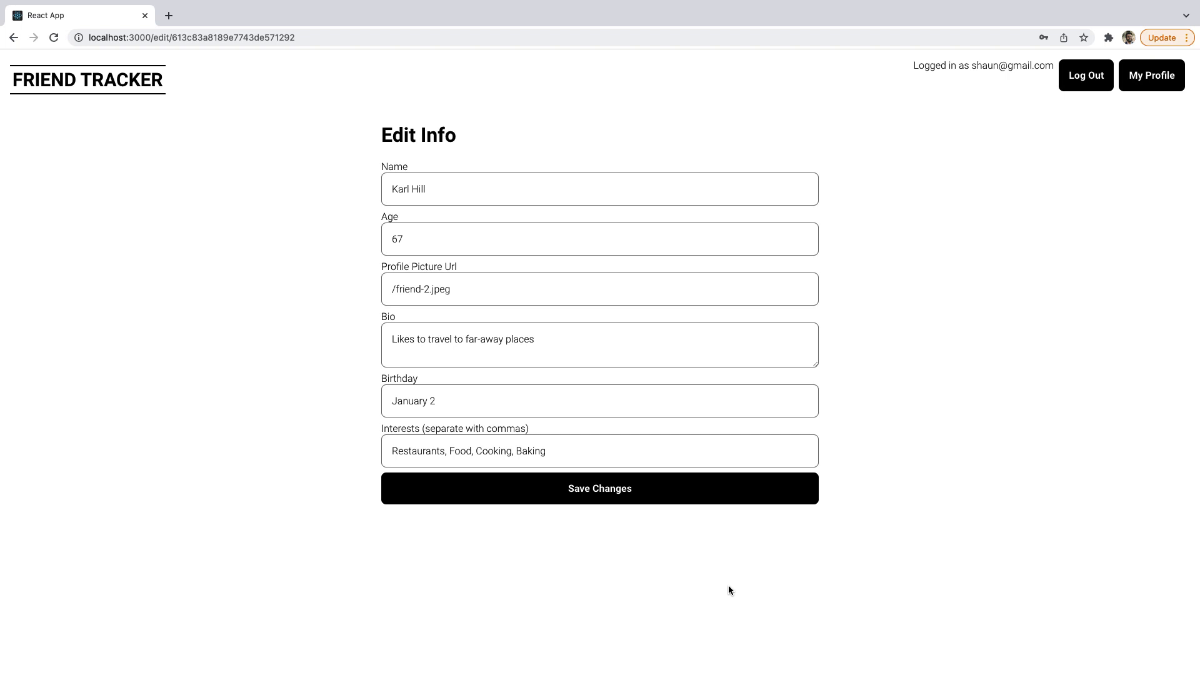
mouse_move(990, 368)
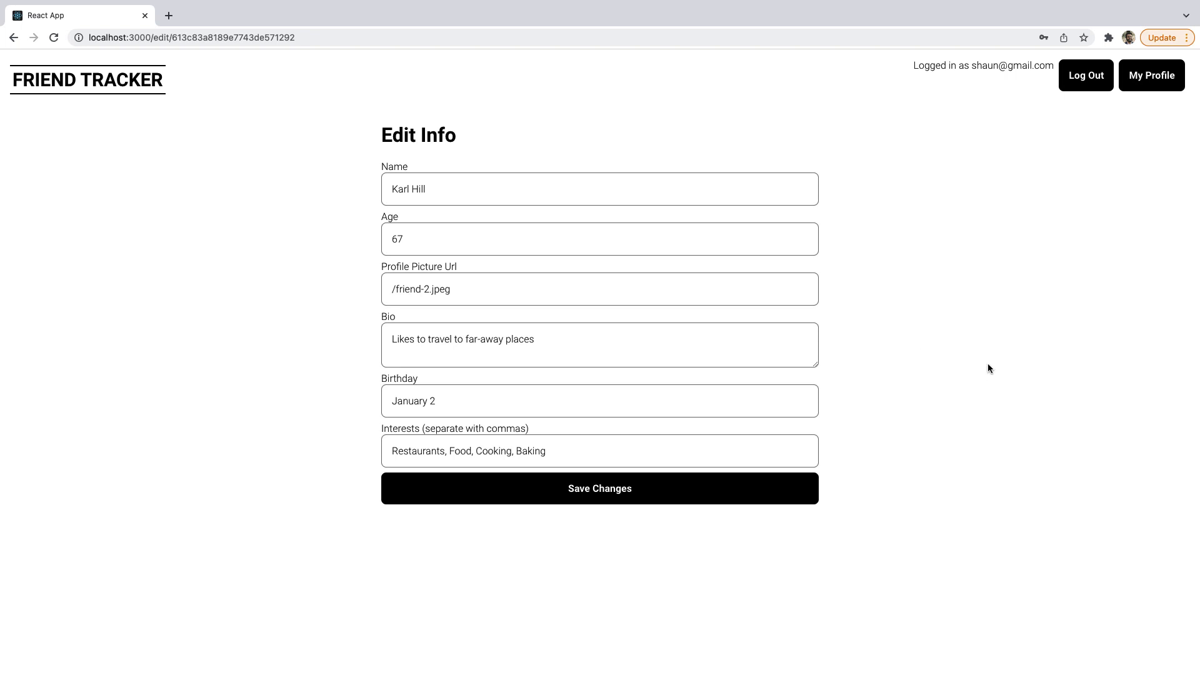
mouse_move(963, 371)
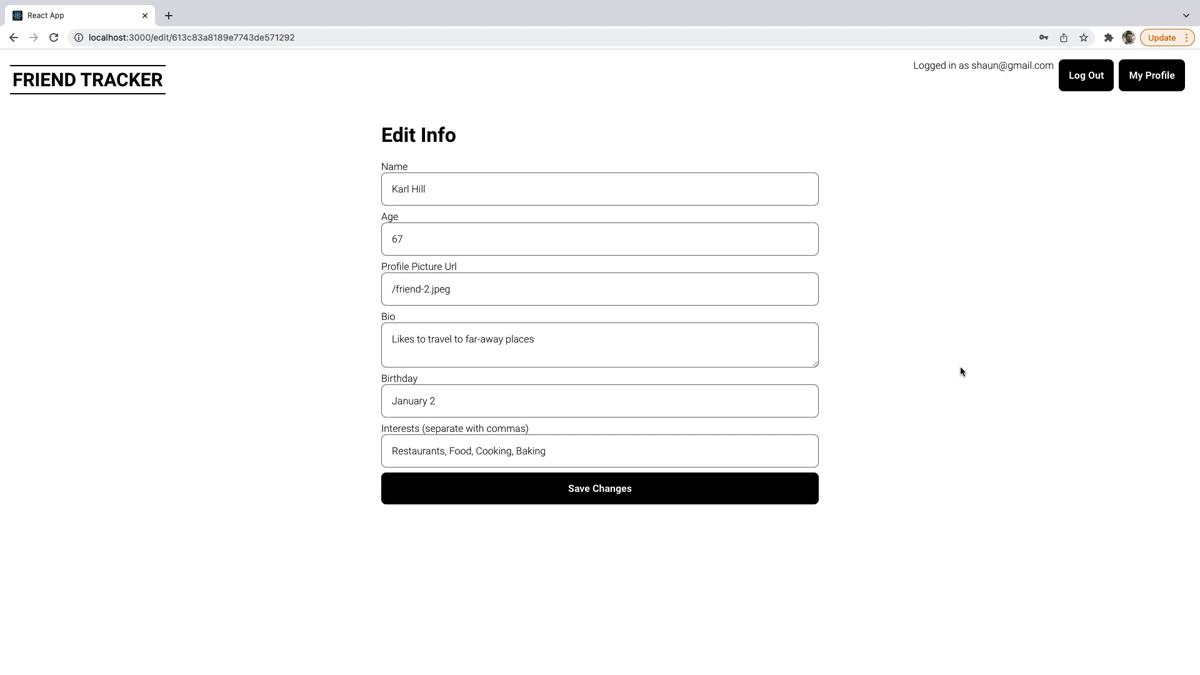
mouse_move(943, 298)
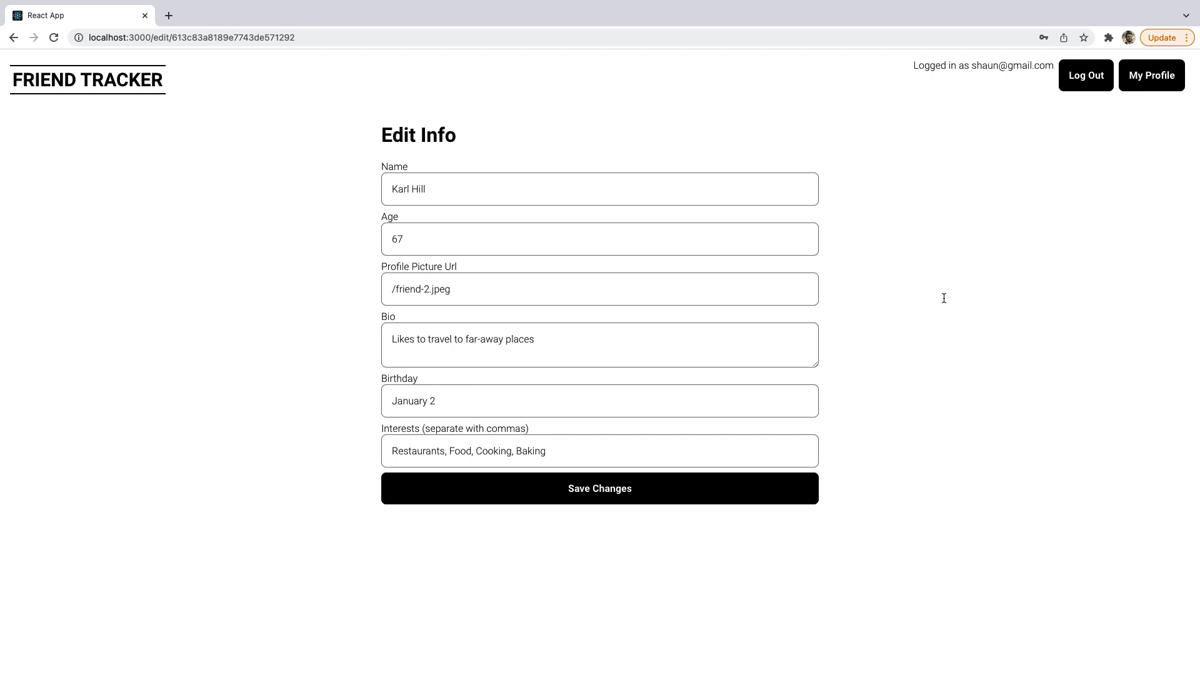
mouse_move(131, 100)
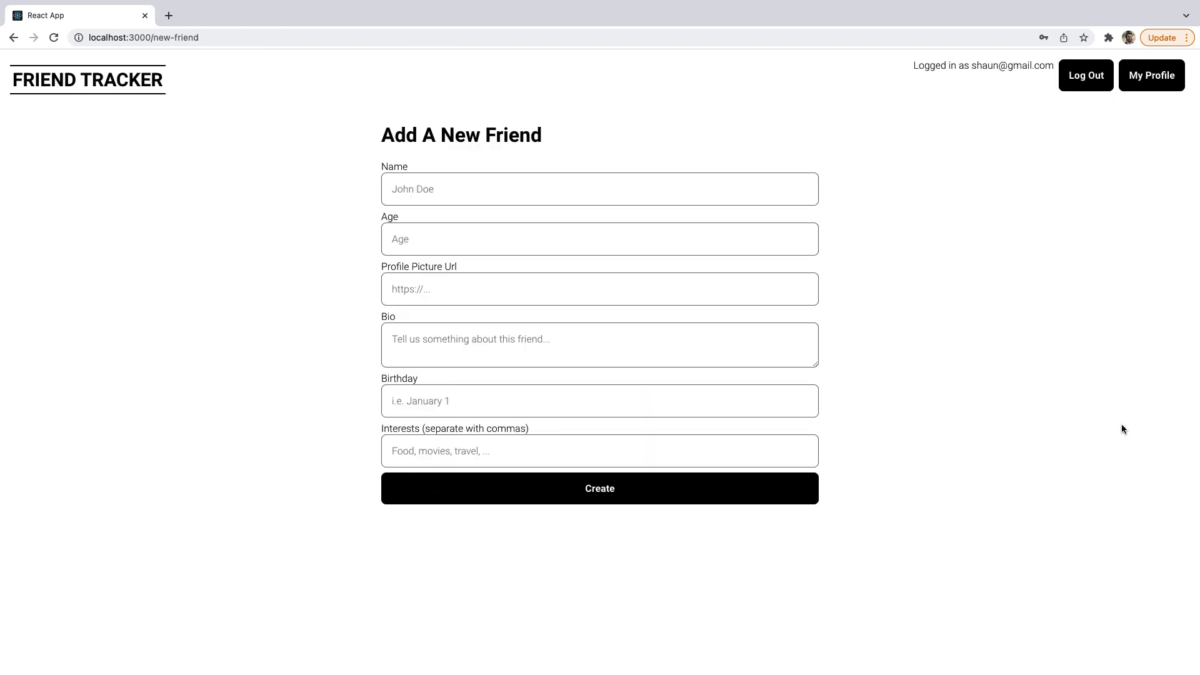
mouse_move(641, 5)
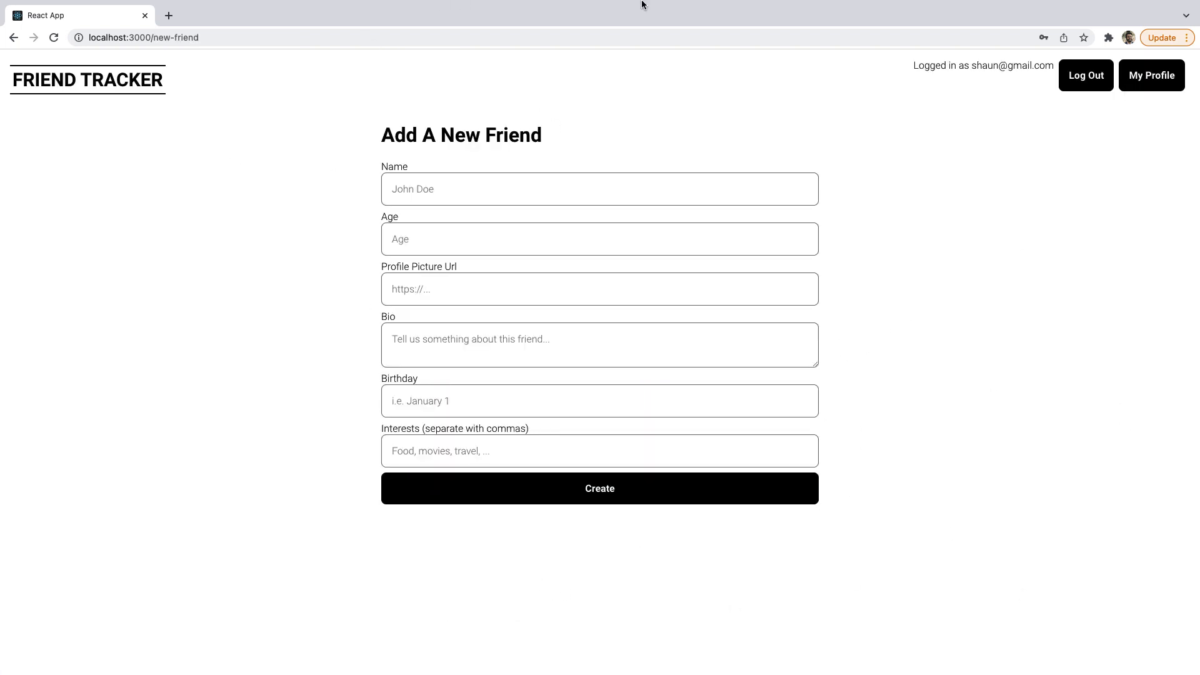
left_click(88, 80)
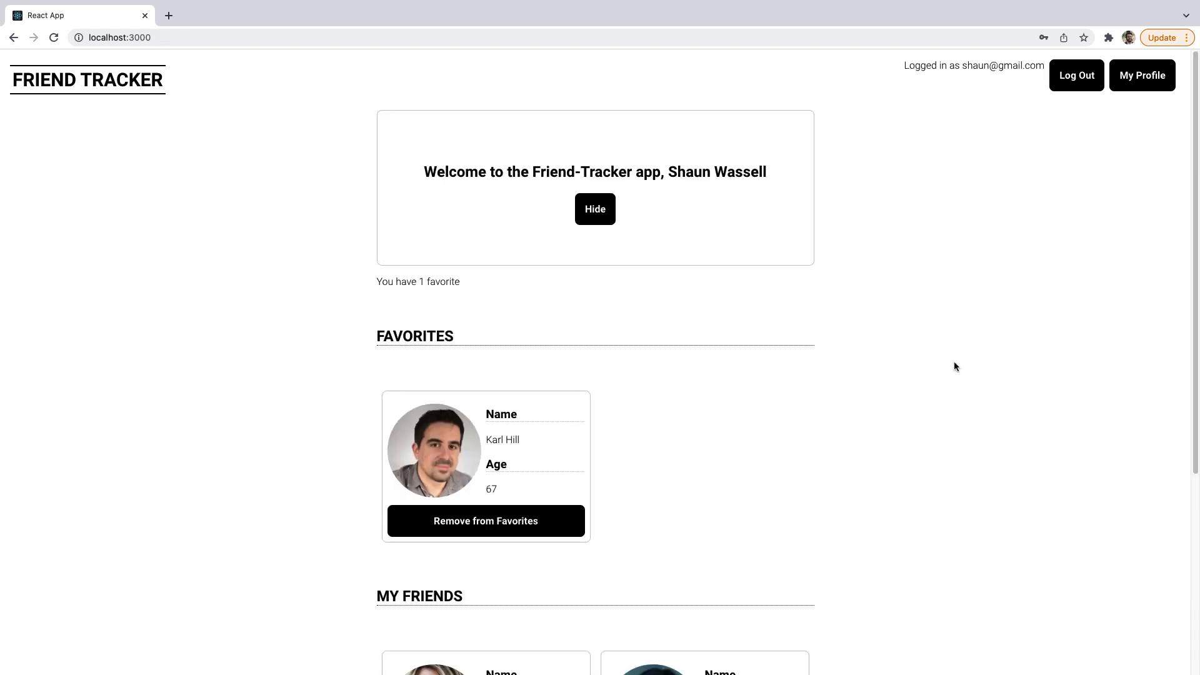
mouse_move(940, 339)
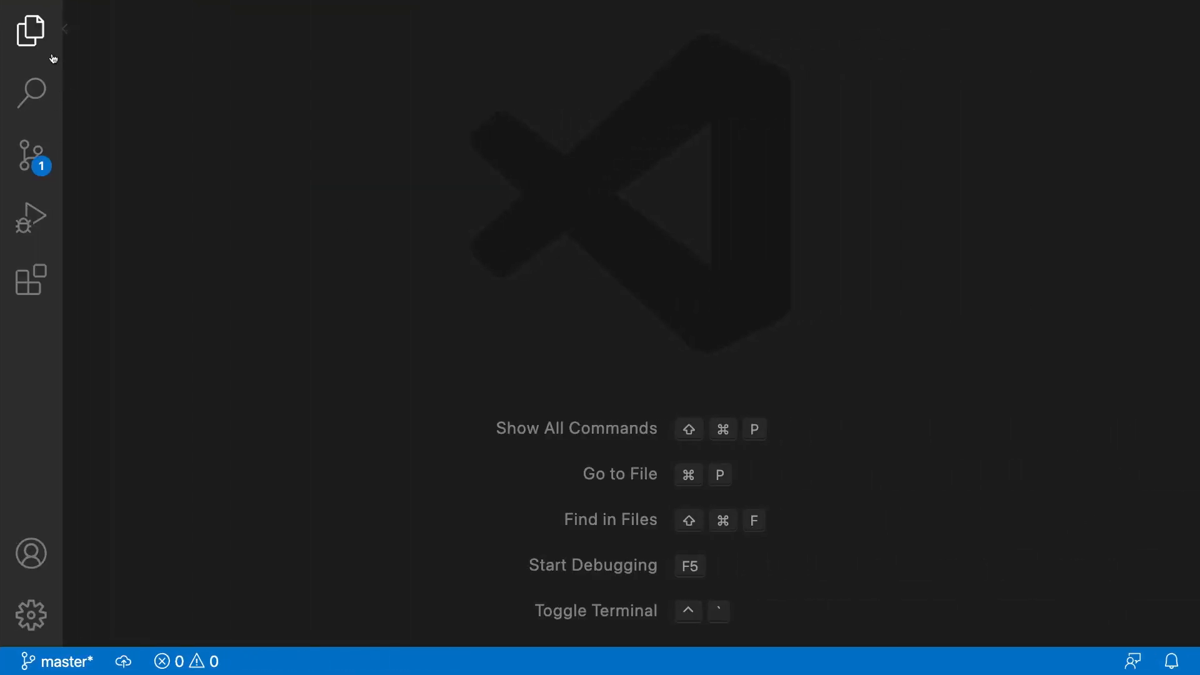
- Expand my-first-vue-project in Explorer and bring up the integrated terminal
left_click(30, 29)
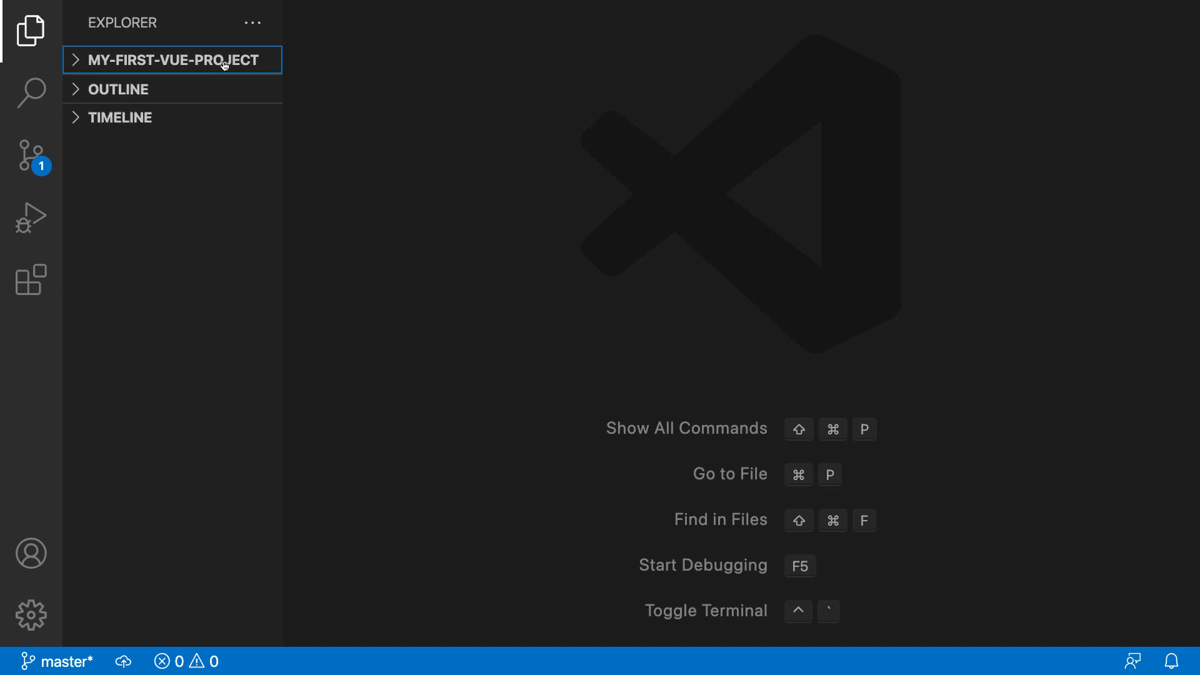
left_click(163, 60)
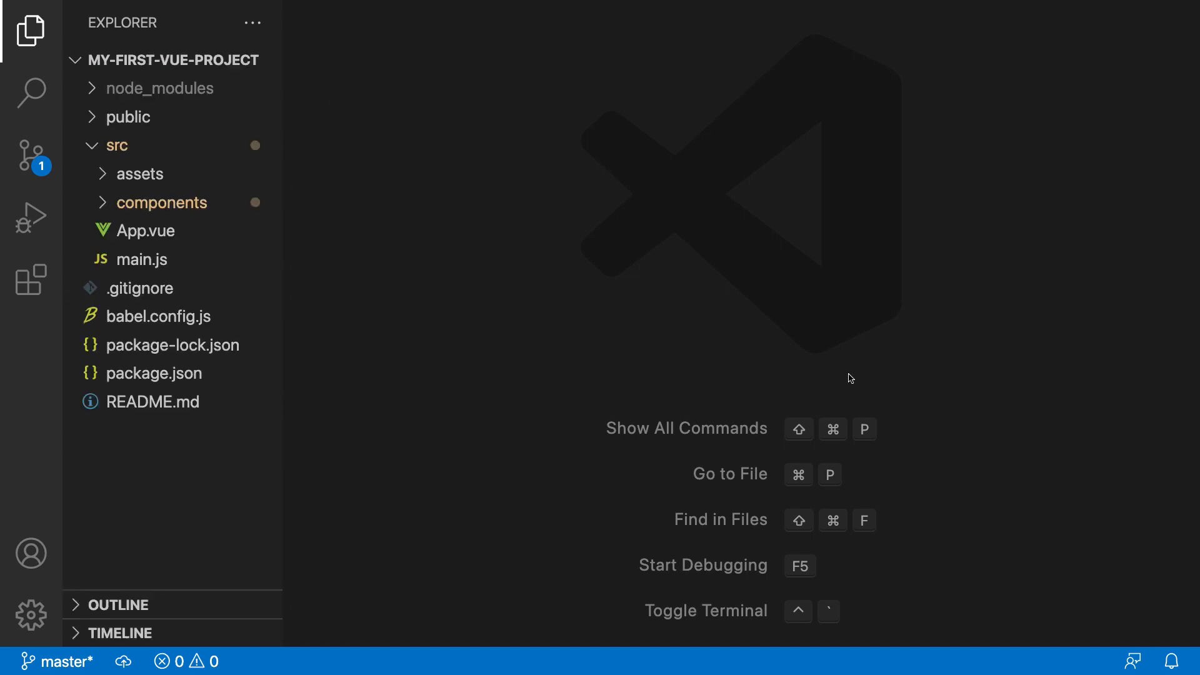
mouse_move(850, 377)
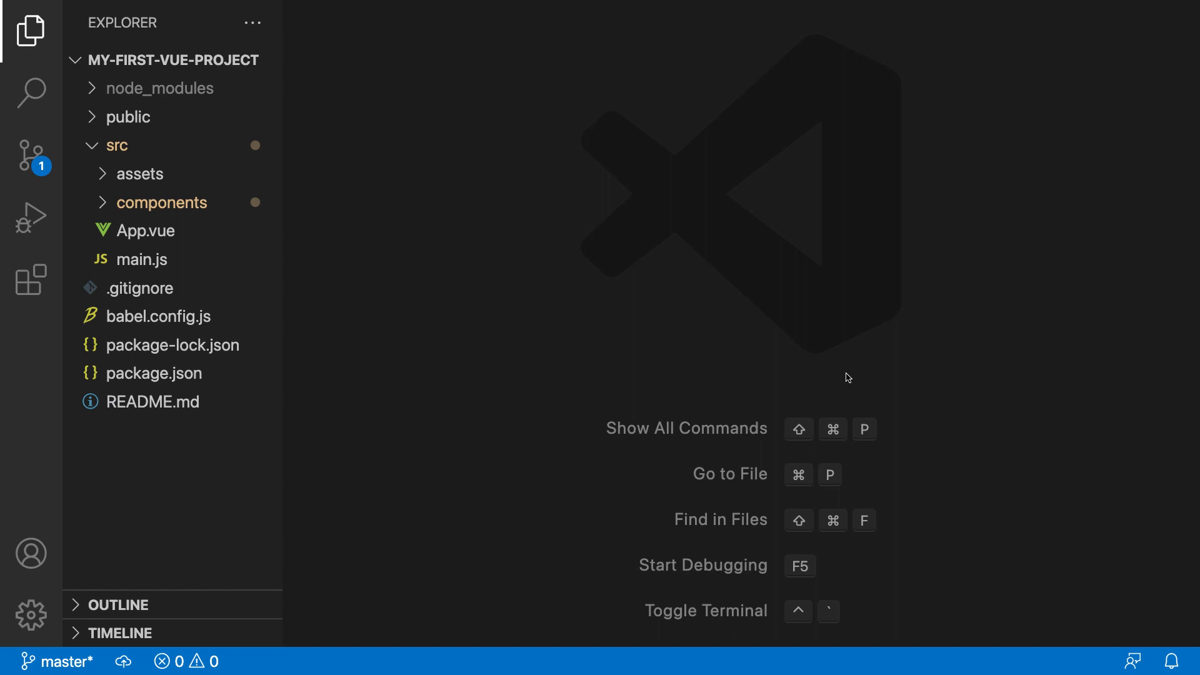
left_click(30, 30)
type("clear")
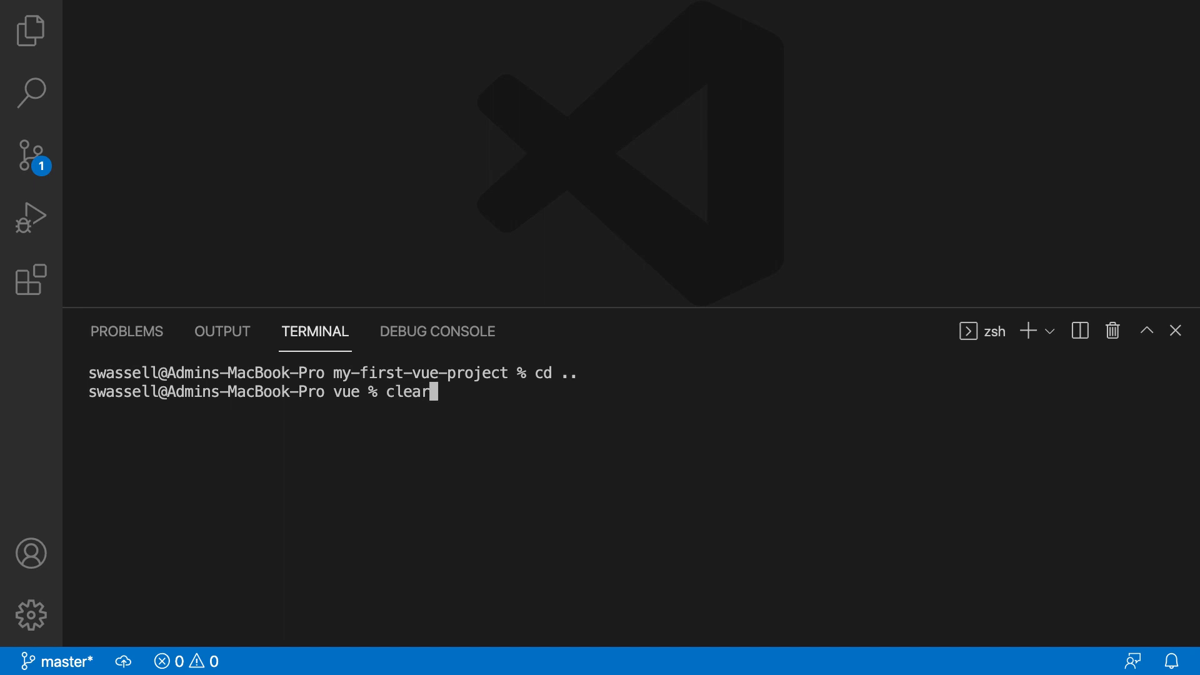
- Run vue create friend-tracker and accept the Default (Vue 3) babel/eslint preset
key("Return")
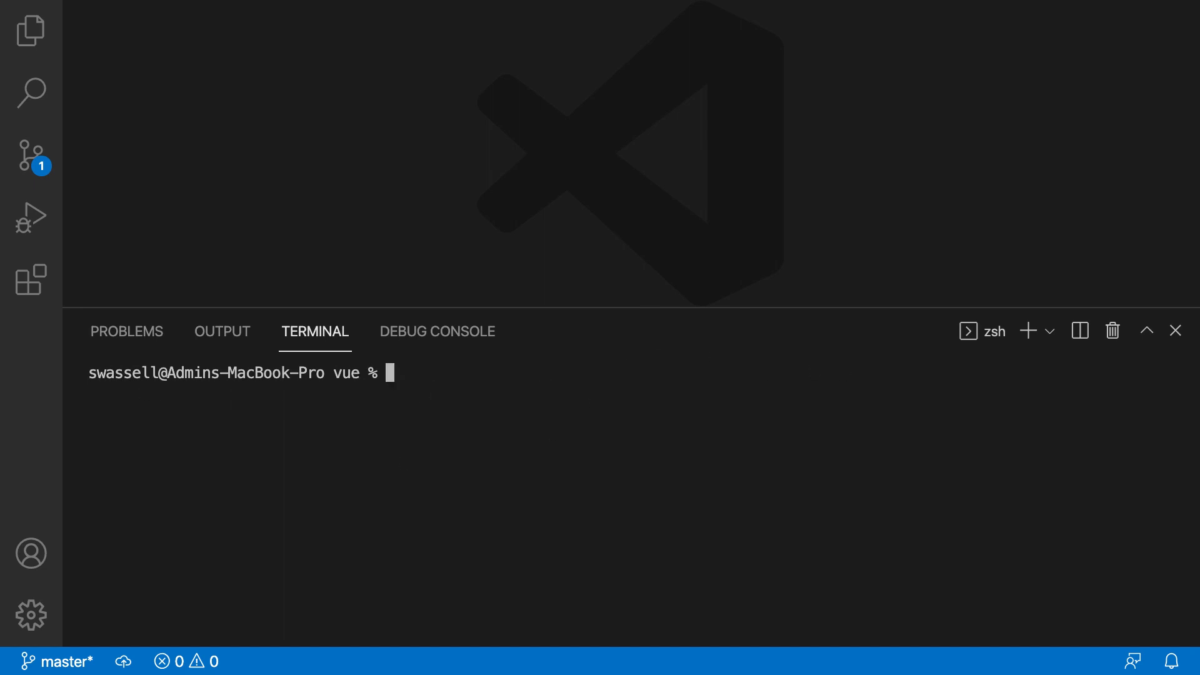
mouse_move(364, 374)
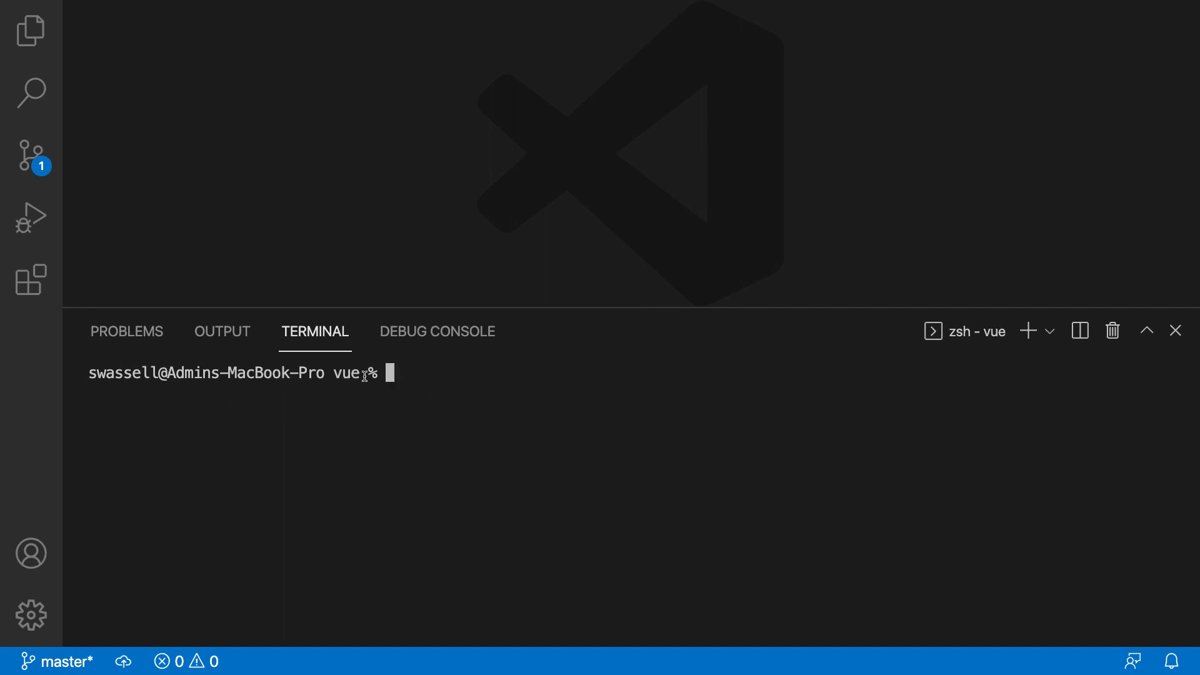
mouse_move(455, 408)
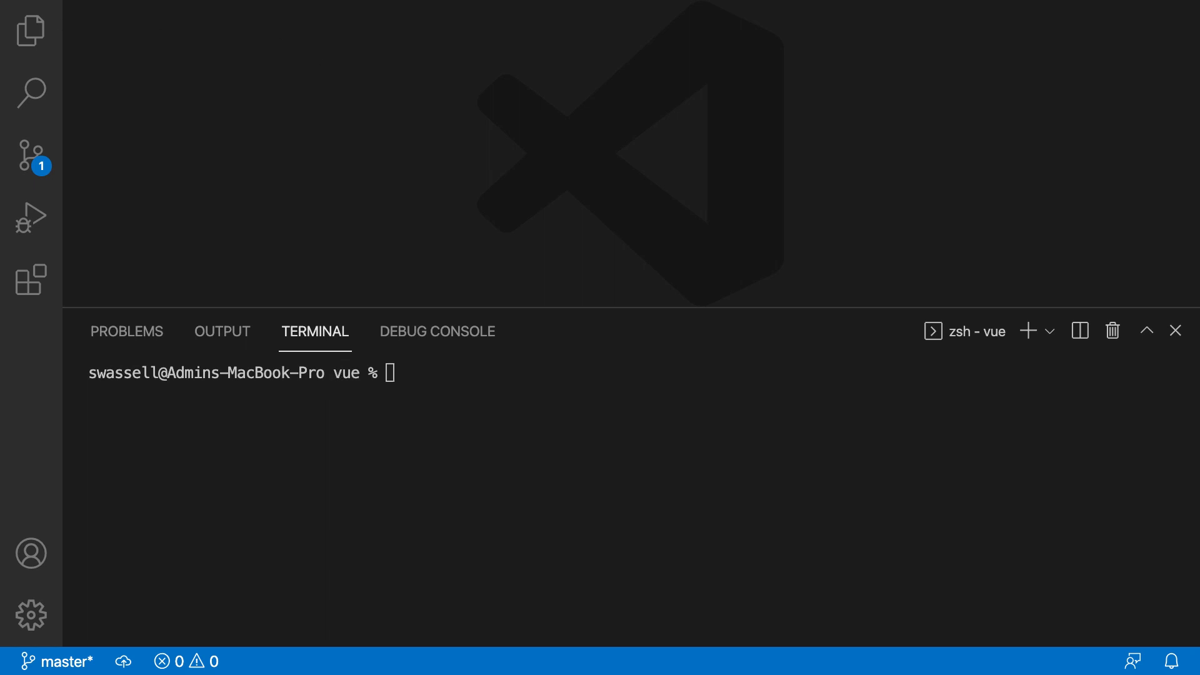
type("vue")
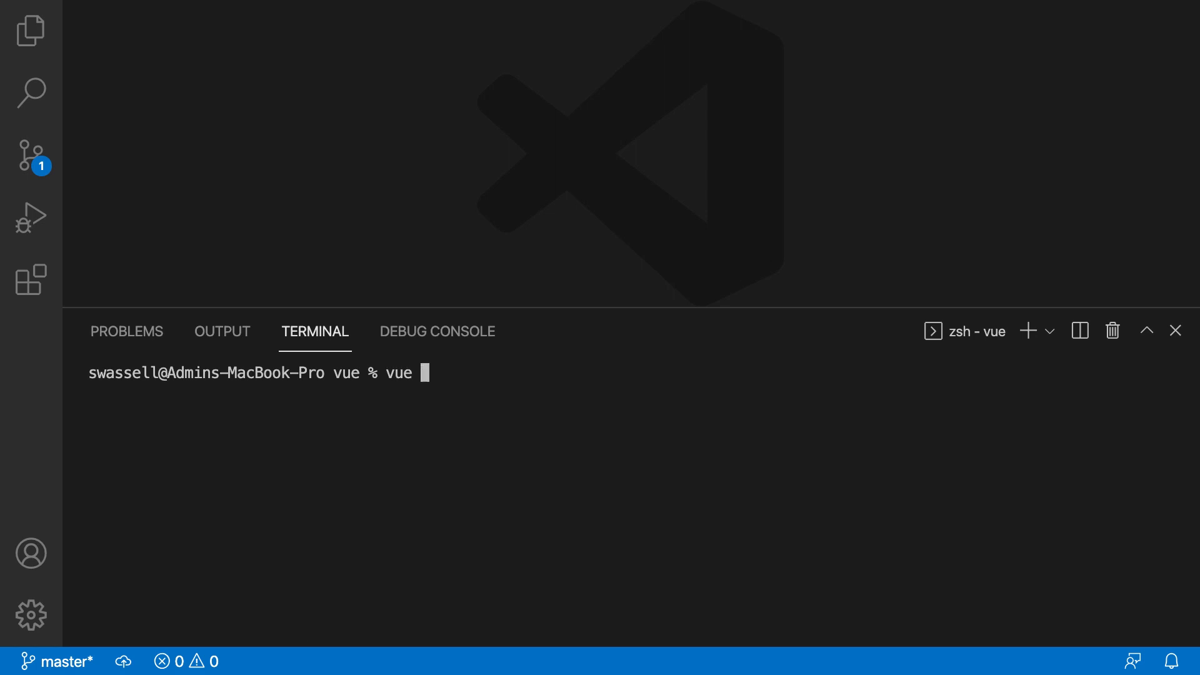
type("create")
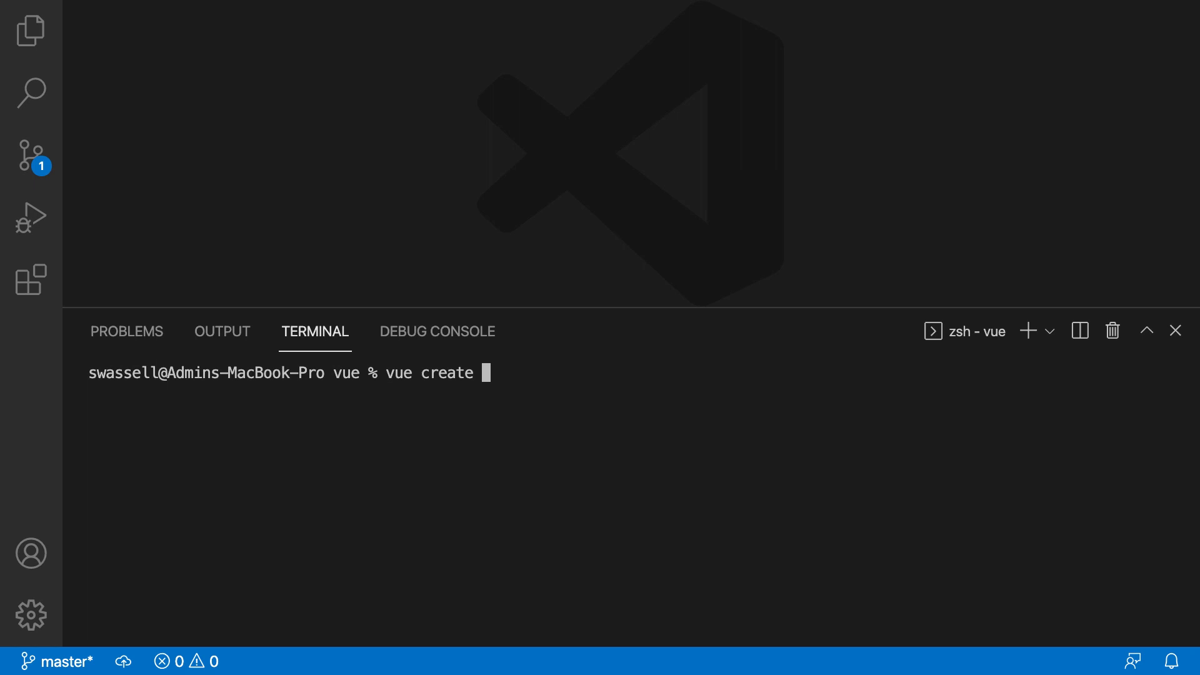
type("friend-")
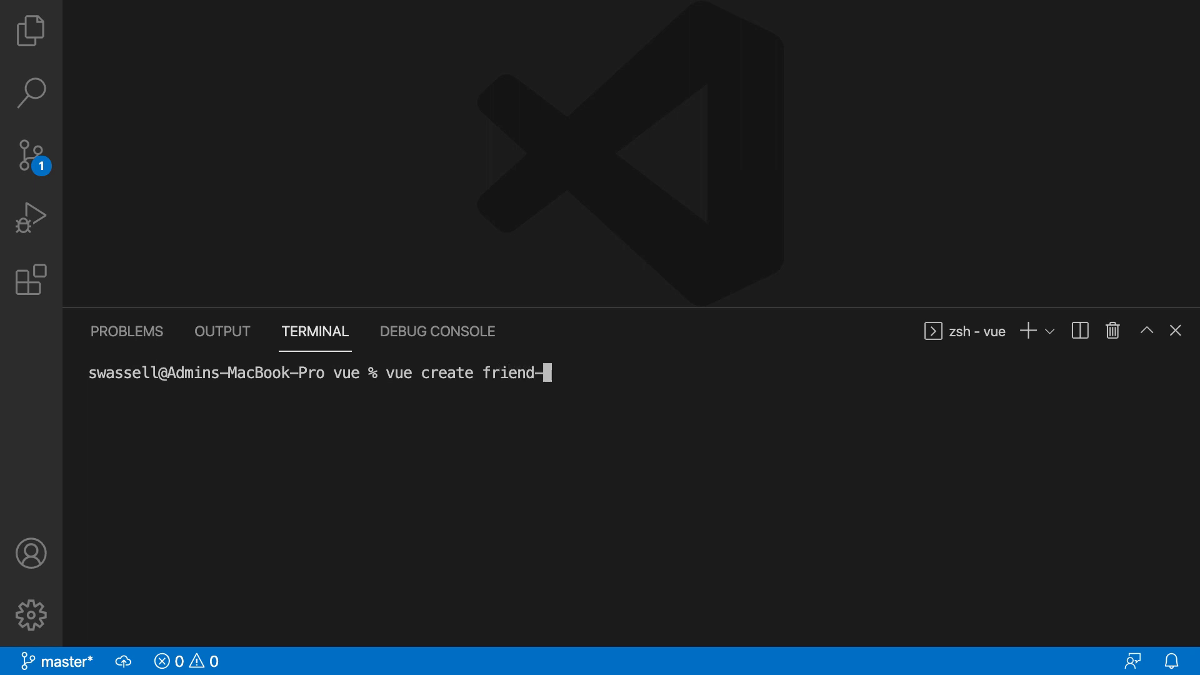
type("tracker")
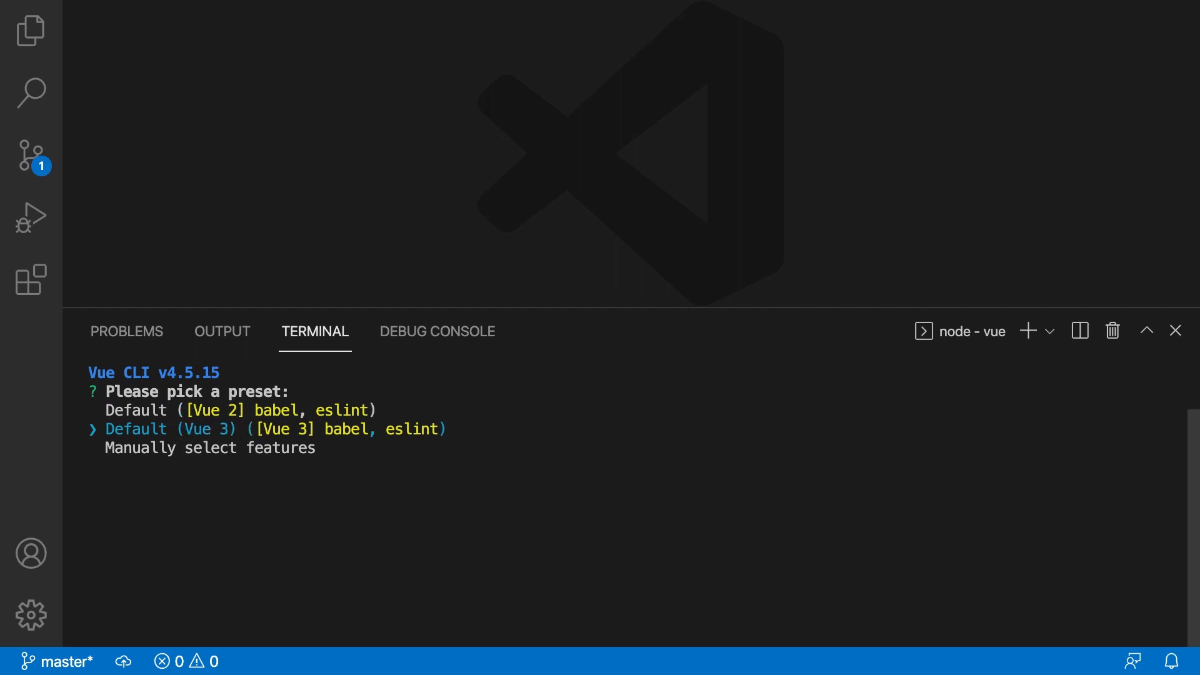
key("Return")
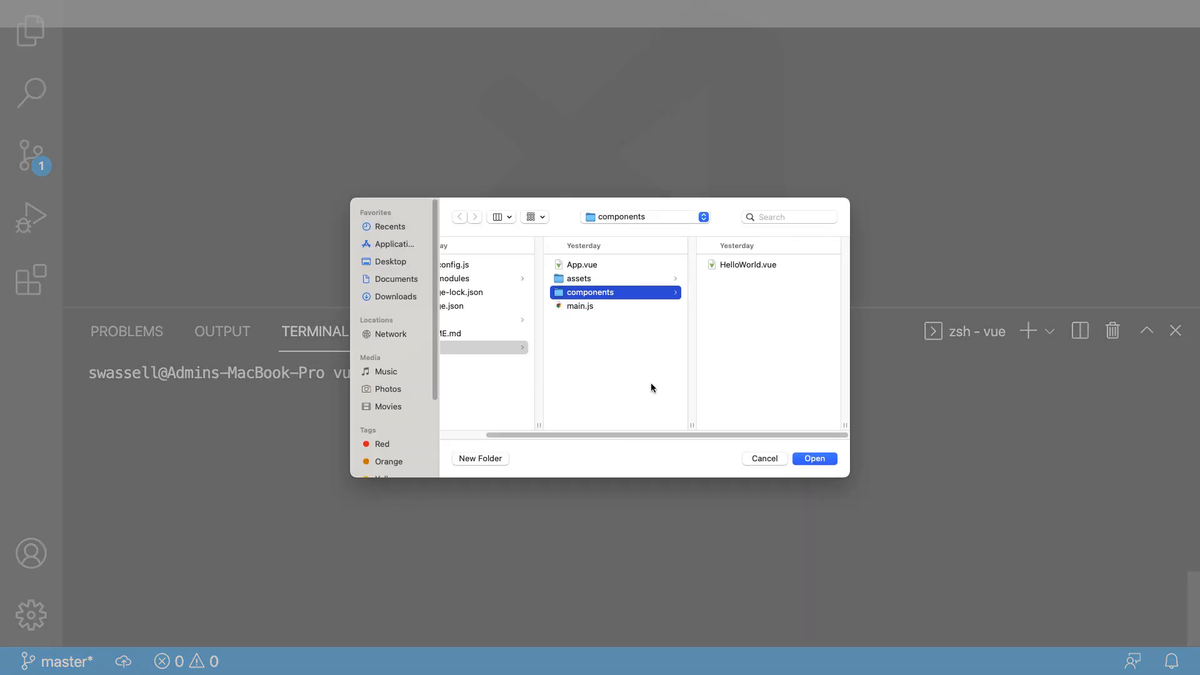
mouse_move(240, 365)
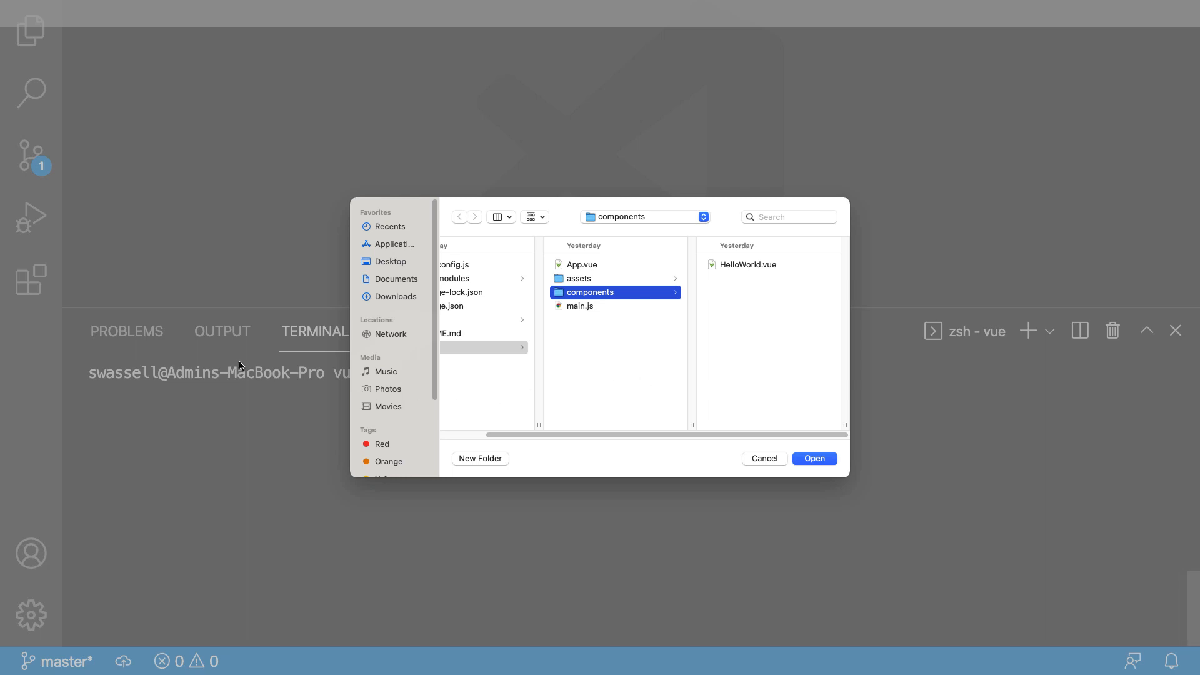
mouse_move(656, 225)
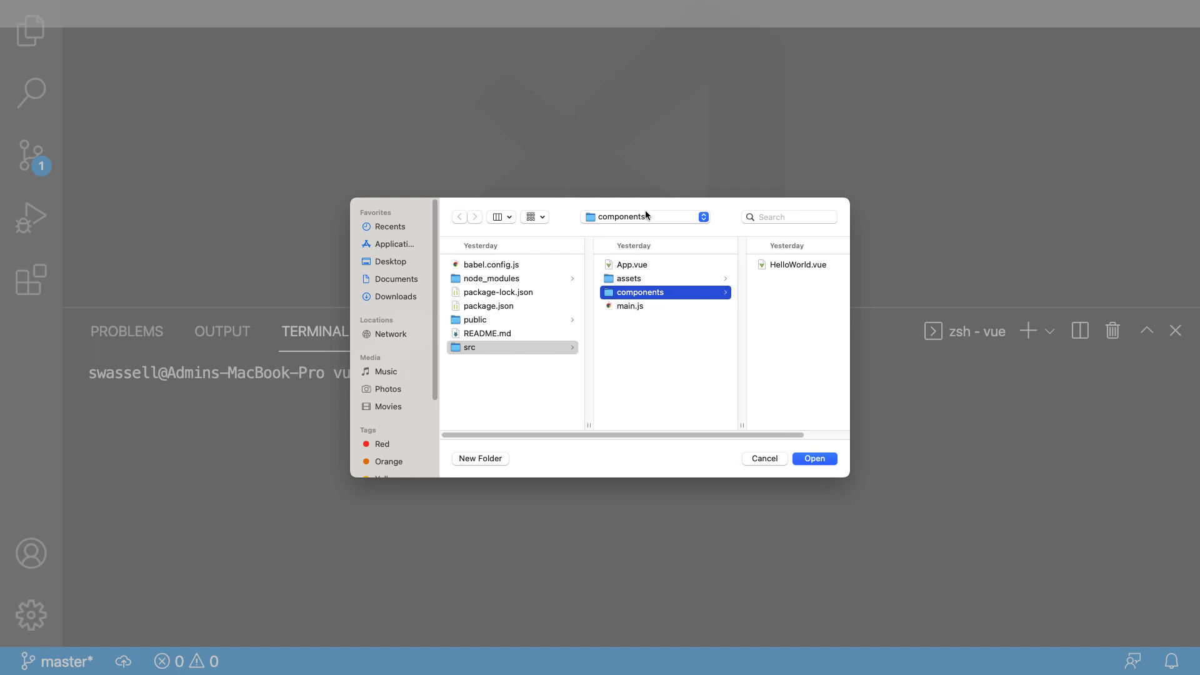
- Open the friend-tracker folder from the vue parent as the workspace and view App.vue
left_click(646, 216)
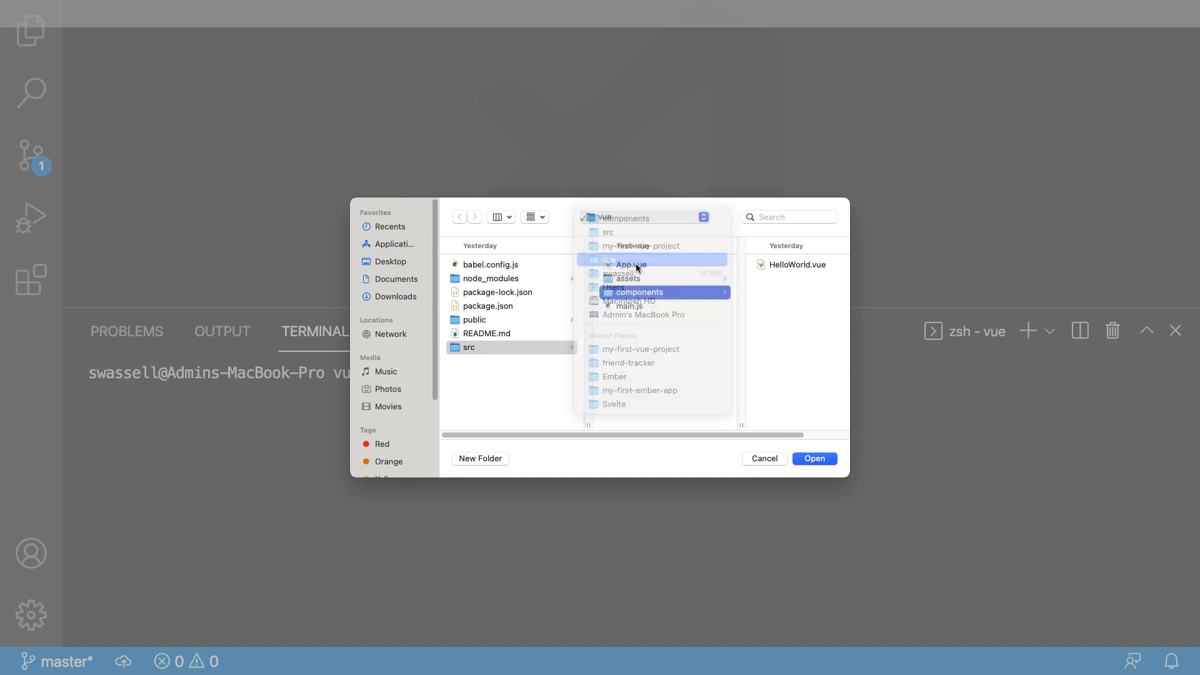
left_click(629, 363)
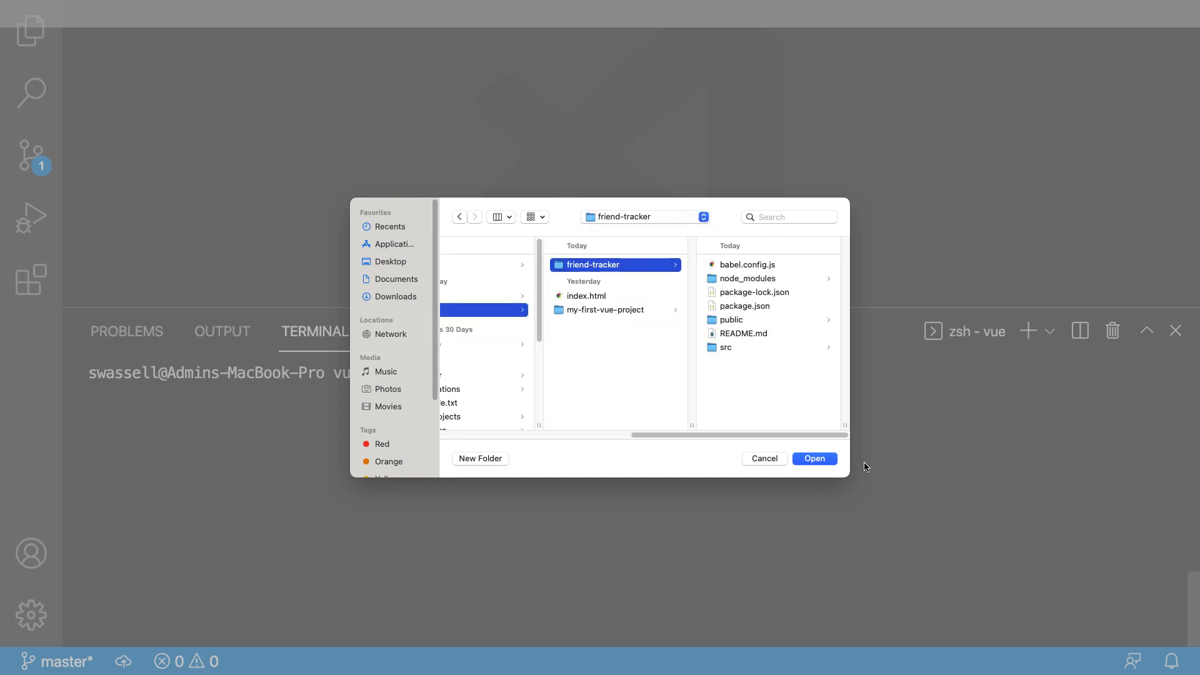
left_click(814, 458)
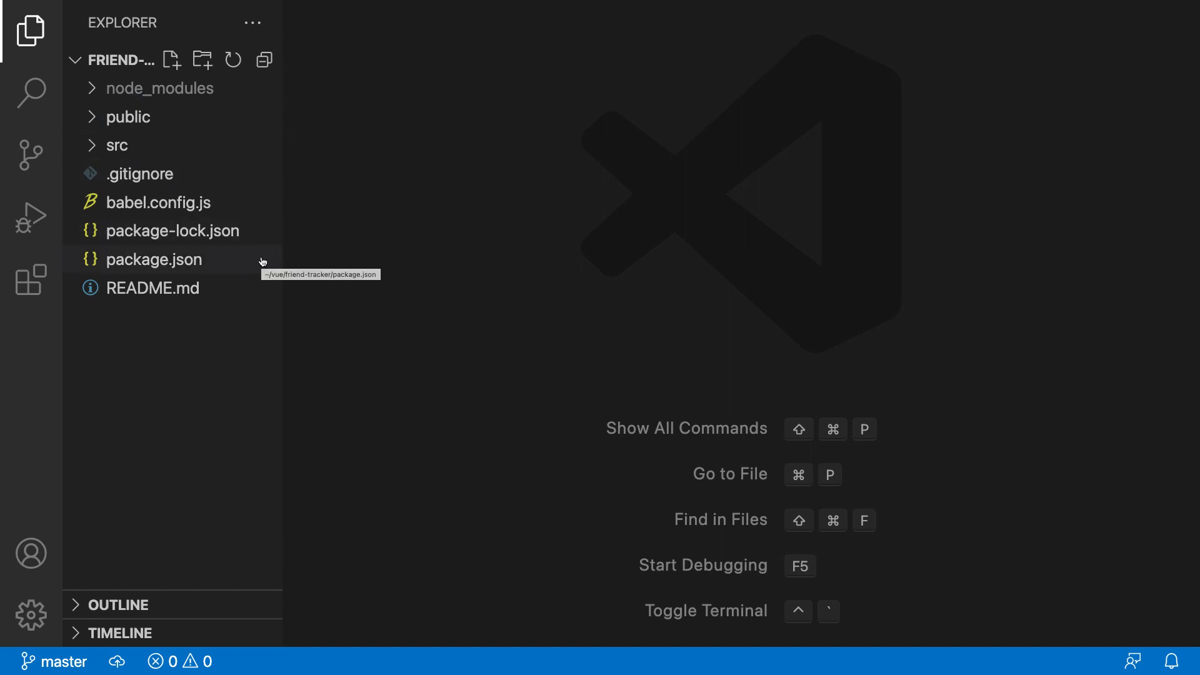
mouse_move(391, 245)
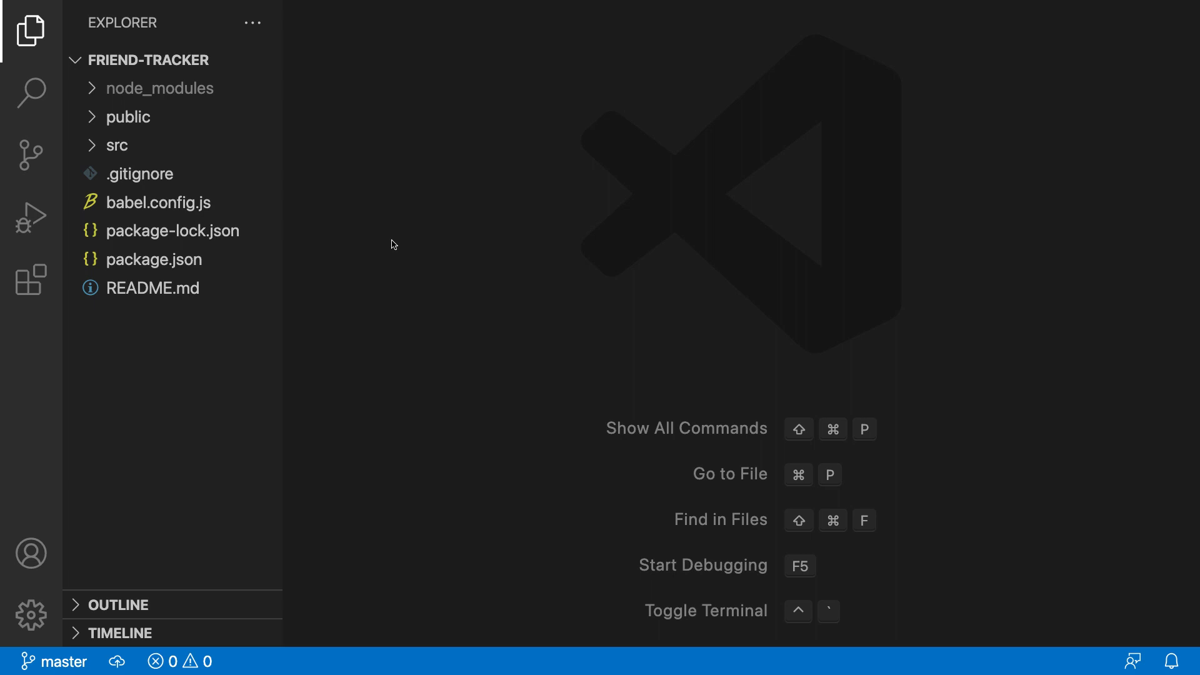
left_click(116, 145)
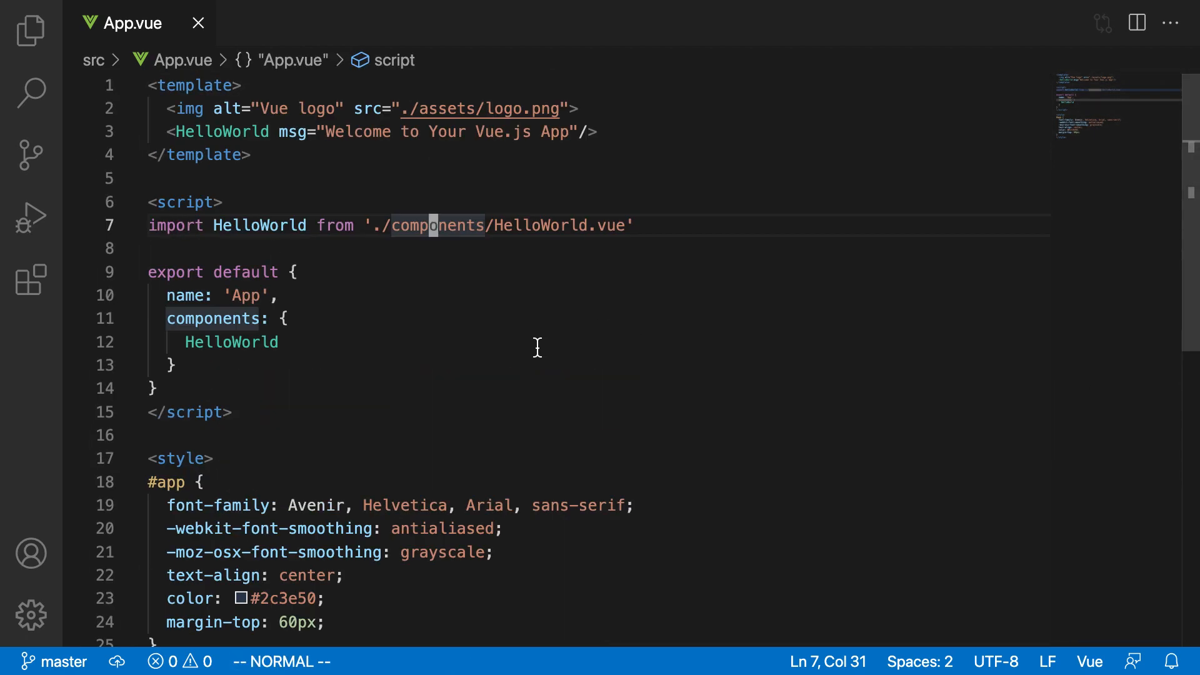
mouse_move(627, 130)
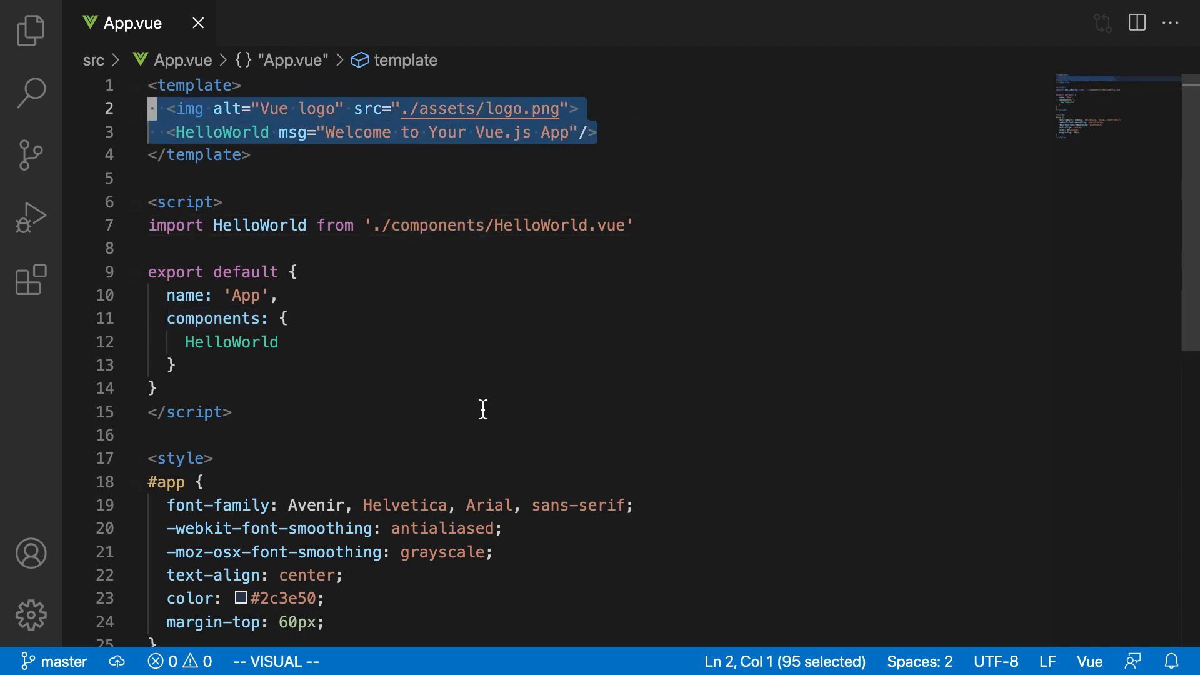
- Delete App.vue's starter markup, HelloWorld import, components block and #app styles
key("ctrl+a")
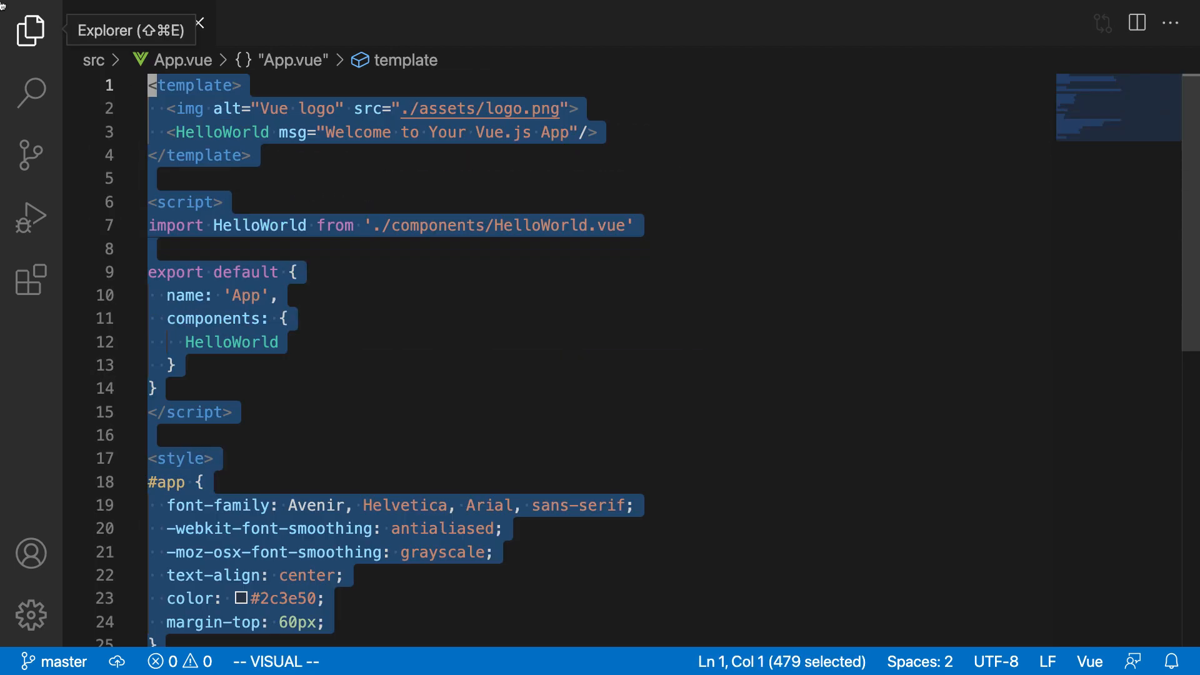
left_click(326, 85)
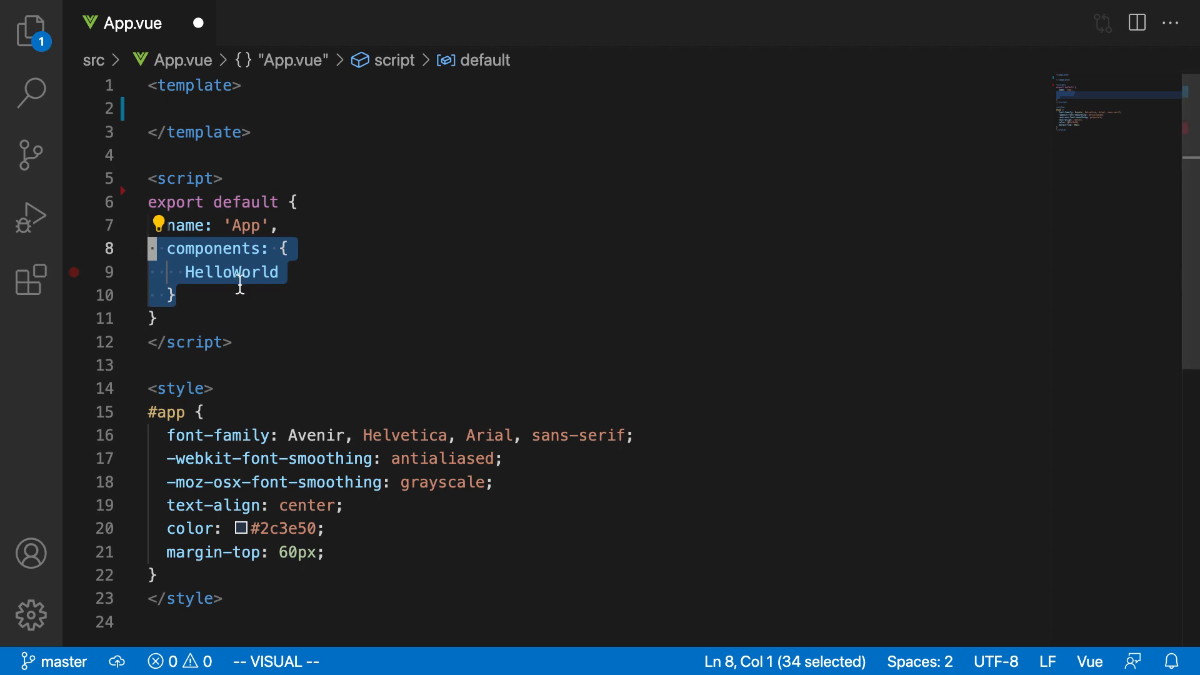
key("d")
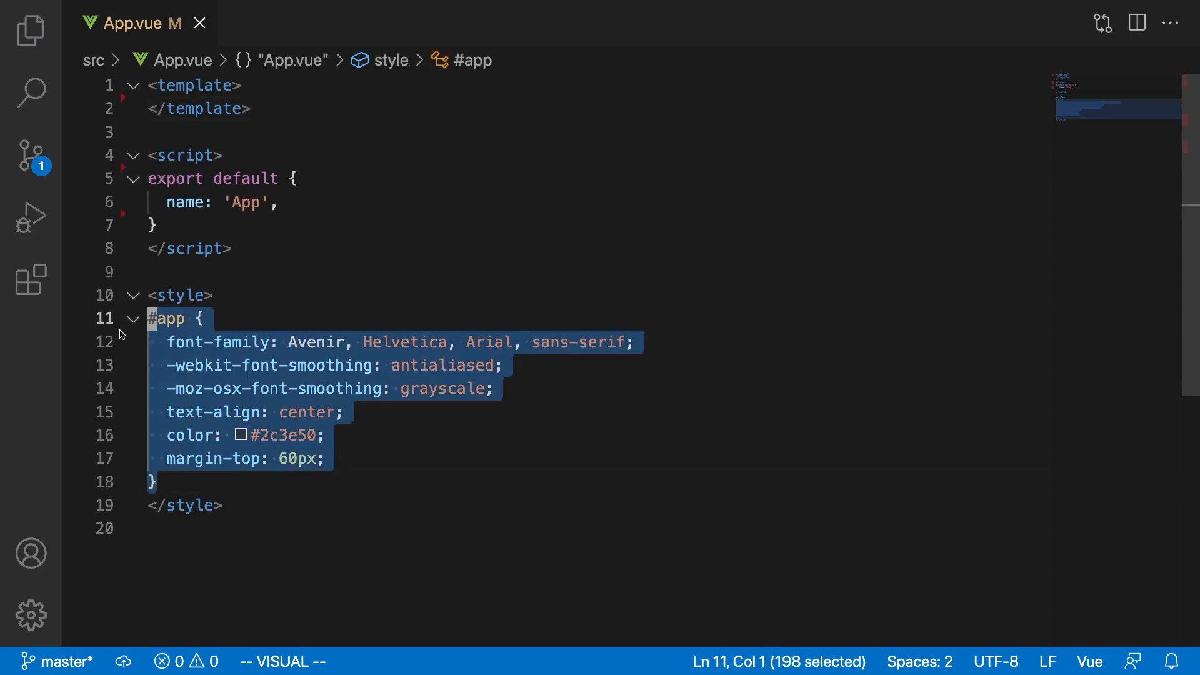
key("d")
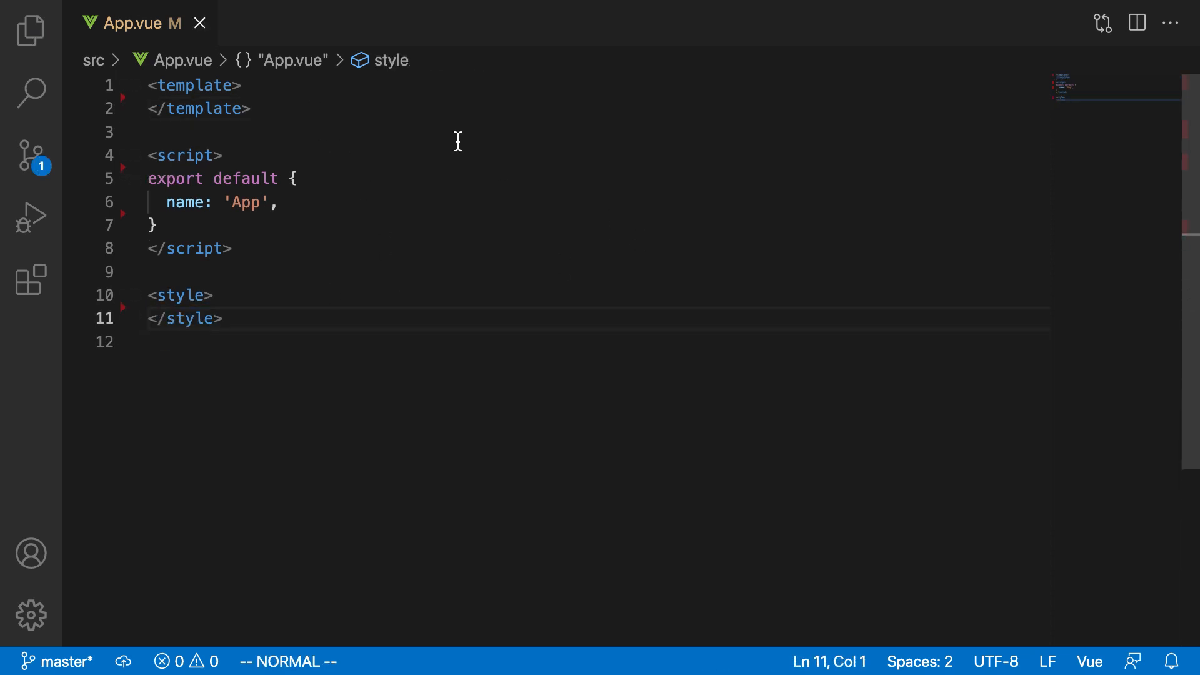
left_click(245, 109)
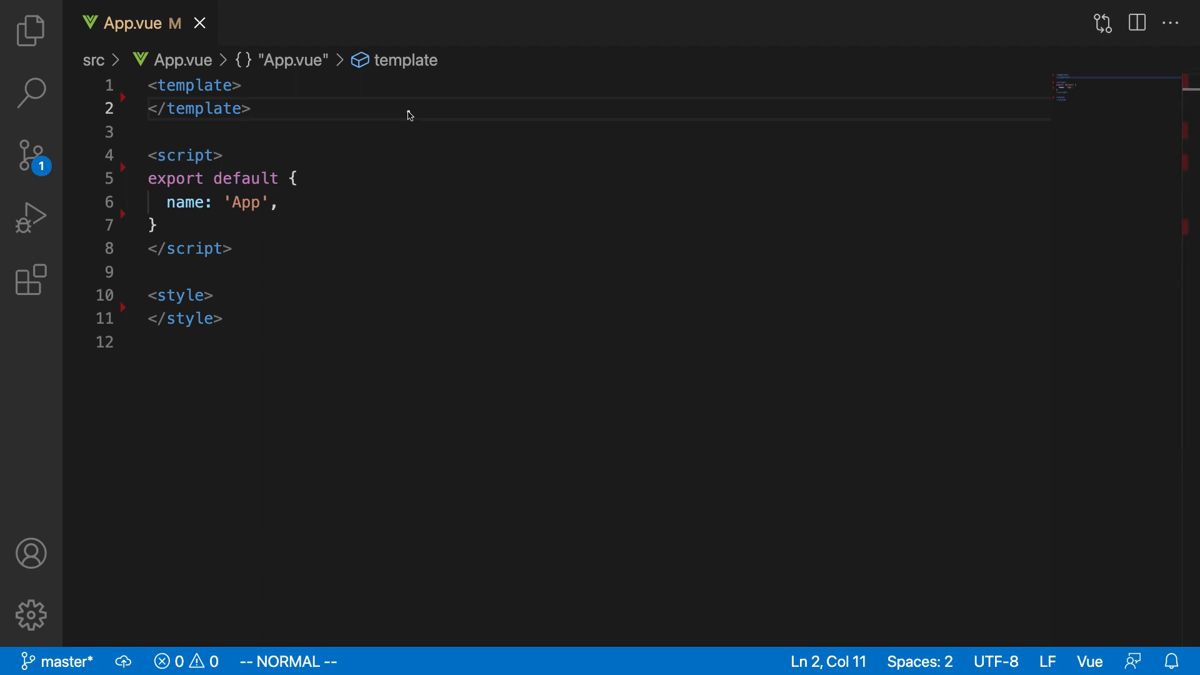
mouse_move(625, 199)
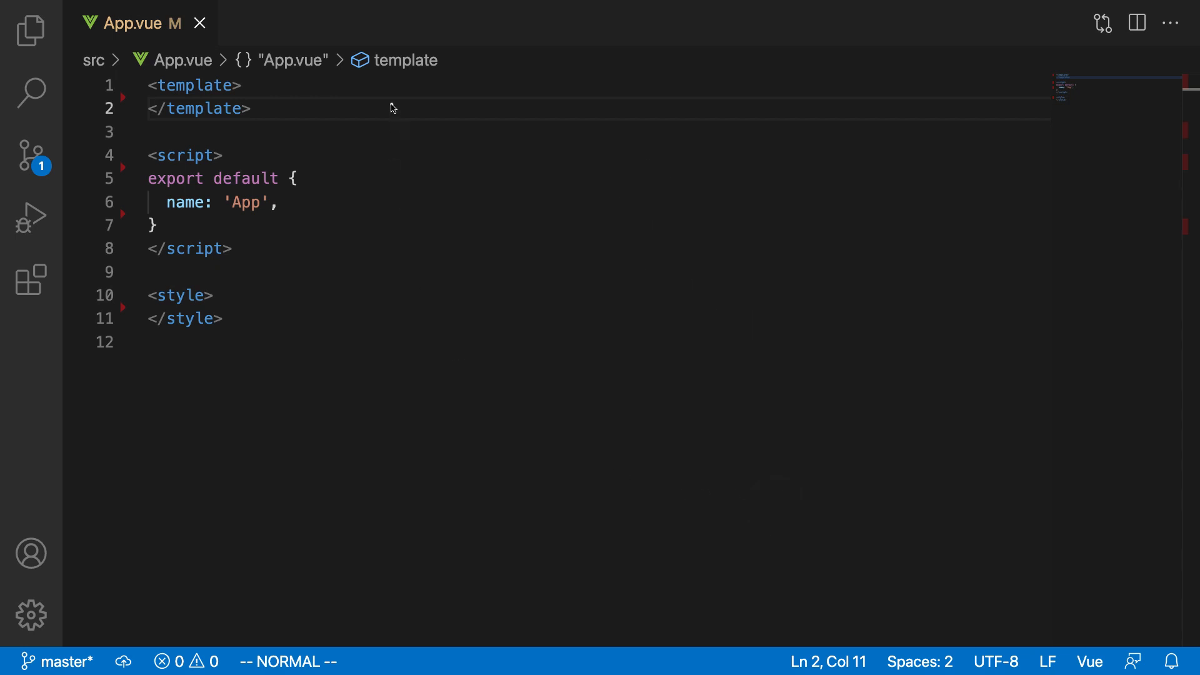
mouse_move(357, 90)
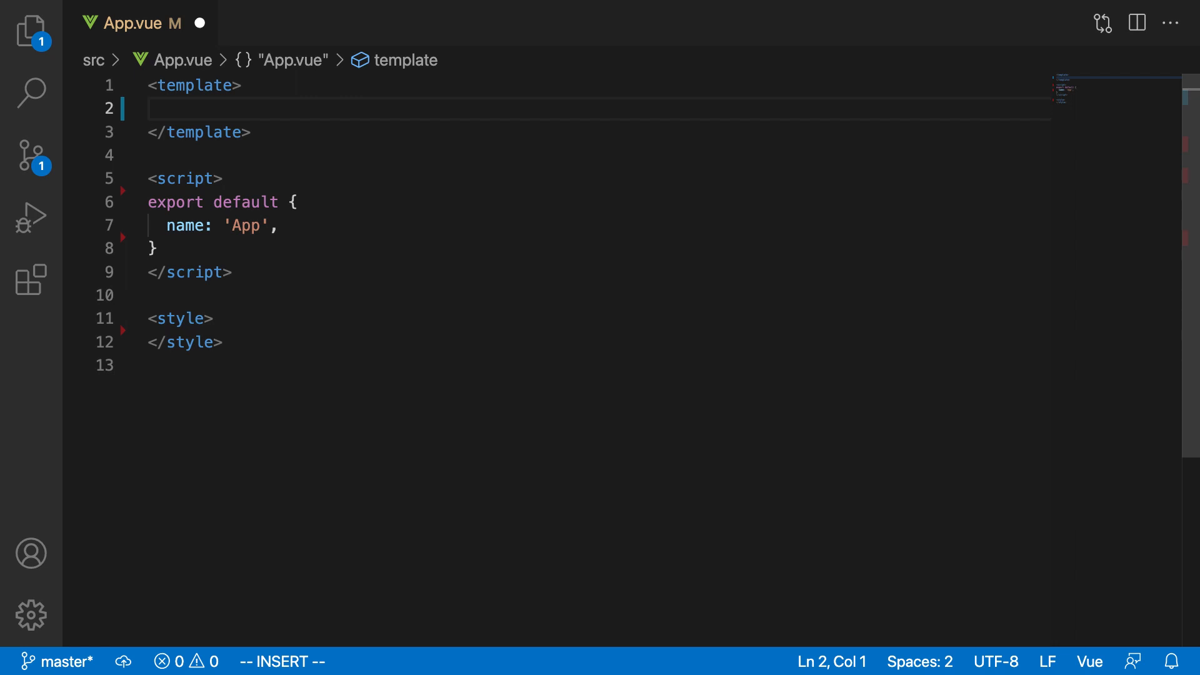
- Add an h1 heading reading Friend Tracker to App.vue's template
type("<h1")
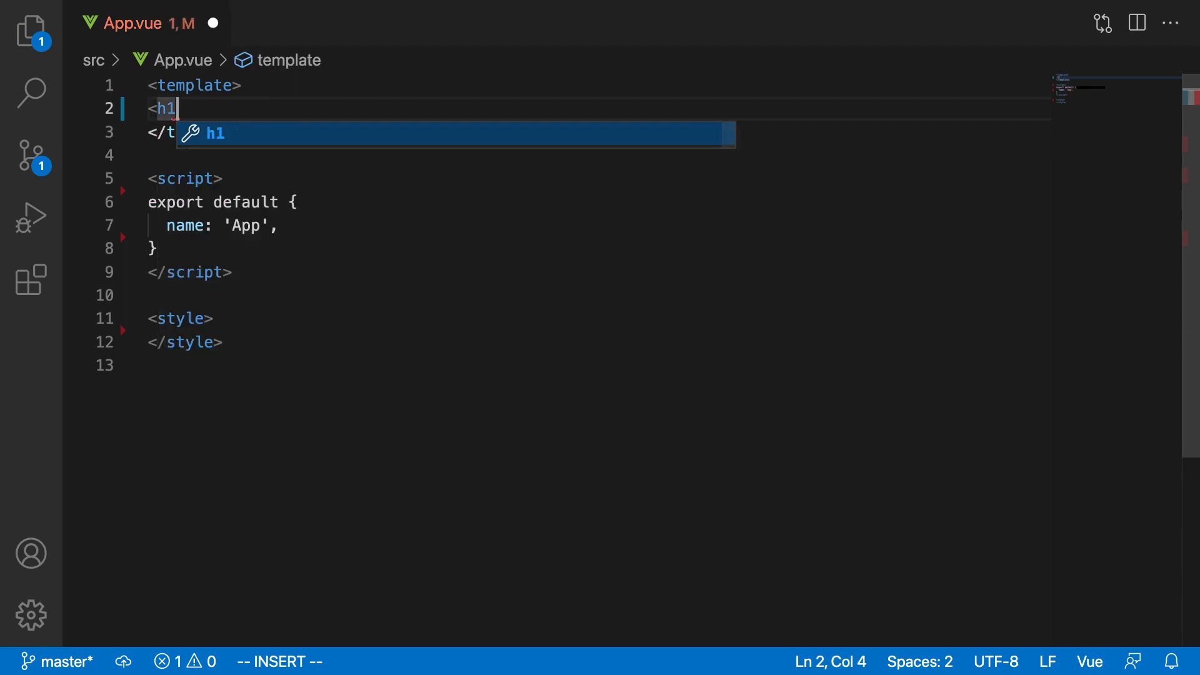
type(">Friend")
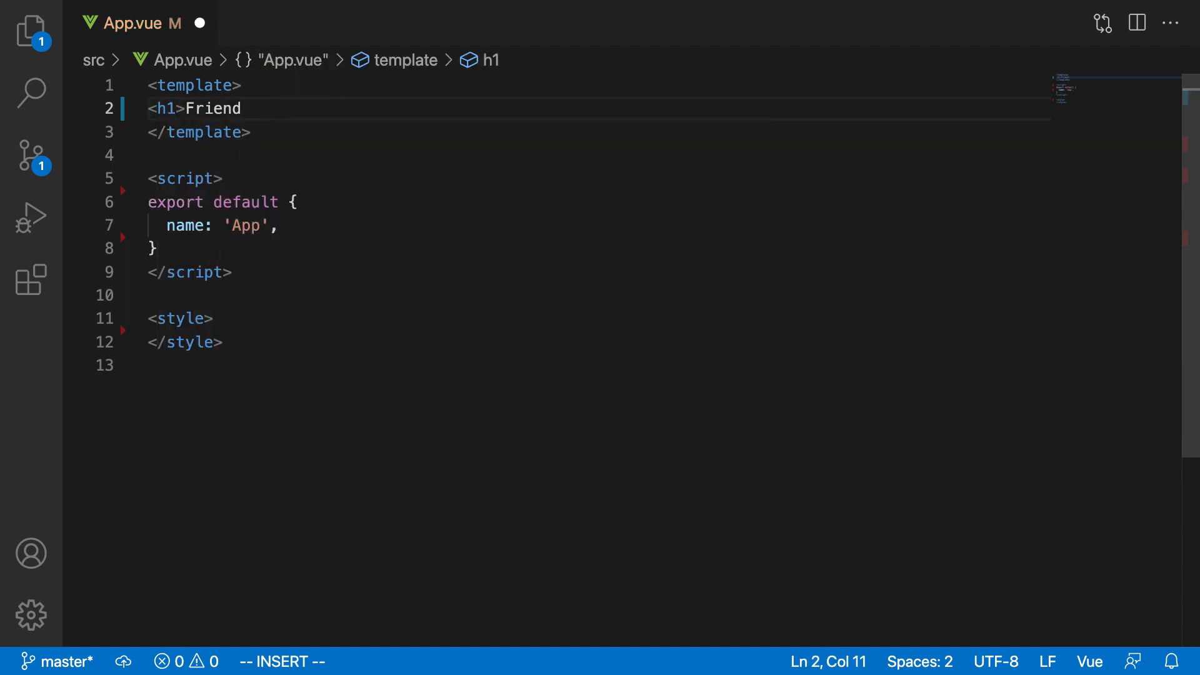
type("T")
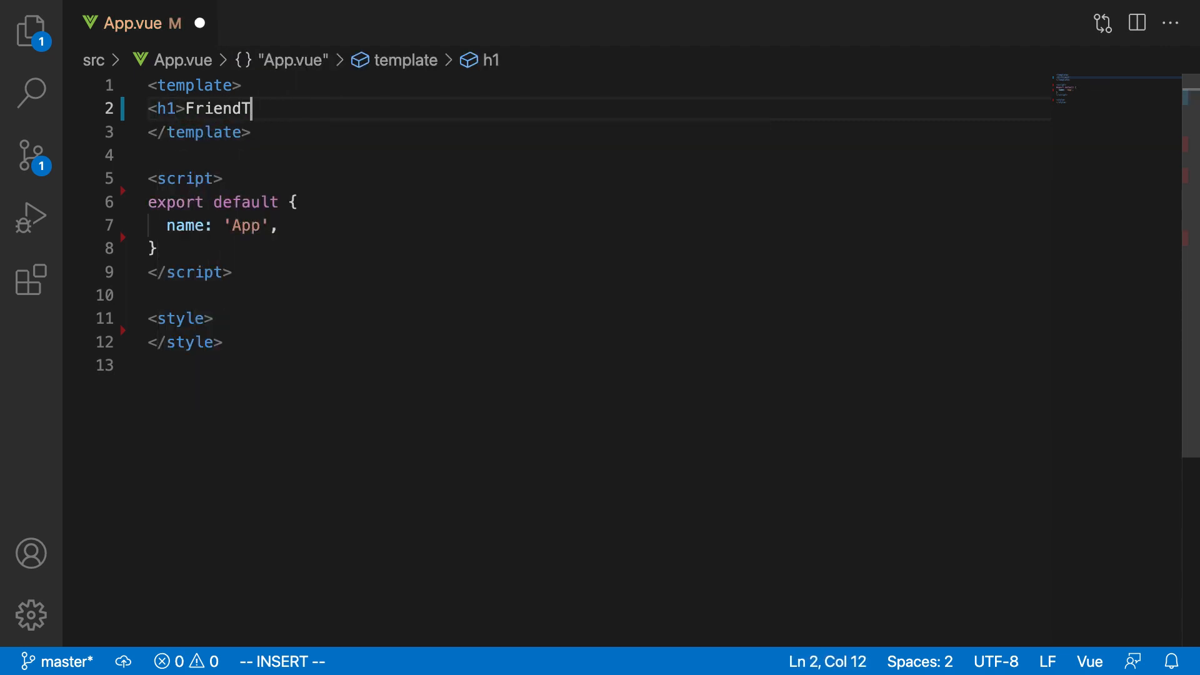
type("Tracker<")
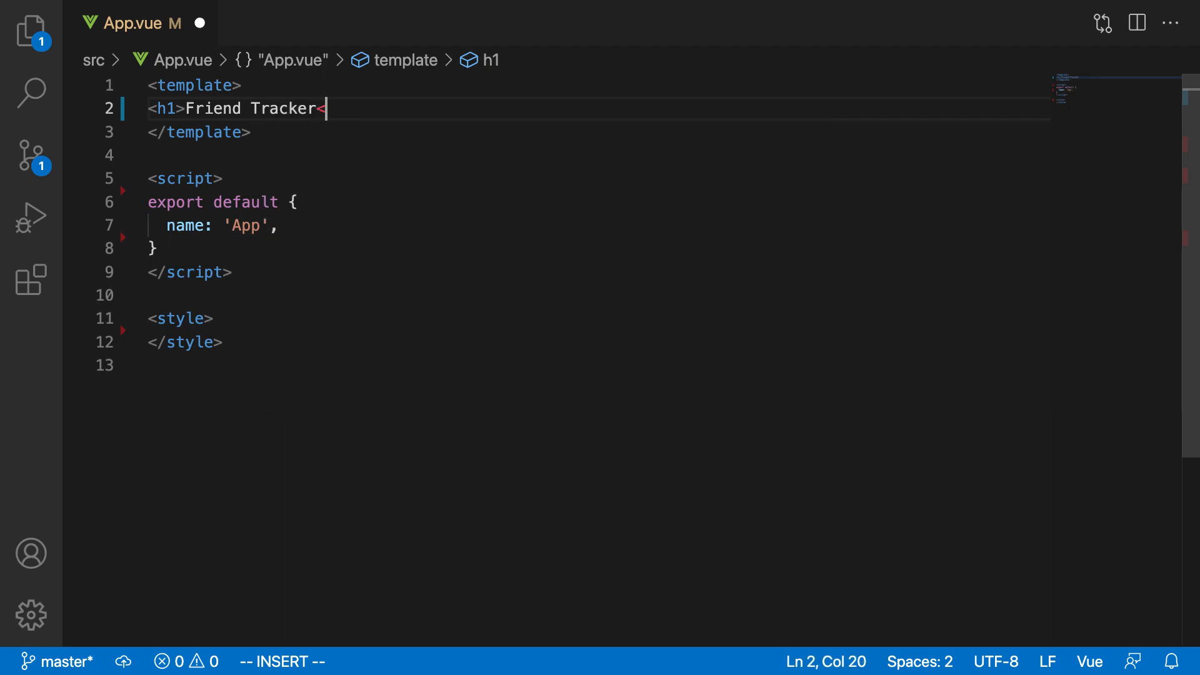
key("Escape")
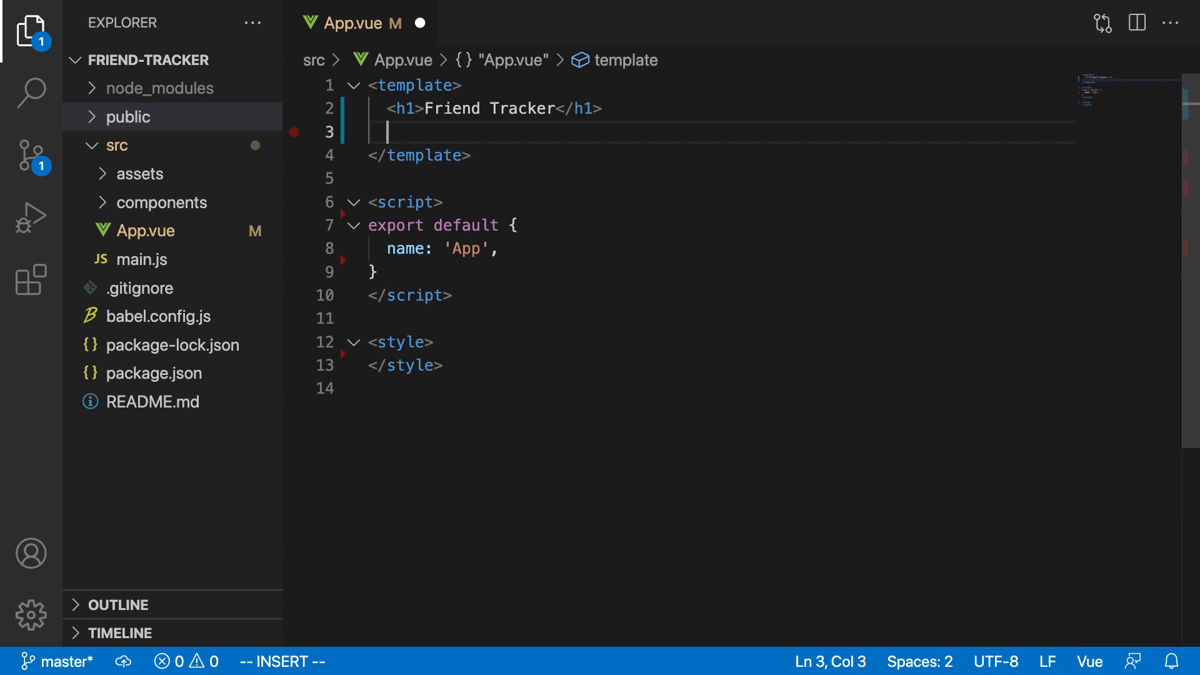
- Start an img tag below the heading and select the assets folder in Explorer
type("<img")
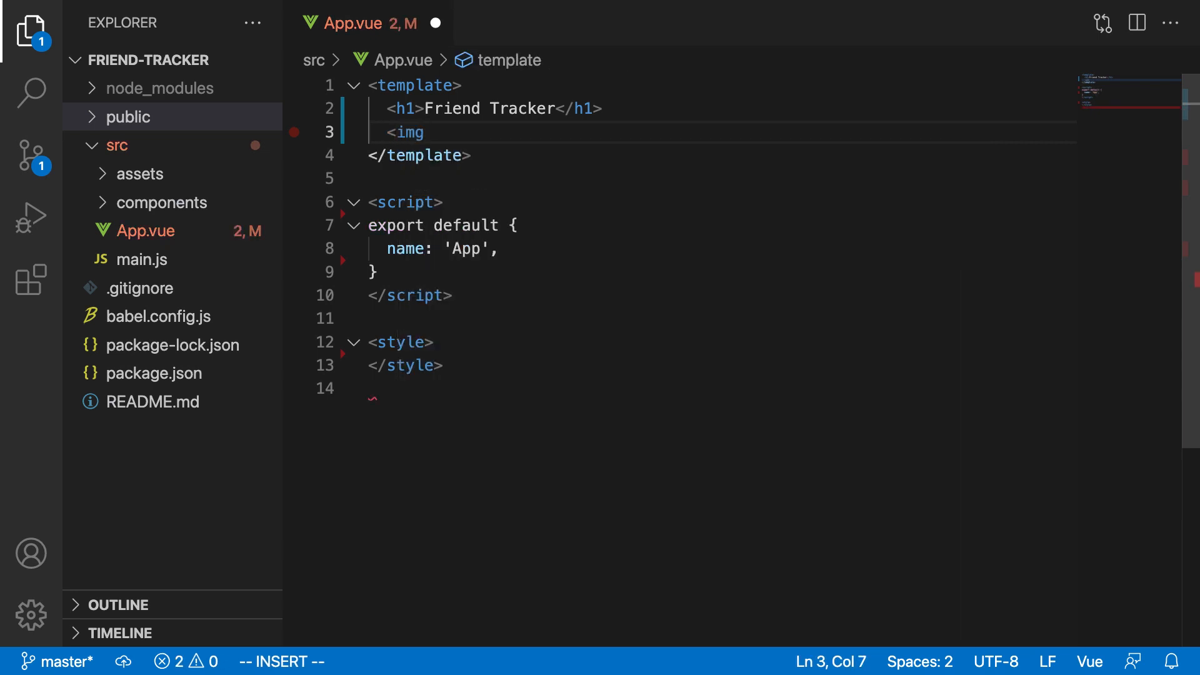
key("Enter")
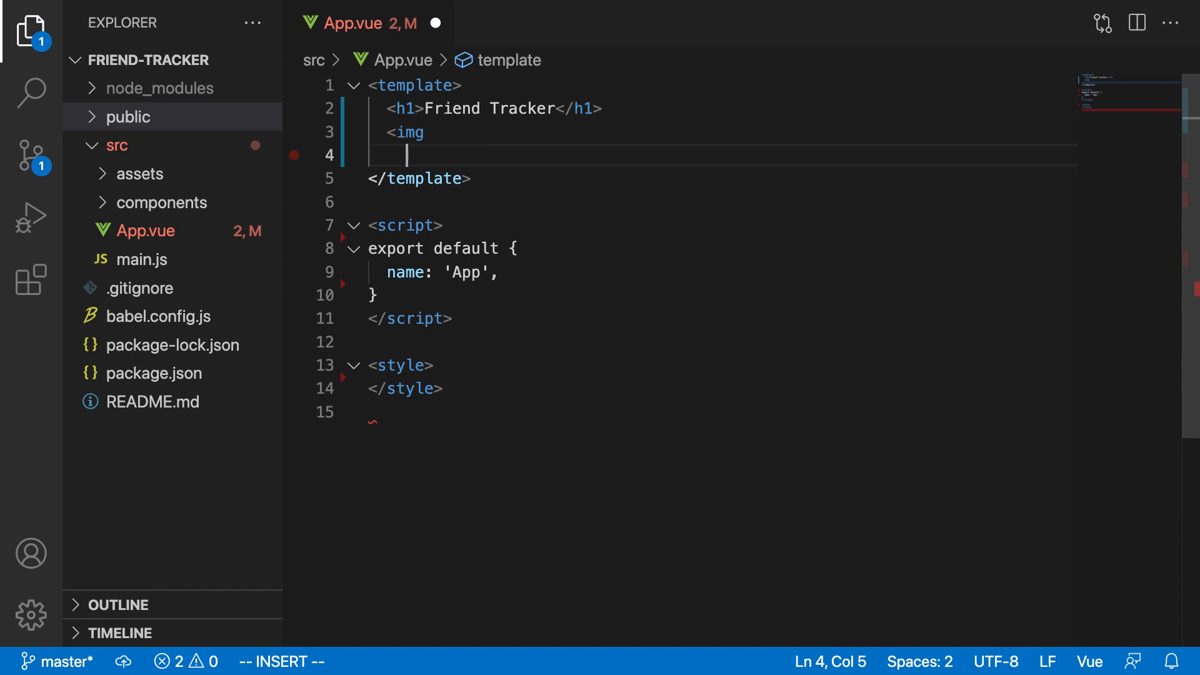
key("Escape")
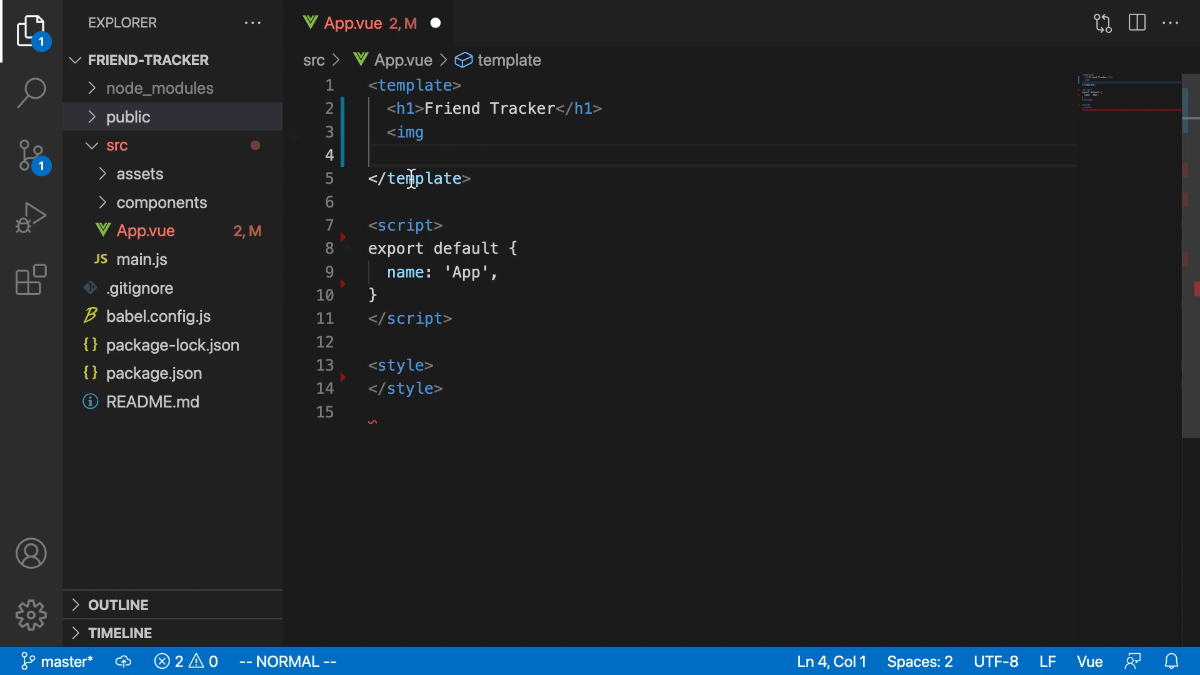
mouse_move(480, 220)
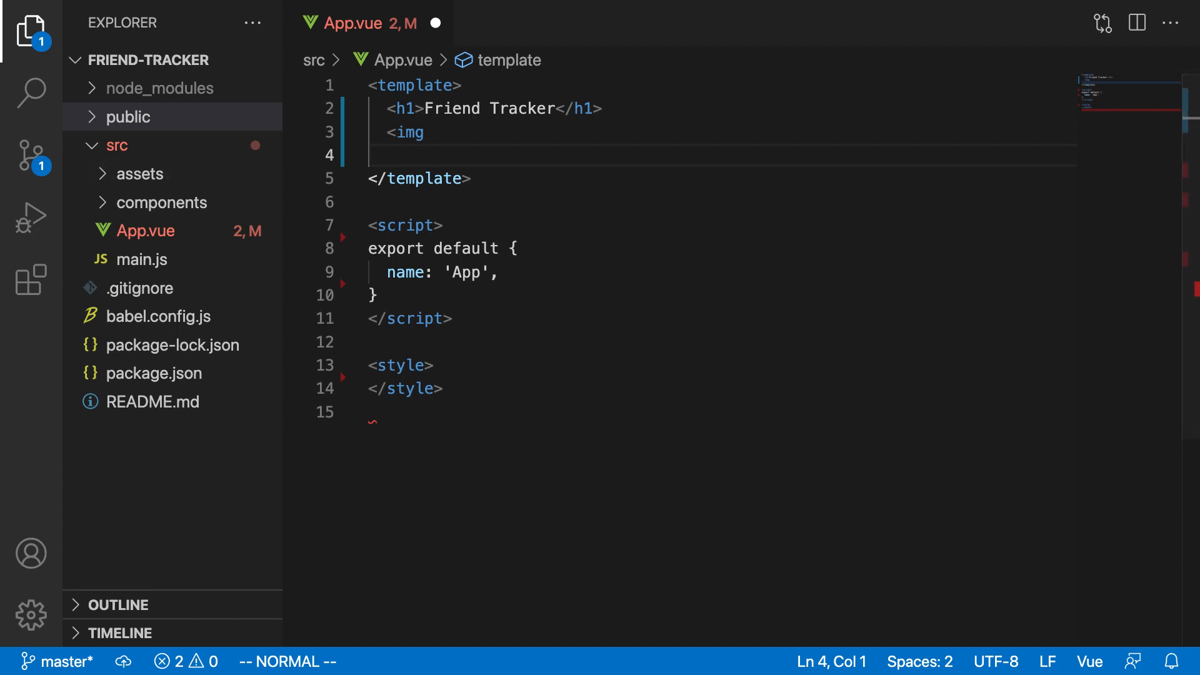
mouse_move(141, 179)
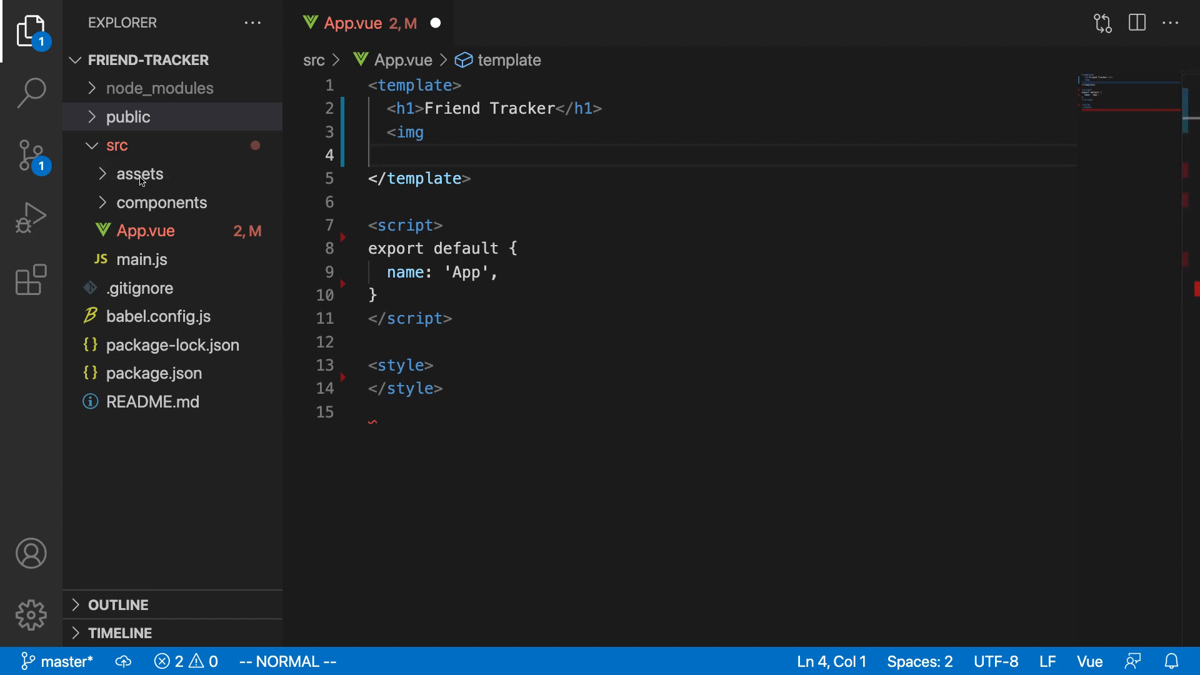
left_click(139, 172)
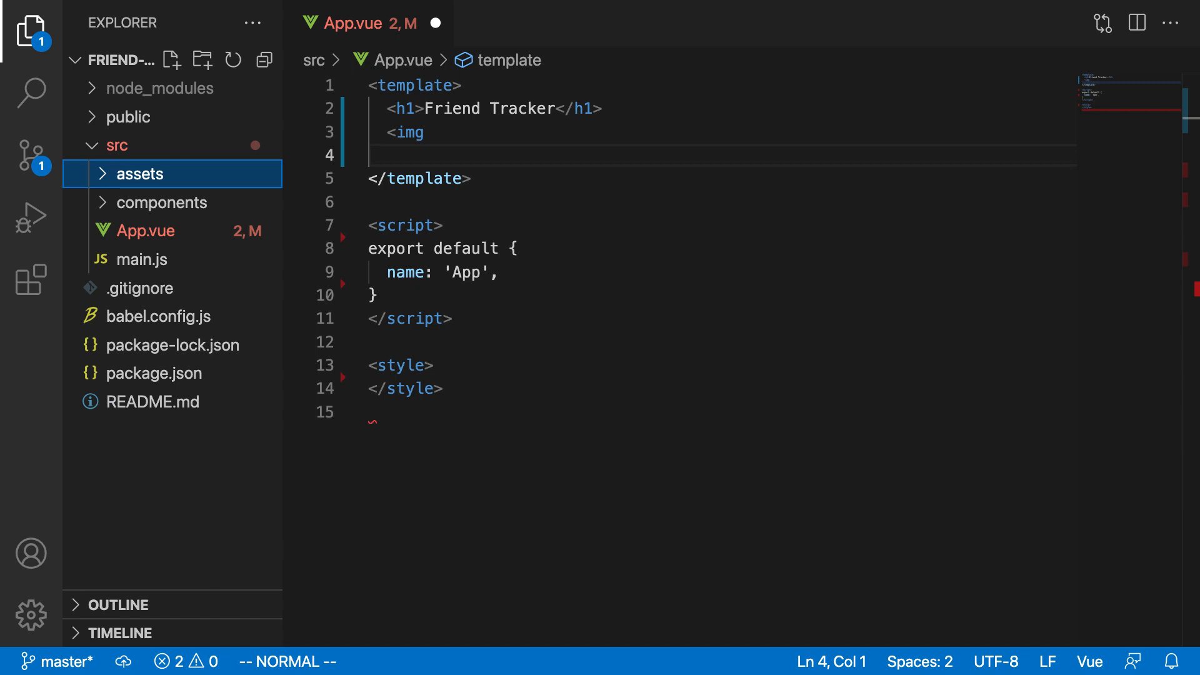
- Bring up the assets folder's context actions to add my-profile-pic.png
right_click(138, 174)
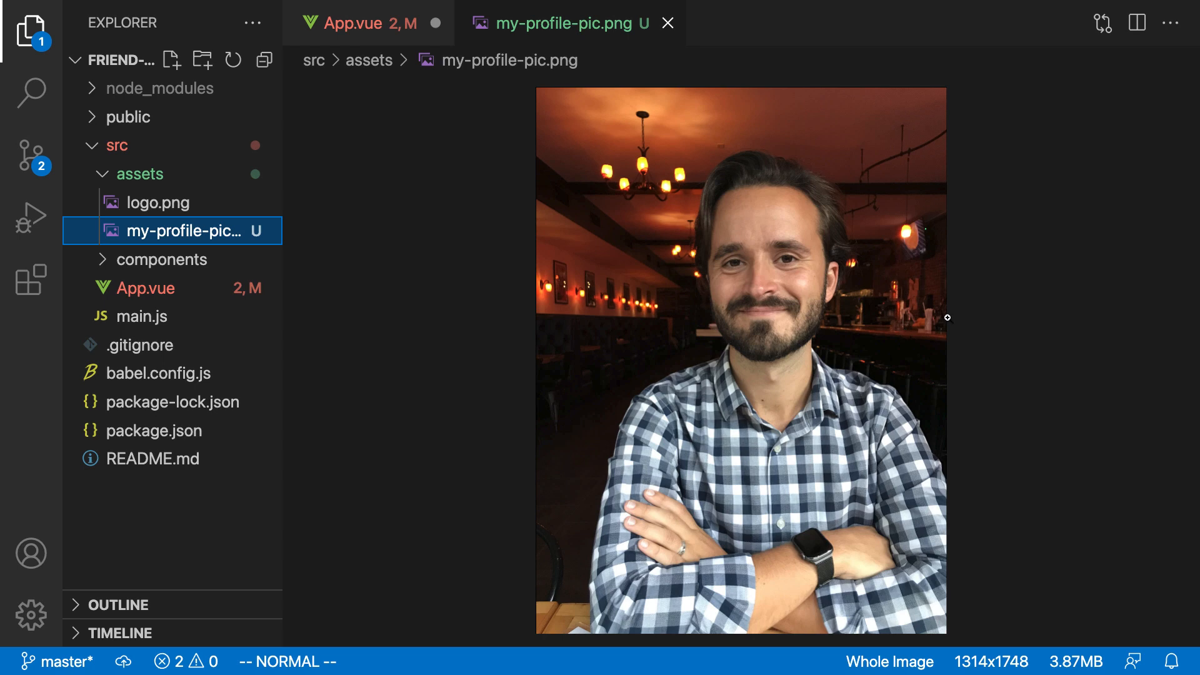
mouse_move(731, 87)
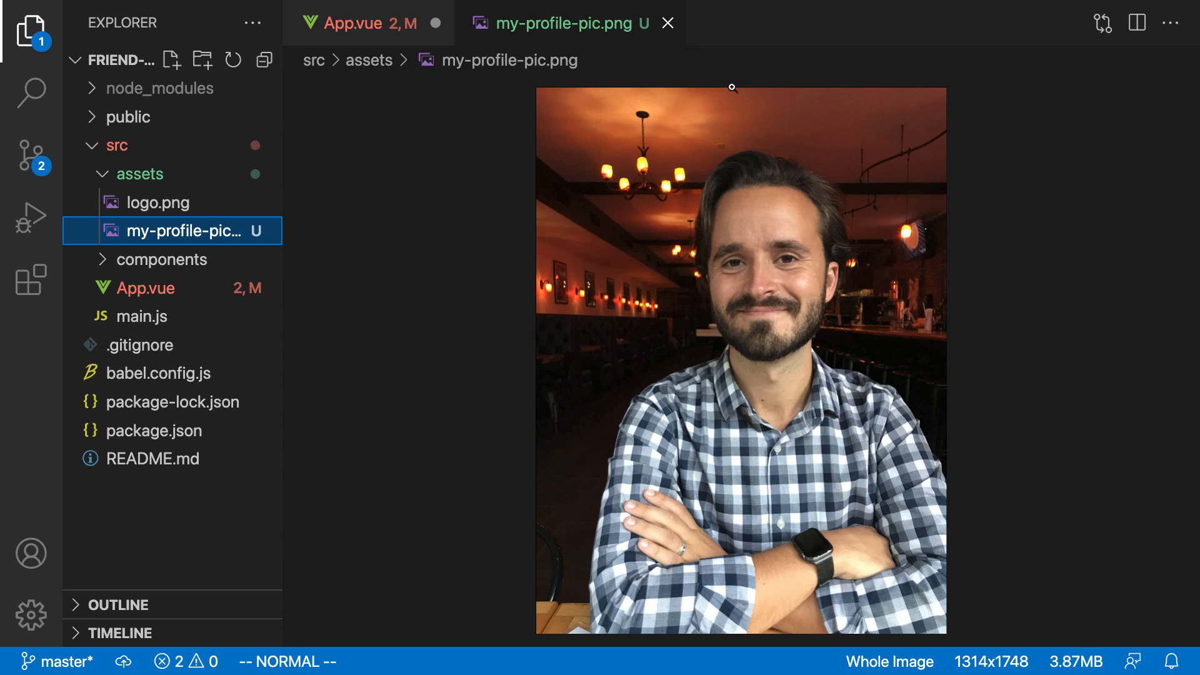
mouse_move(916, 226)
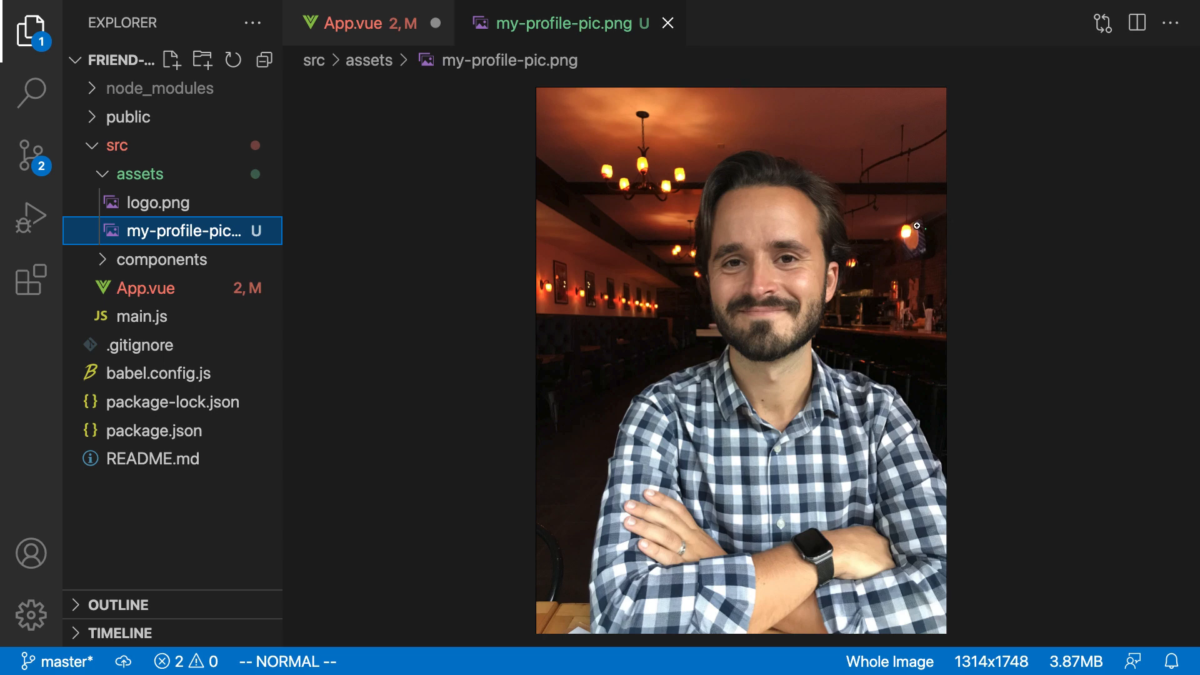
mouse_move(666, 23)
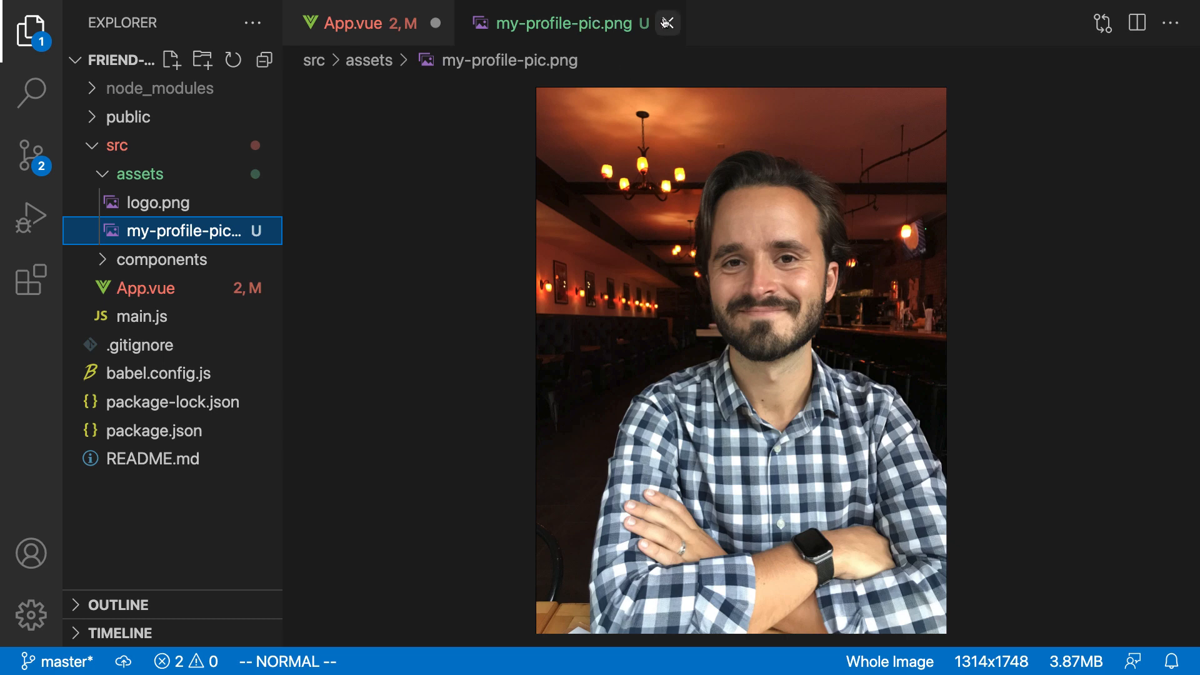
- Give the img tag src="@/assets/my-profile-pic.png"
left_click(665, 22)
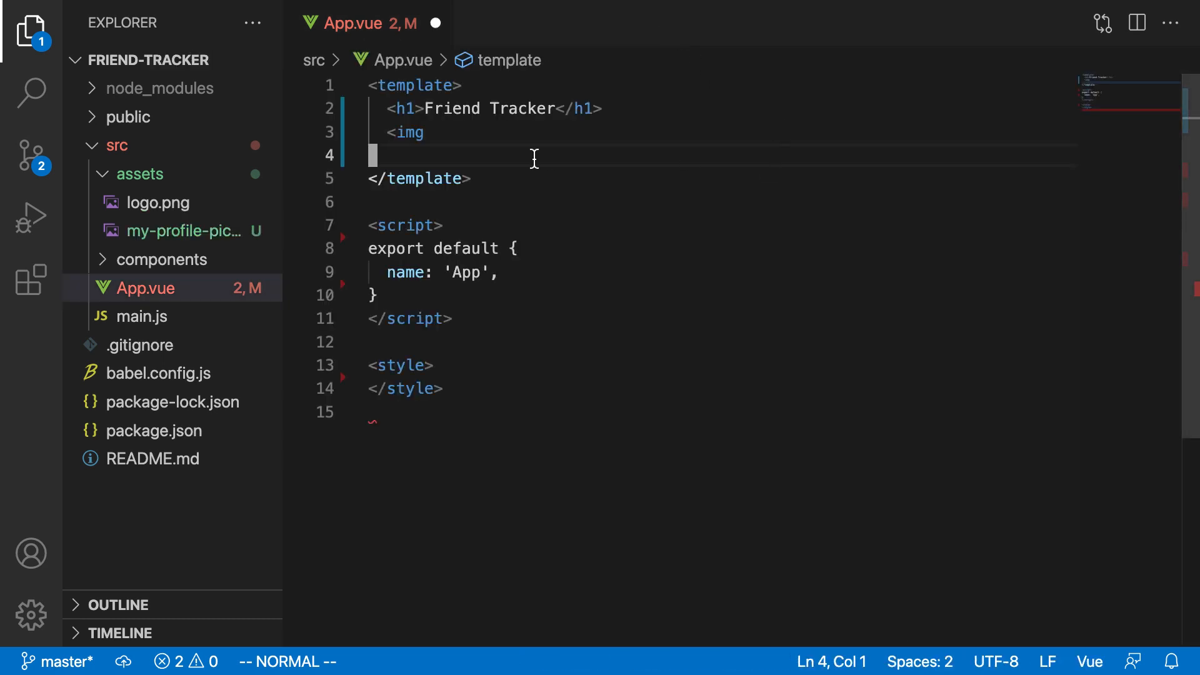
key("i")
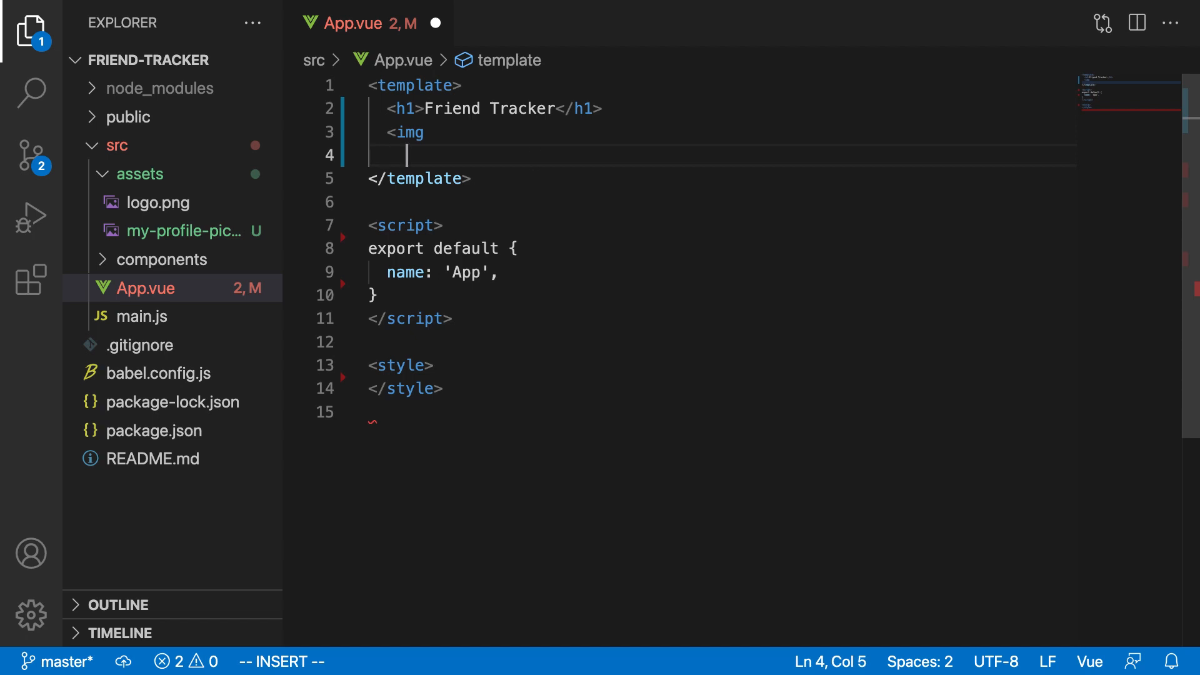
type("src=")
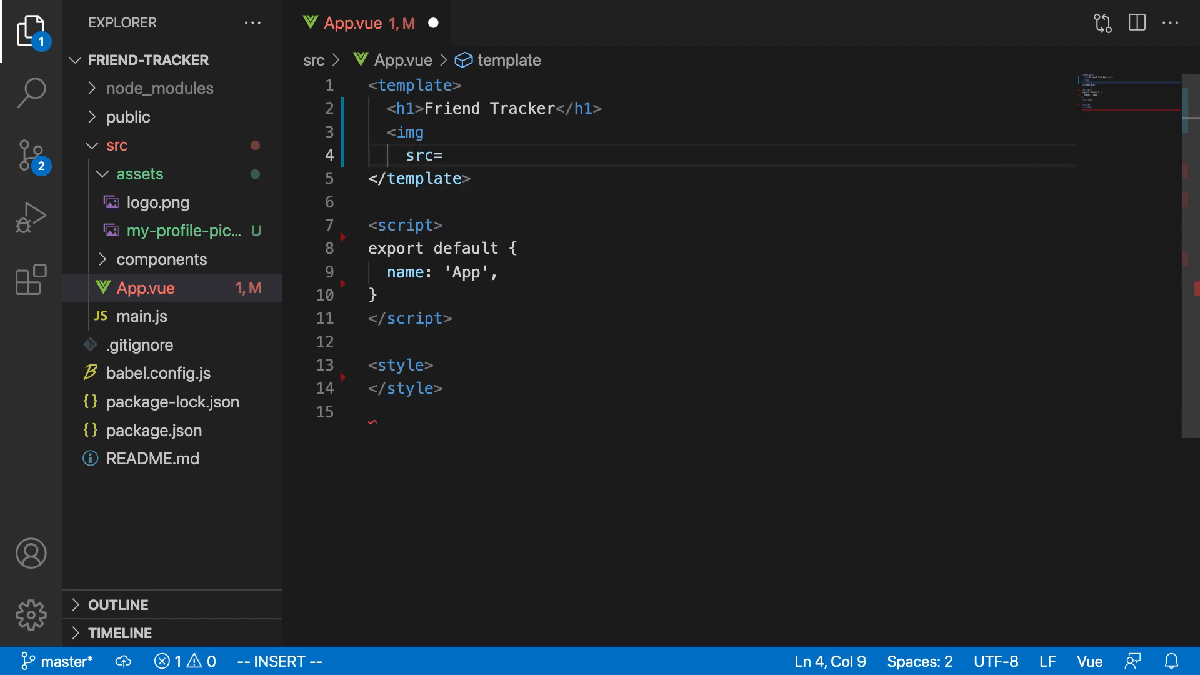
type("\"@")
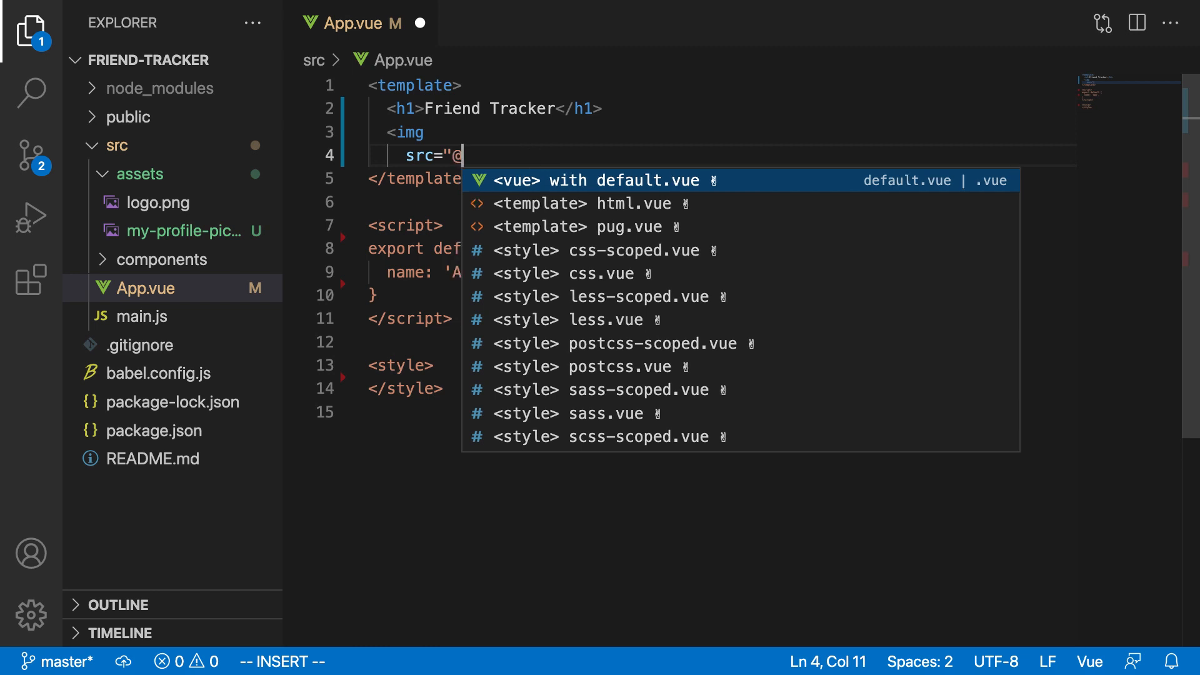
type("/as")
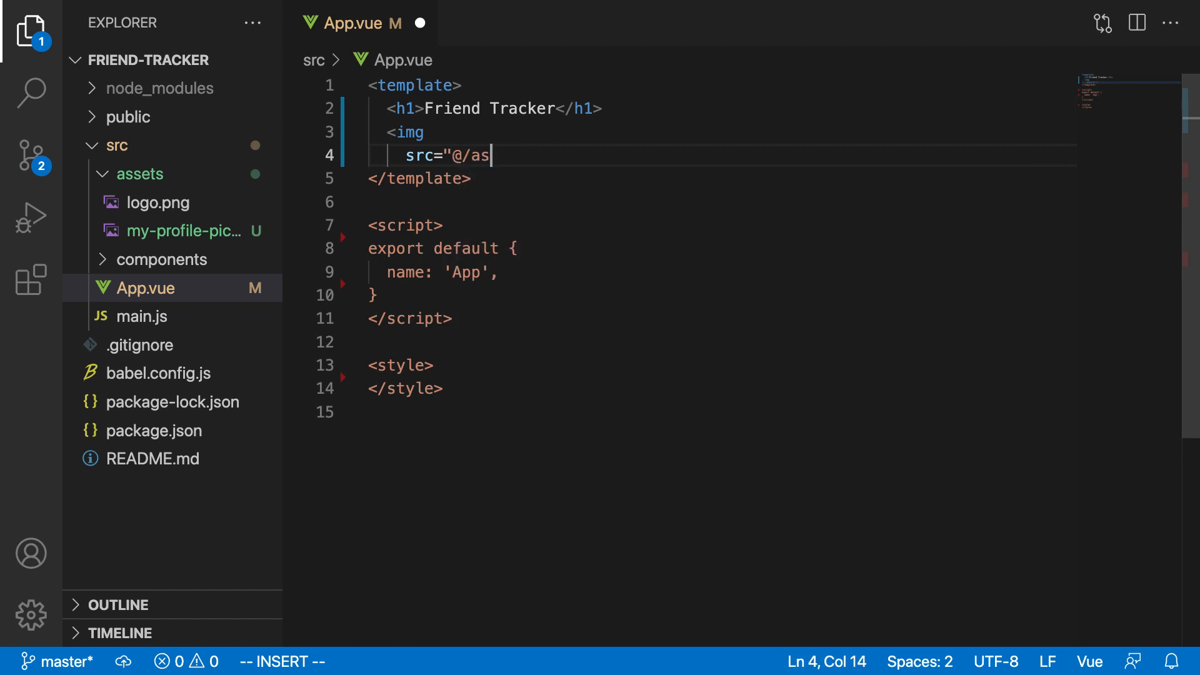
type("sets/")
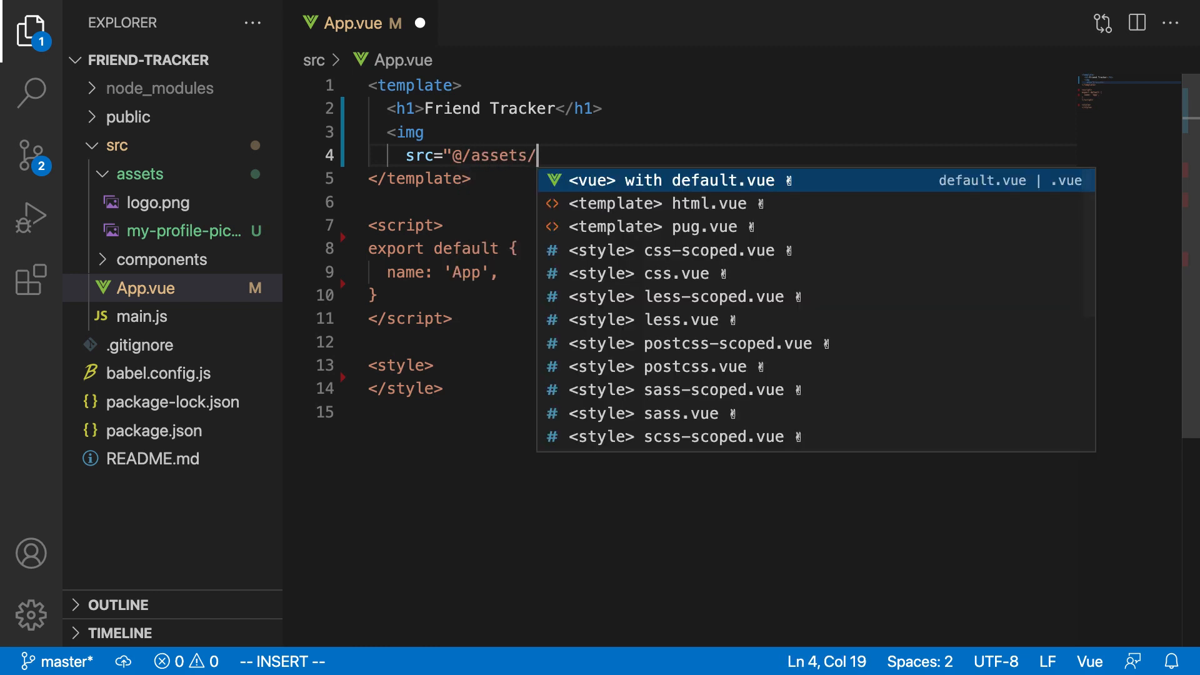
type("my-p")
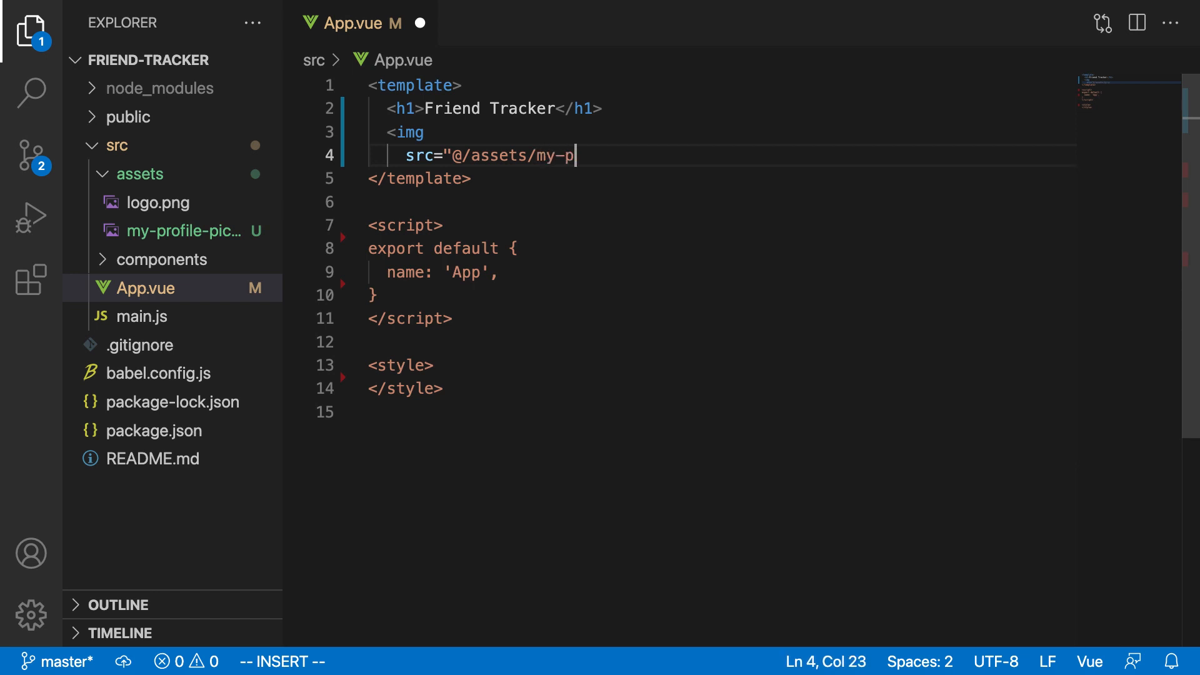
type("rofile-pic.png")
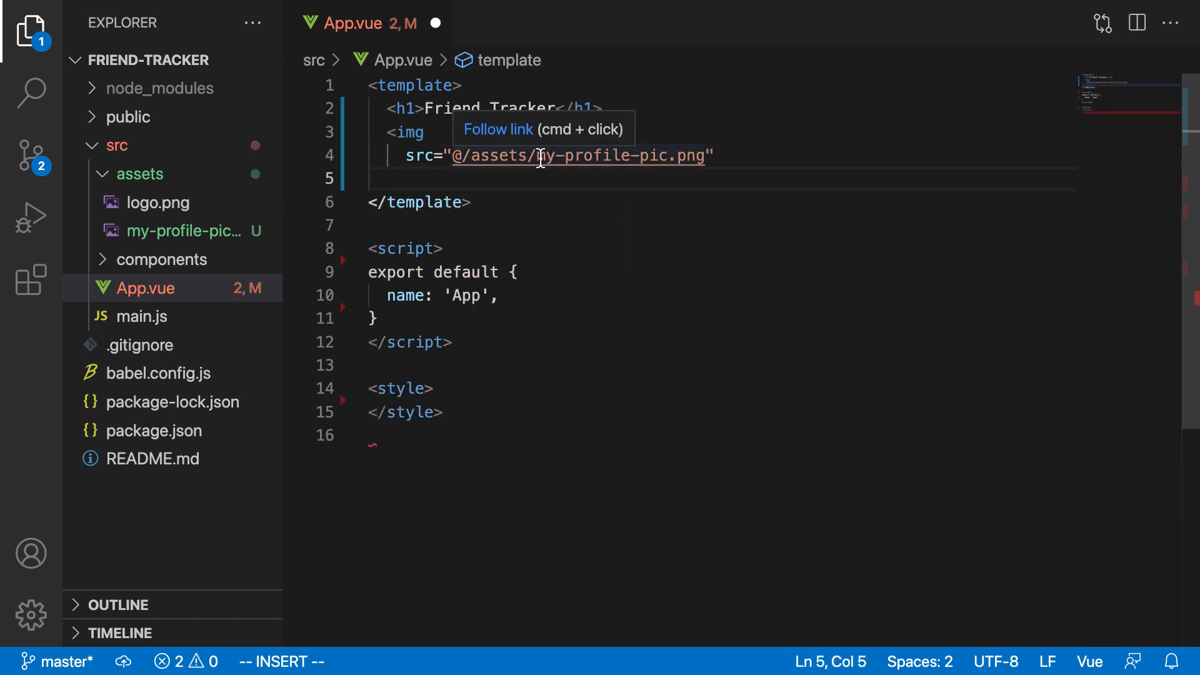
left_click(463, 157)
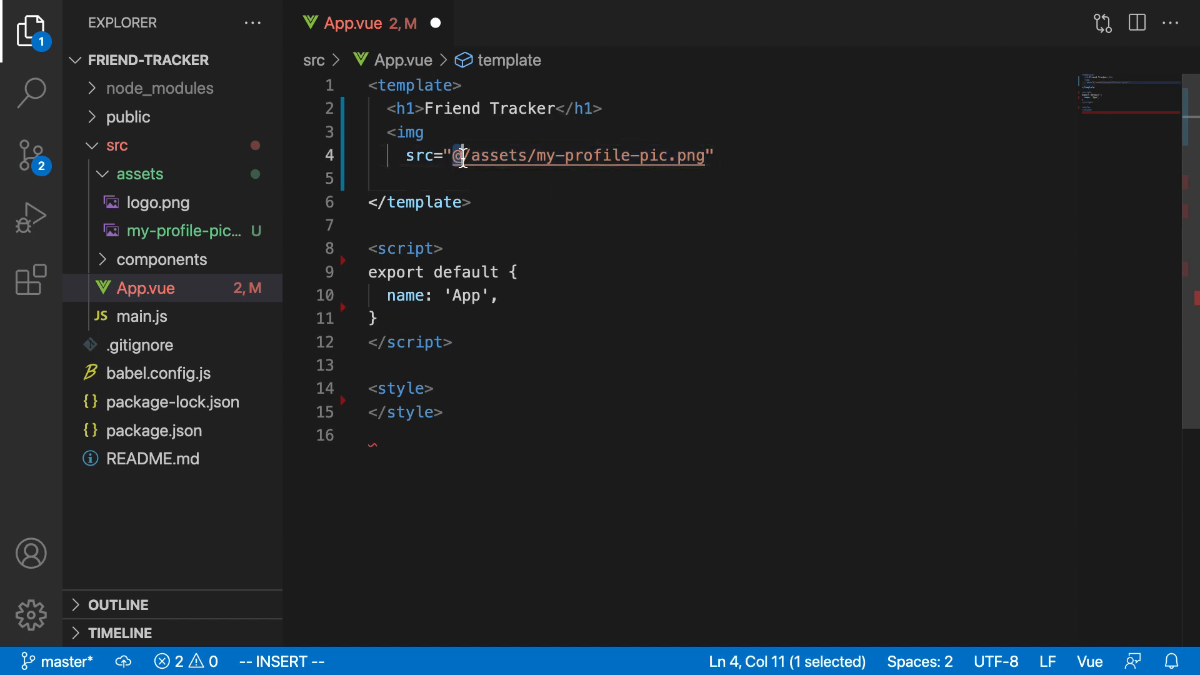
mouse_move(165, 152)
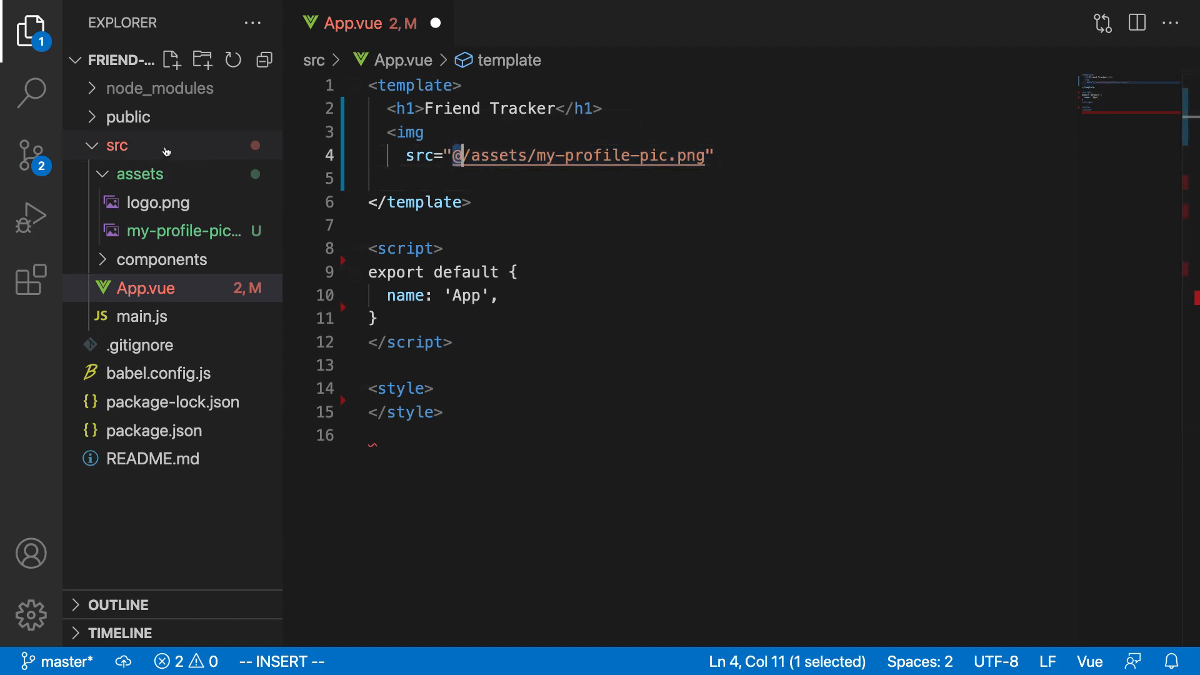
mouse_move(467, 155)
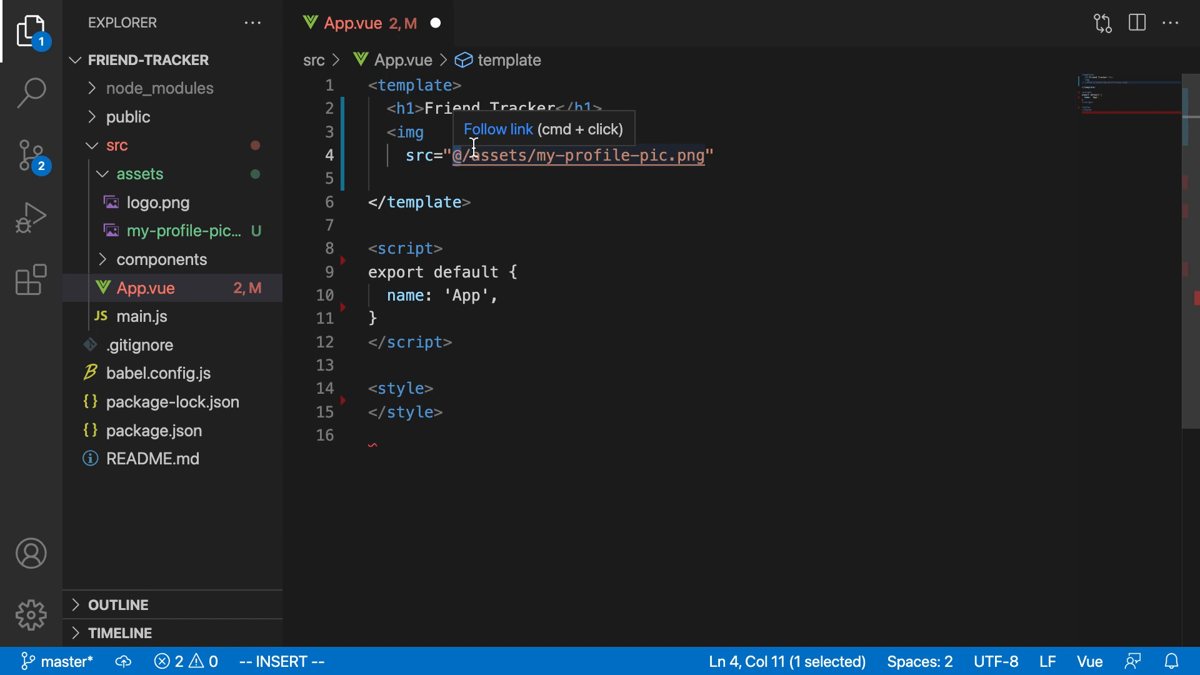
mouse_move(269, 183)
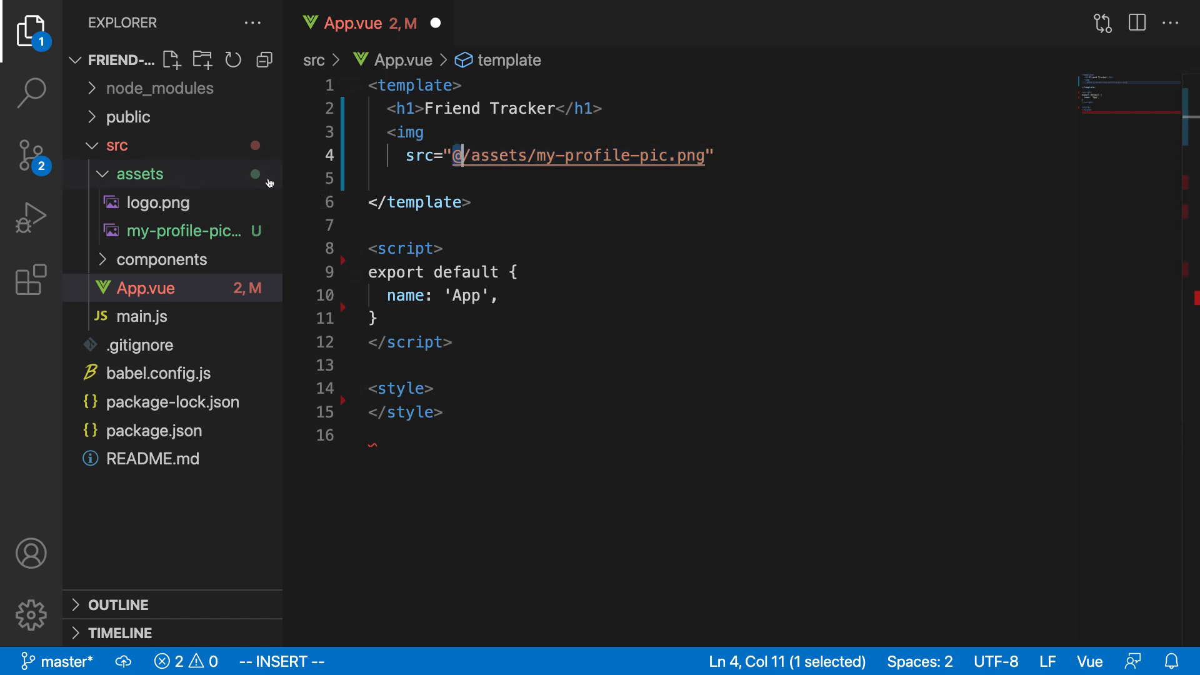
mouse_move(673, 170)
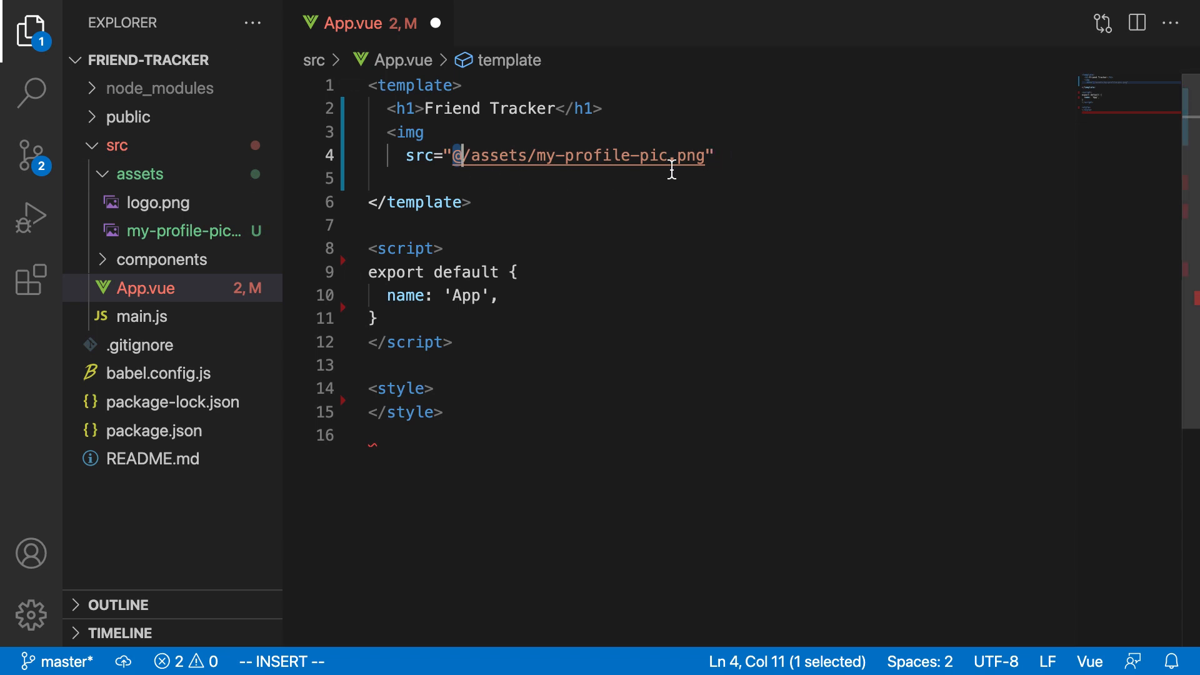
- Add alt text "Shaun smiling" and height 200, then close the img tag
left_click(644, 179)
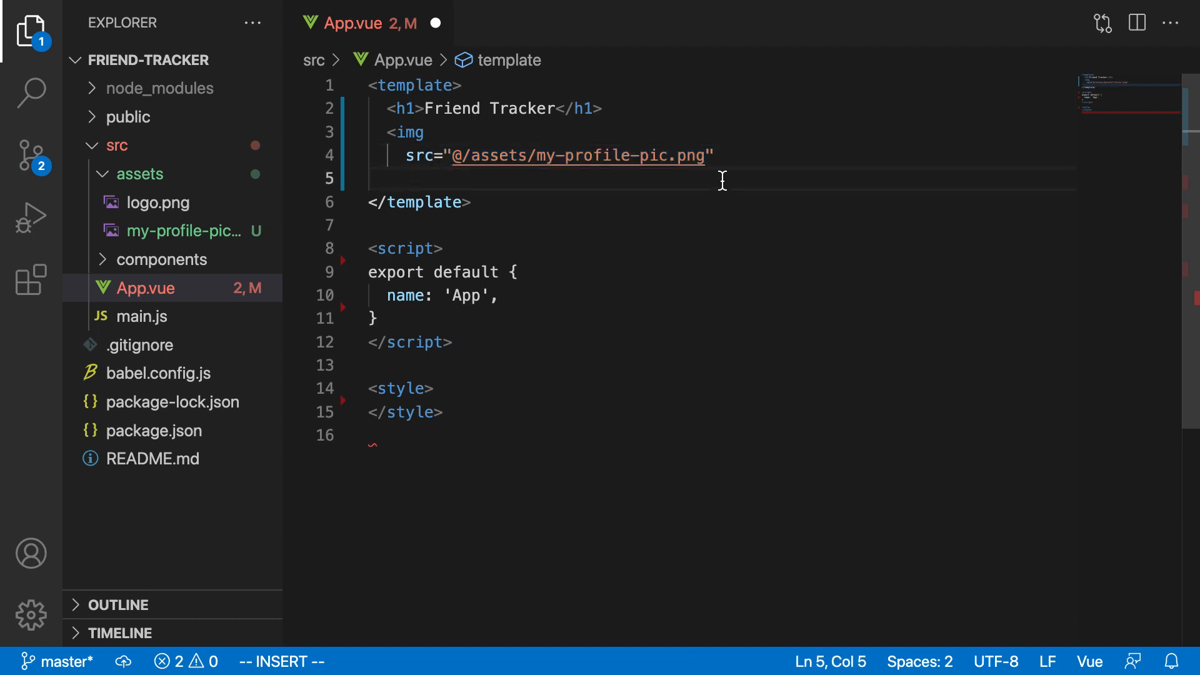
type("alt=\"")
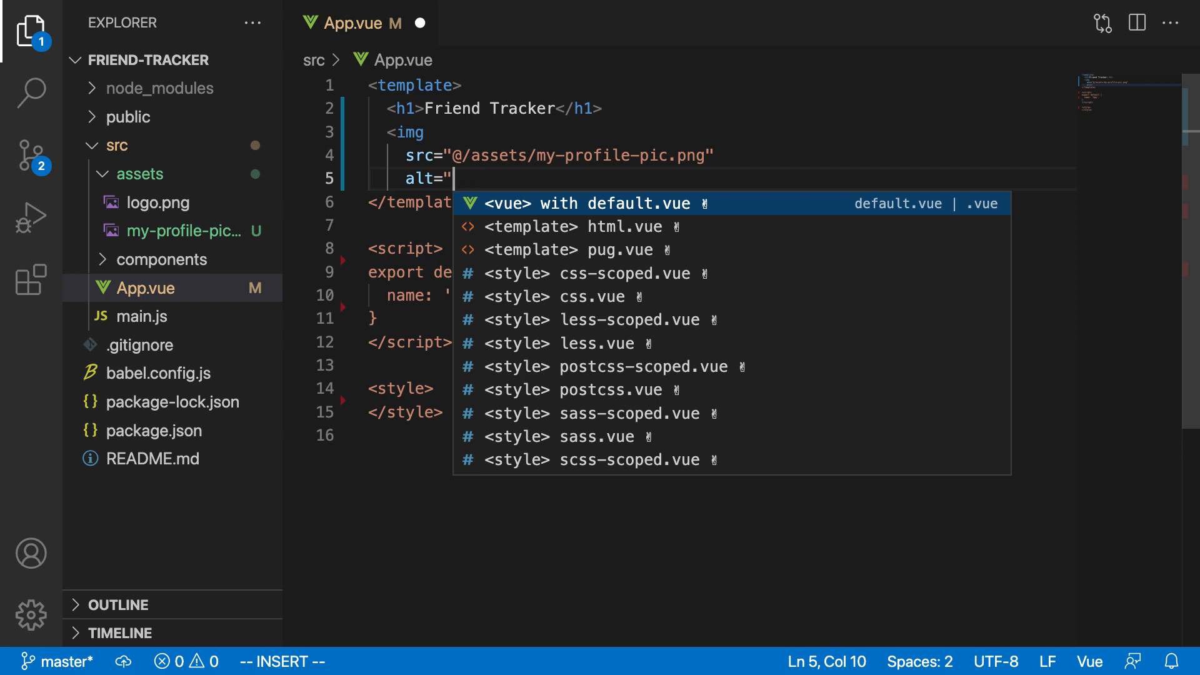
type("Shaun smiling")
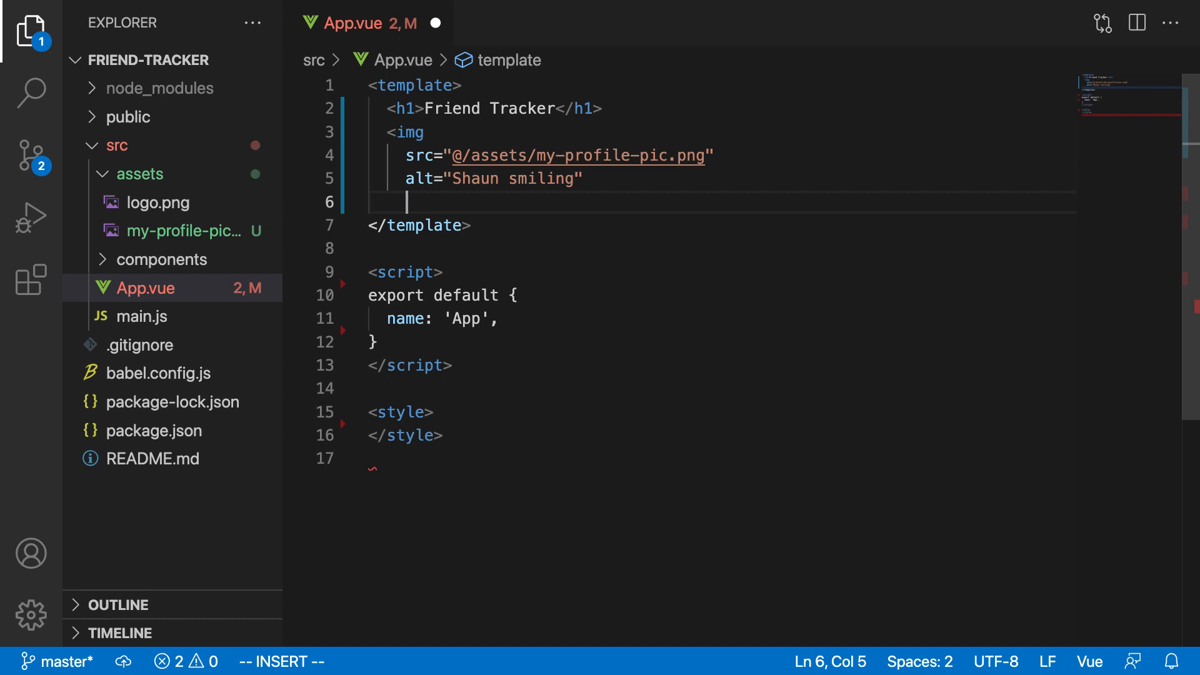
type("height=\"")
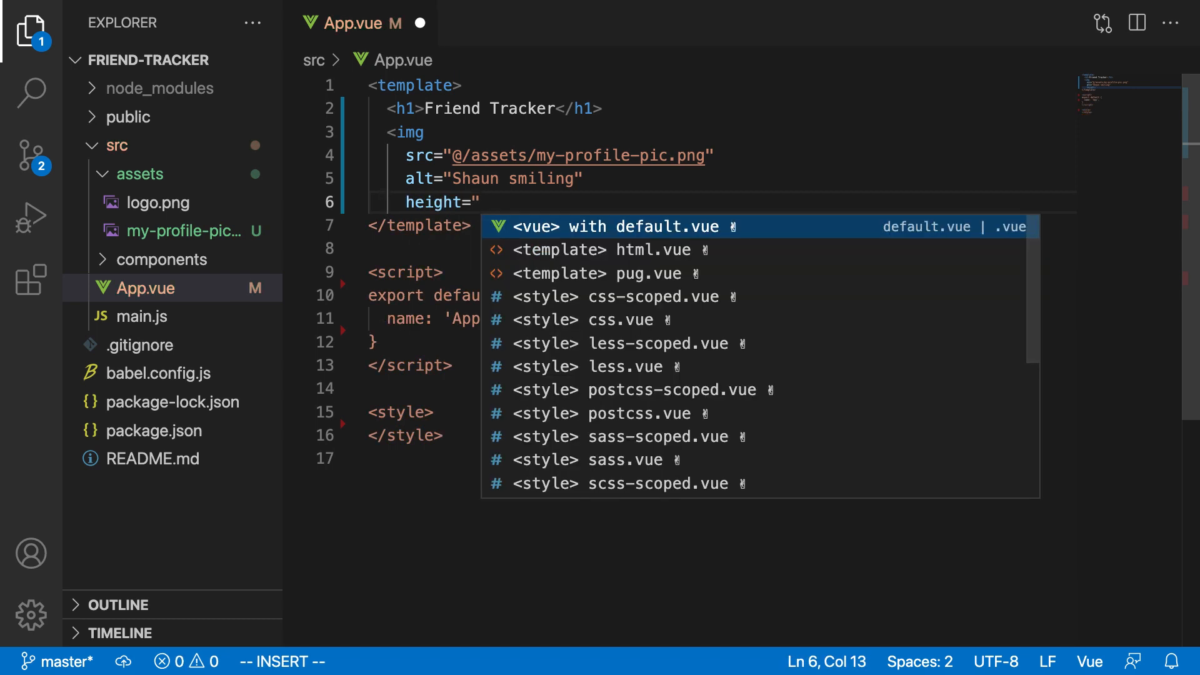
type("200\" />")
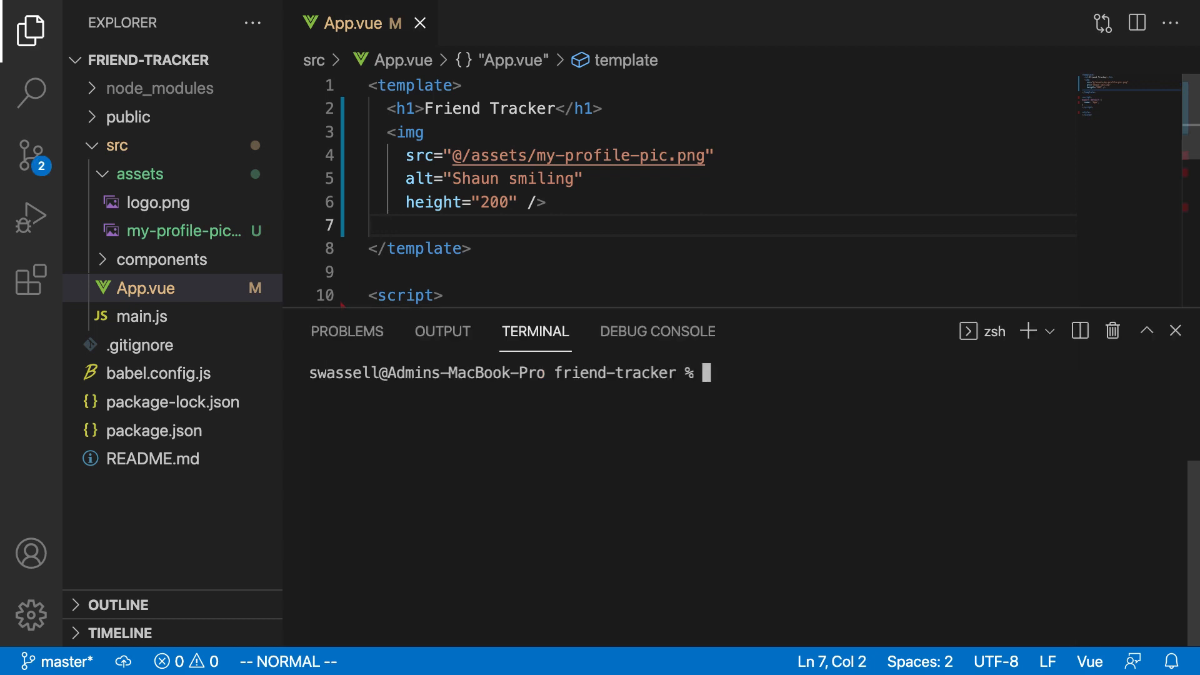
- Start the dev server with npm run serve, stop it with Ctrl+C, and run it again
type("npm r")
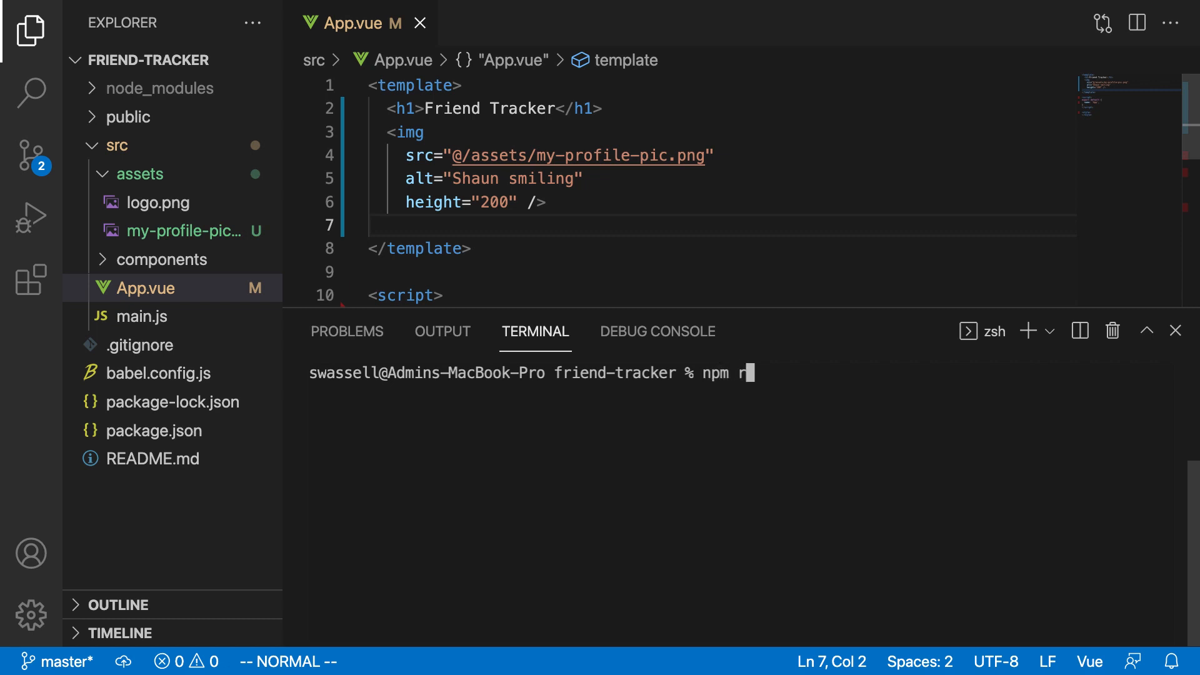
type("un ser")
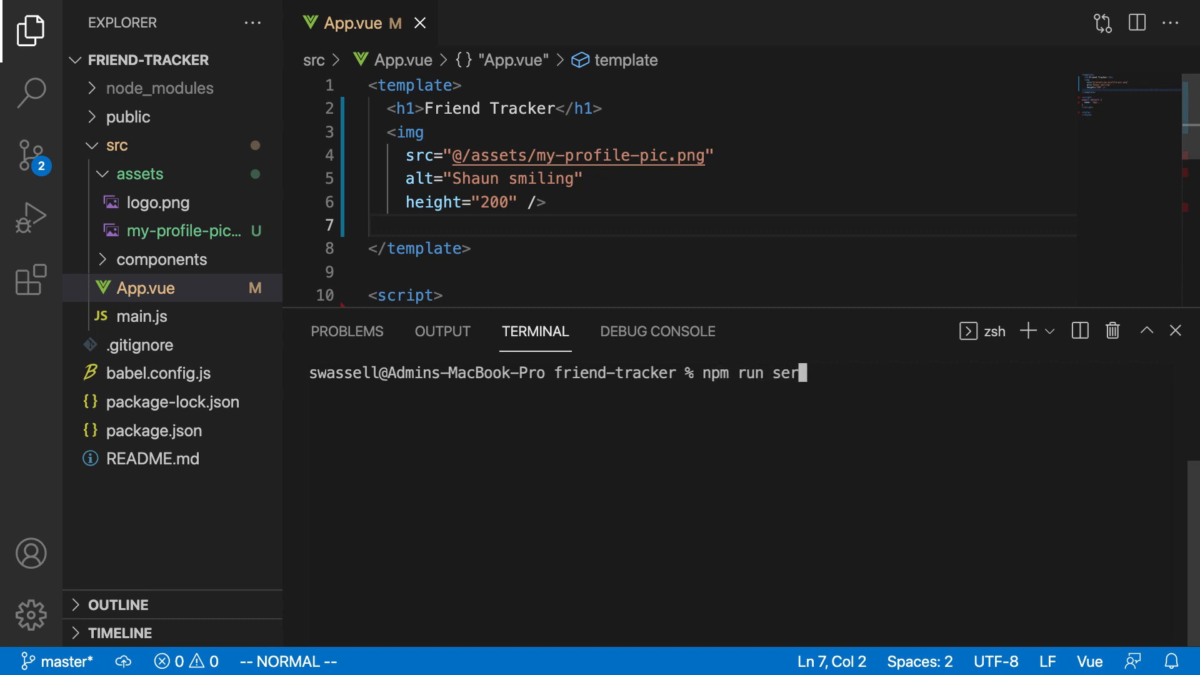
key("Return")
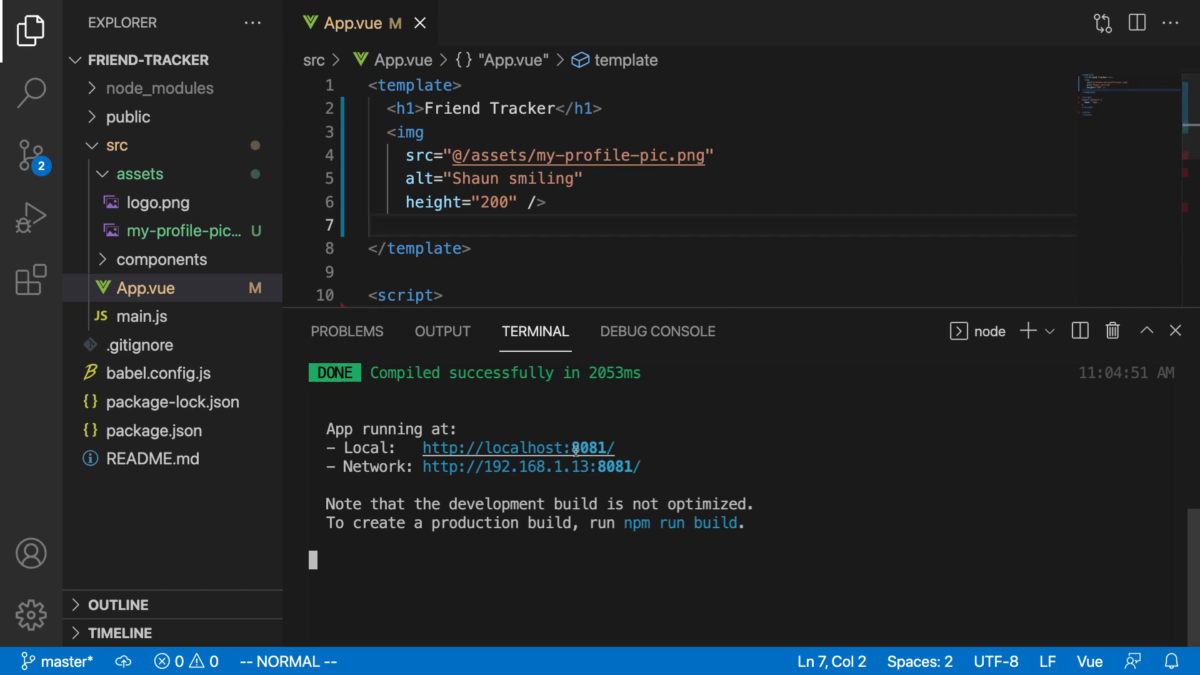
mouse_move(709, 476)
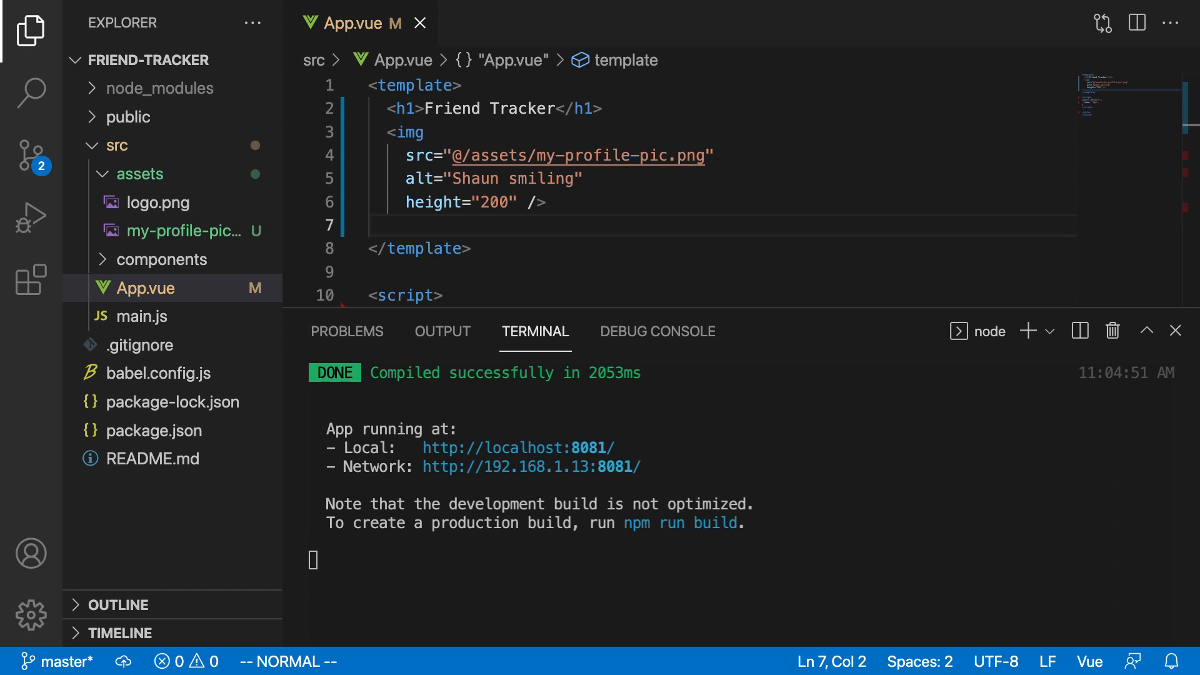
key("ctrl+c")
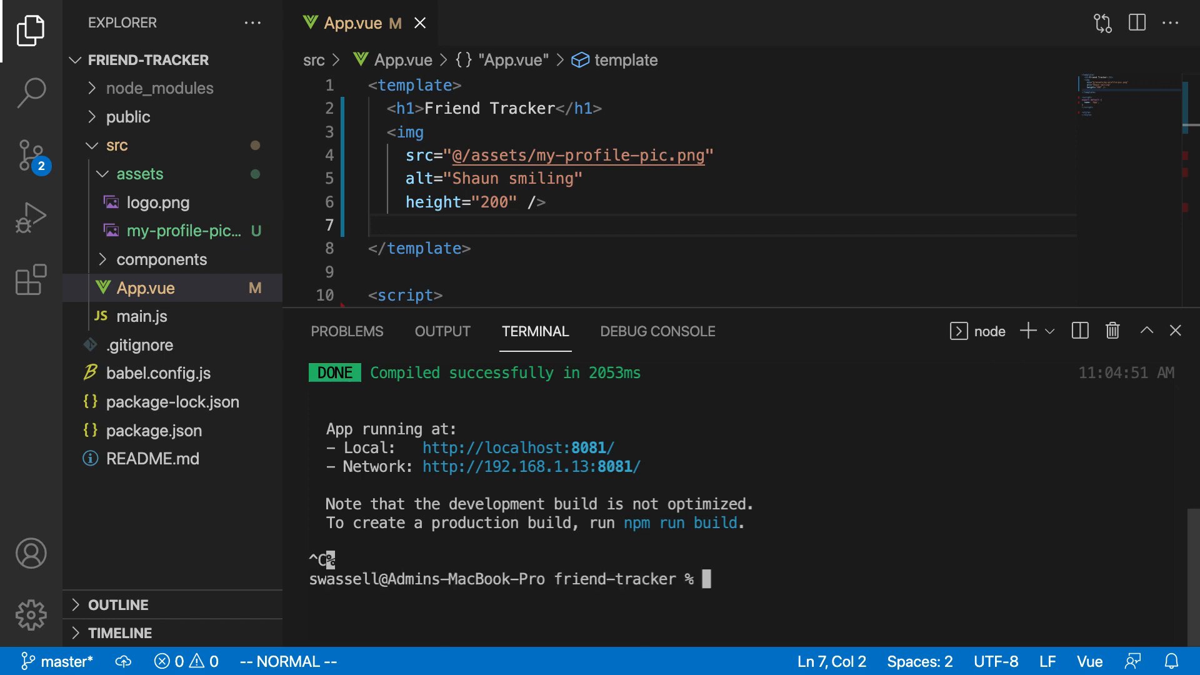
type("npm run serve")
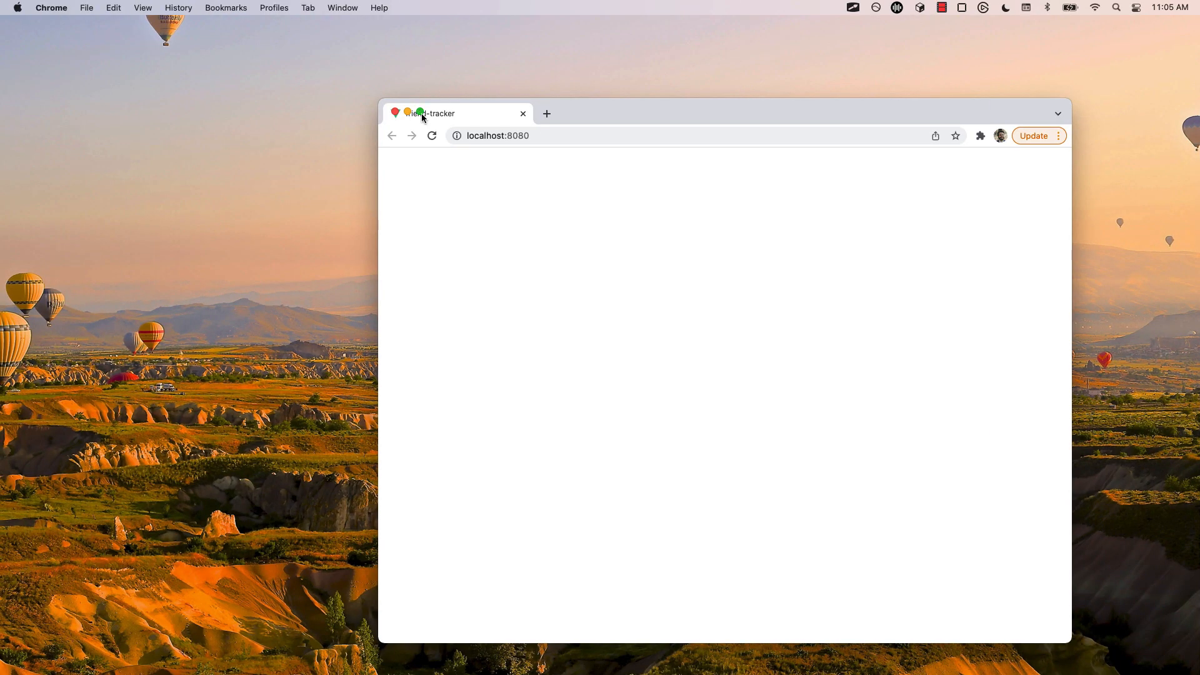
- View the Friend Tracker page full screen in Chrome, showing the heading and photo
key("ctrl+cmd+f")
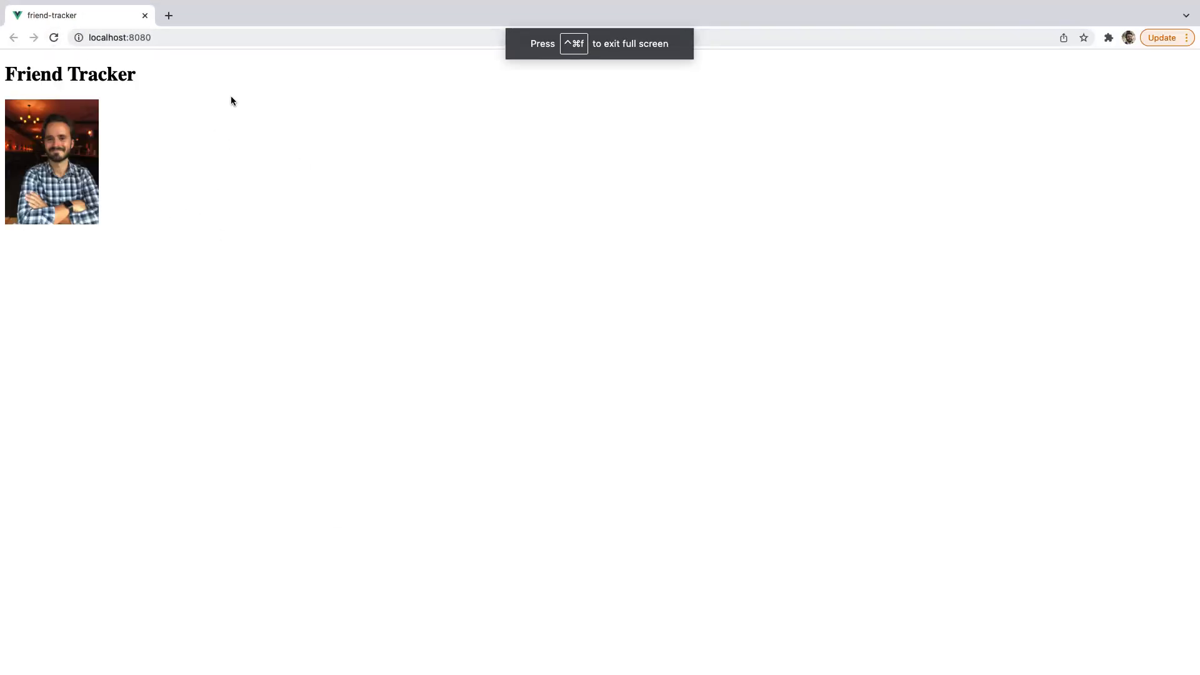
double_click(69, 74)
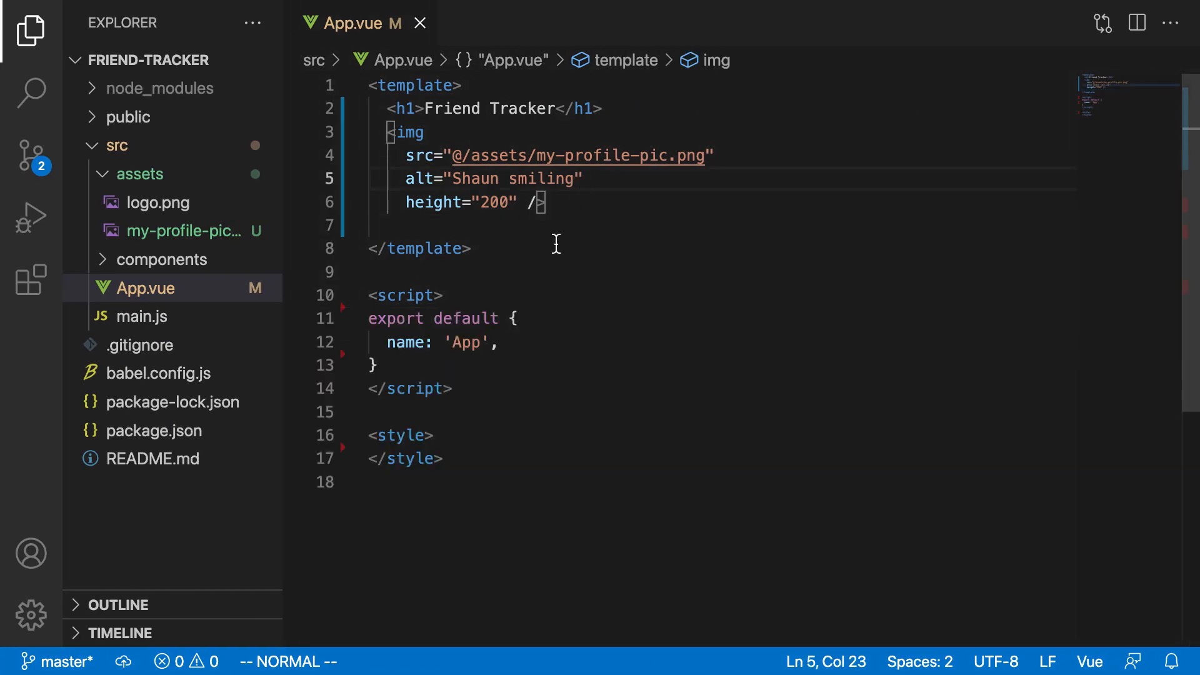
- Add an h2 'My Profile' and a Name section with the value 'Shaun Wassell'
key("v")
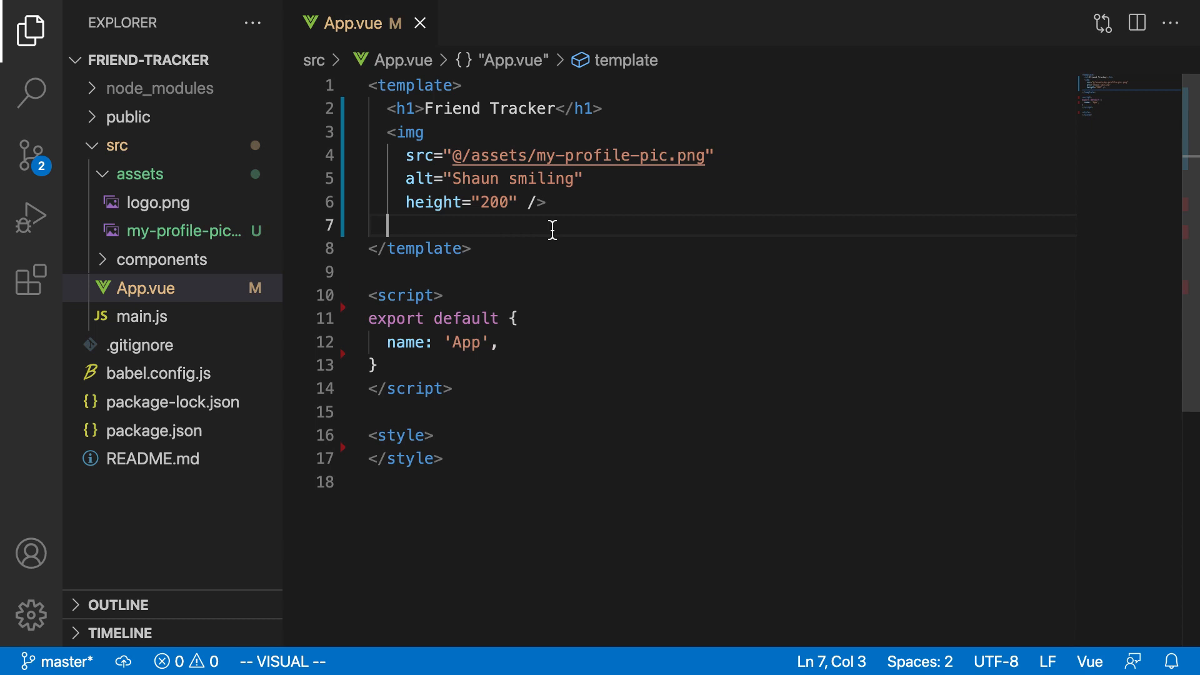
type("<h2")
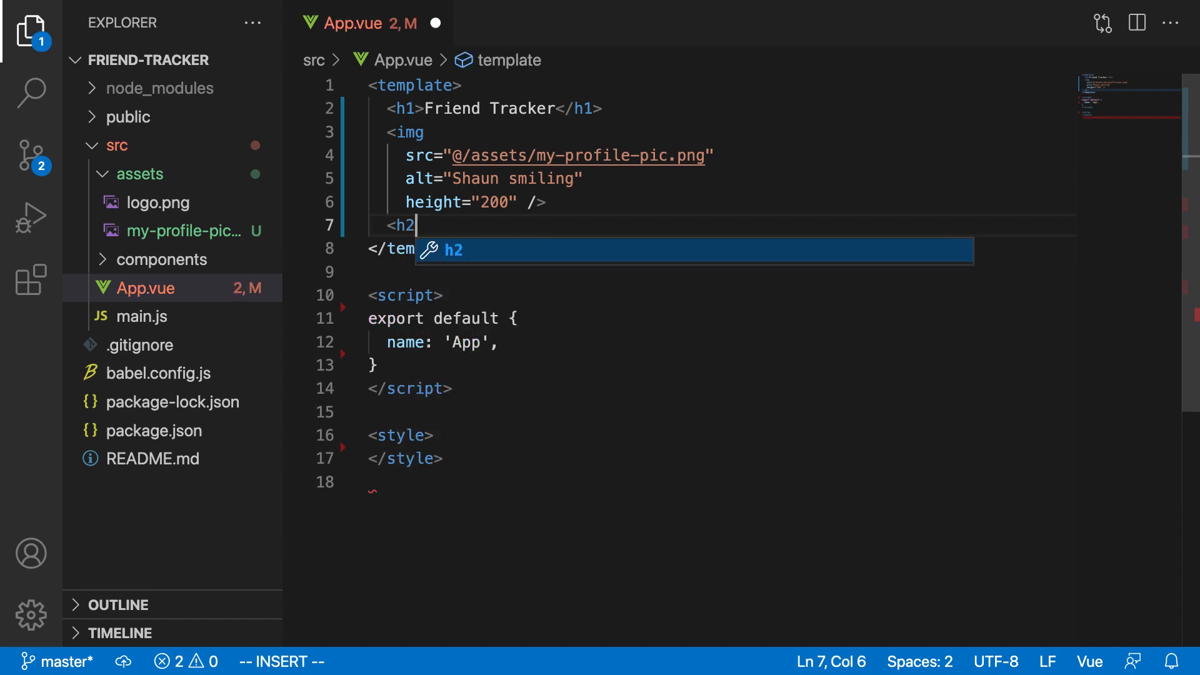
type(">My Profile")
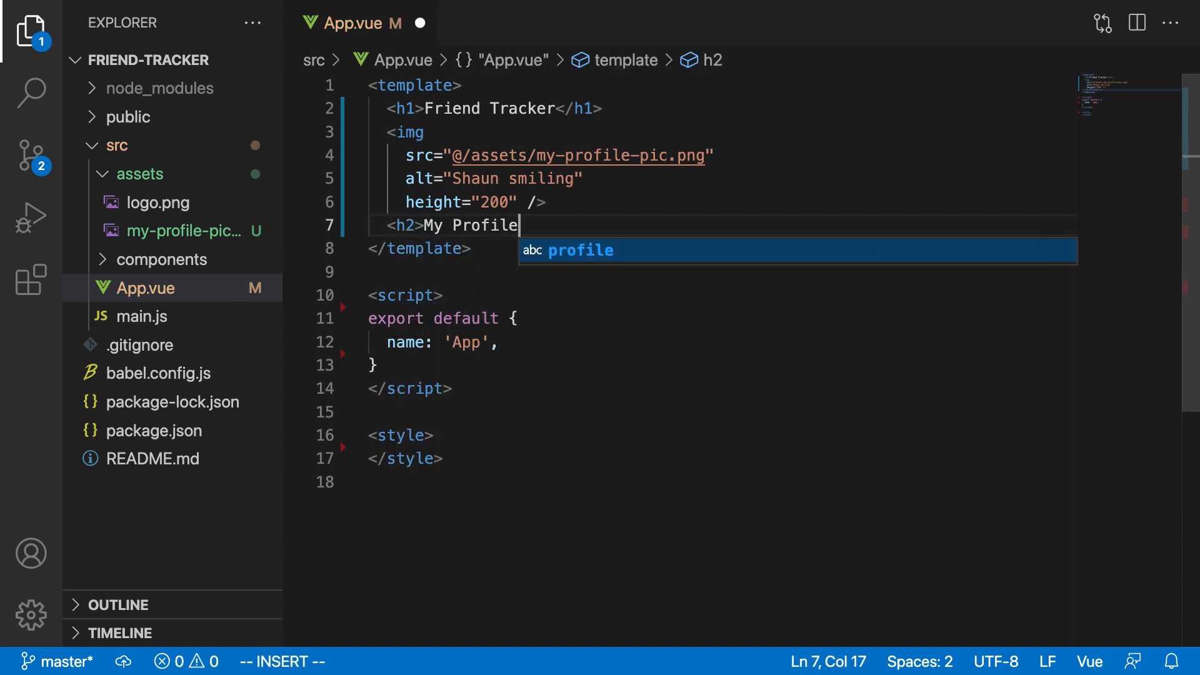
type("</h2>")
type("<h3>")
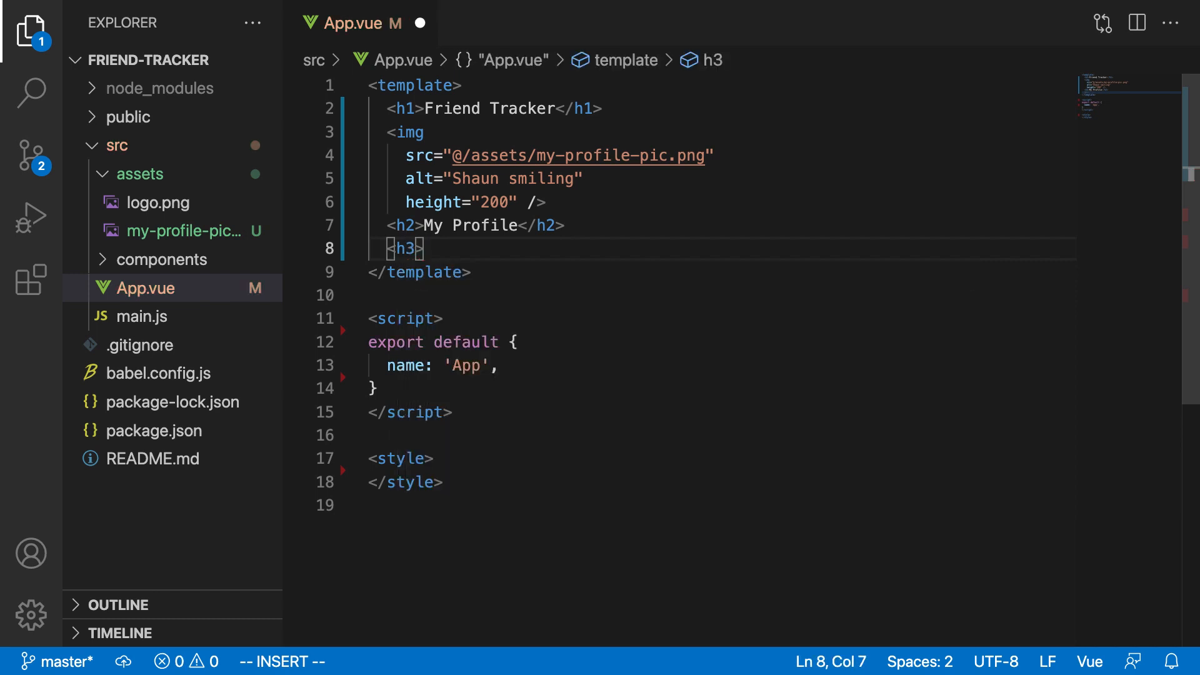
type("Name</h3>")
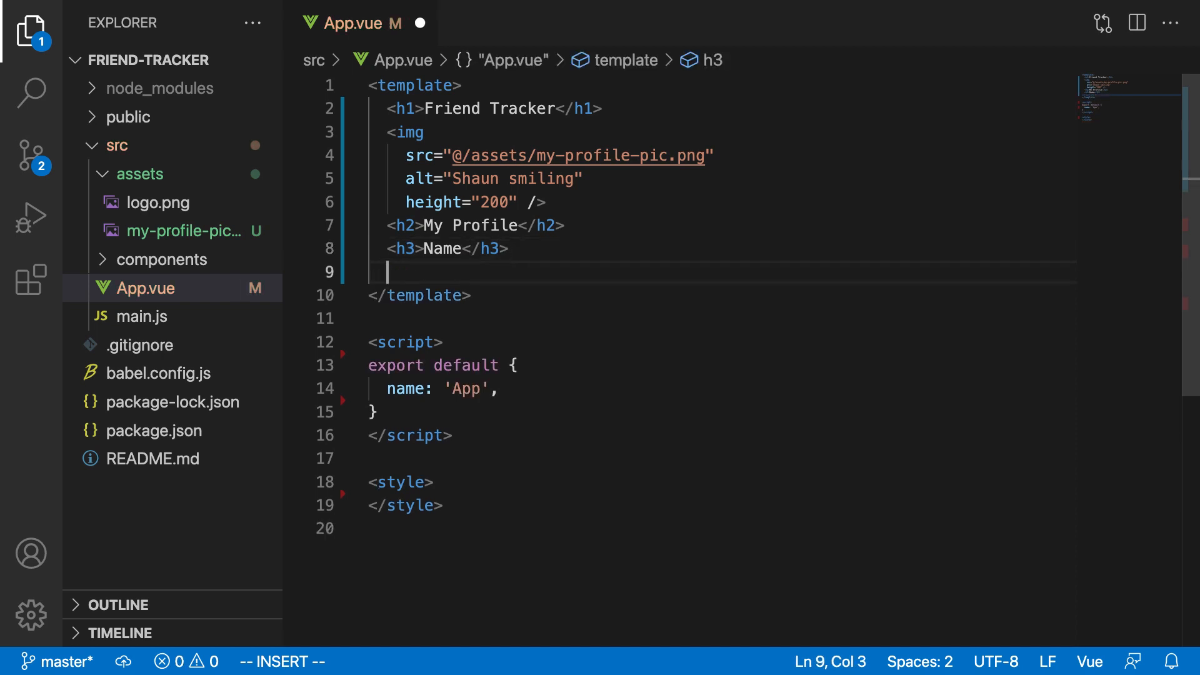
type("<p>")
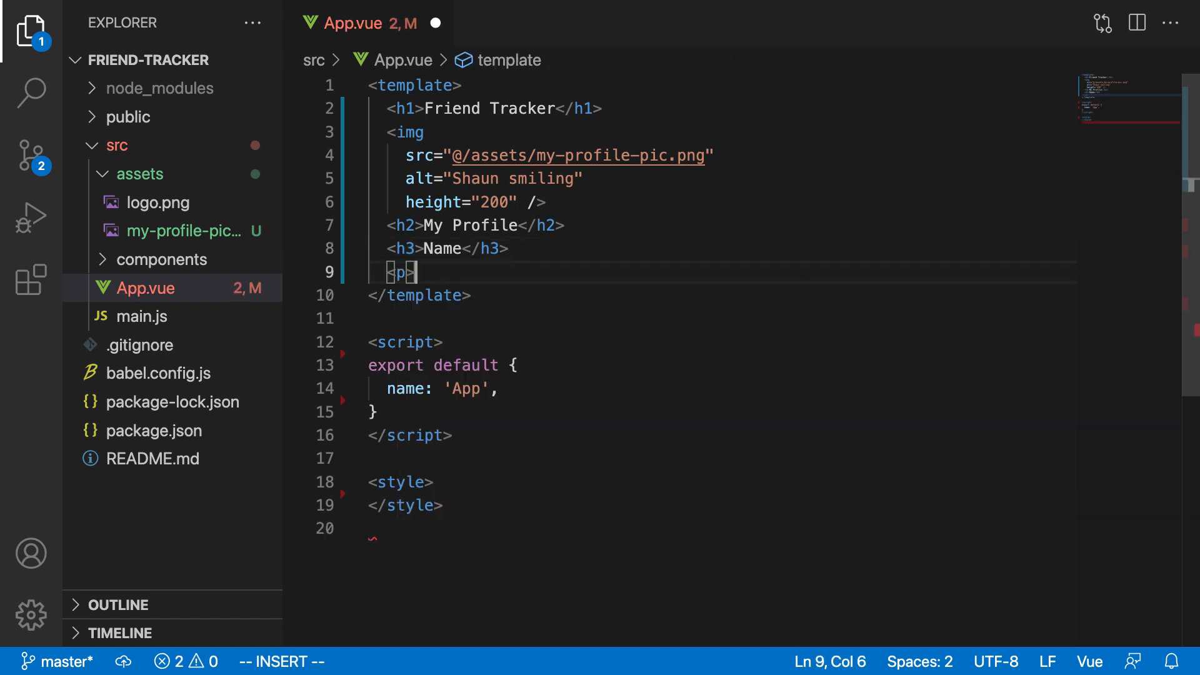
type("Shaun Wassell")
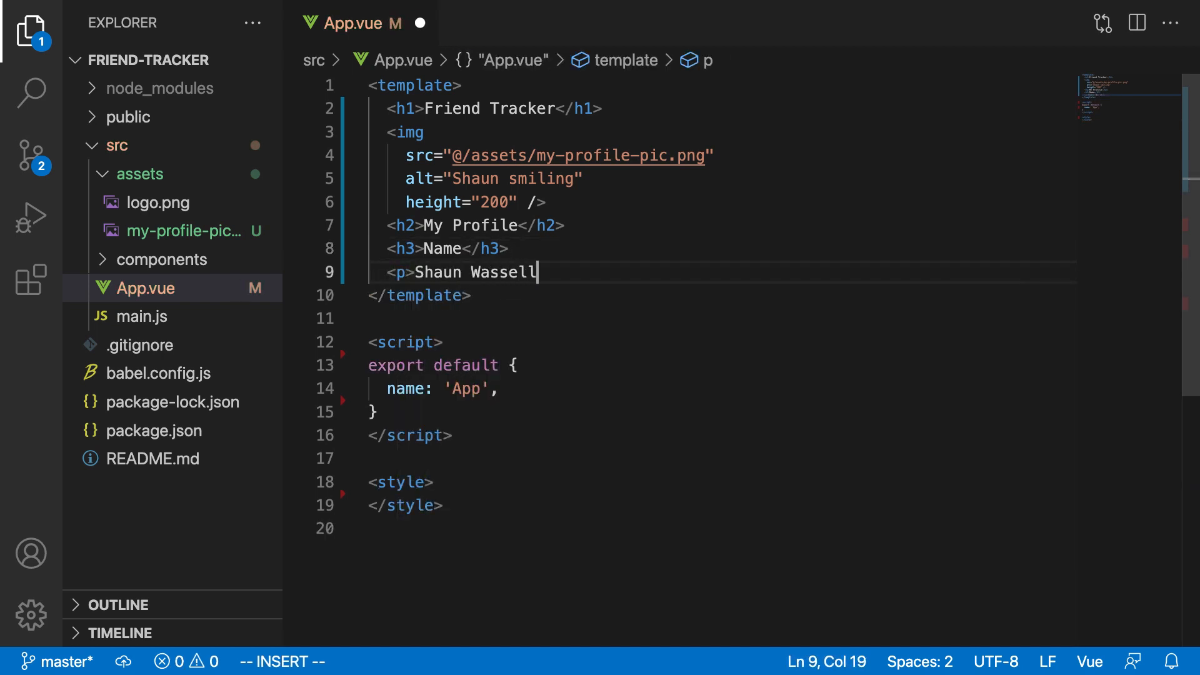
key("Enter")
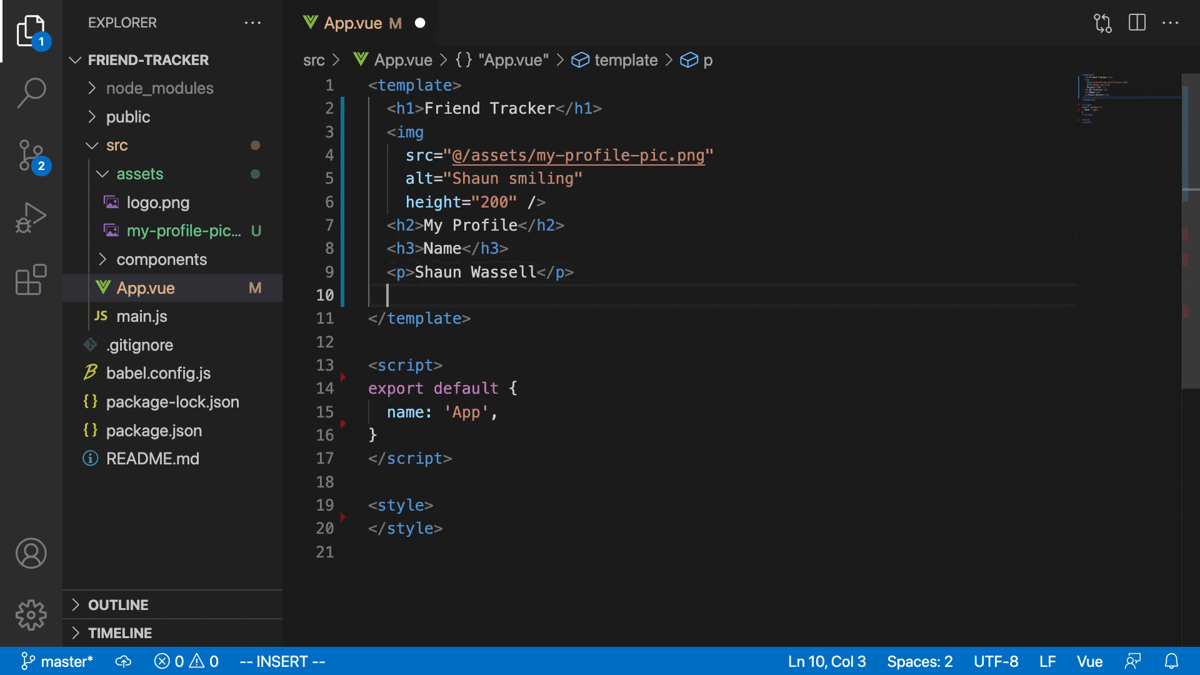
- Add an Age section with 100 and a Bio 'I like to program. I also like food.'
type("<h3>Age</h3")
type("<p")
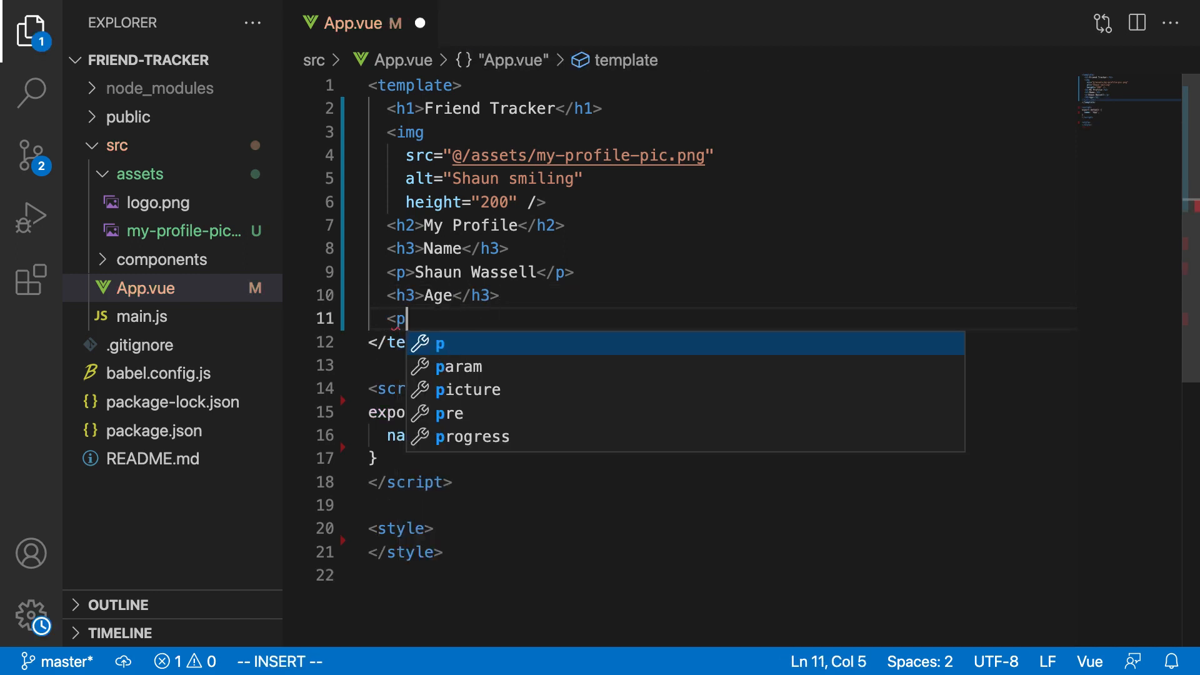
type(">100</")
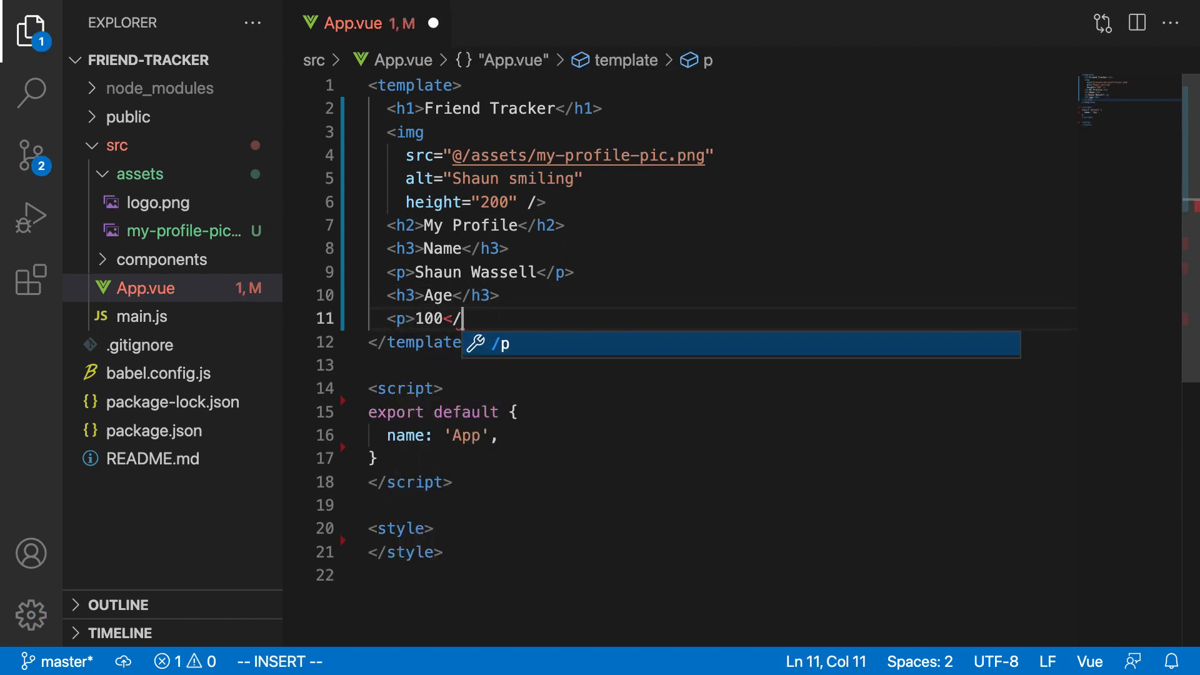
key("Escape")
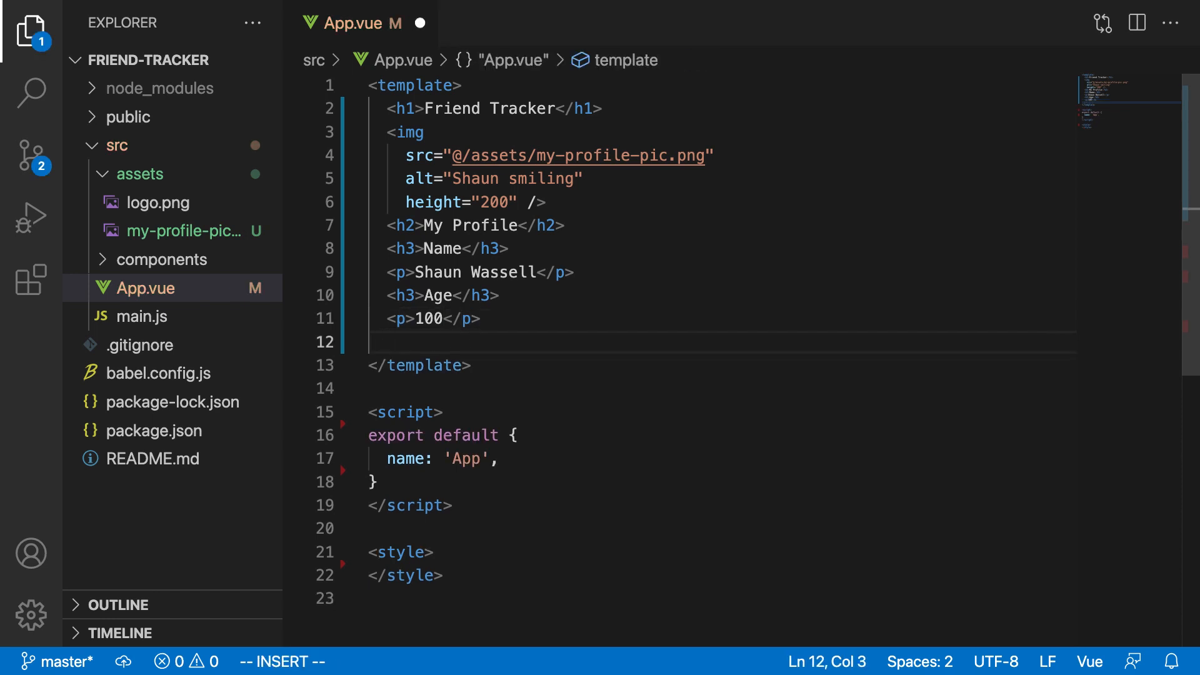
type("<h3>Bio</h3>")
type("<p>")
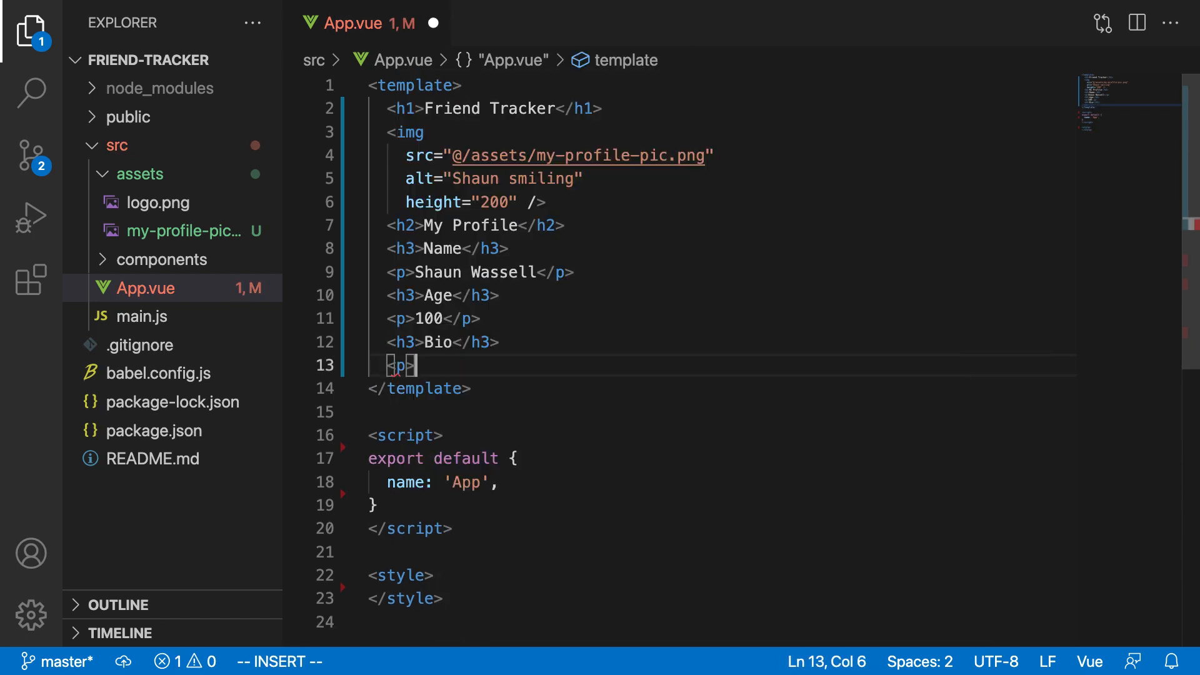
type("I like to")
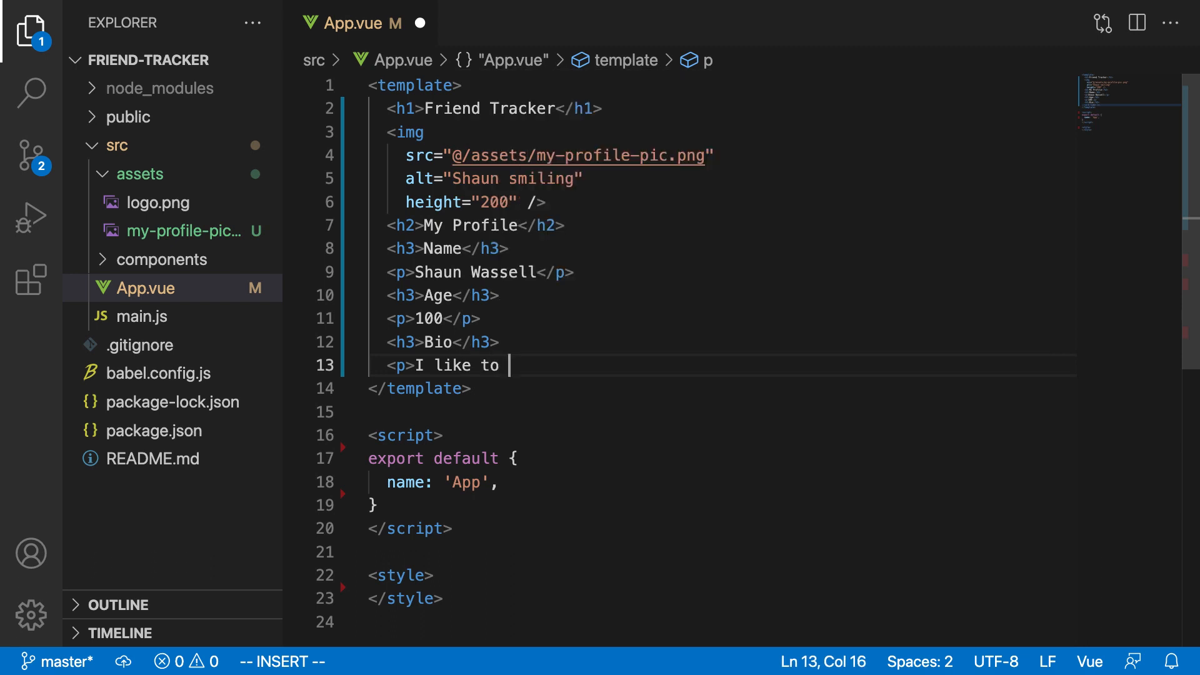
type("program. I")
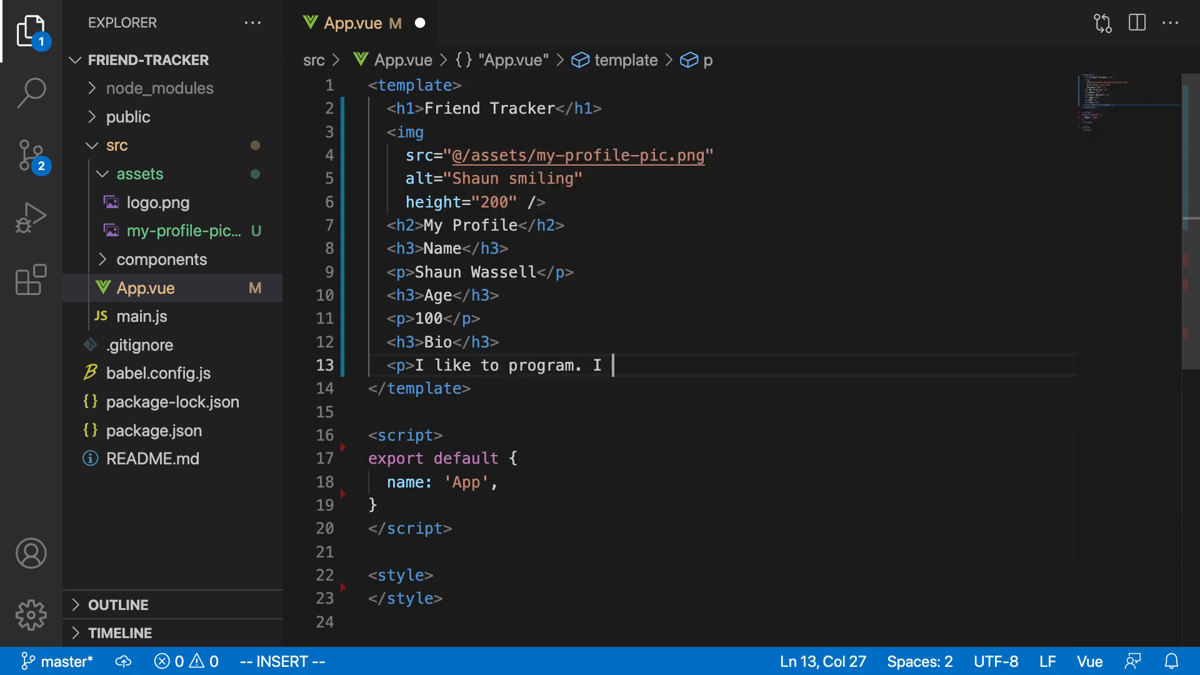
type("also like food")
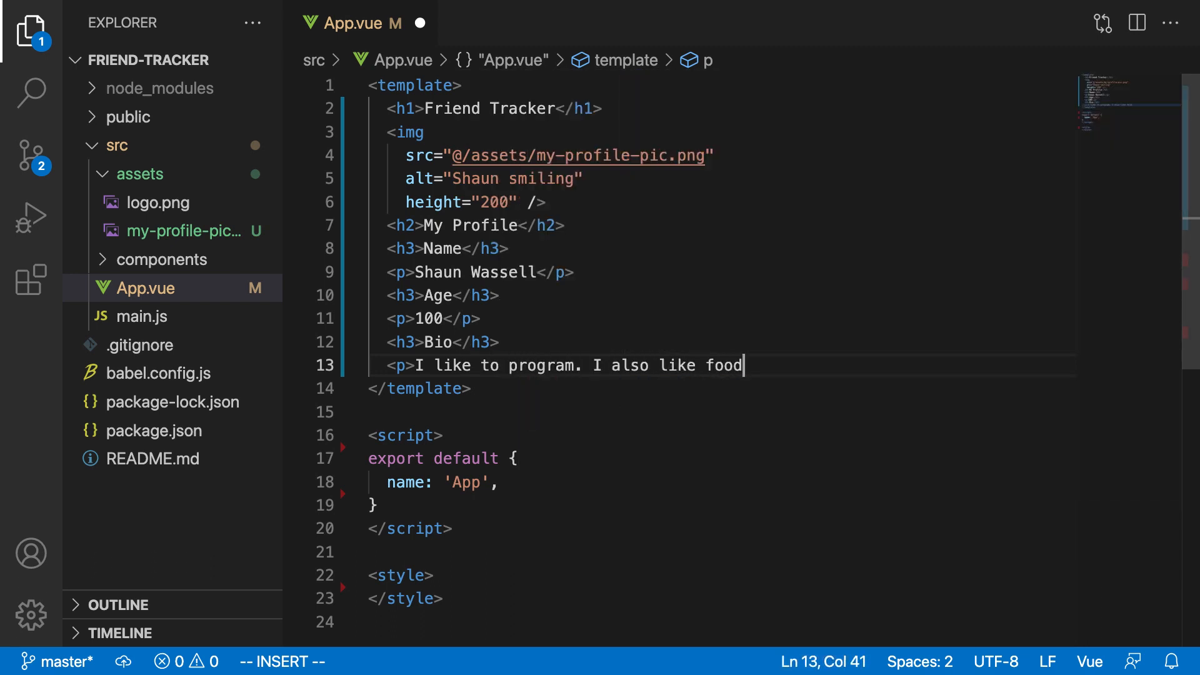
type(".</p>")
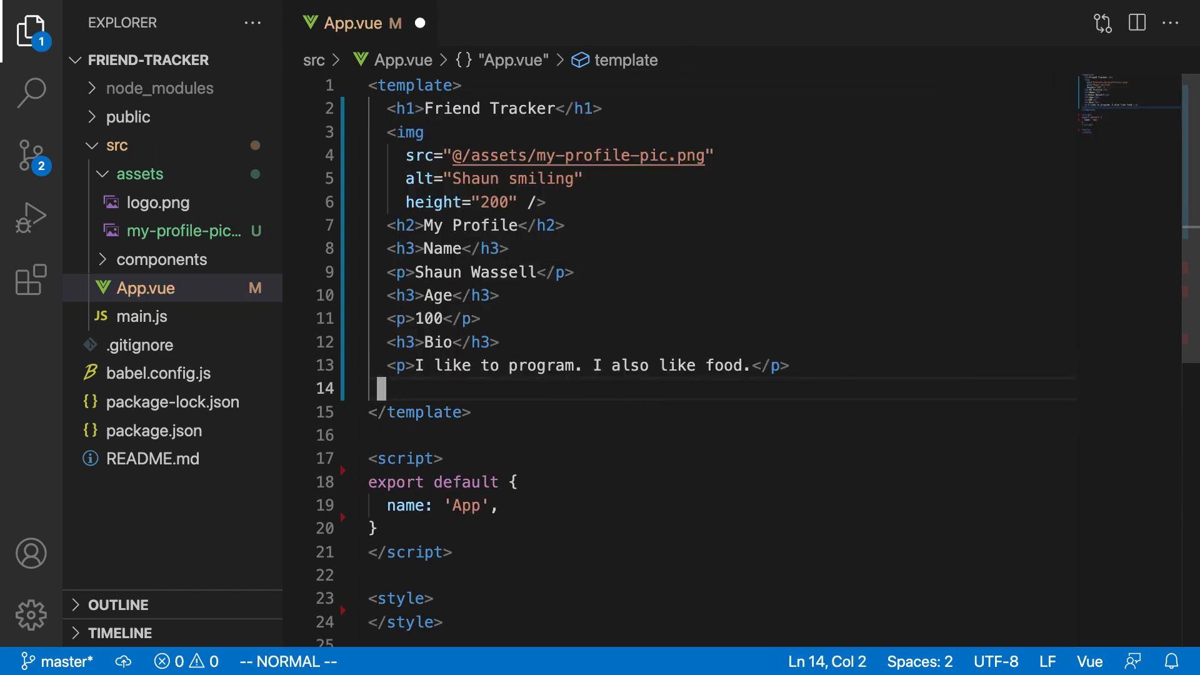
- Add a Birthday heading section and save App.vue
type("<h3>")
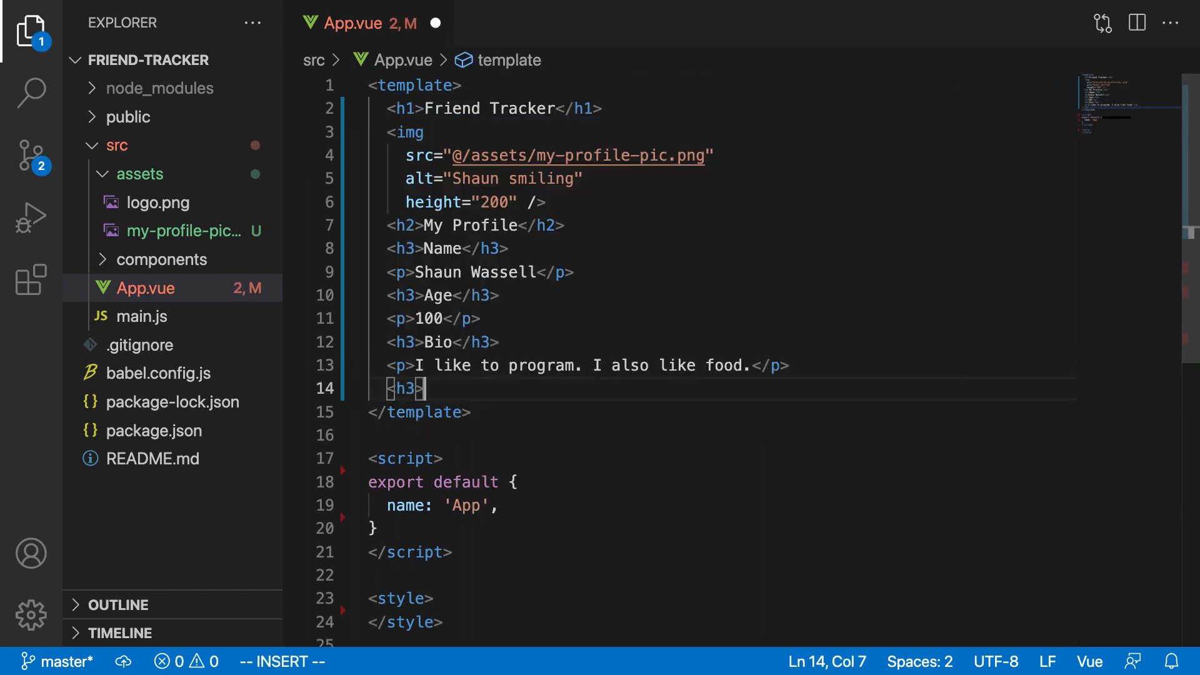
type("Birthda")
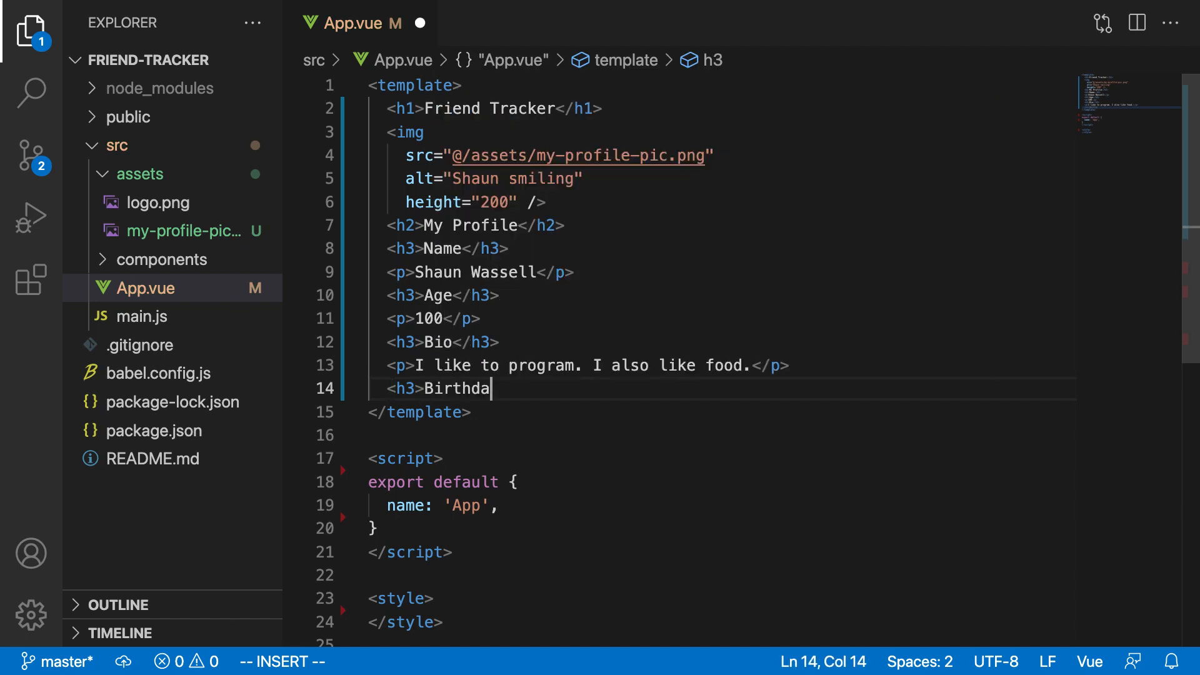
type("y</h2")
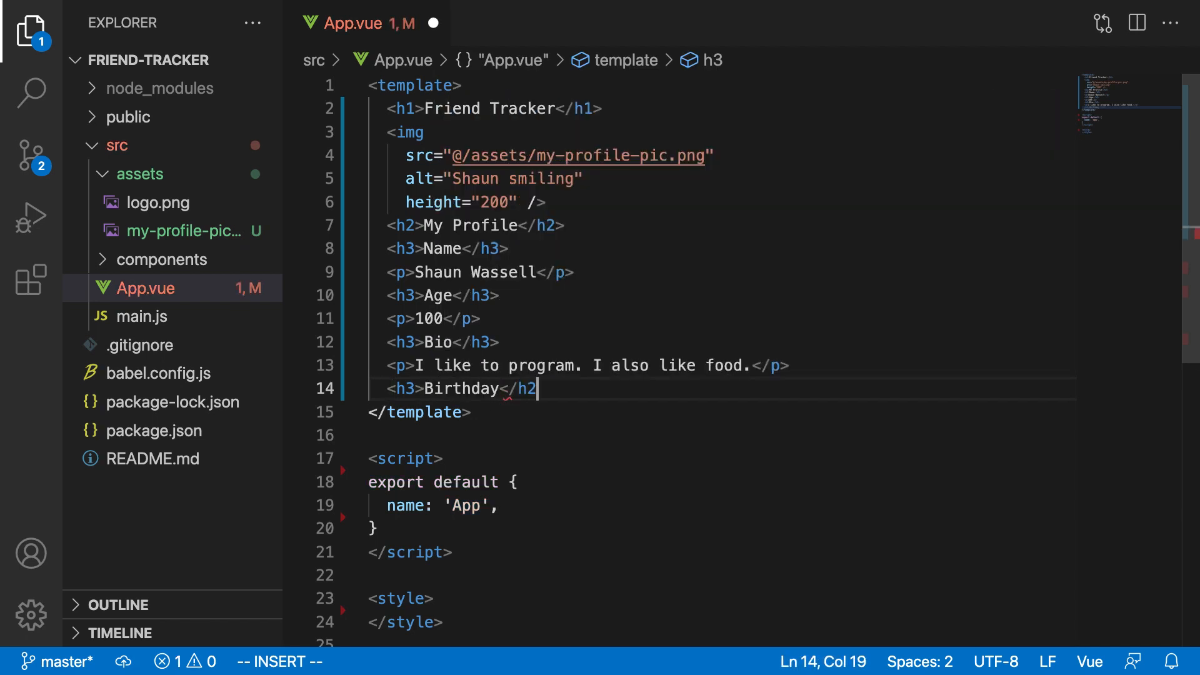
type("<")
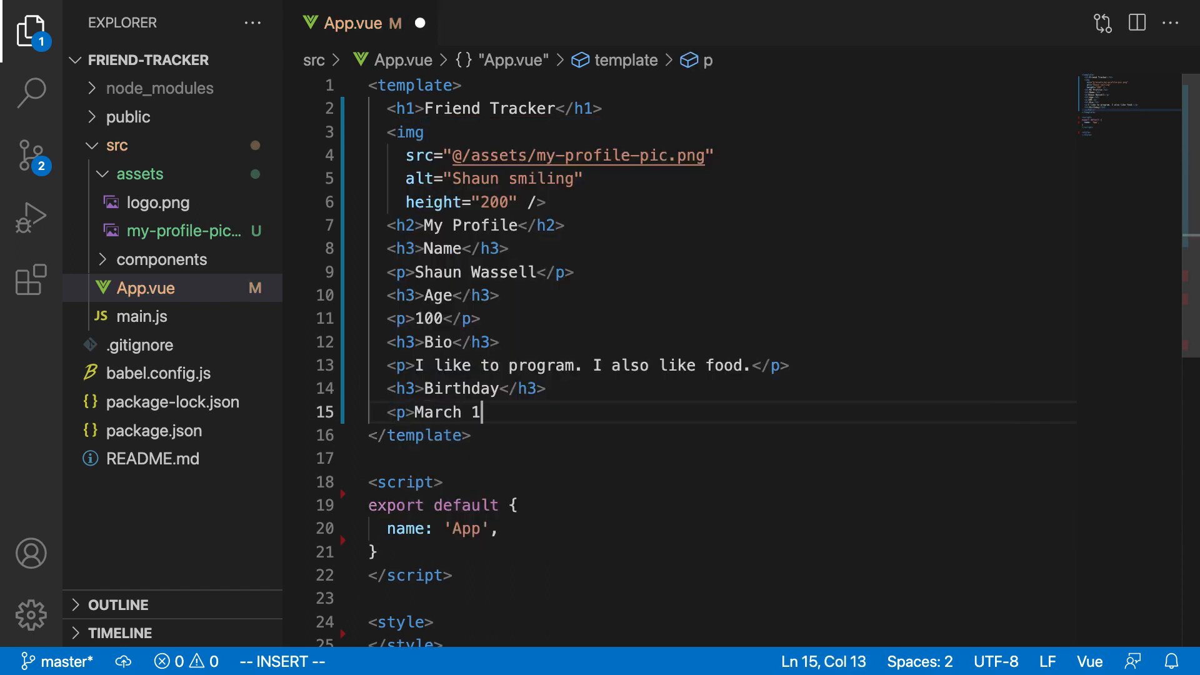
key("Escape")
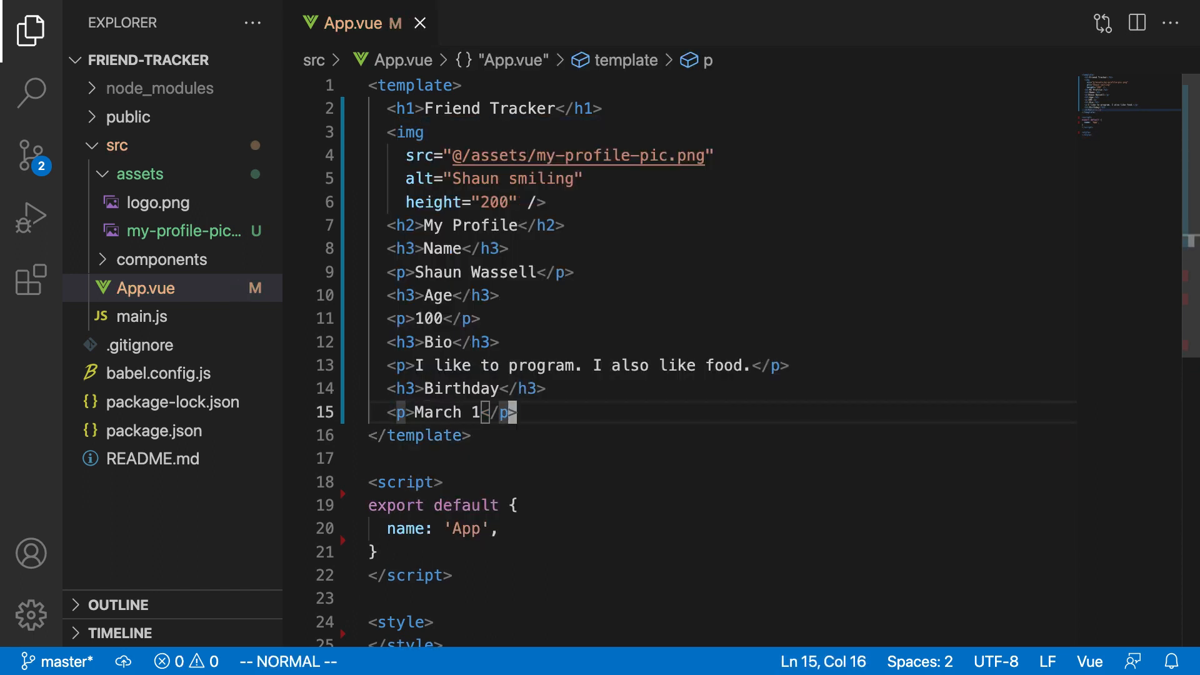
- Add an Interests heading with a ul whose first item is Programming
type("<h3>")
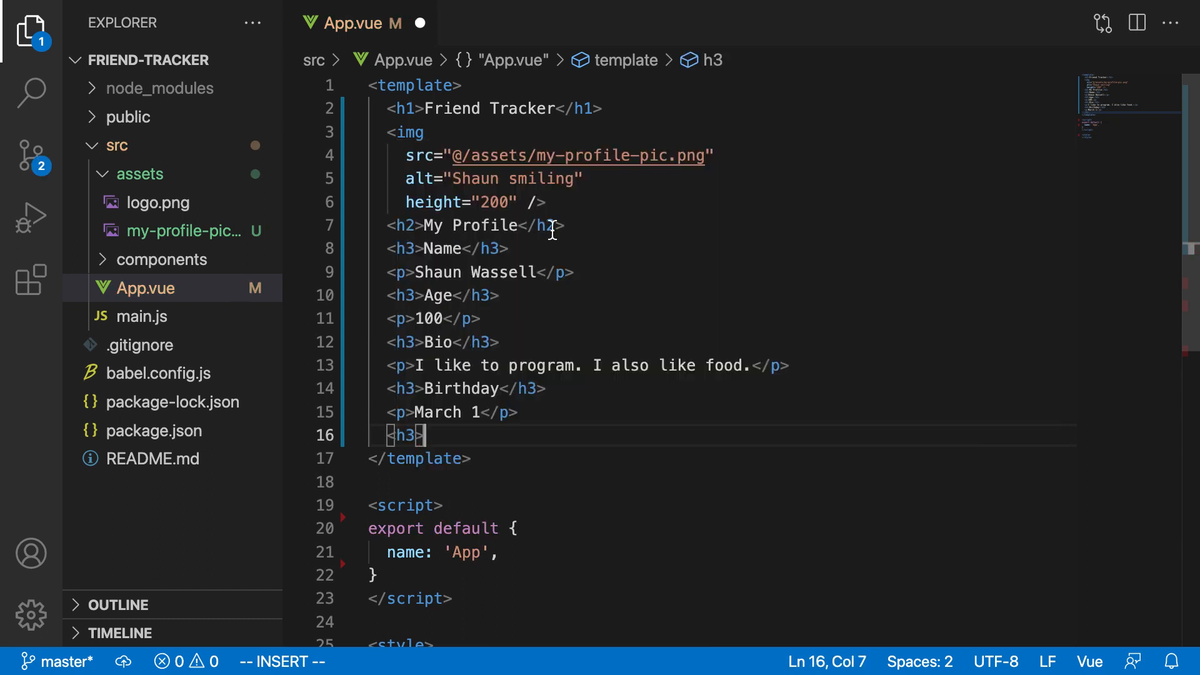
type("Interests</h3>")
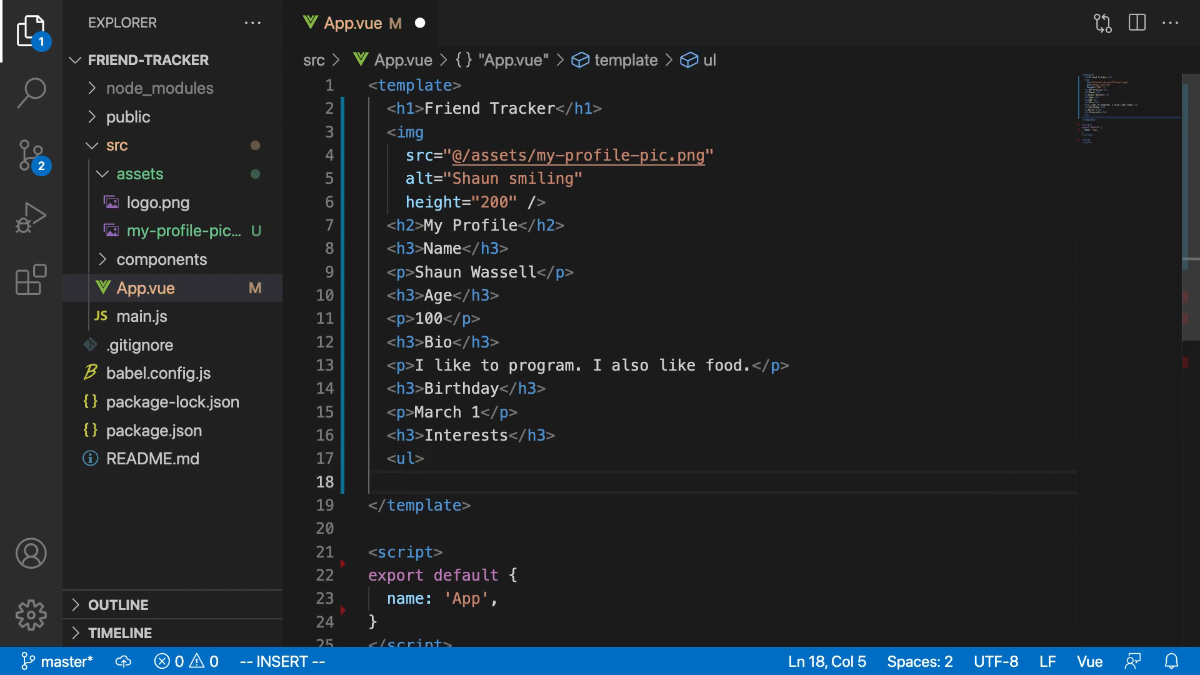
type("</ul>")
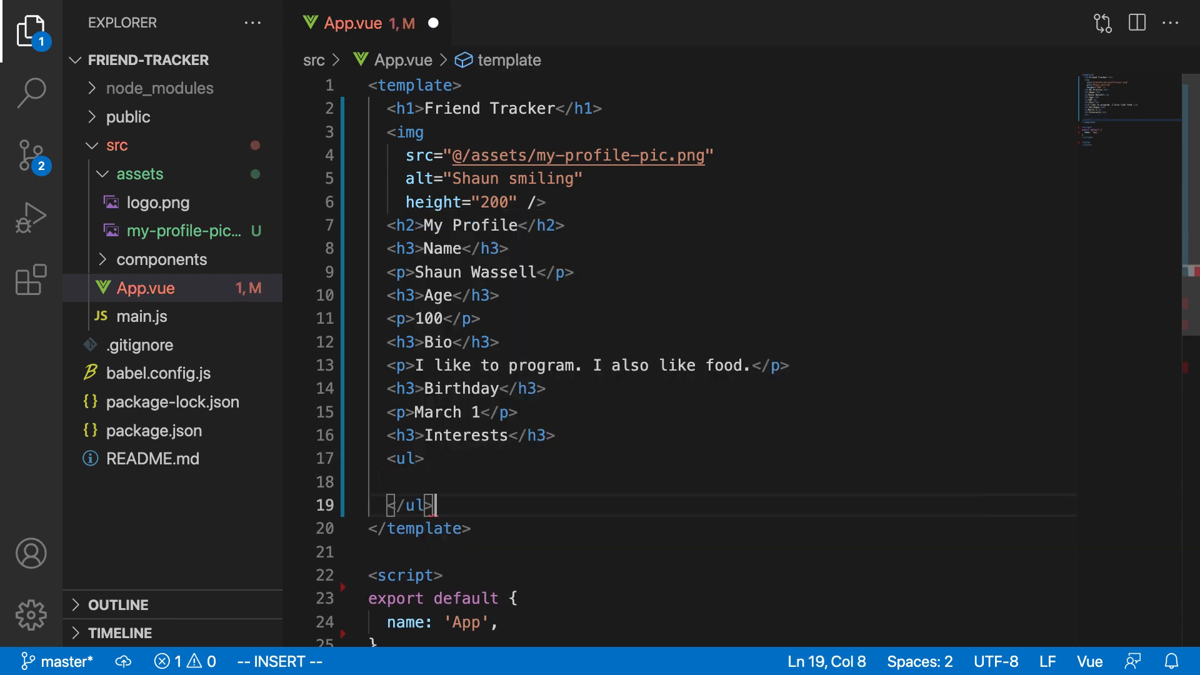
type("<li>")
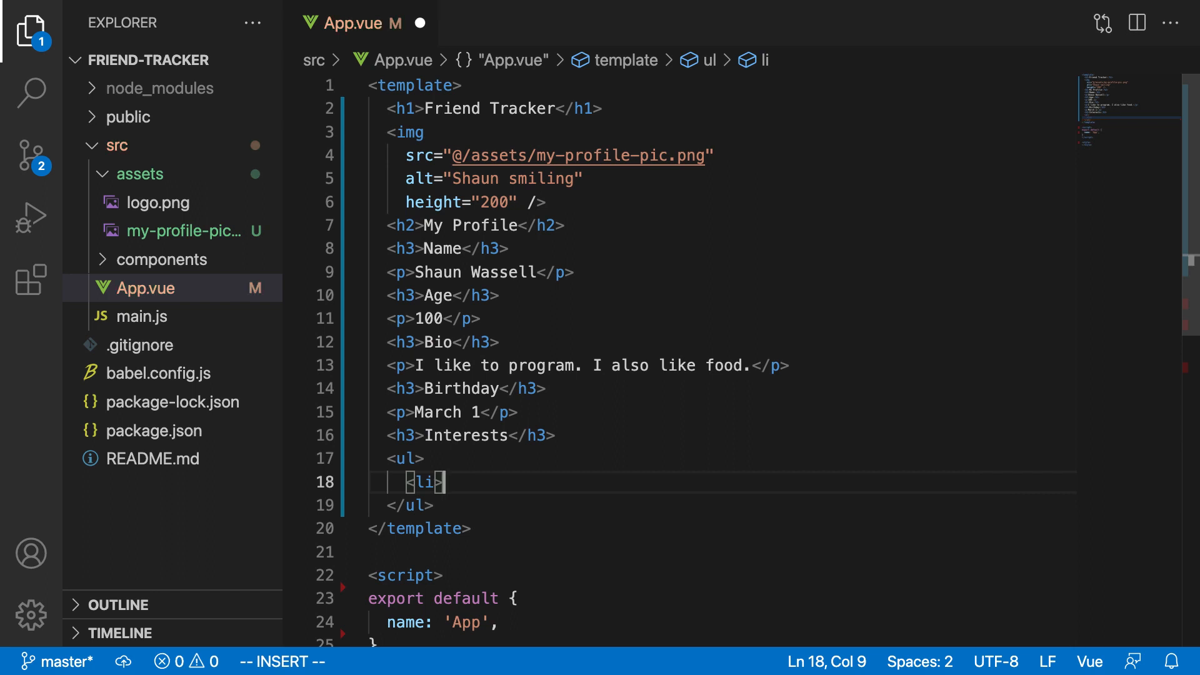
type("P")
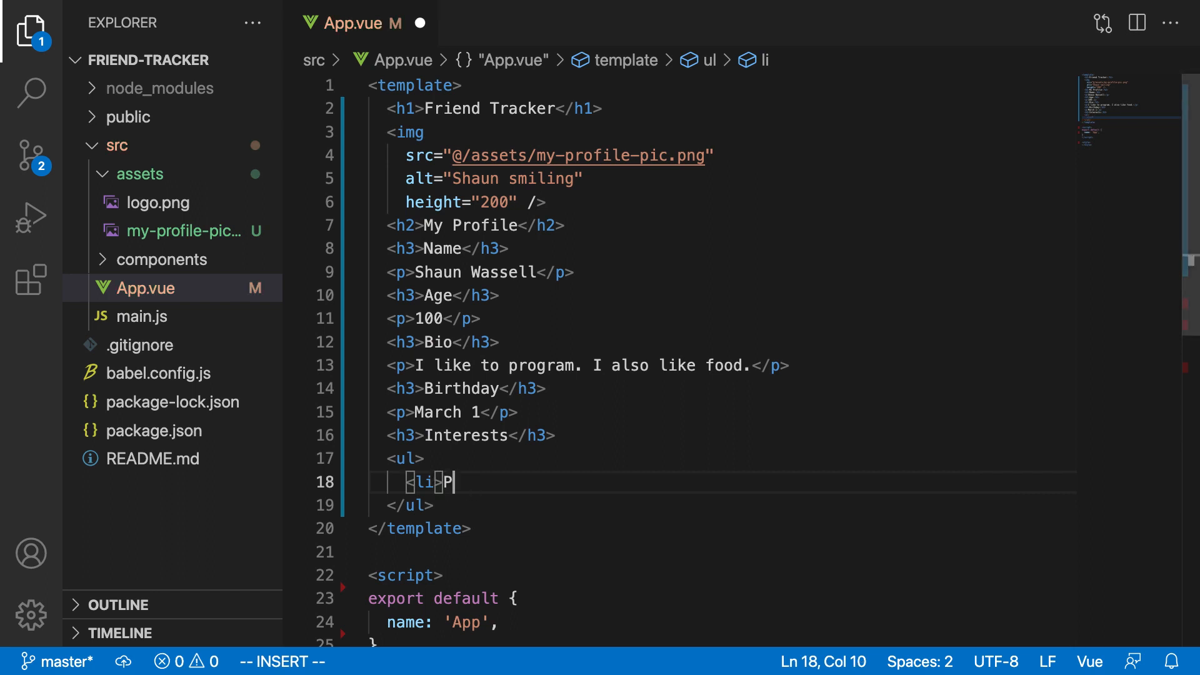
type("rogramming<.")
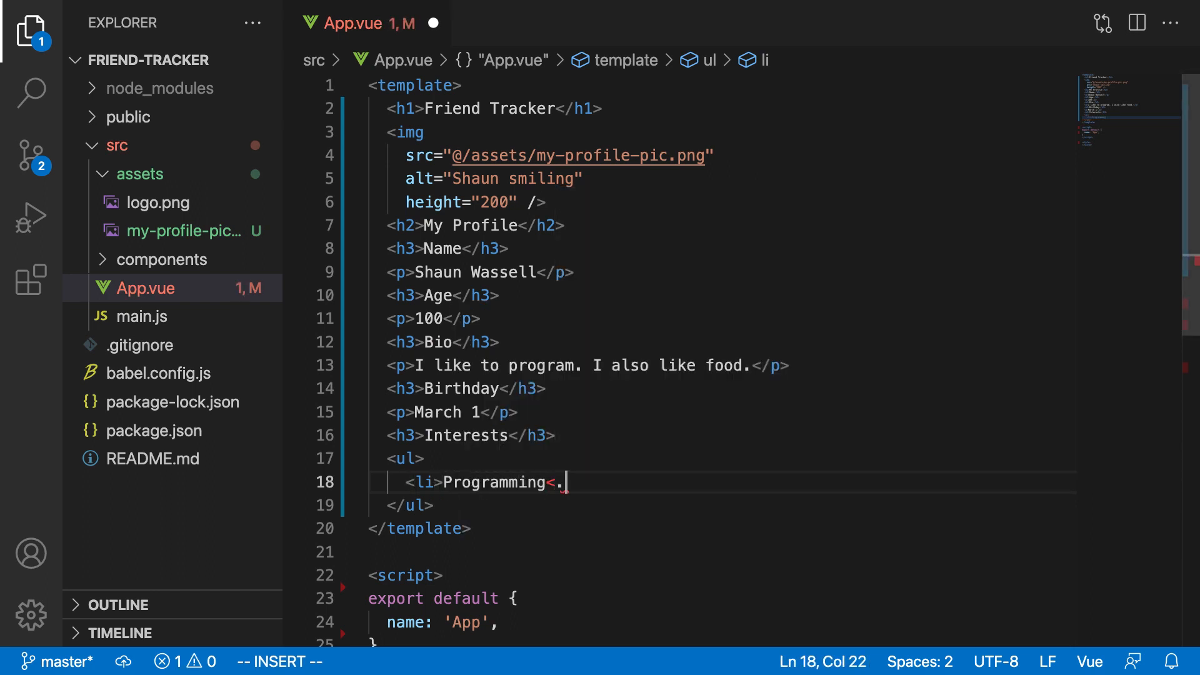
type("/li>")
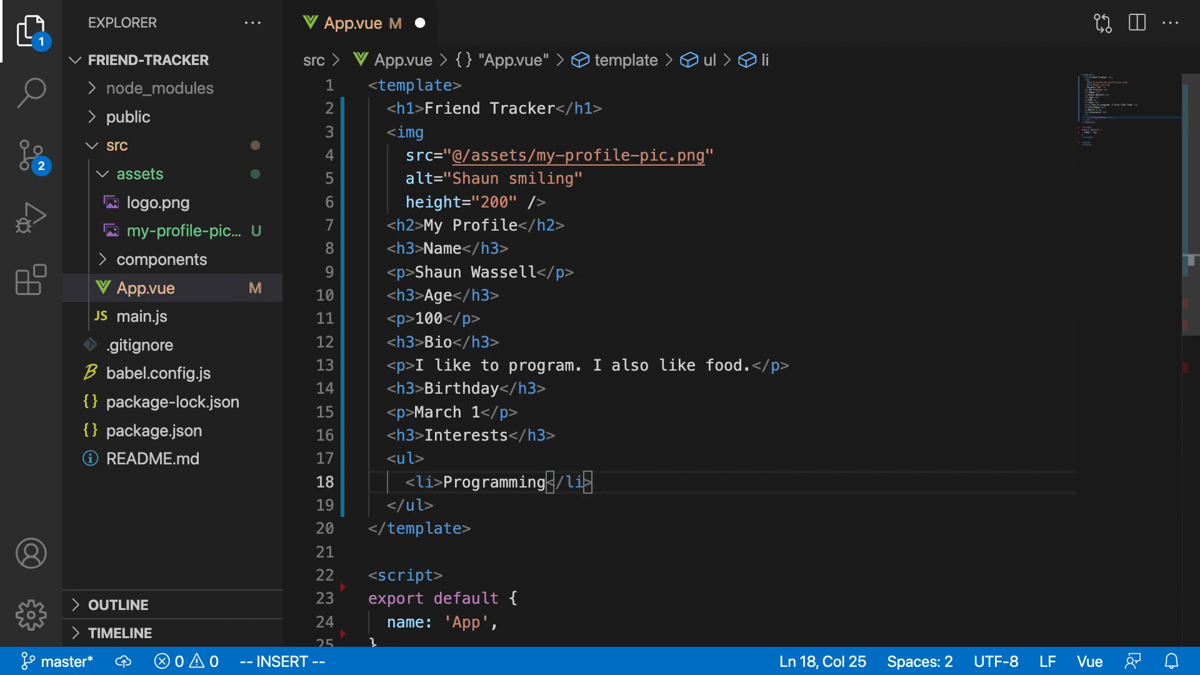
- Add list items Data Science, Gardening and Foreign Languages, and save App.vue
type("<li>Data Science")
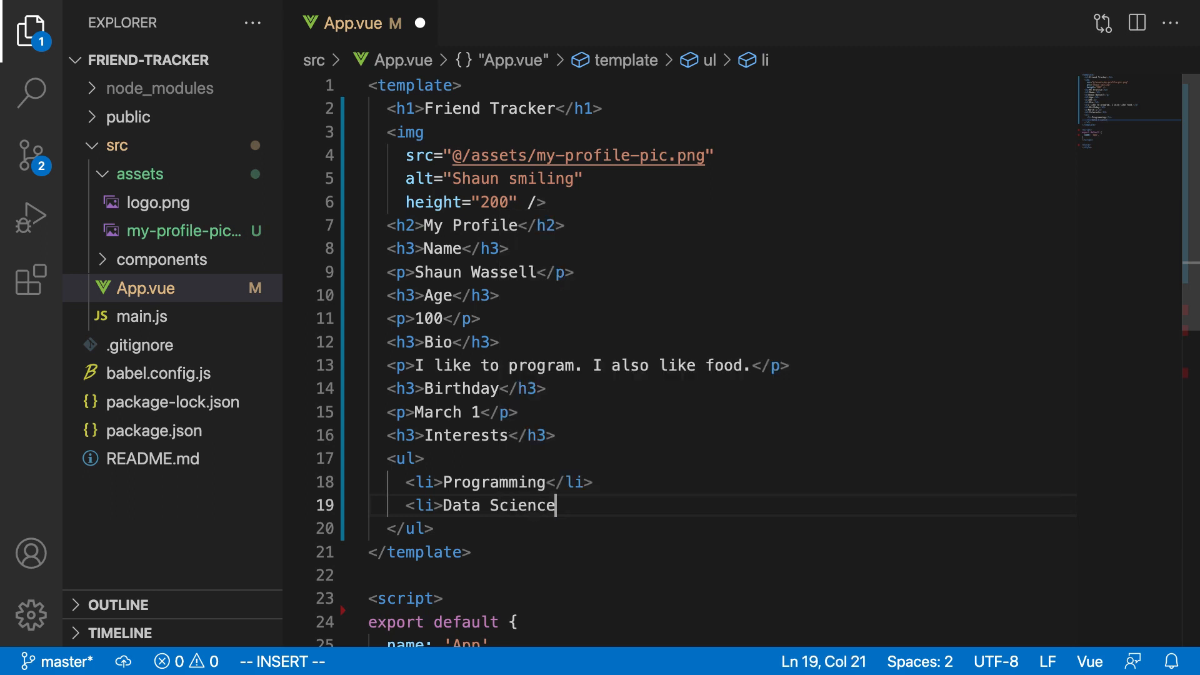
key("enter")
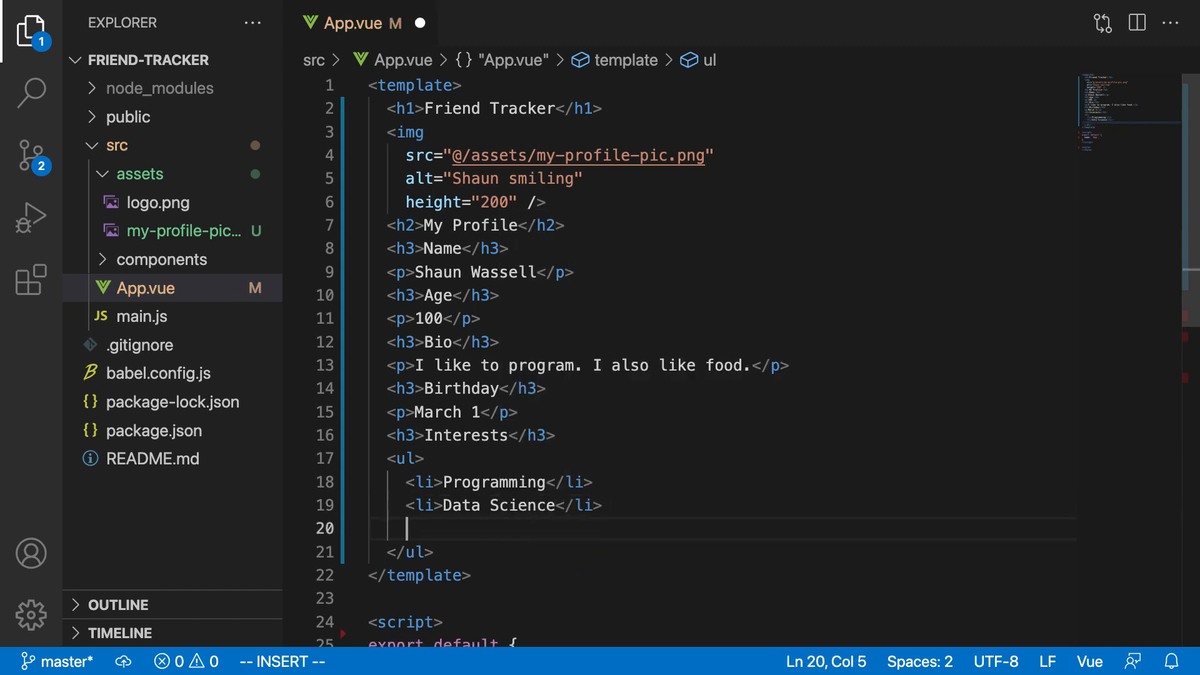
type("<li>")
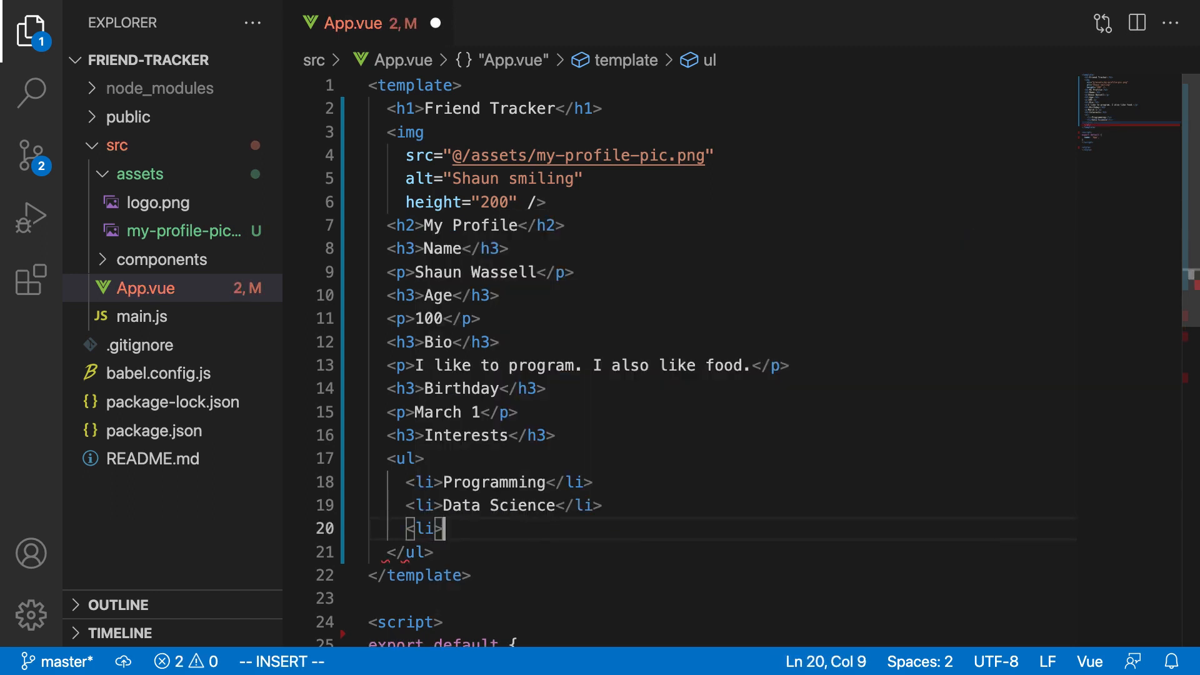
type("Gardening</")
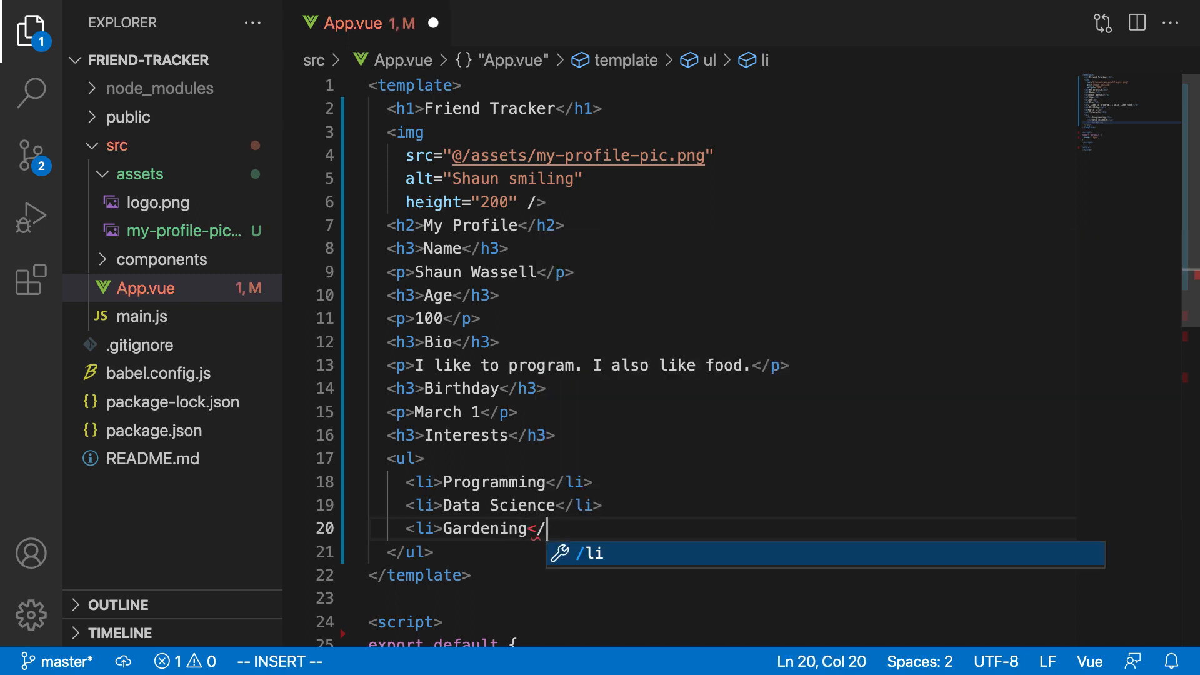
key("Enter")
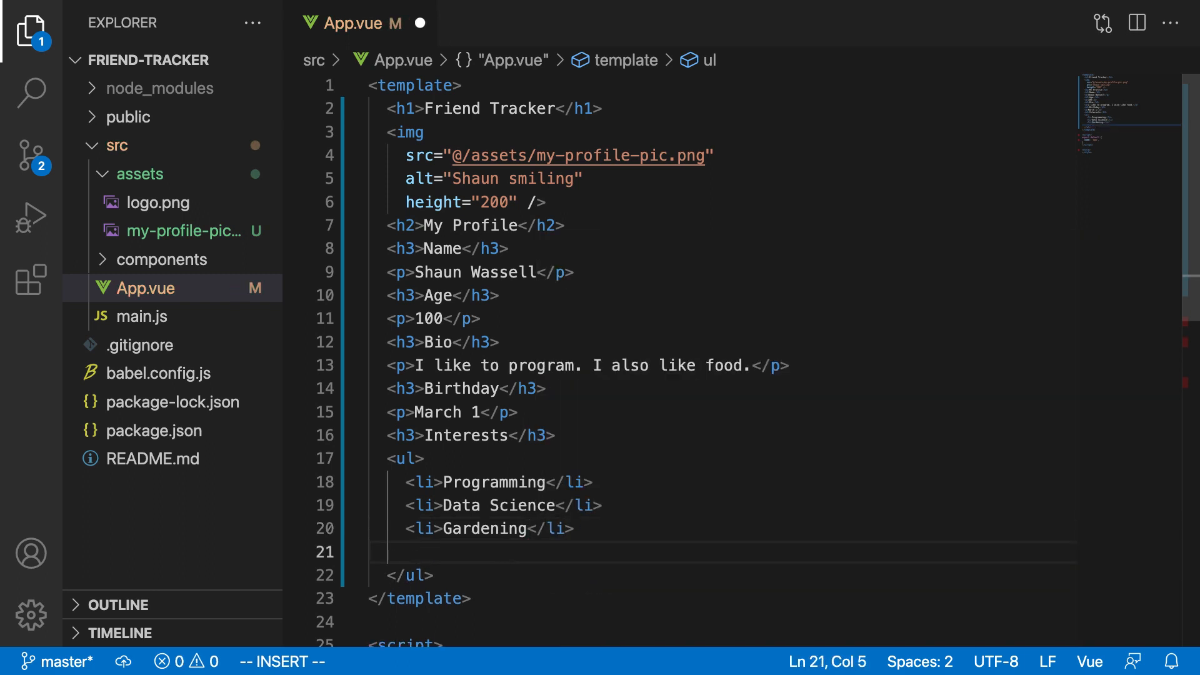
type("<li>Foreign Languag")
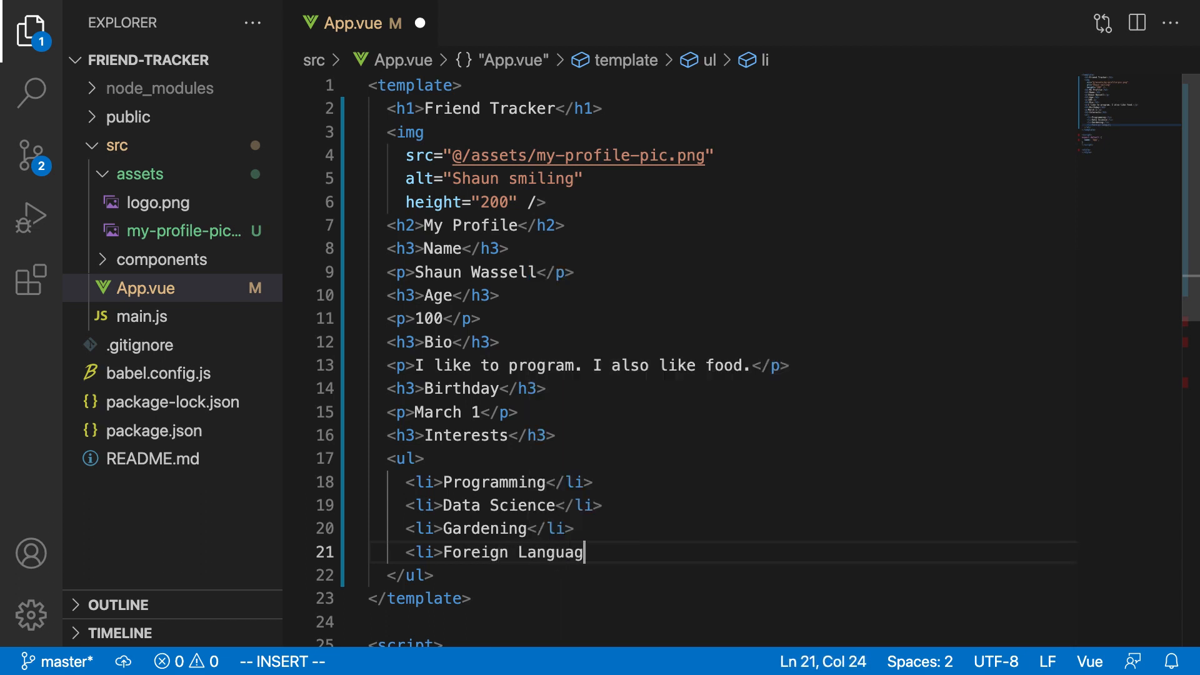
key("Escape")
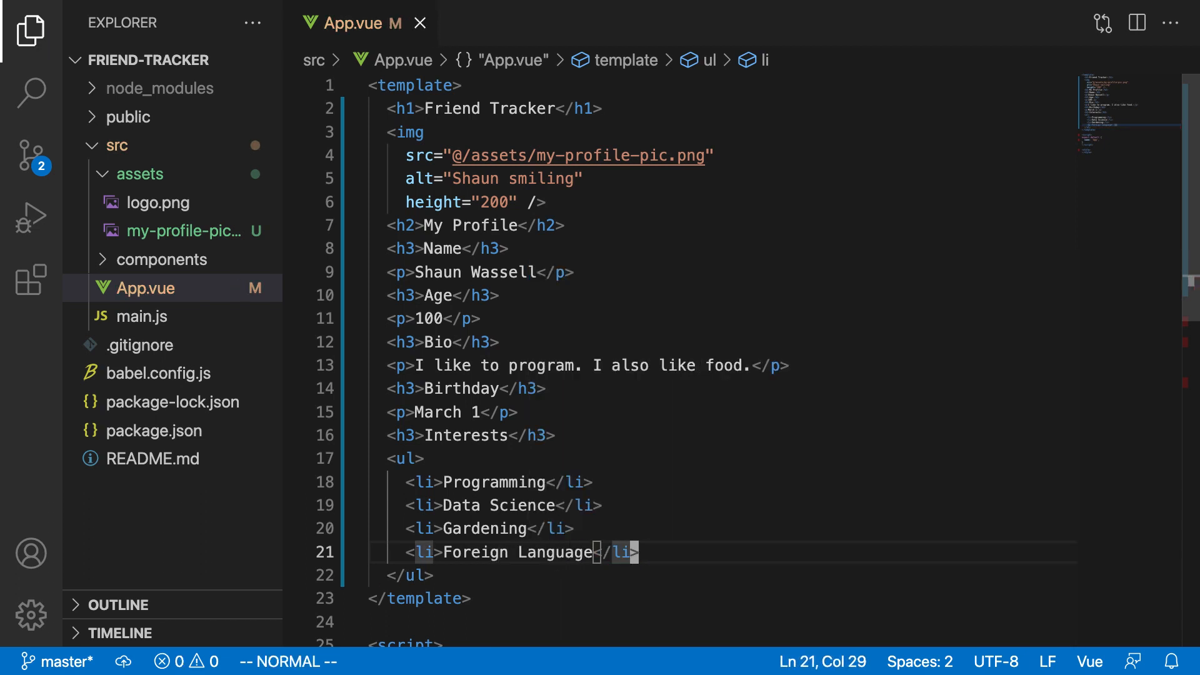
type("s")
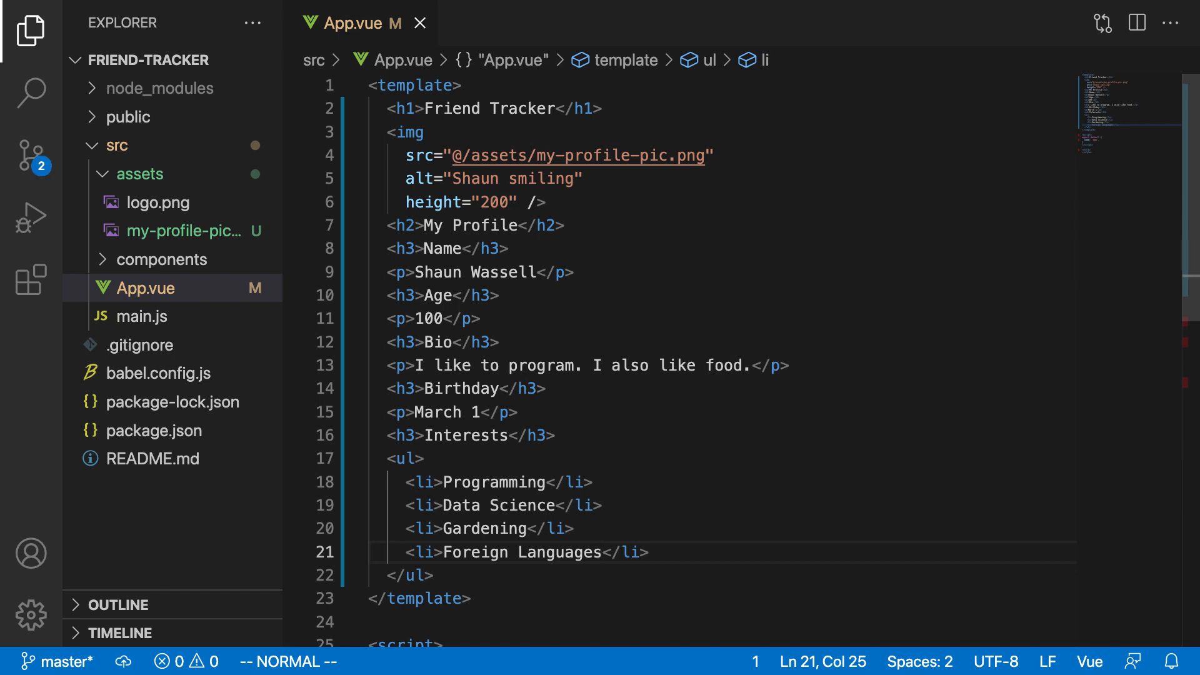
mouse_move(874, 382)
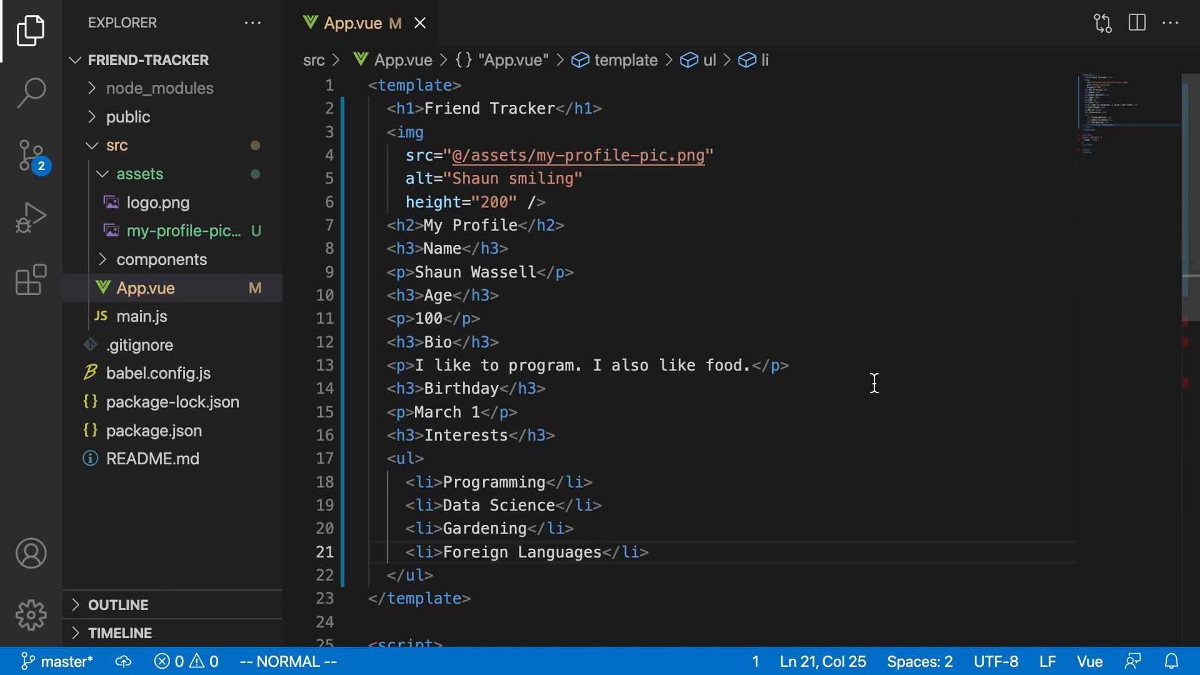
mouse_move(752, 459)
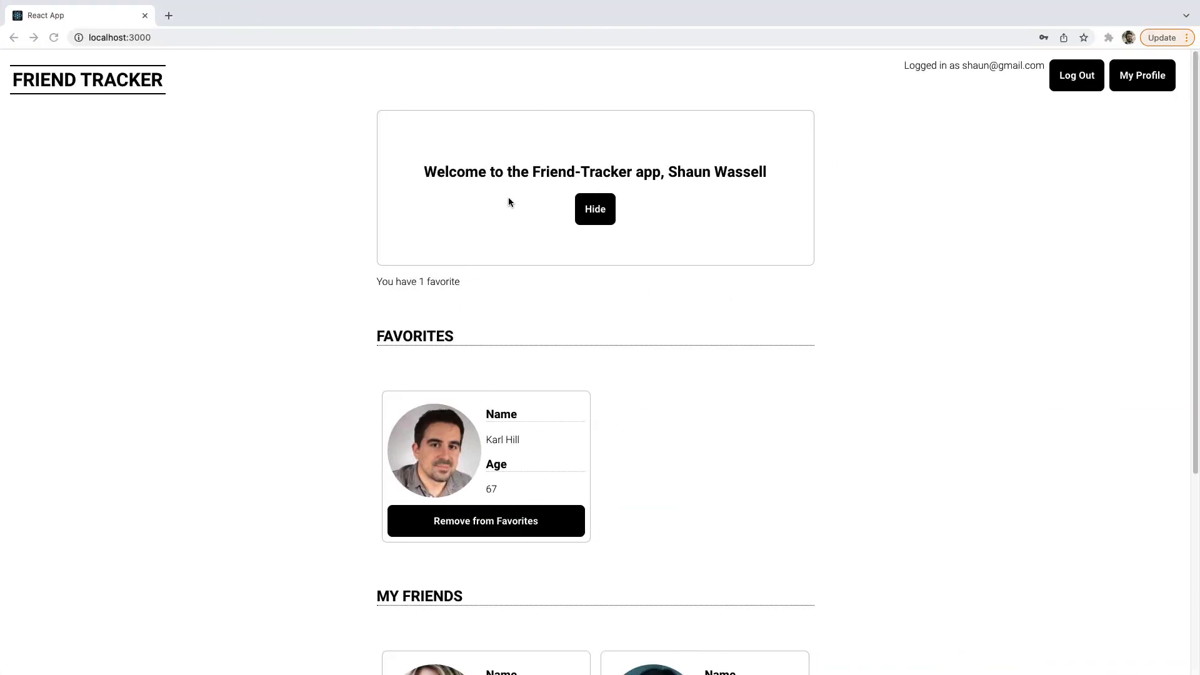
mouse_move(159, 34)
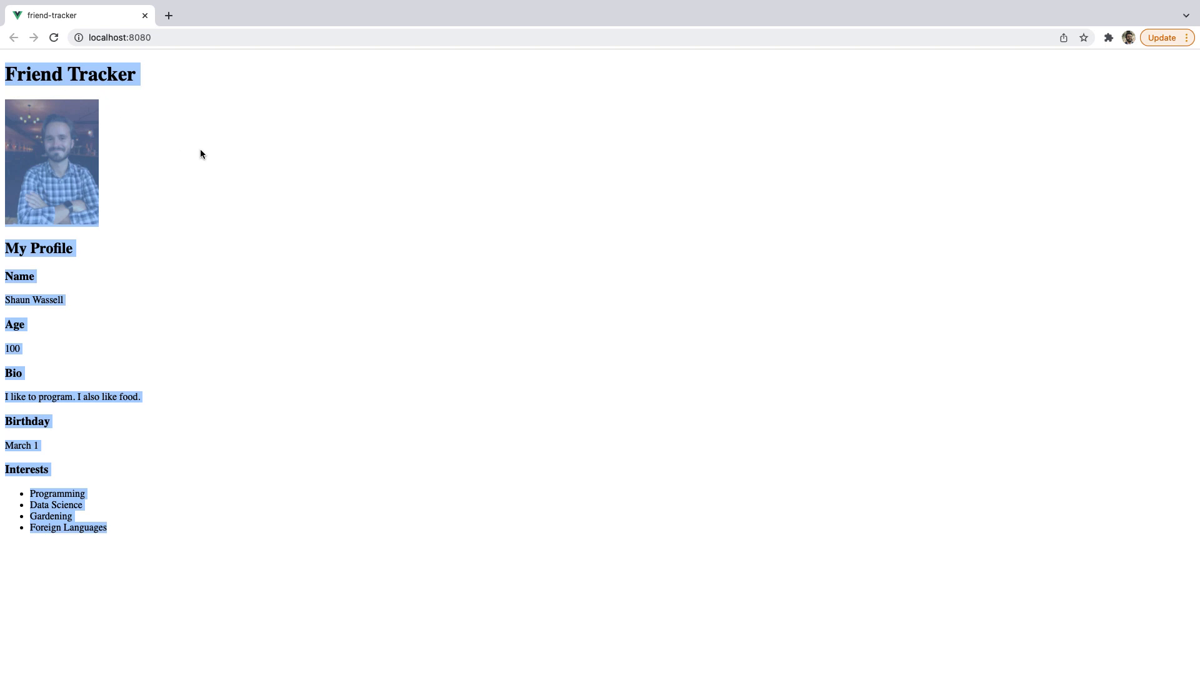
- Show the rendered friend-tracker page in Chrome with profile details and four interests
left_click(437, 514)
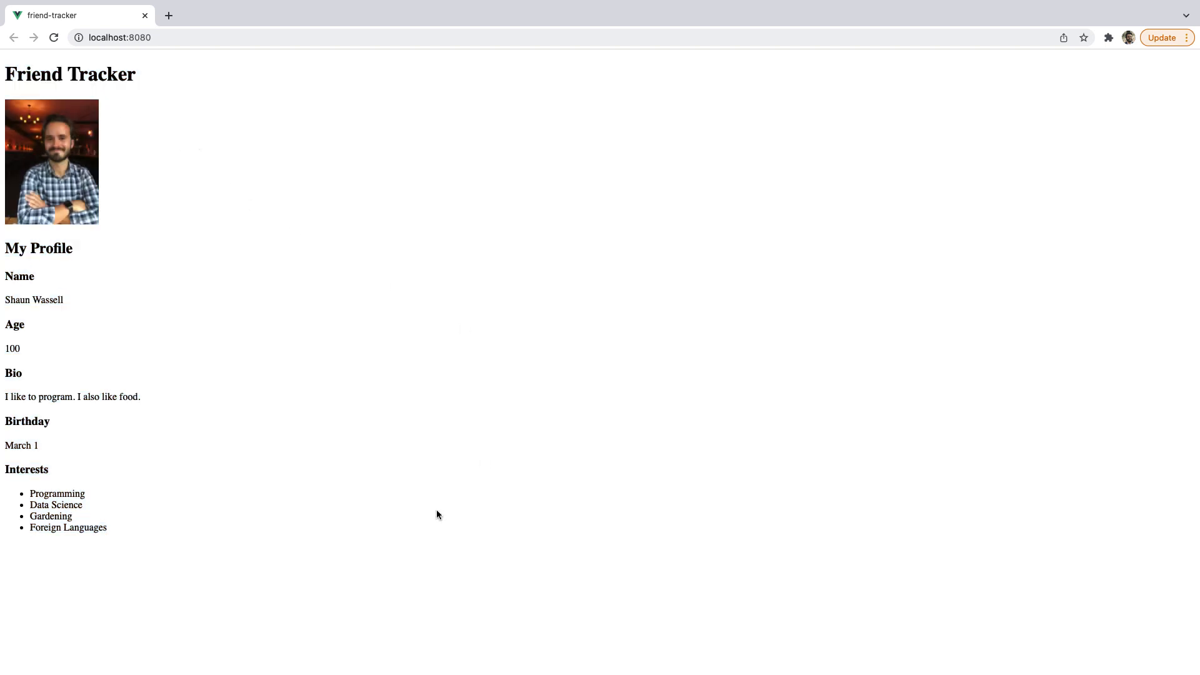
mouse_move(248, 570)
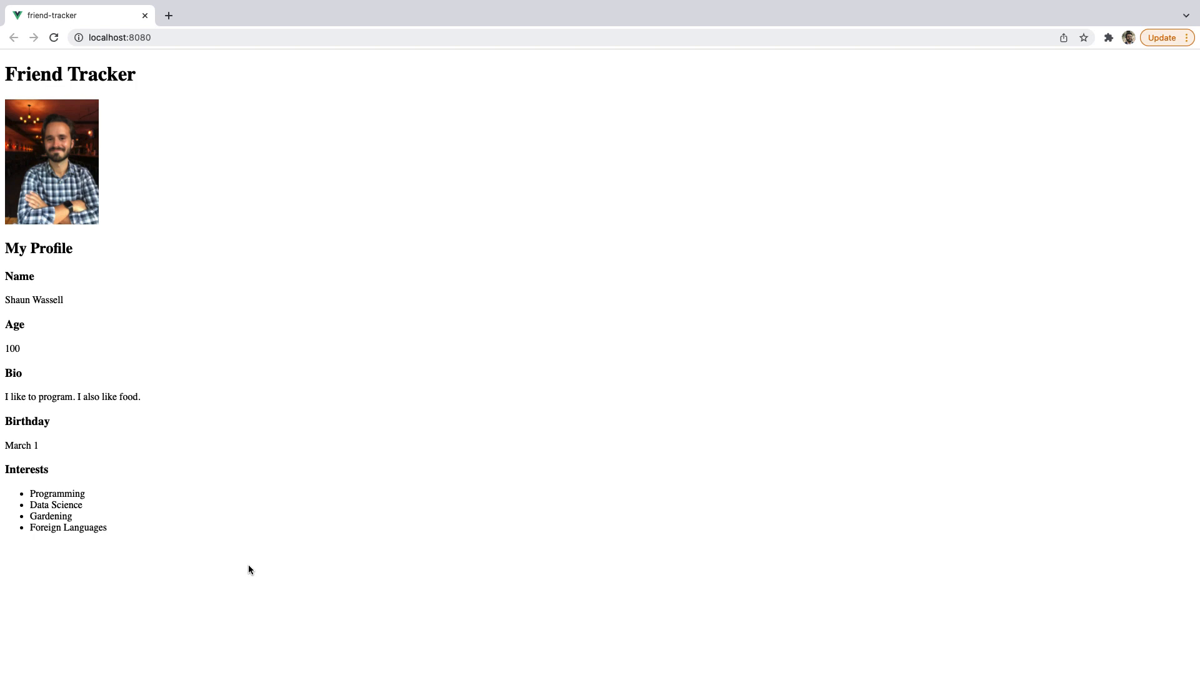
mouse_move(480, 383)
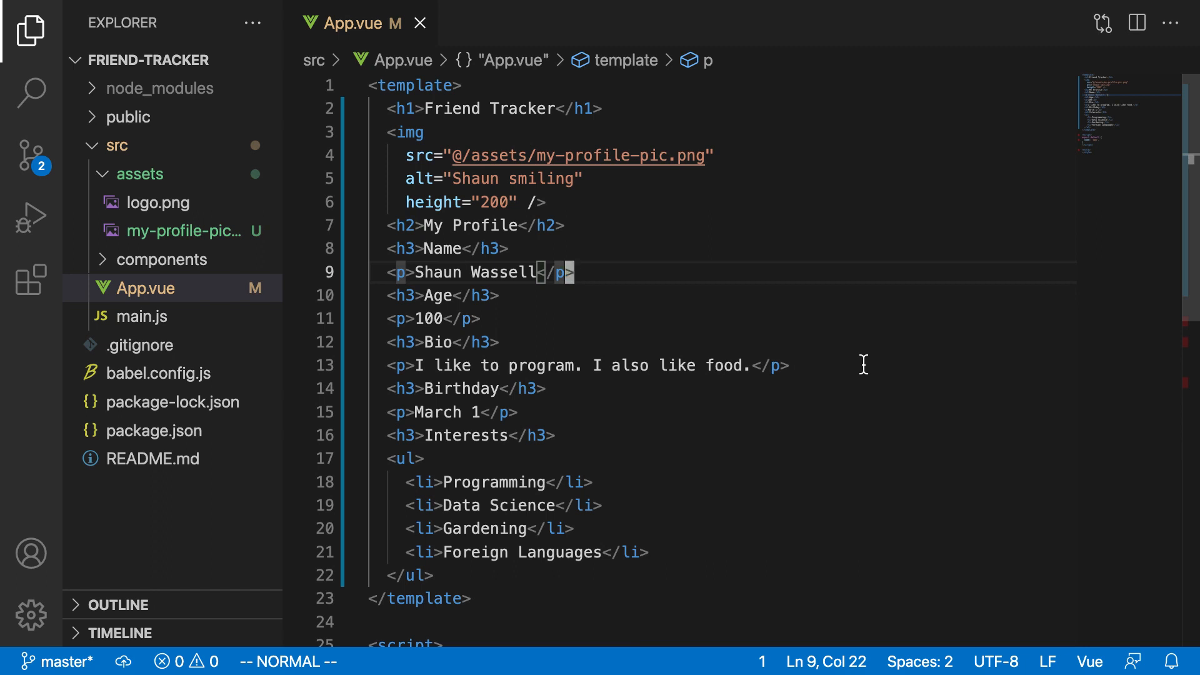
key("v")
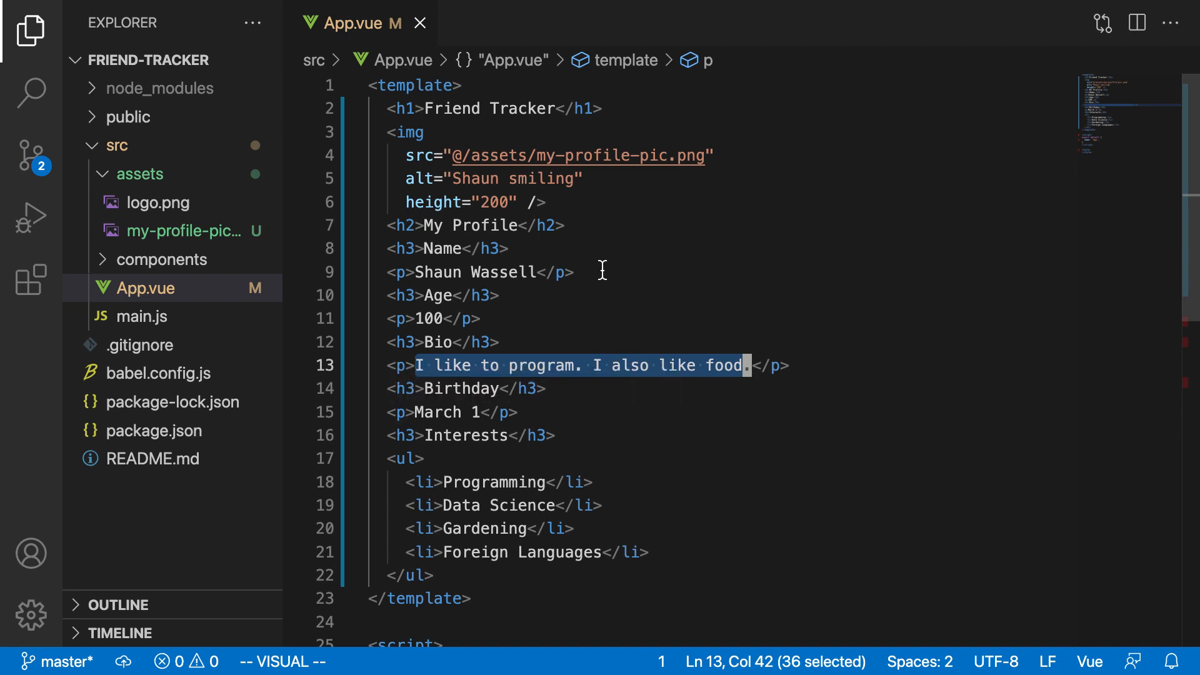
left_click(550, 272)
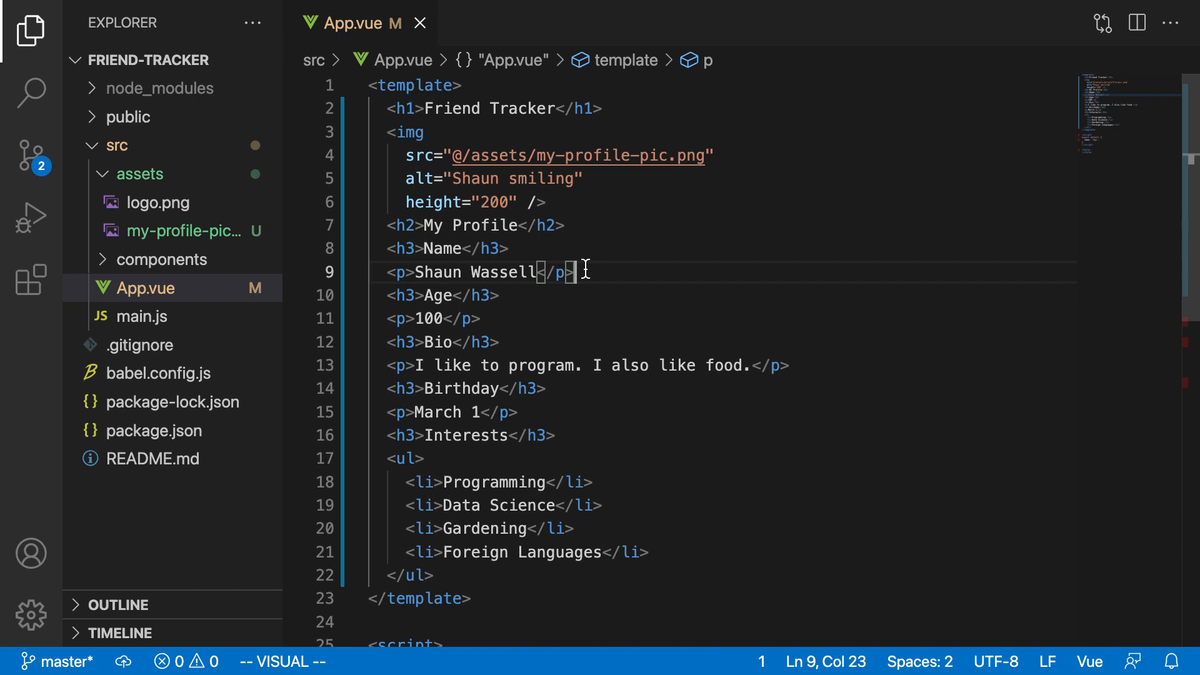
mouse_move(609, 274)
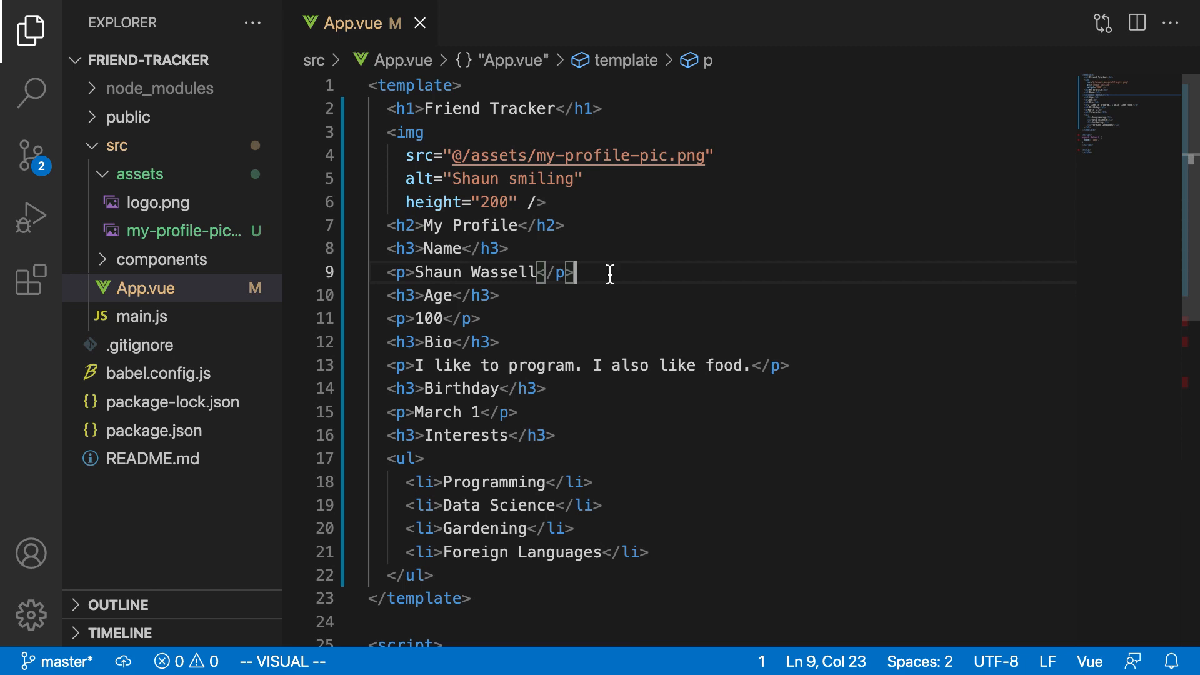
mouse_move(789, 311)
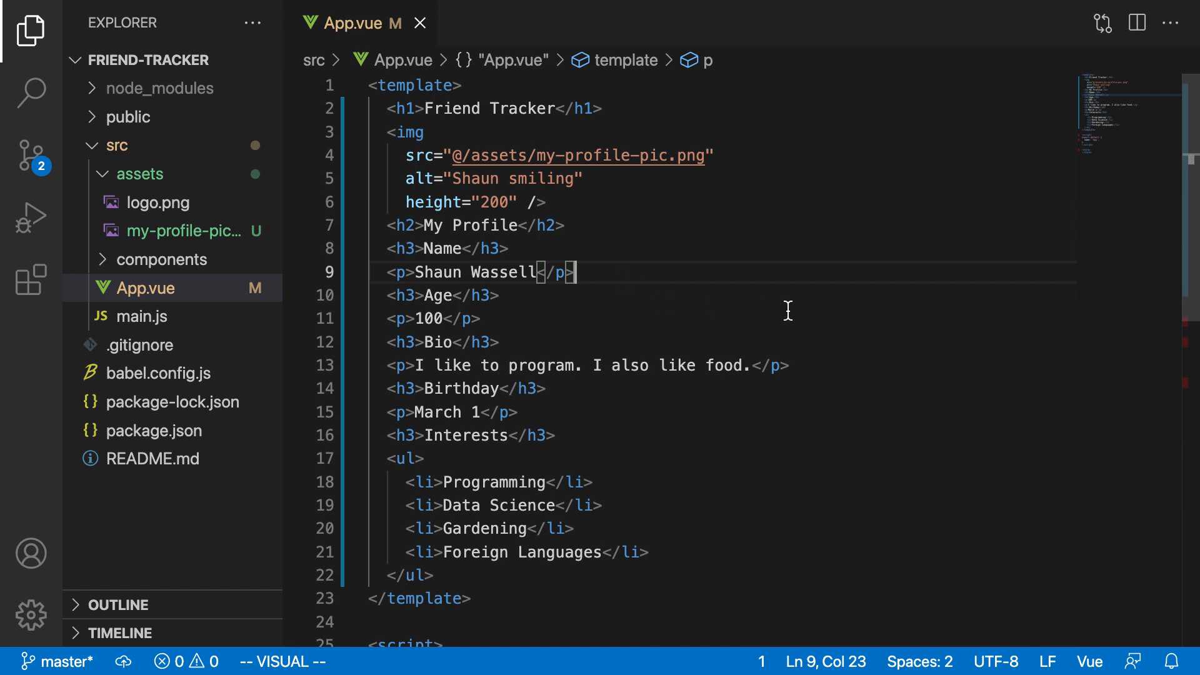
mouse_move(836, 271)
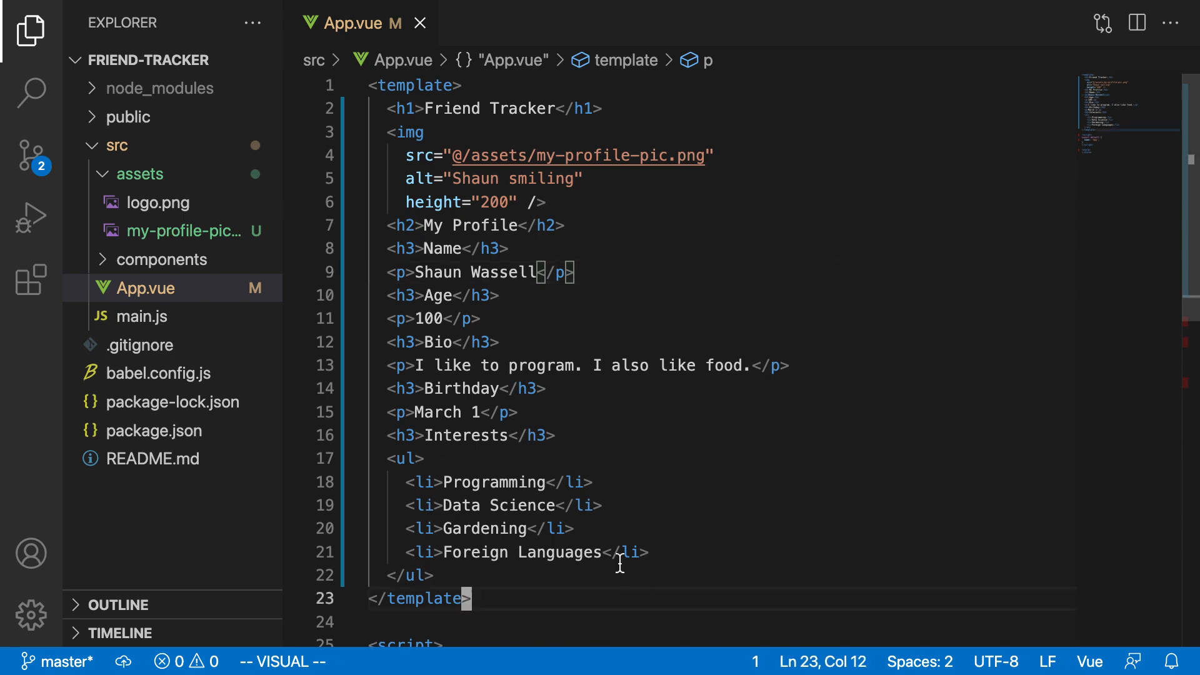
key("Escape")
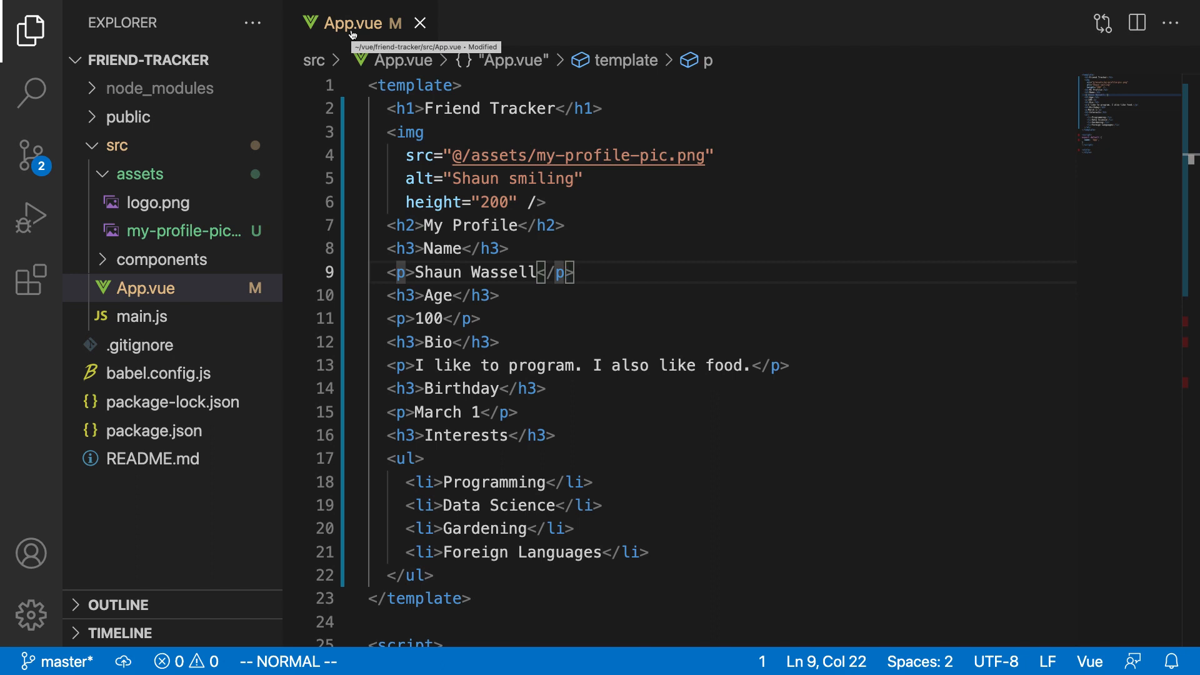
mouse_move(800, 580)
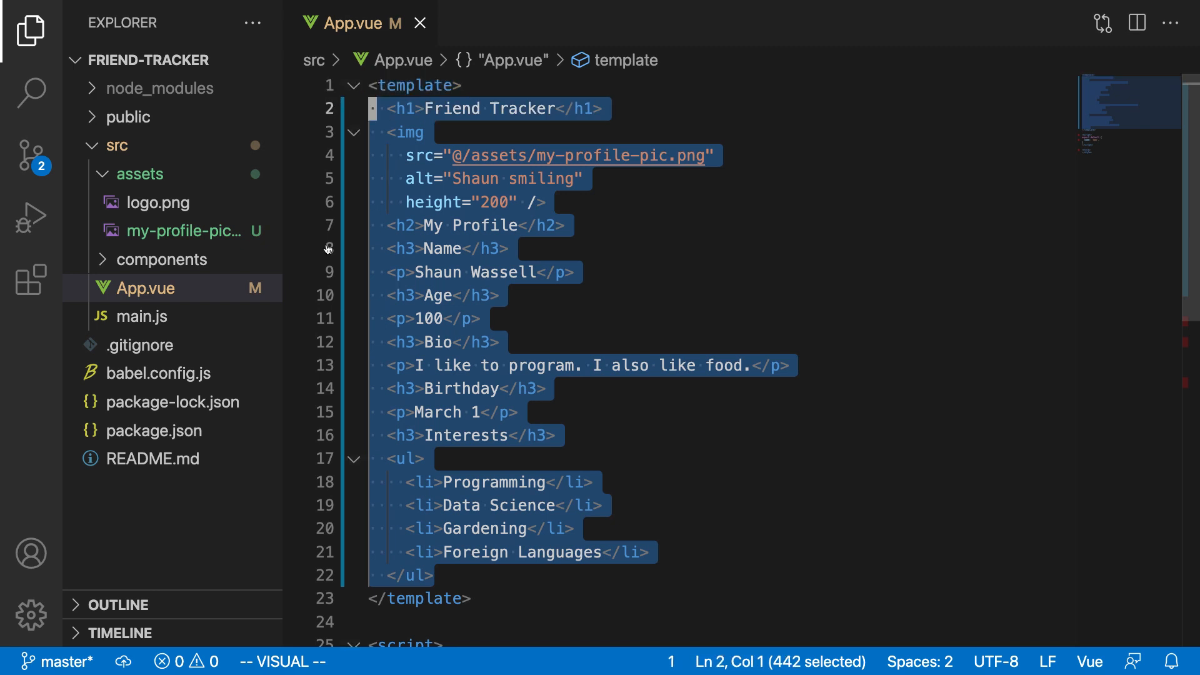
mouse_move(645, 554)
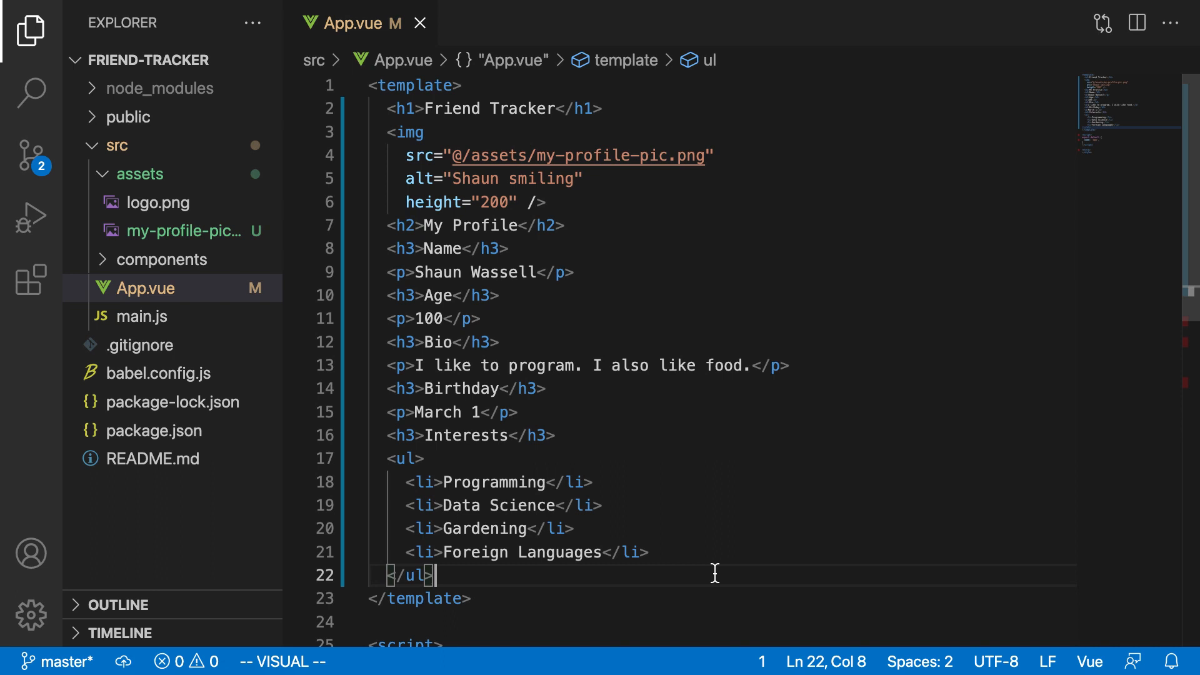
mouse_move(670, 602)
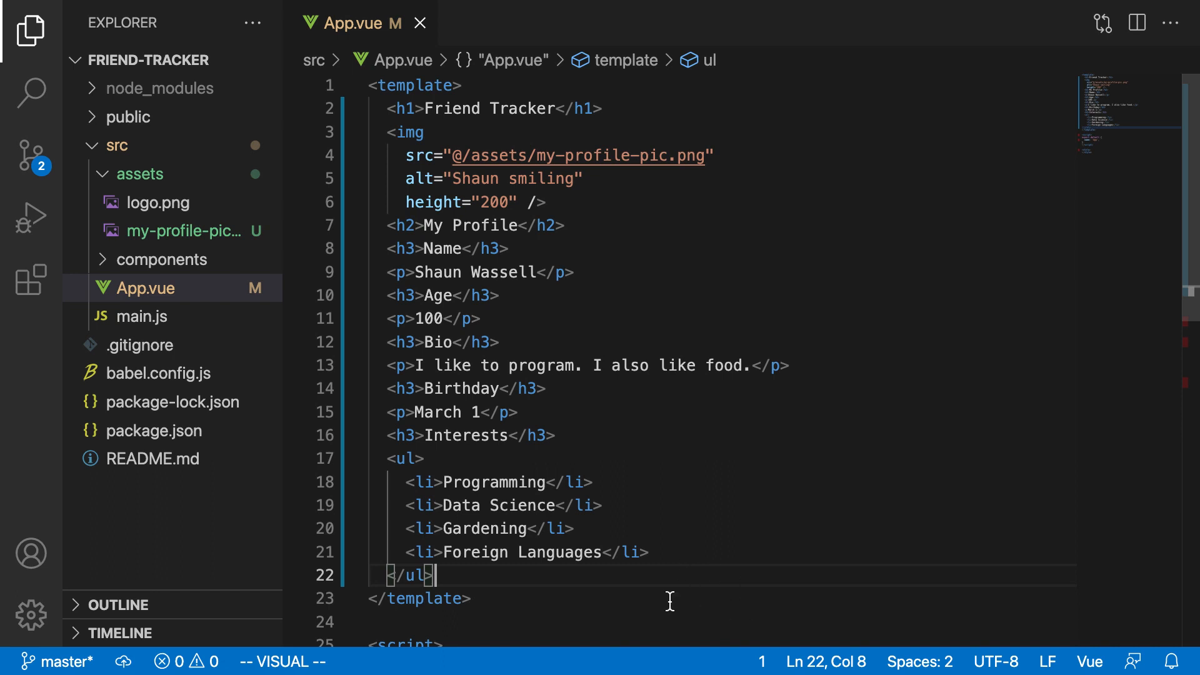
mouse_move(713, 584)
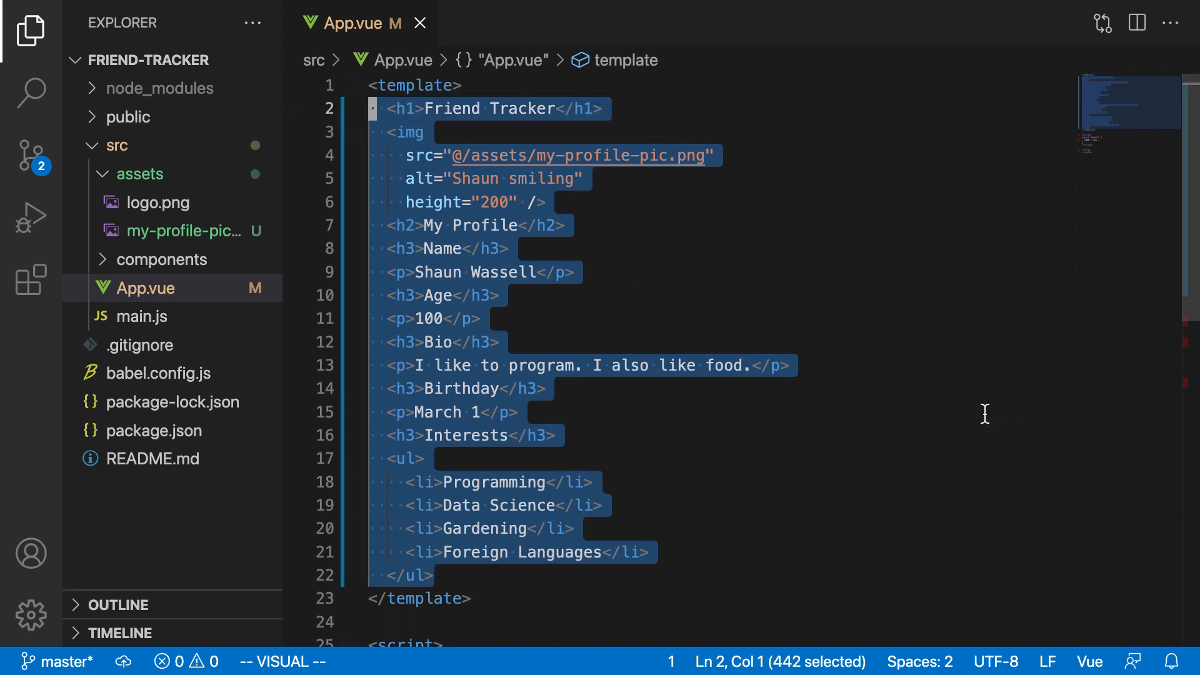
mouse_move(942, 440)
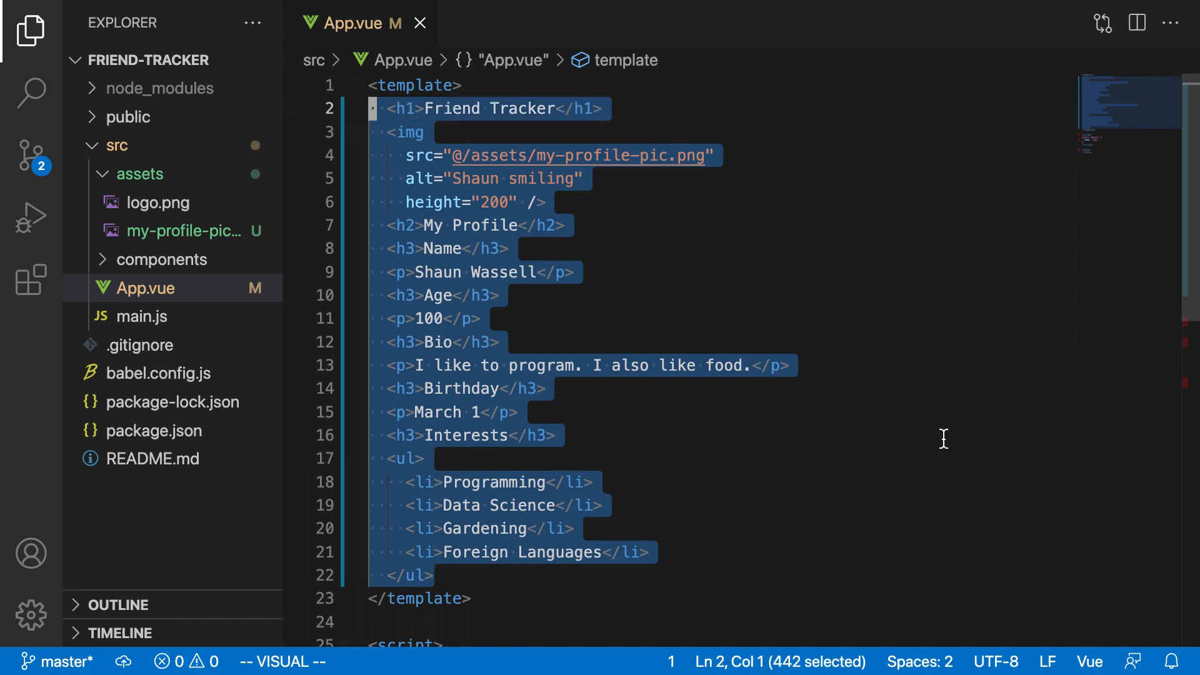
left_click(610, 436)
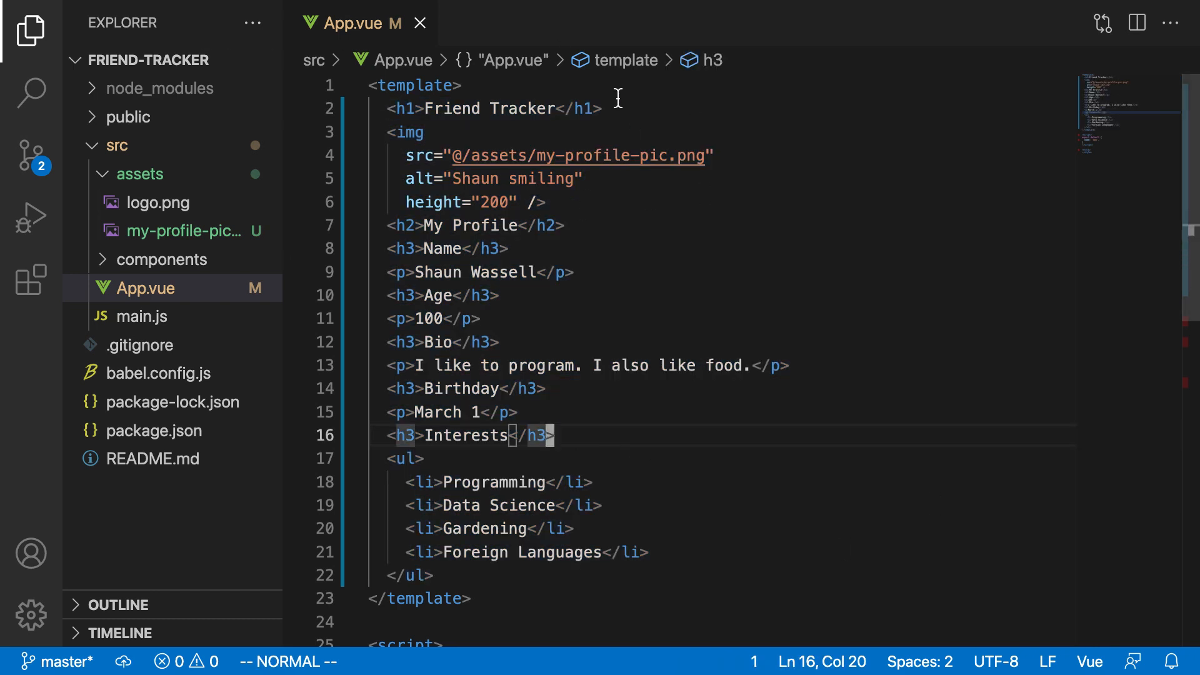
mouse_move(405, 114)
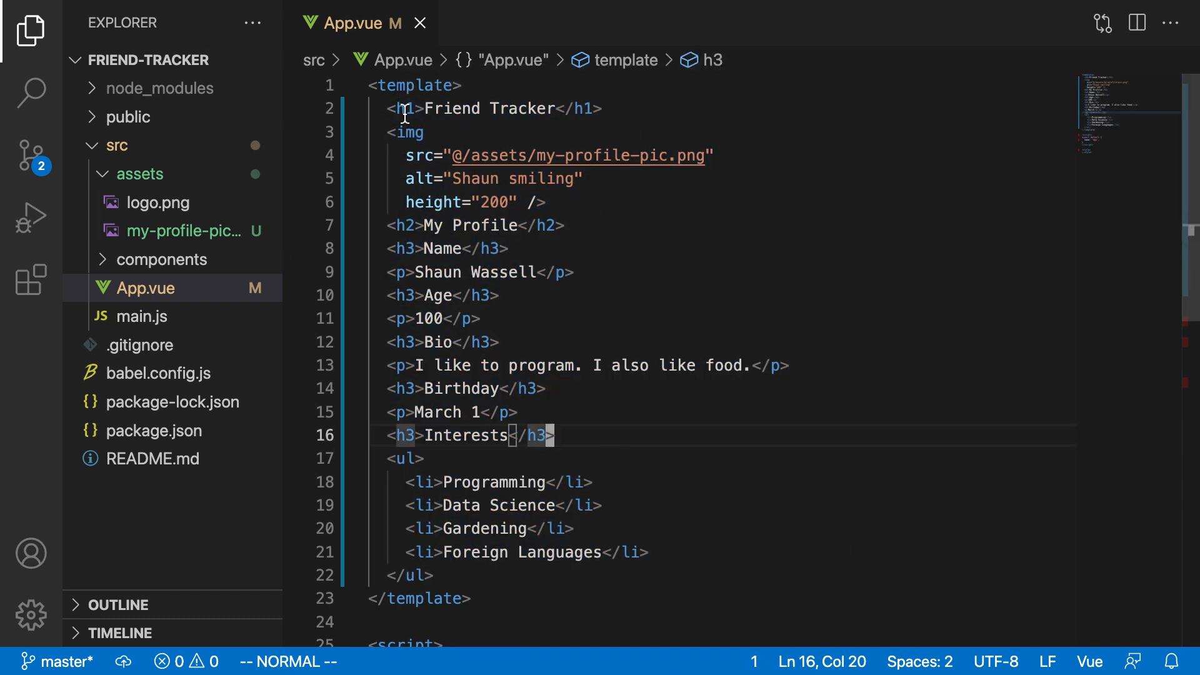
mouse_move(795, 468)
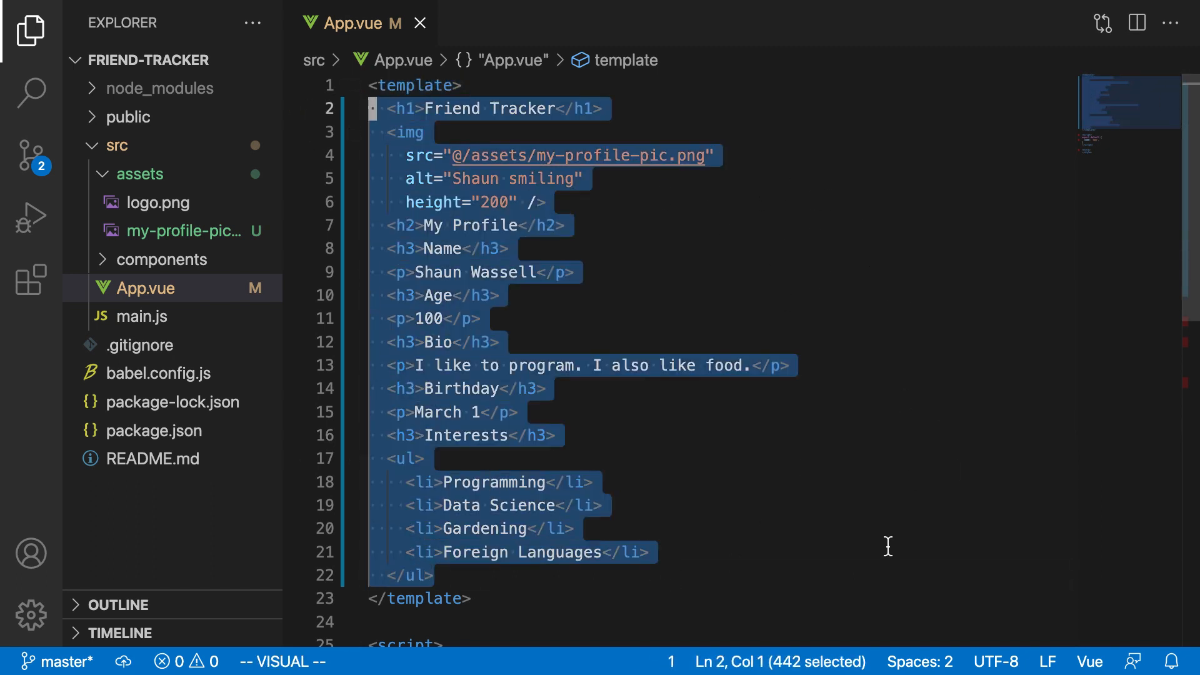
mouse_move(742, 636)
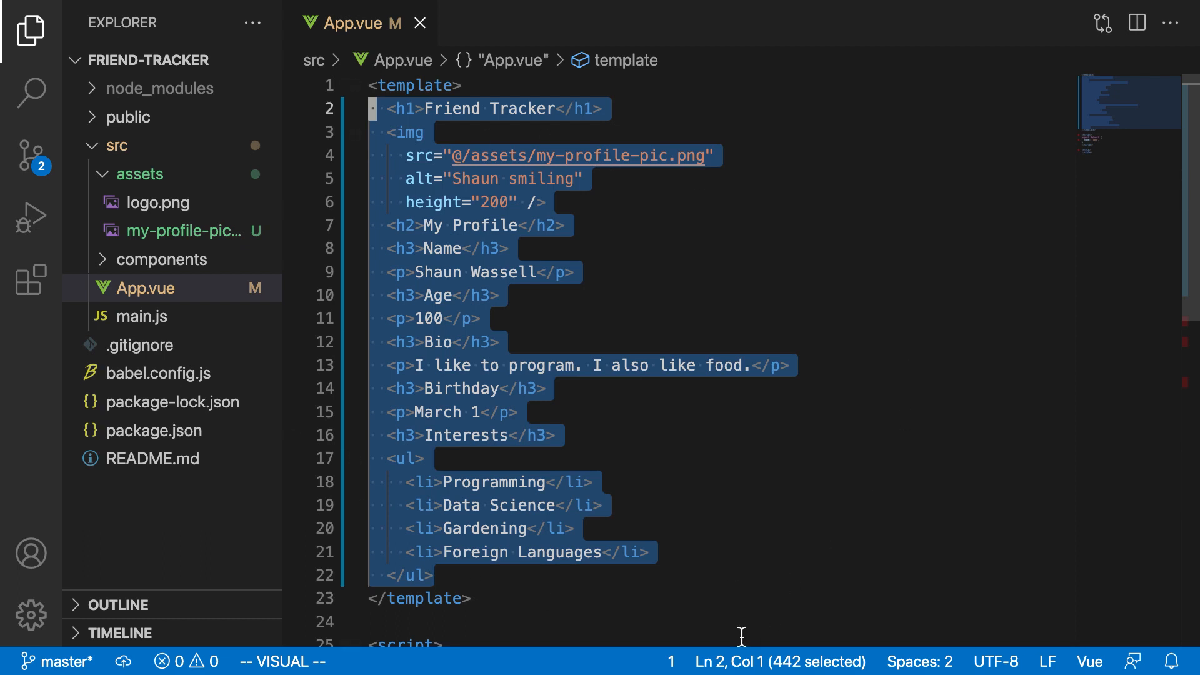